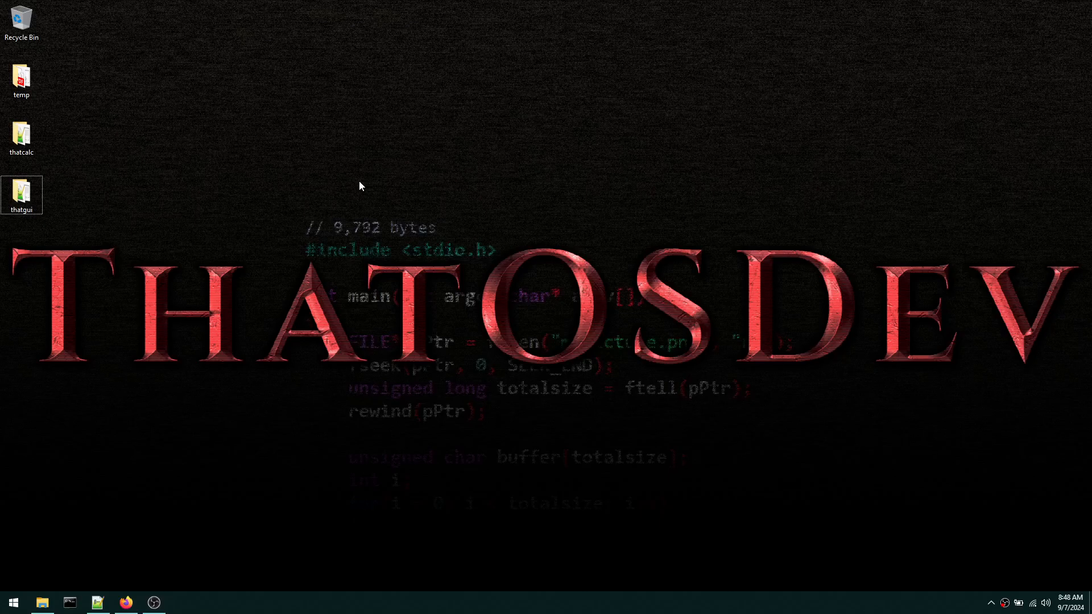
{"action": "mouse_move", "coordinate": [239, 505]}
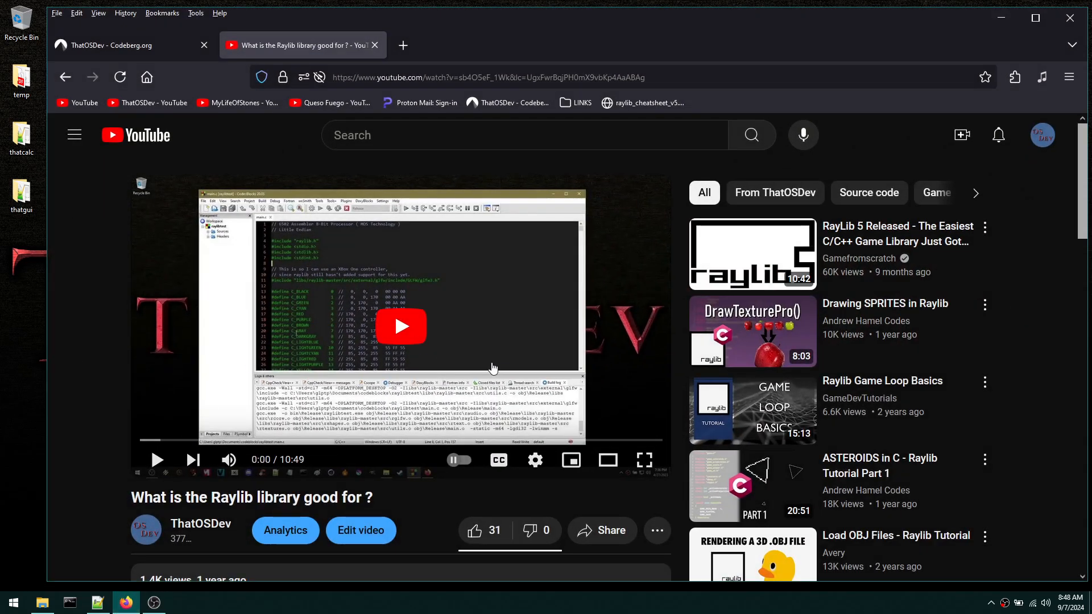
- Scroll to the comments and highlight the one asking for the custom window code
{"action": "scroll", "scroll_direction": "down", "scroll_amount": 3}
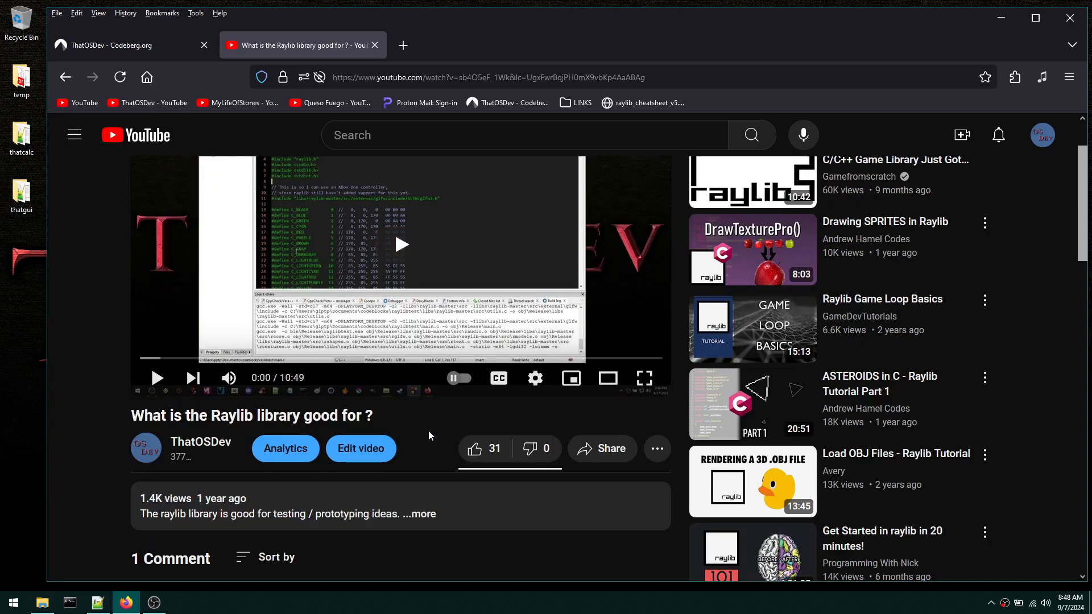
{"action": "mouse_move", "coordinate": [421, 430]}
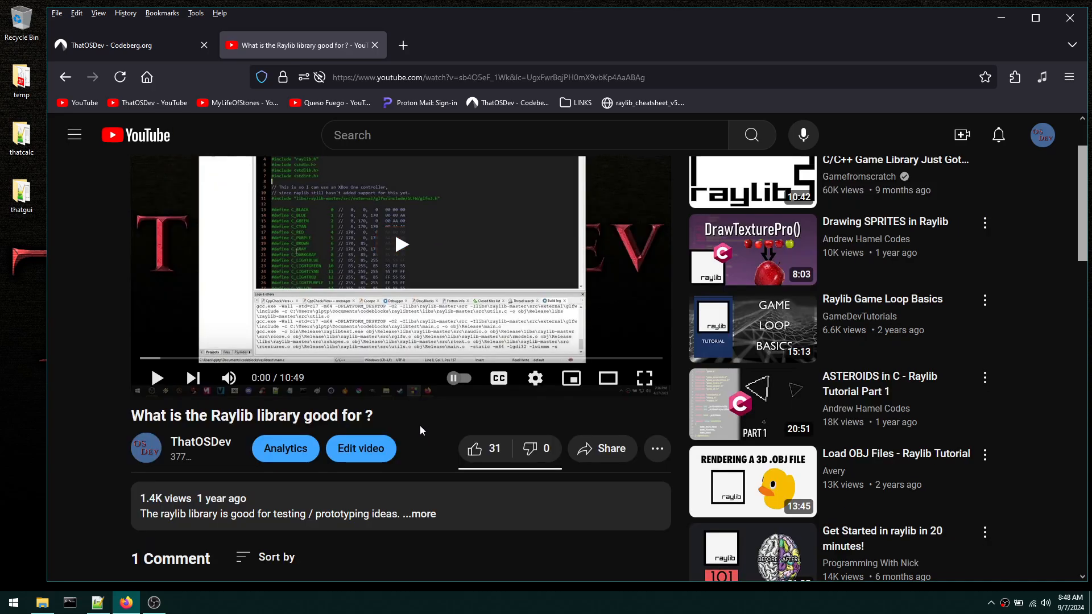
{"action": "mouse_move", "coordinate": [421, 430]}
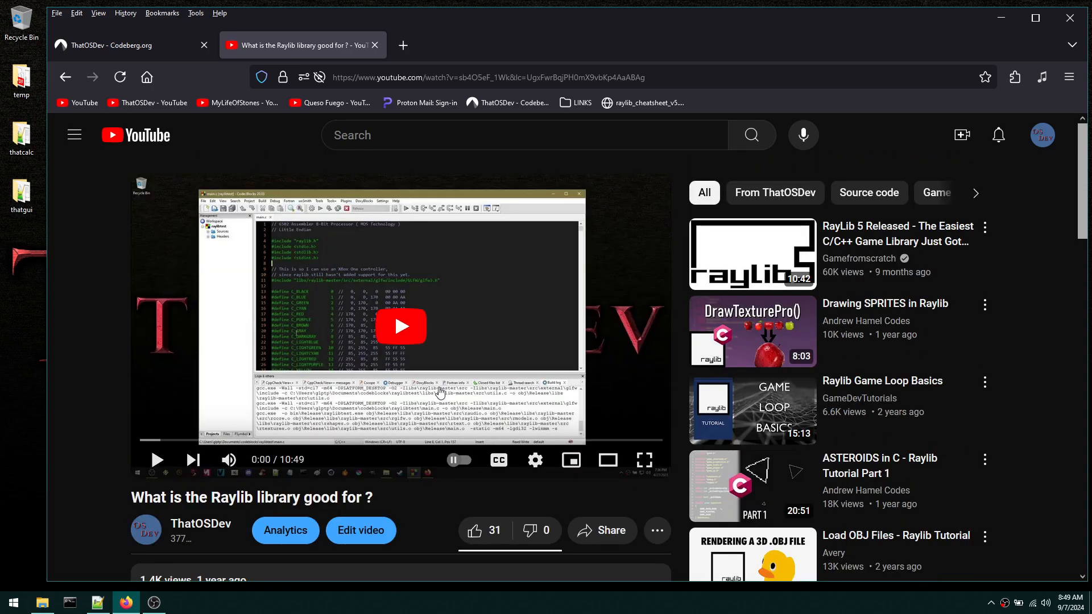
{"action": "scroll", "scroll_direction": "down", "scroll_amount": 3}
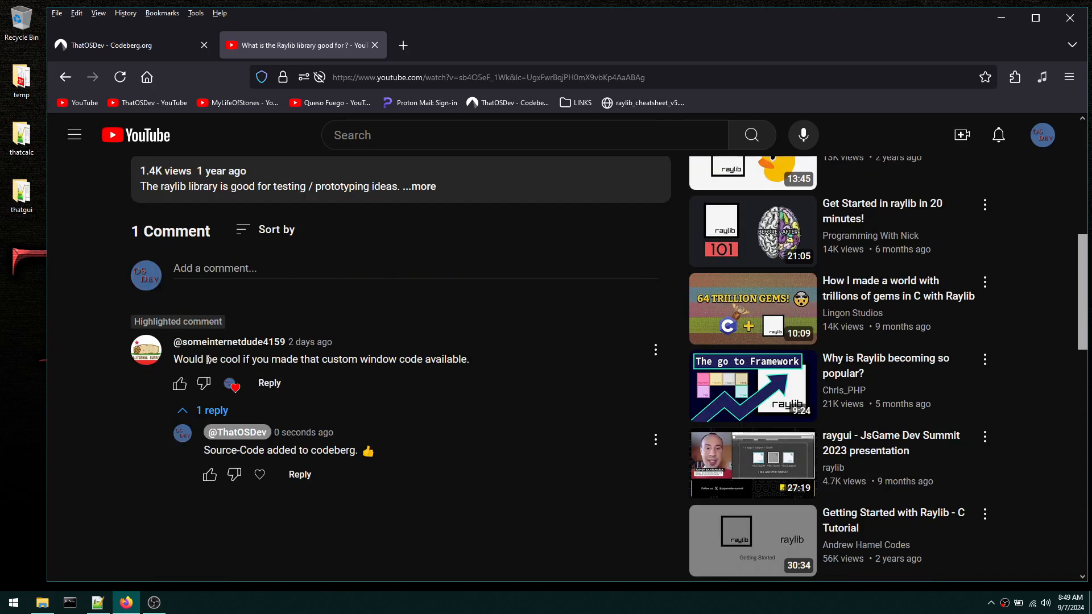
{"action": "left_click_drag", "start_coordinate": [180, 359], "coordinate": [296, 359]}
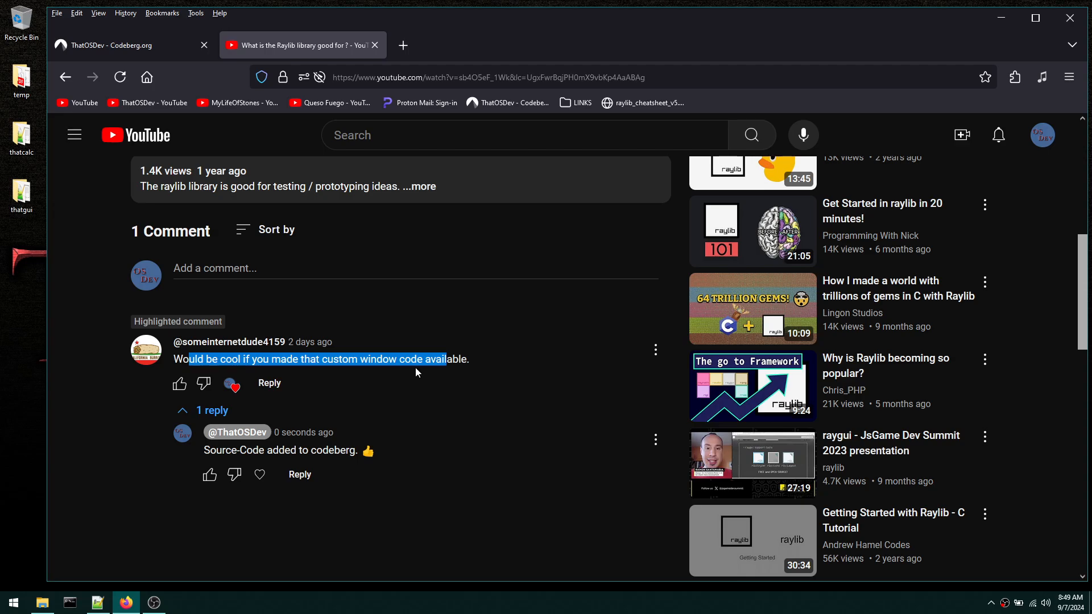
{"action": "mouse_move", "coordinate": [427, 374]}
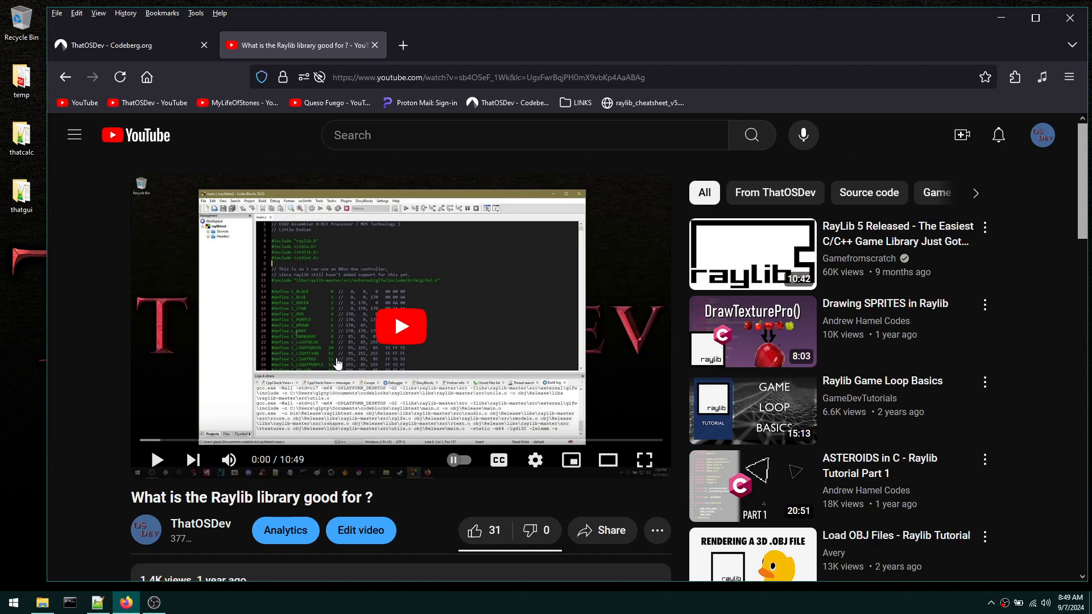
{"action": "mouse_move", "coordinate": [49, 218]}
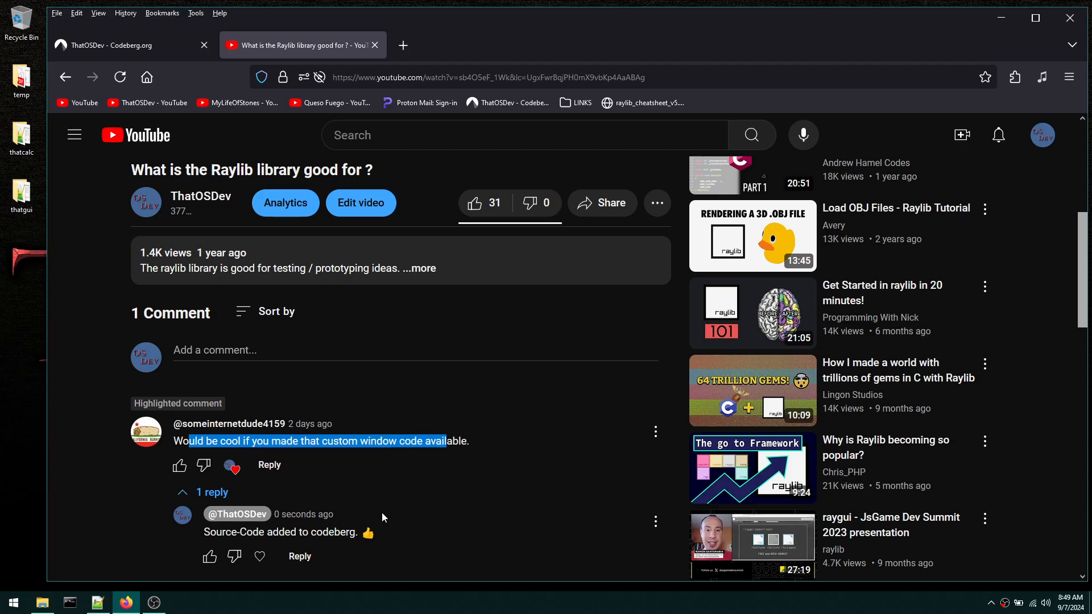
- View the raylib_GUI_demo repository README with its demo window image, then return to YouTube
{"action": "left_click", "coordinate": [105, 45]}
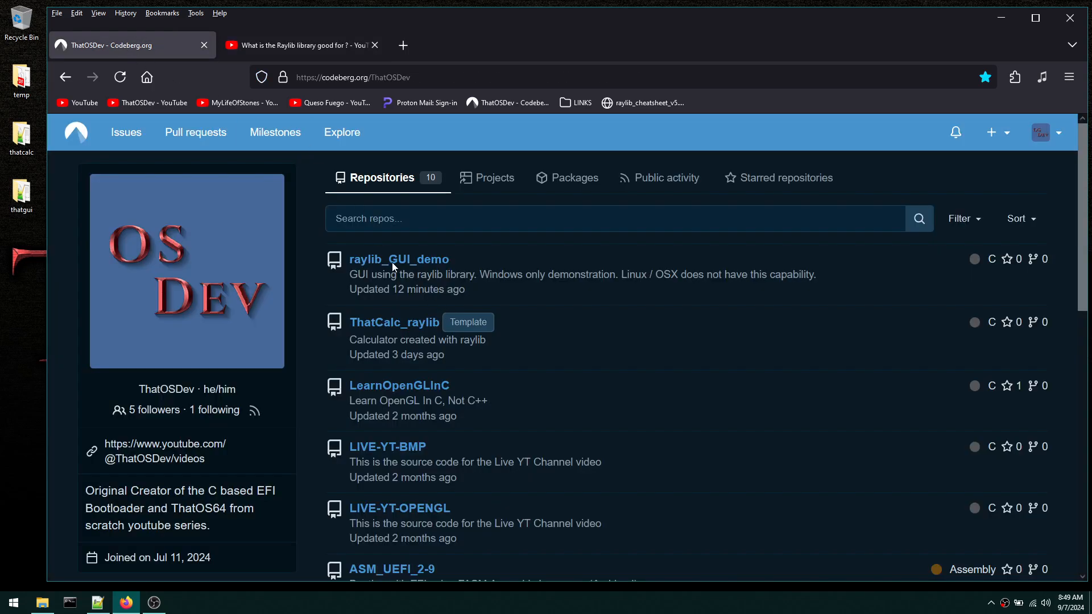
{"action": "mouse_move", "coordinate": [399, 259]}
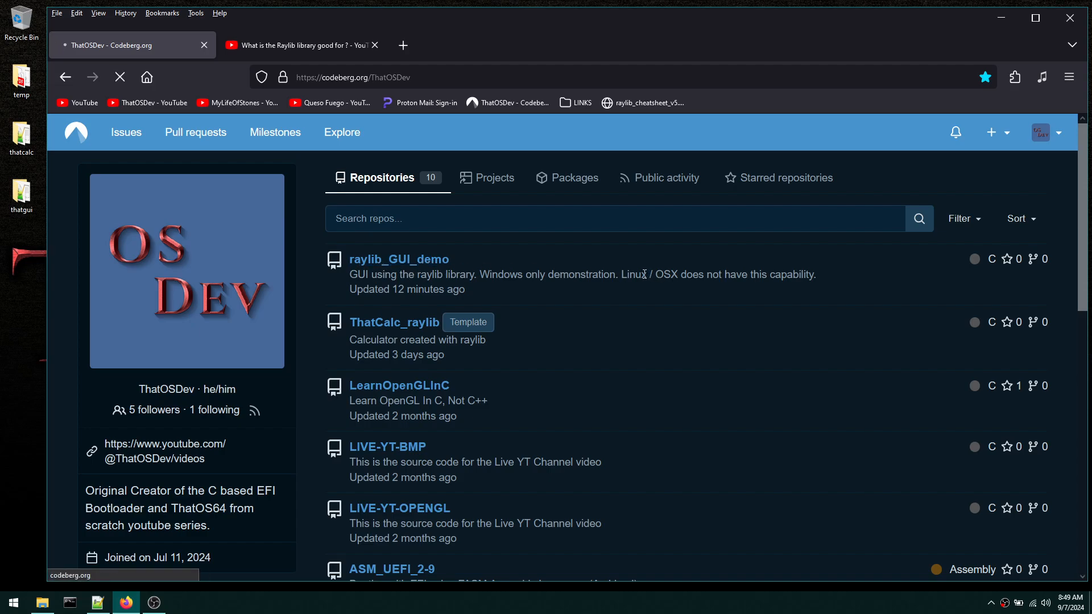
{"action": "left_click", "coordinate": [399, 259]}
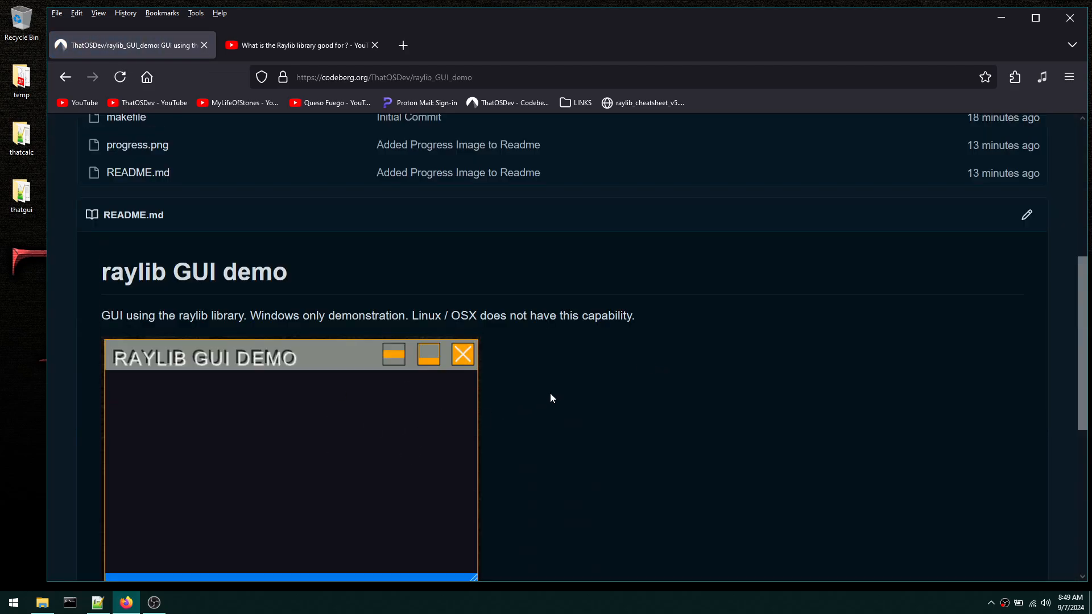
{"action": "scroll", "scroll_direction": "down", "scroll_amount": 3}
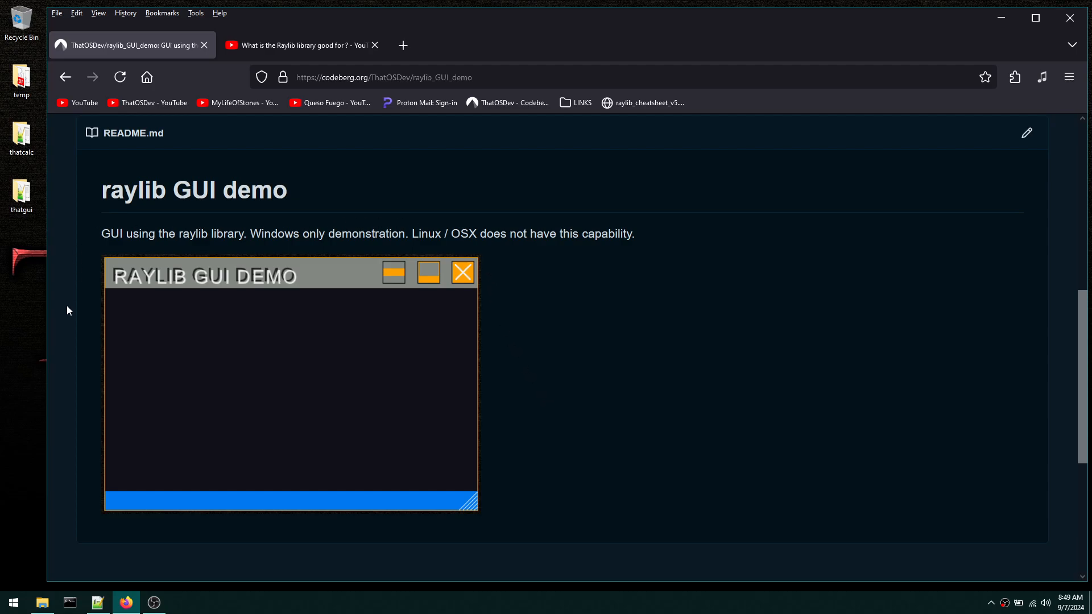
{"action": "mouse_move", "coordinate": [54, 362]}
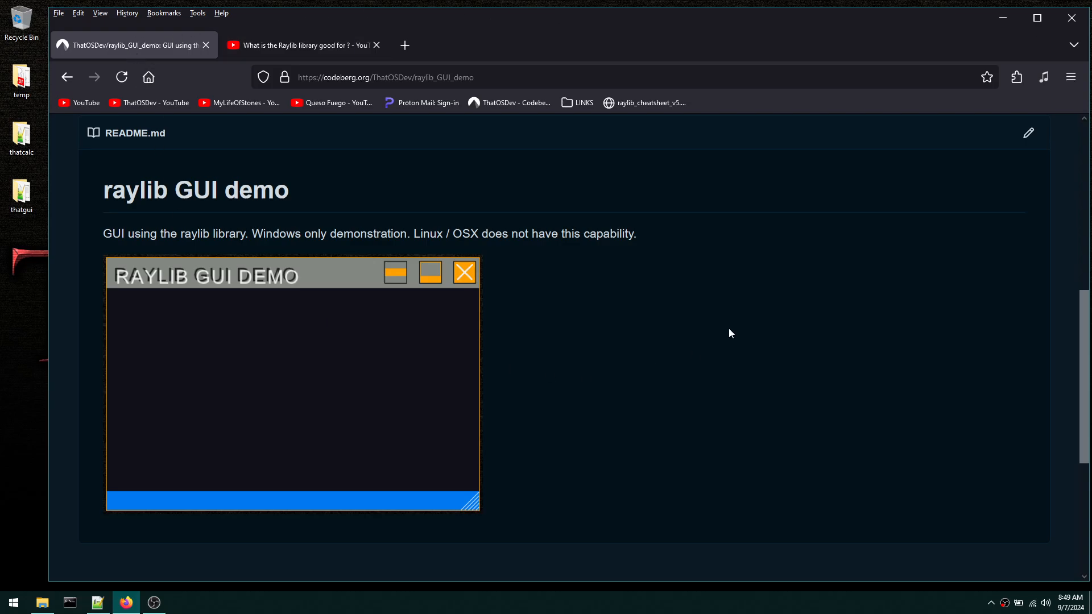
{"action": "mouse_move", "coordinate": [579, 286]}
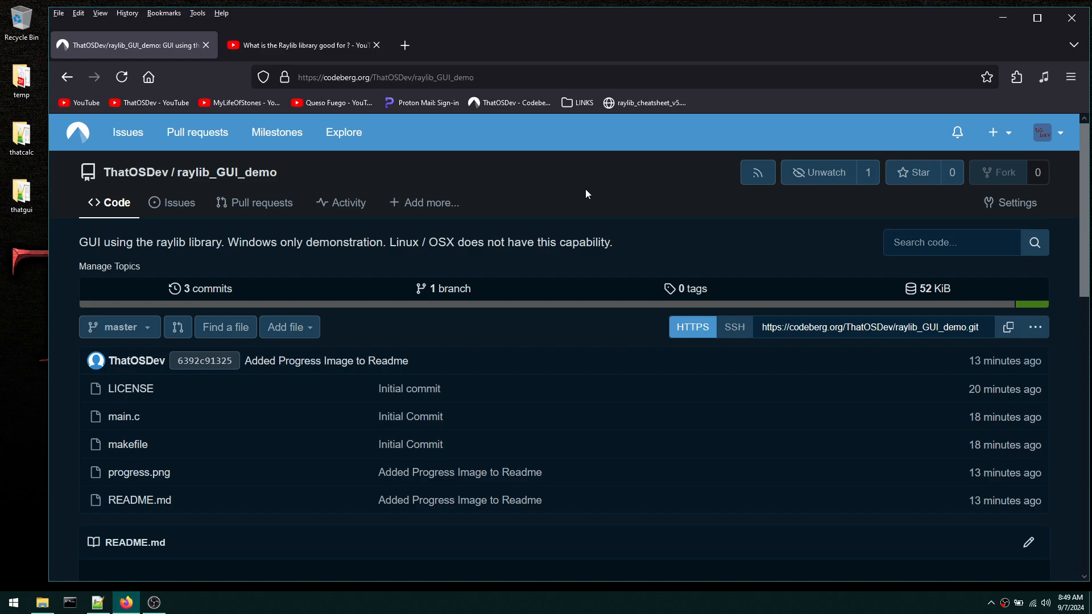
{"action": "left_click", "coordinate": [299, 45]}
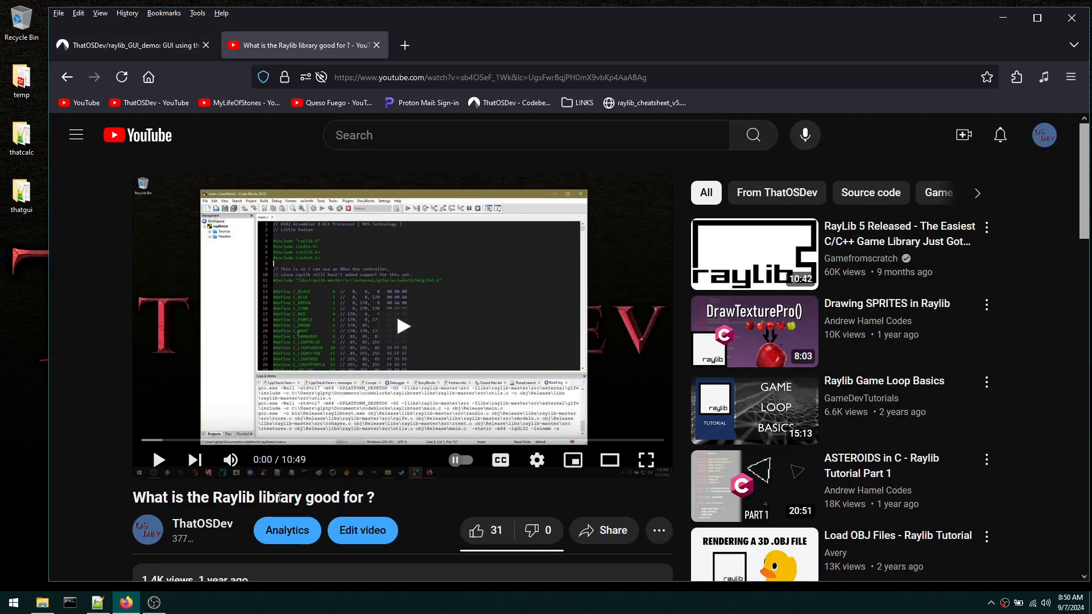
- Highlight 'Raylib' in the video title and minimize Firefox to show the desktop
{"action": "double_click", "coordinate": [234, 497]}
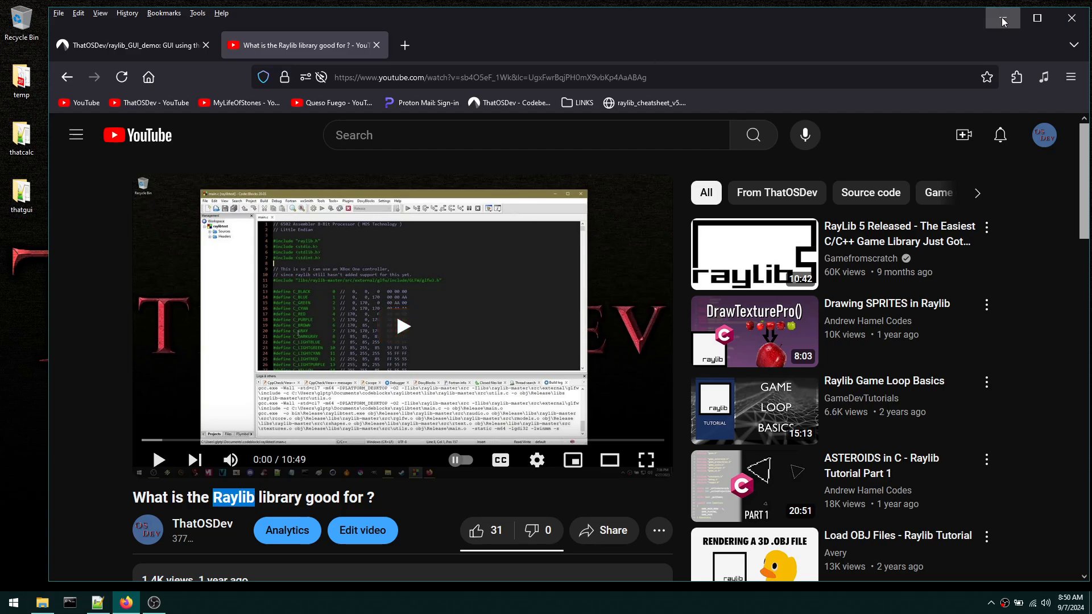
{"action": "left_click", "coordinate": [1000, 18]}
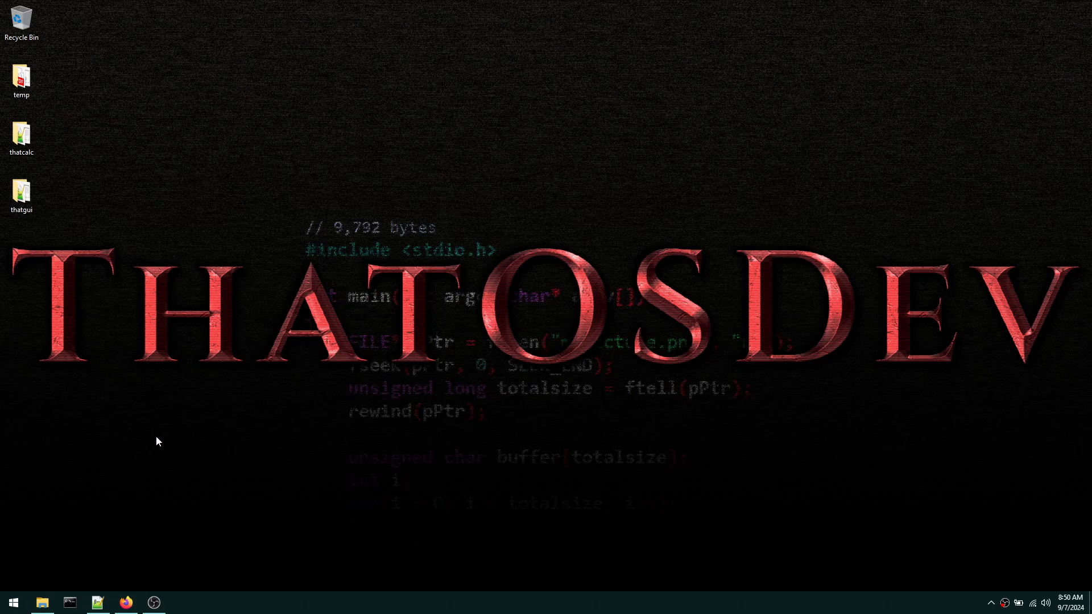
{"action": "mouse_move", "coordinate": [276, 396]}
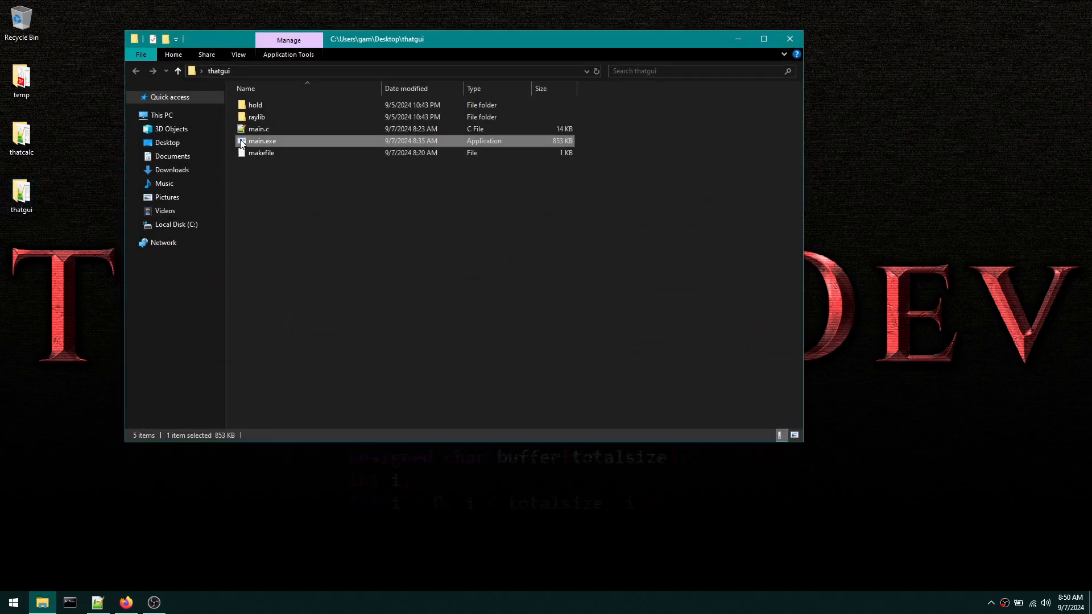
- Run main.exe from the thatgui folder, move the demo window, relaunch it and close it
{"action": "double_click", "coordinate": [261, 141]}
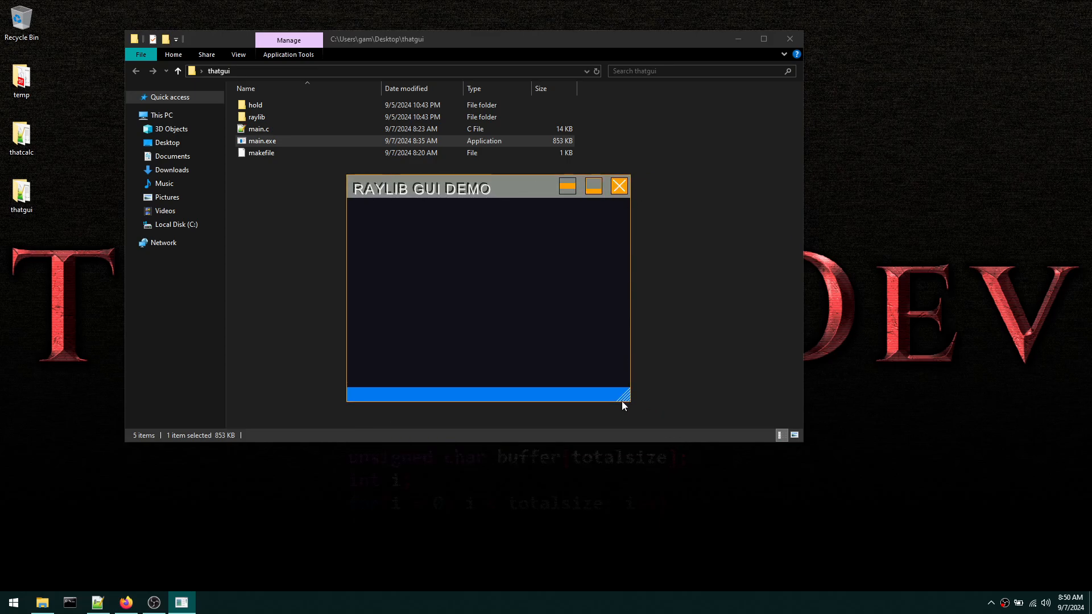
{"action": "mouse_move", "coordinate": [352, 182]}
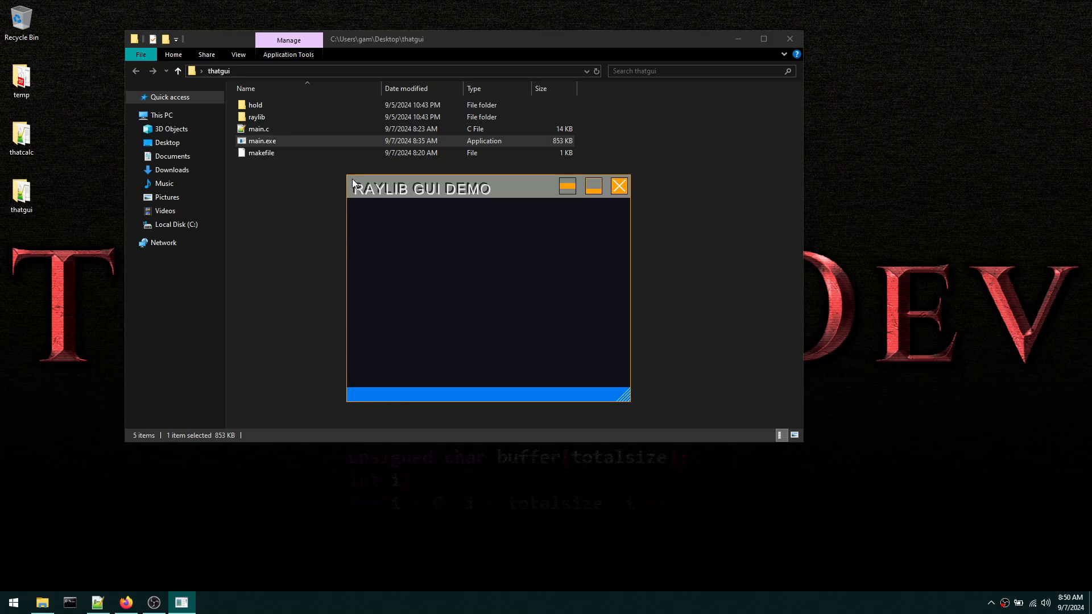
{"action": "mouse_move", "coordinate": [532, 261]}
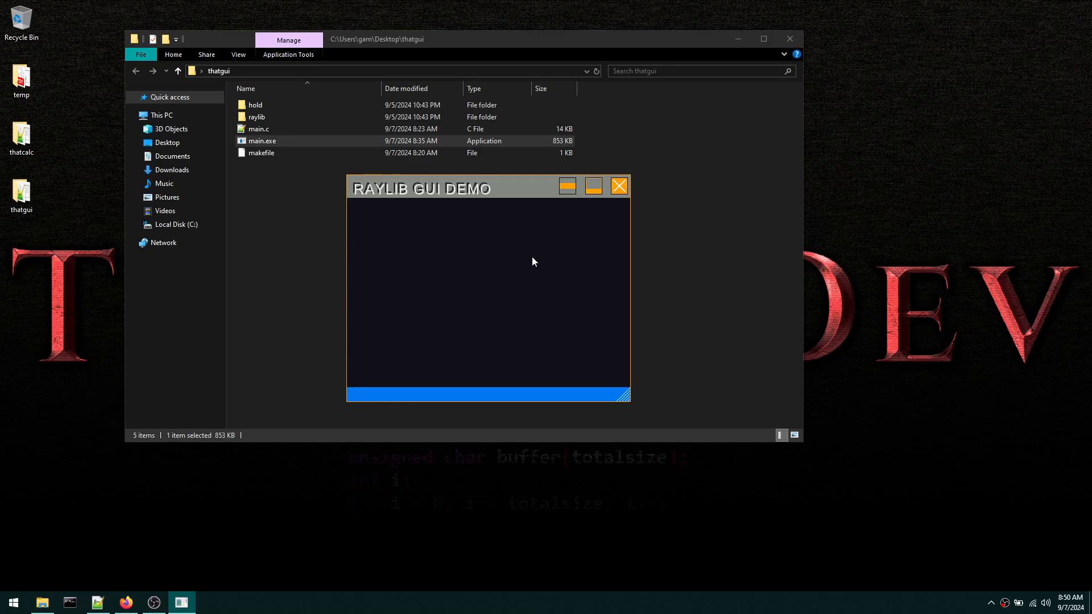
{"action": "mouse_move", "coordinate": [525, 268]}
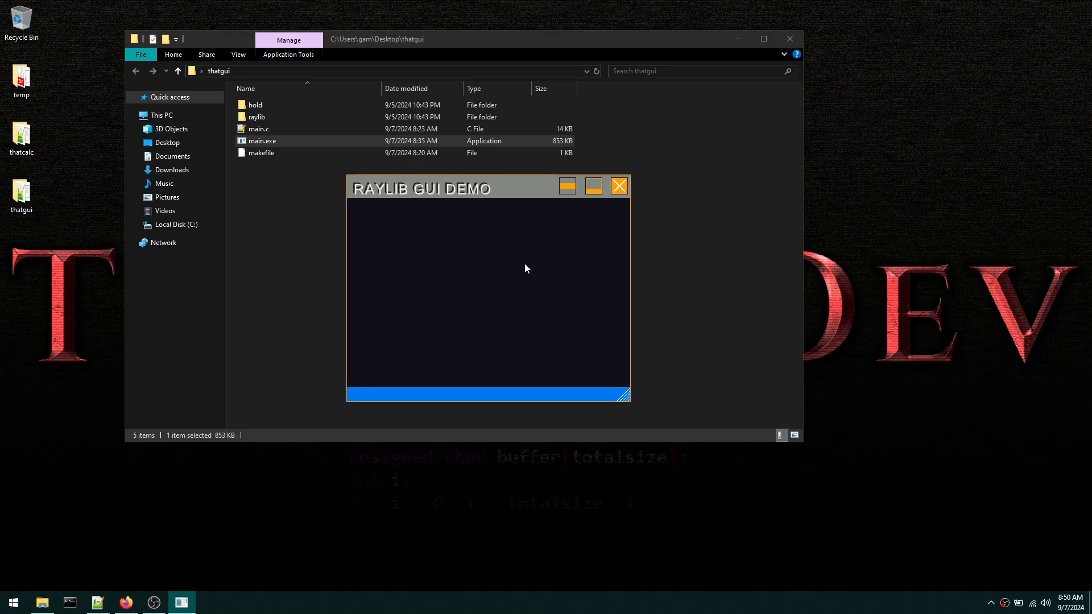
{"action": "mouse_move", "coordinate": [516, 185]}
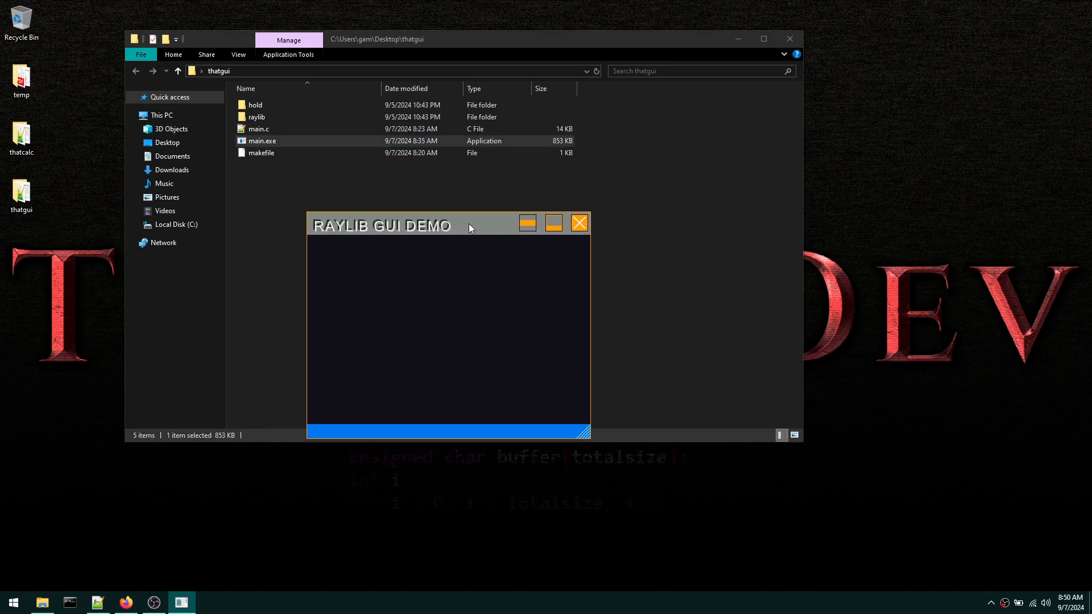
{"action": "mouse_move", "coordinate": [417, 601]}
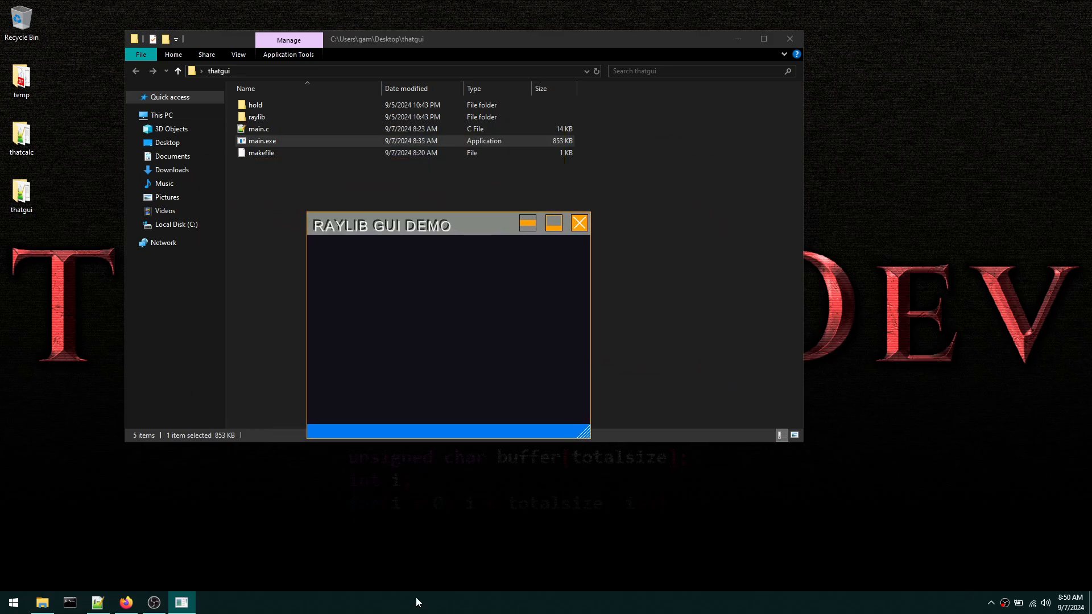
{"action": "mouse_move", "coordinate": [727, 6]}
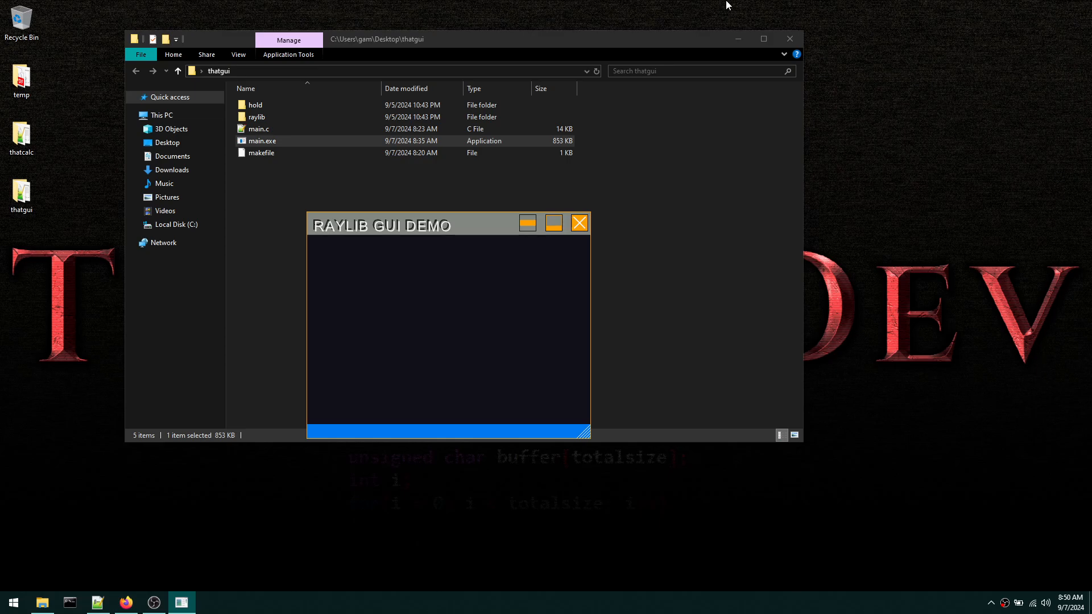
{"action": "mouse_move", "coordinate": [594, 420]}
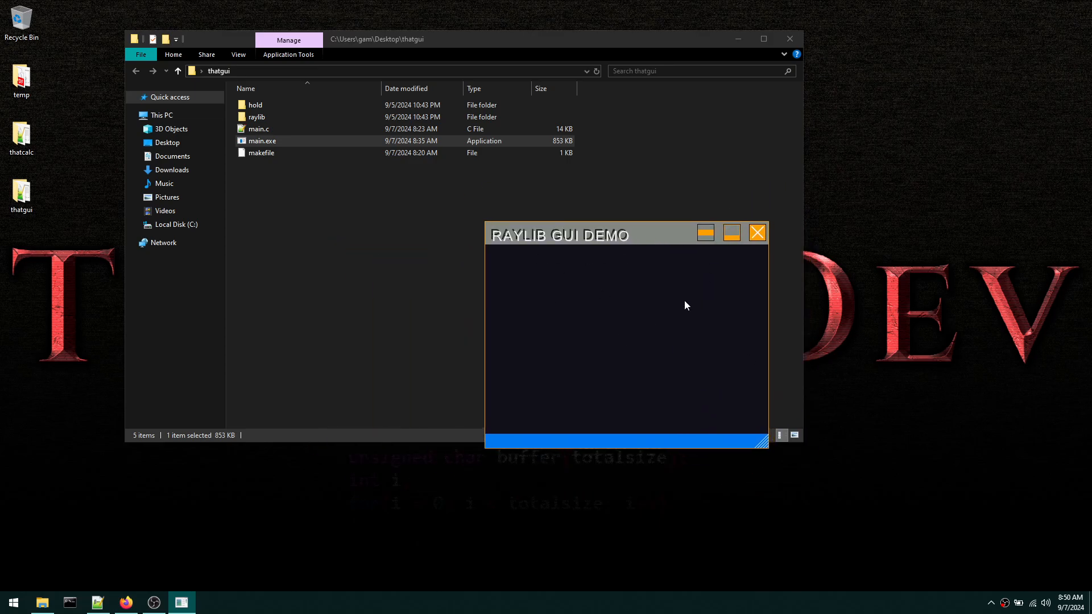
{"action": "left_click_drag", "start_coordinate": [627, 235], "coordinate": [548, 225]}
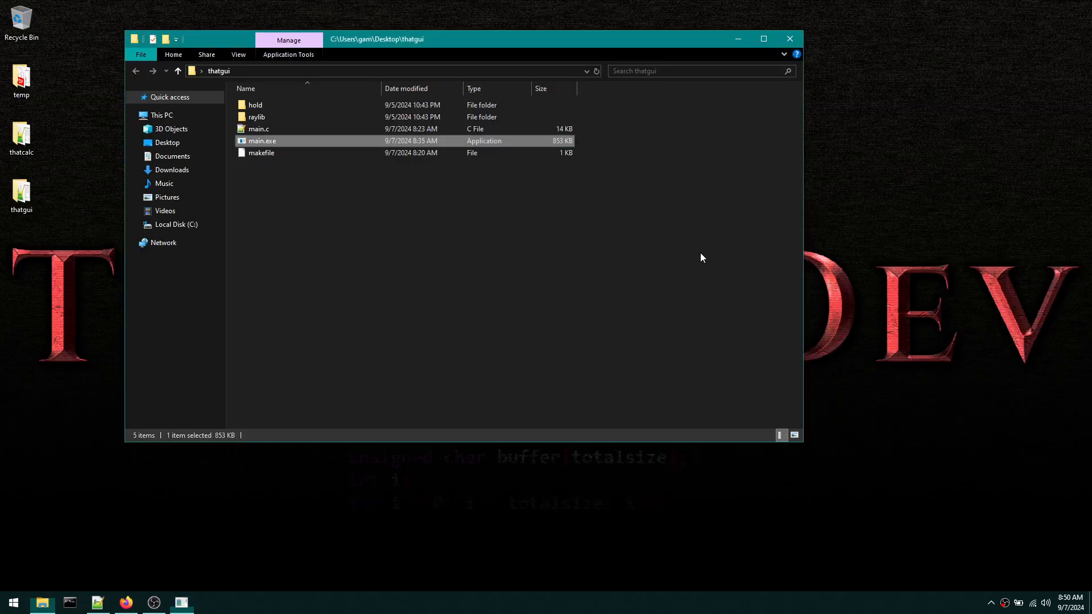
{"action": "double_click", "coordinate": [263, 141]}
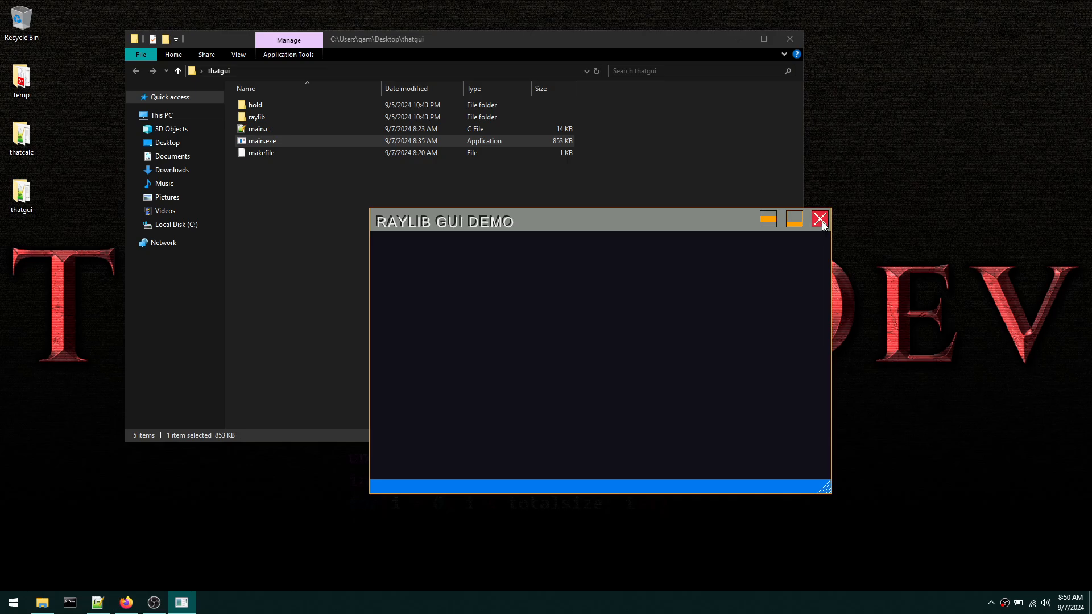
{"action": "left_click", "coordinate": [820, 220]}
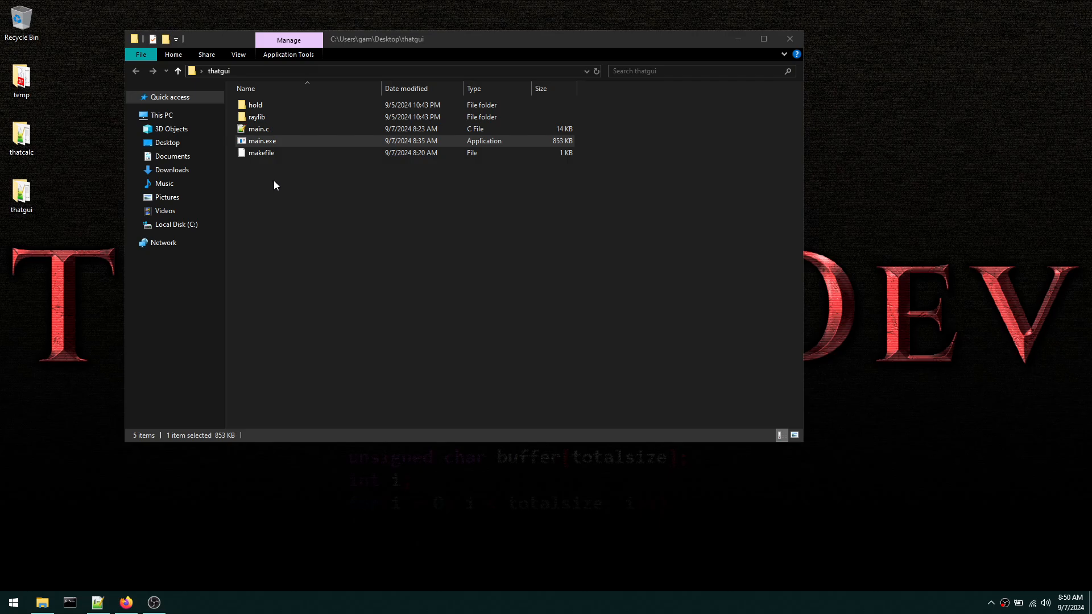
{"action": "mouse_move", "coordinate": [49, 590]}
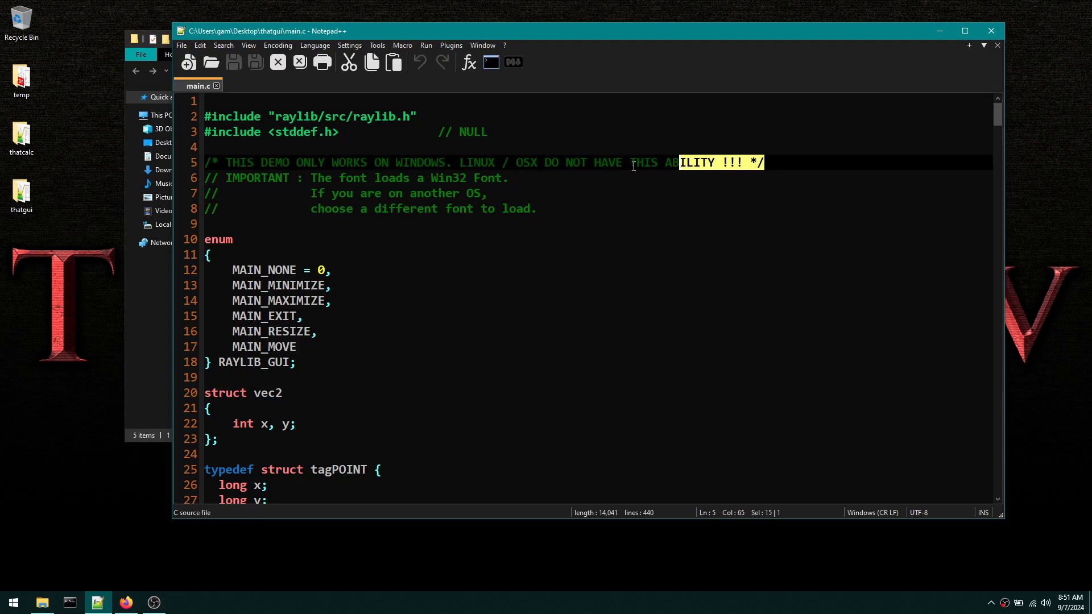
{"action": "left_click", "coordinate": [466, 162]}
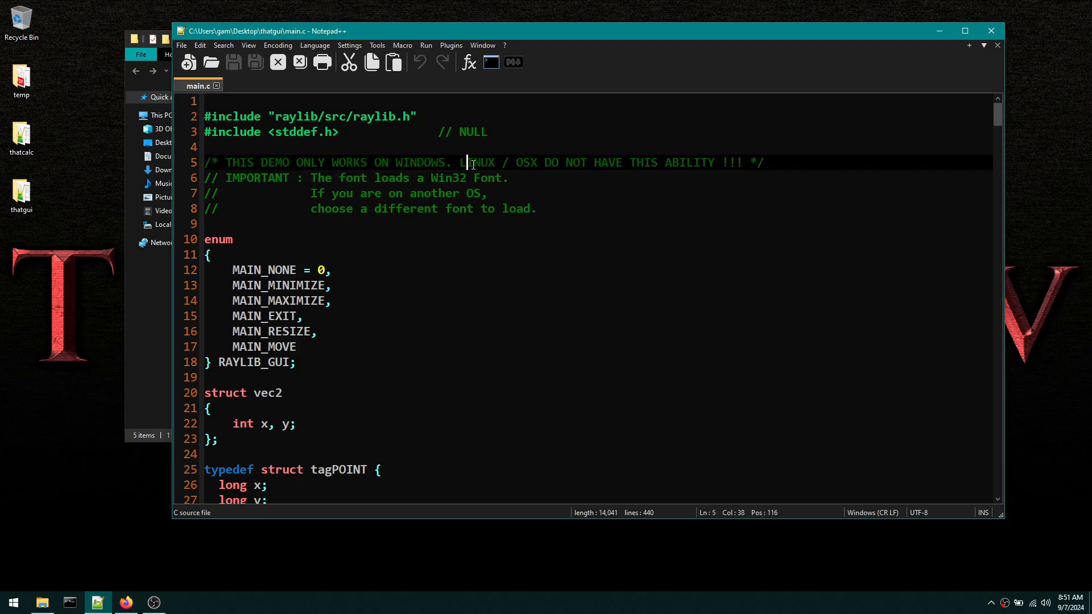
{"action": "double_click", "coordinate": [523, 162]}
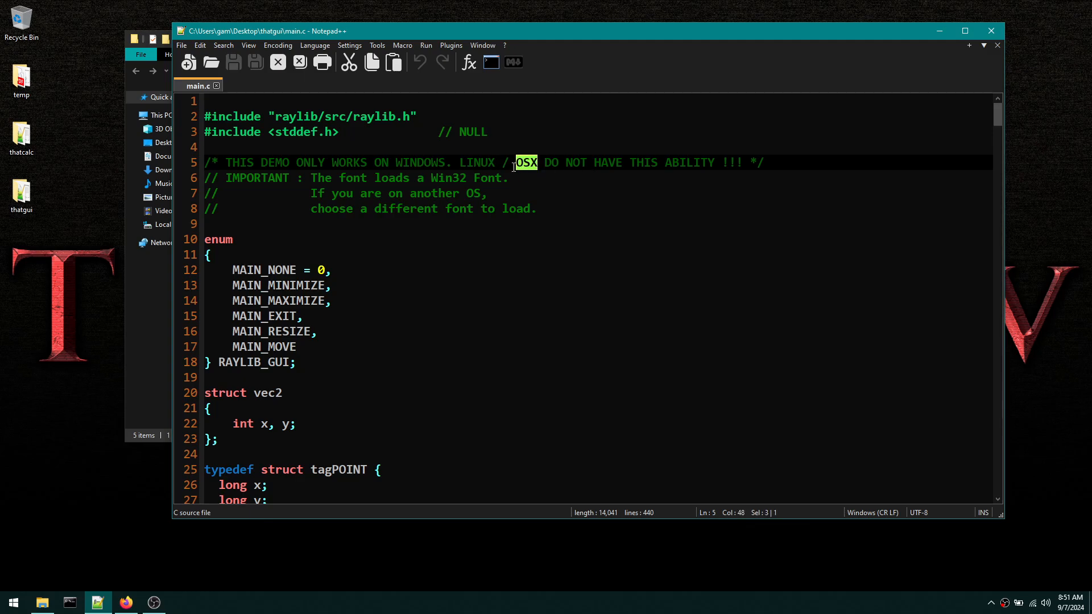
{"action": "left_click", "coordinate": [763, 163]}
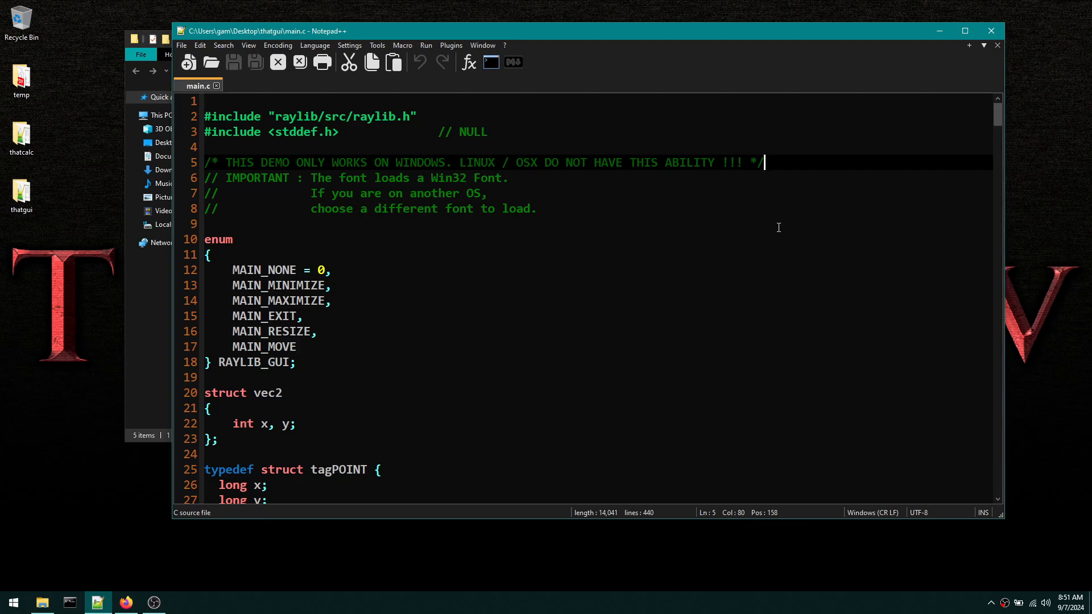
{"action": "left_click", "coordinate": [459, 162]}
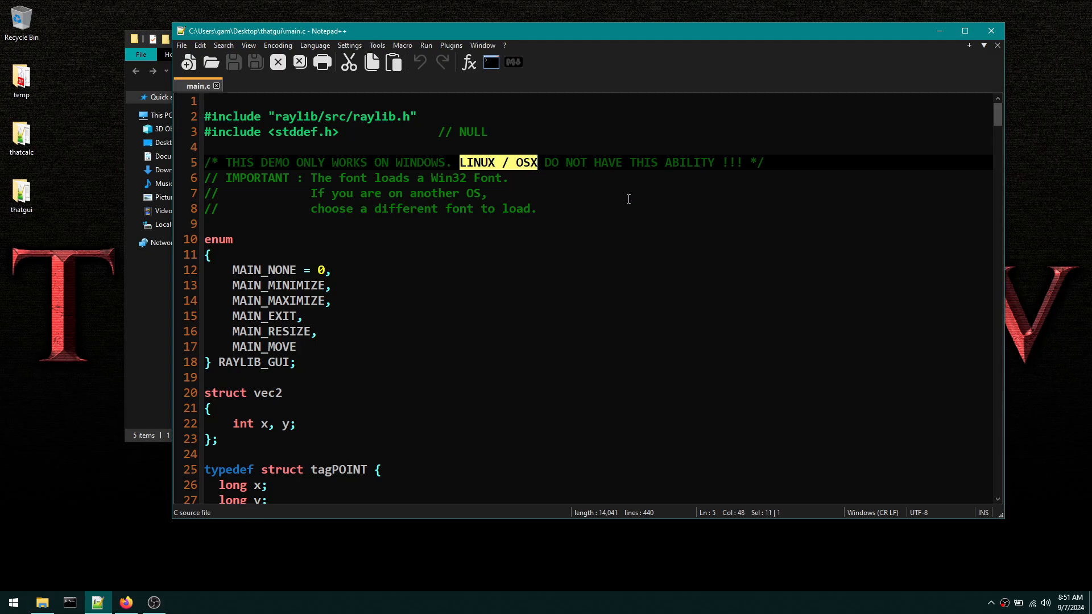
{"action": "mouse_move", "coordinate": [644, 212]}
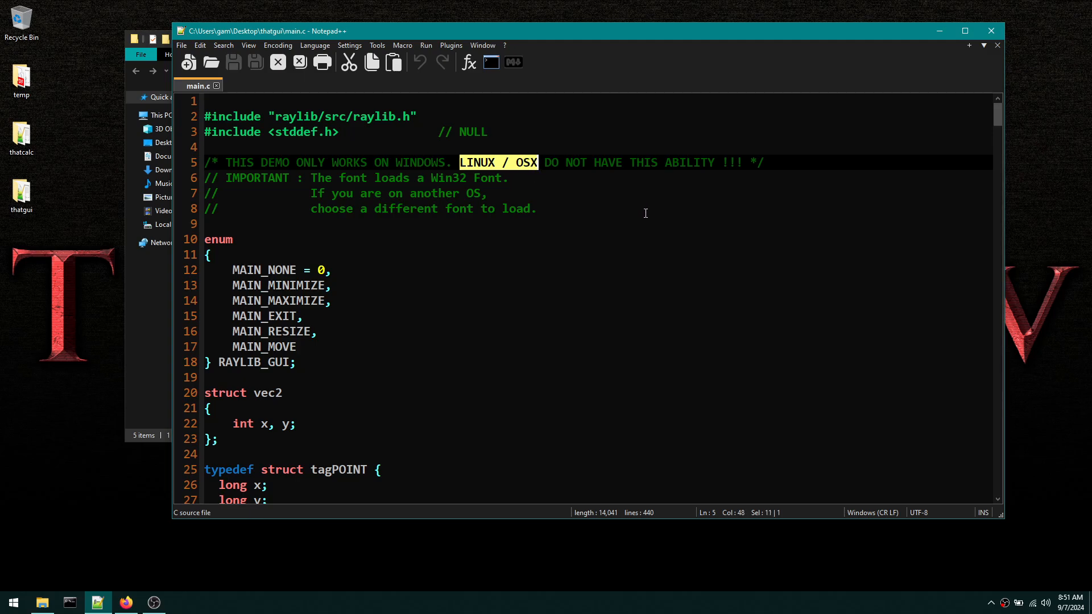
{"action": "scroll", "scroll_direction": "down", "scroll_amount": 3}
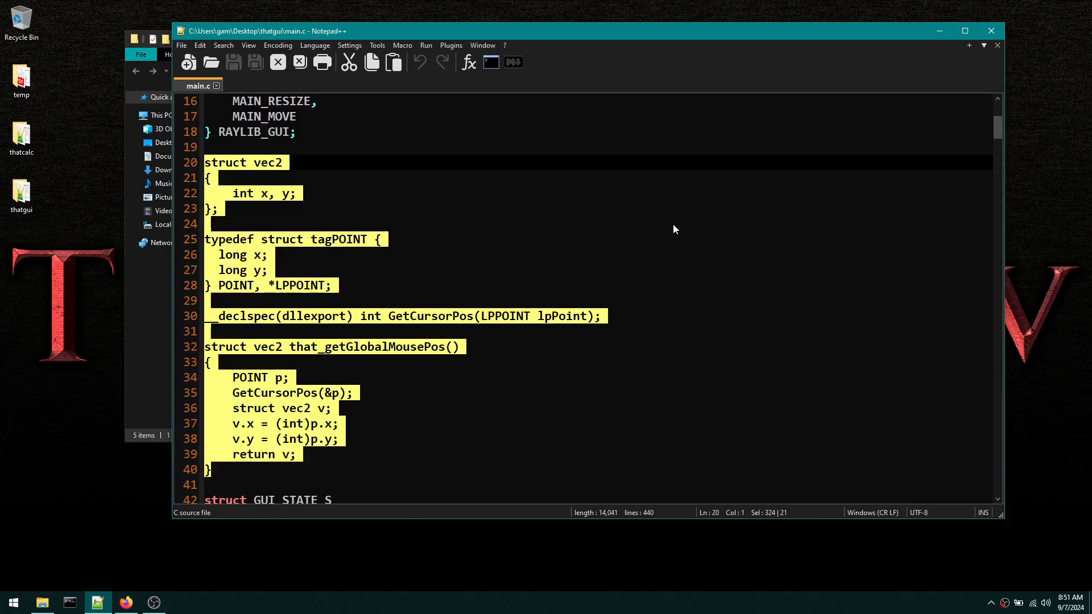
{"action": "mouse_move", "coordinate": [299, 302]}
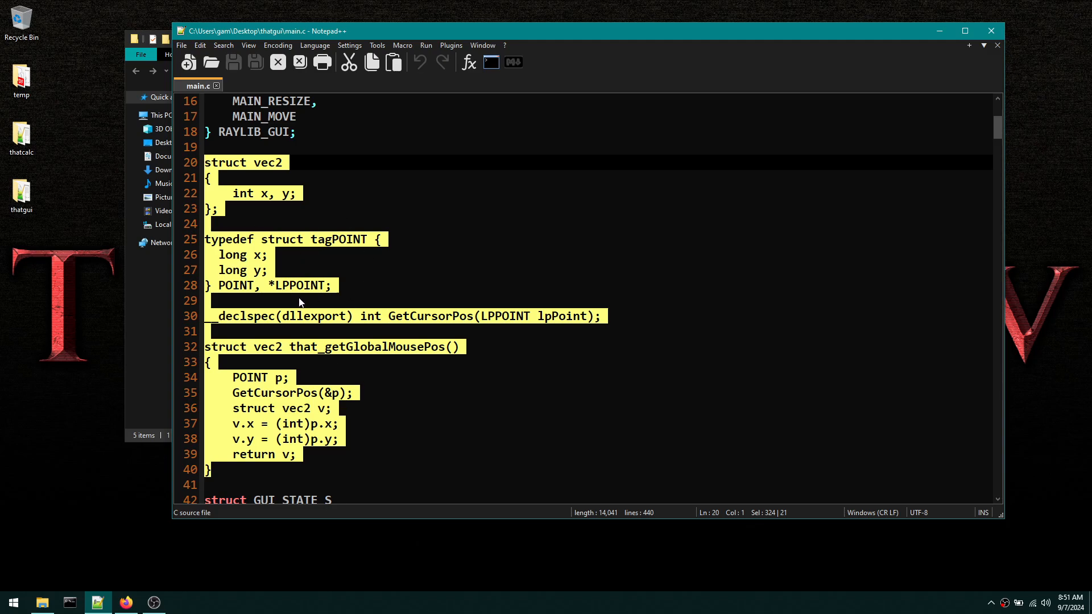
{"action": "mouse_move", "coordinate": [298, 387]}
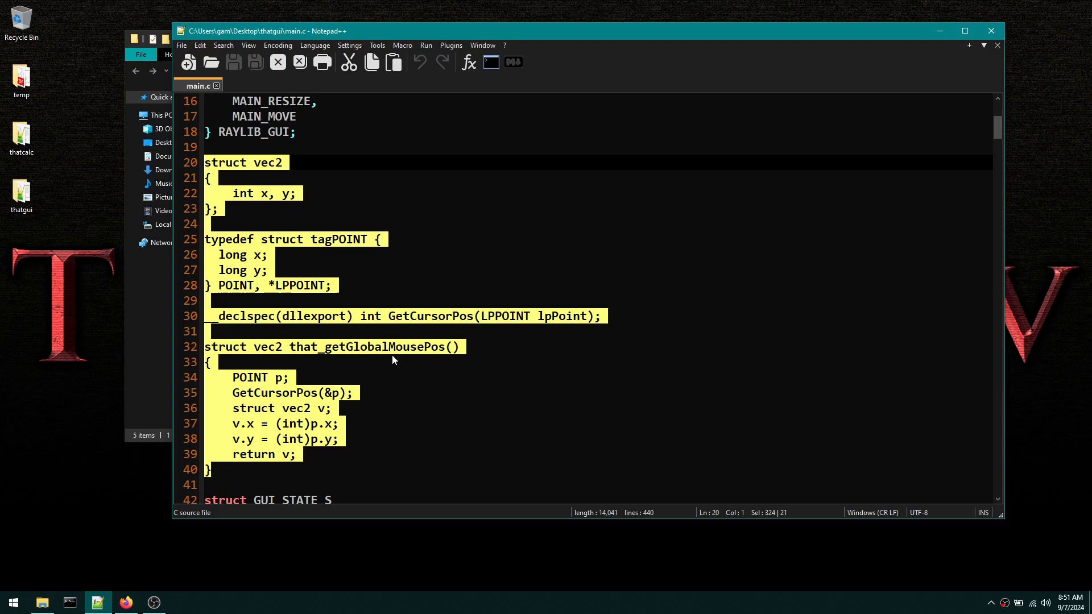
{"action": "left_click", "coordinate": [459, 346]}
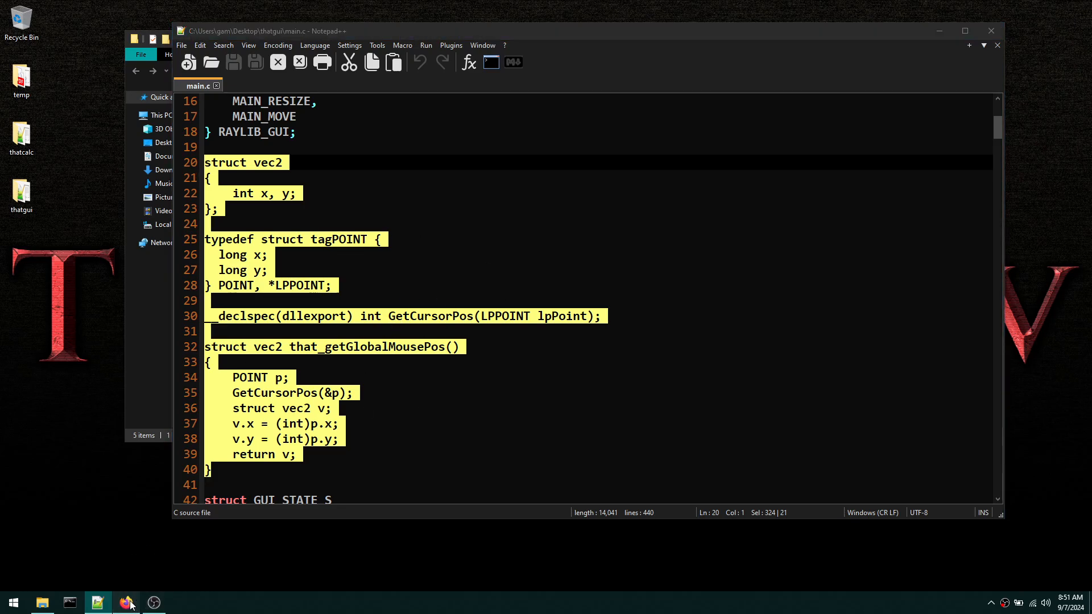
- Bring Firefox forward to read the repository's Windows-only description, then switch tabs back
{"action": "left_click", "coordinate": [125, 603]}
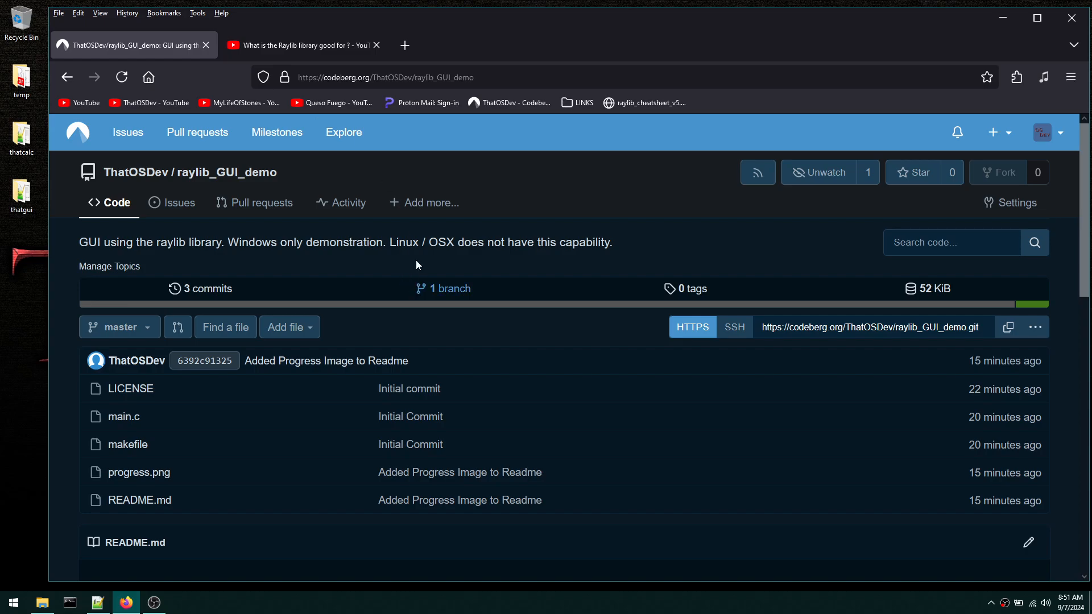
{"action": "scroll", "scroll_direction": "down", "scroll_amount": 3}
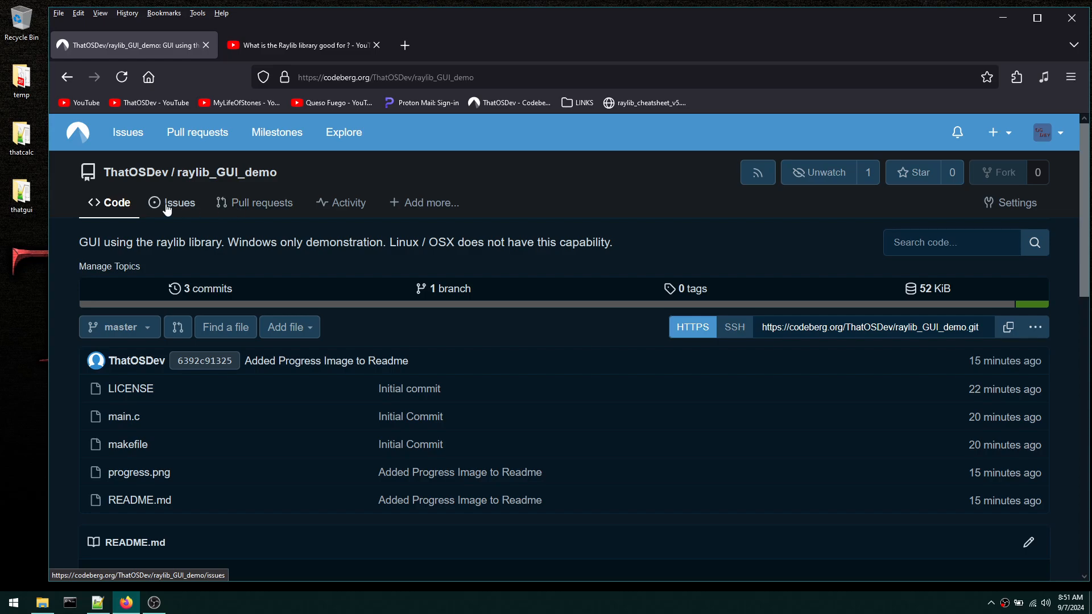
{"action": "mouse_move", "coordinate": [180, 214]}
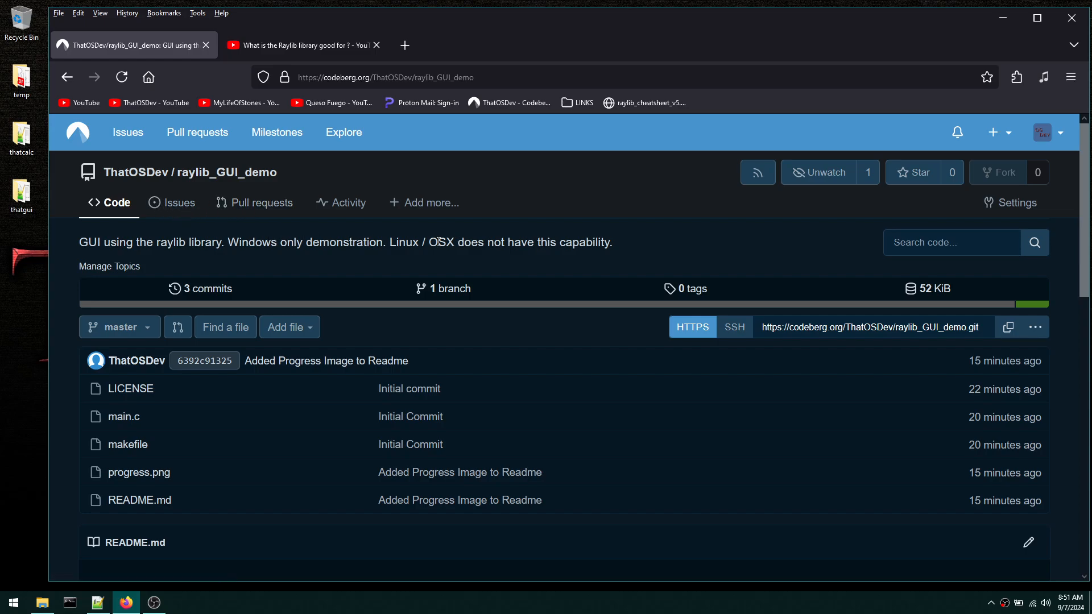
{"action": "left_click", "coordinate": [301, 45]}
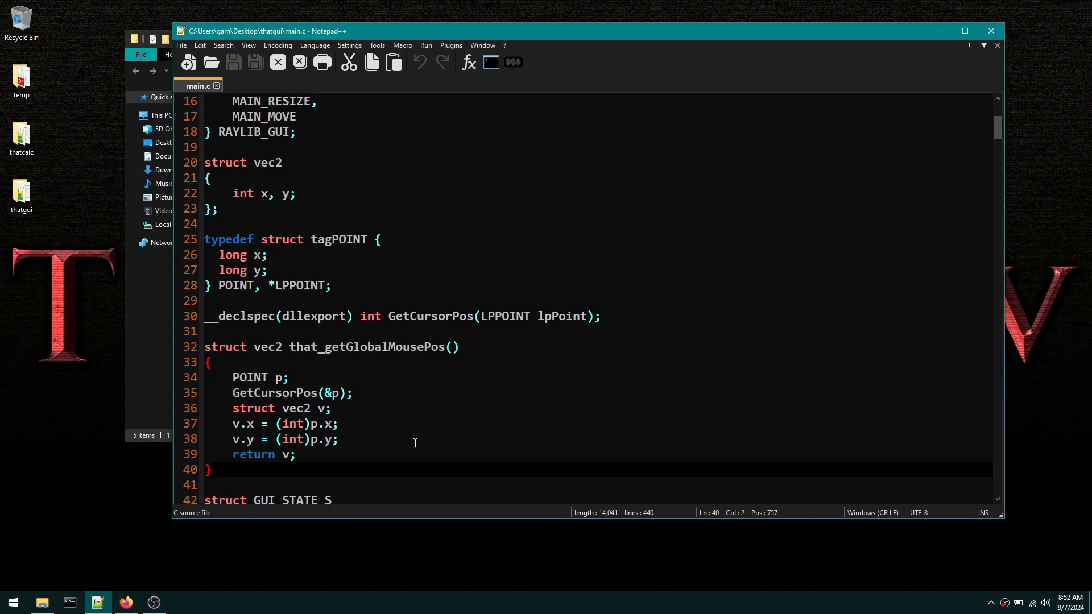
{"action": "mouse_move", "coordinate": [535, 376]}
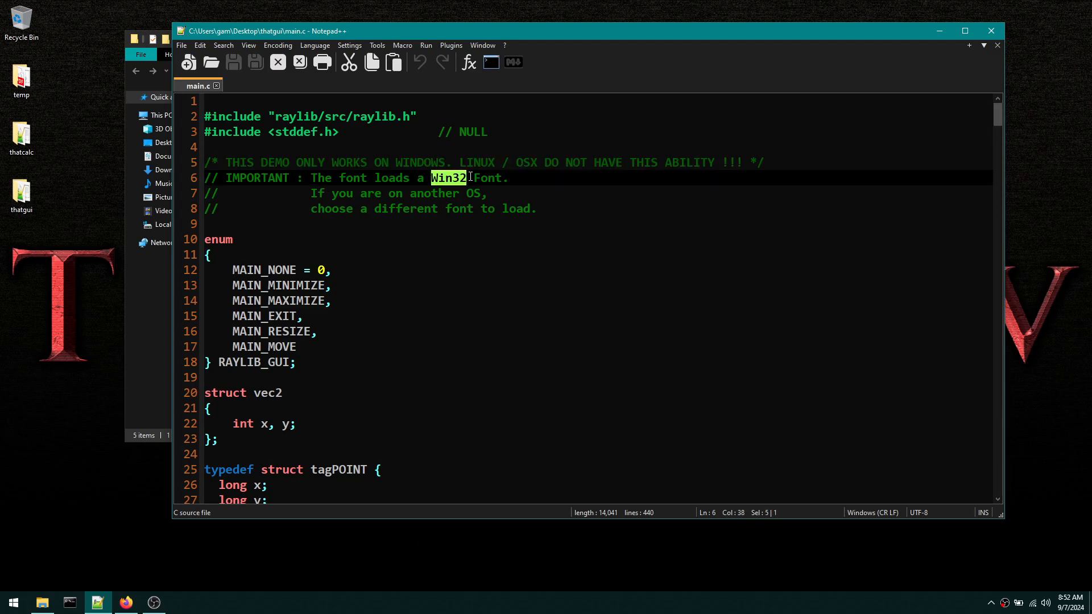
{"action": "scroll", "scroll_direction": "down", "scroll_amount": 3}
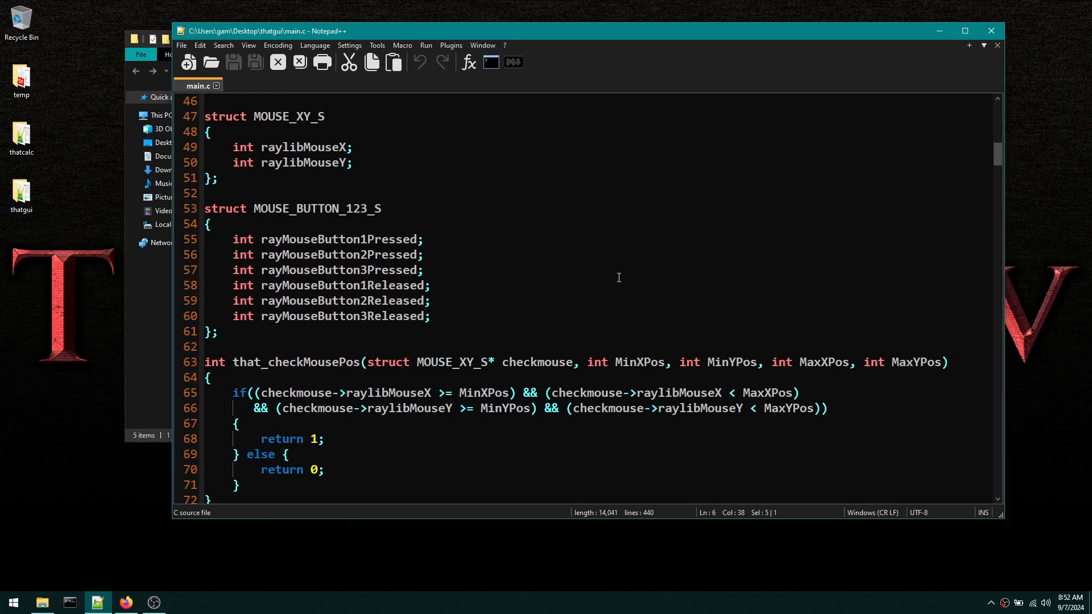
{"action": "scroll", "scroll_direction": "down", "scroll_amount": 3}
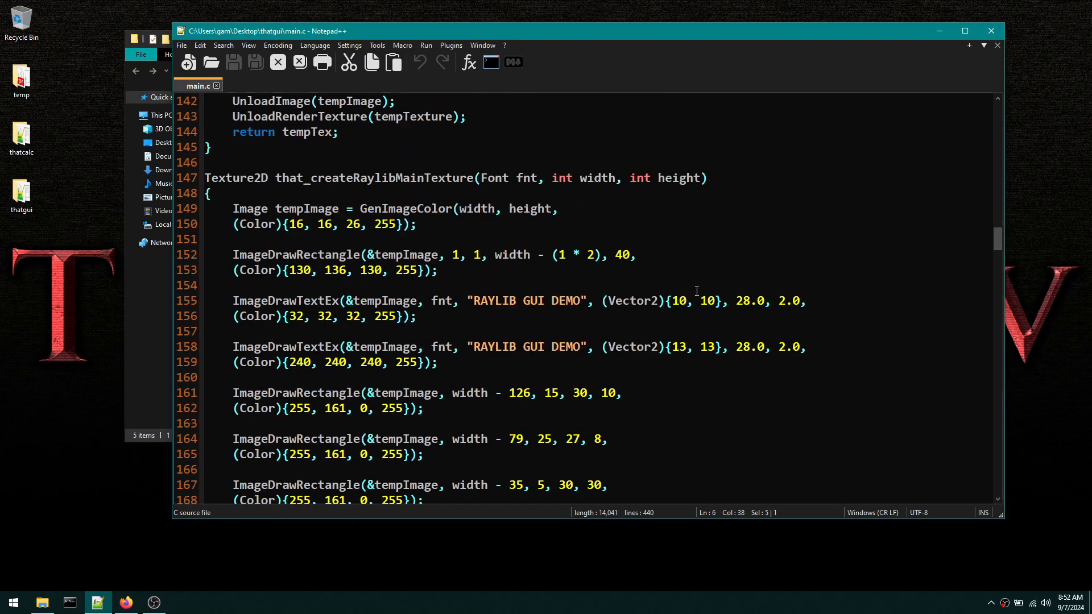
{"action": "scroll", "scroll_direction": "down", "scroll_amount": 3}
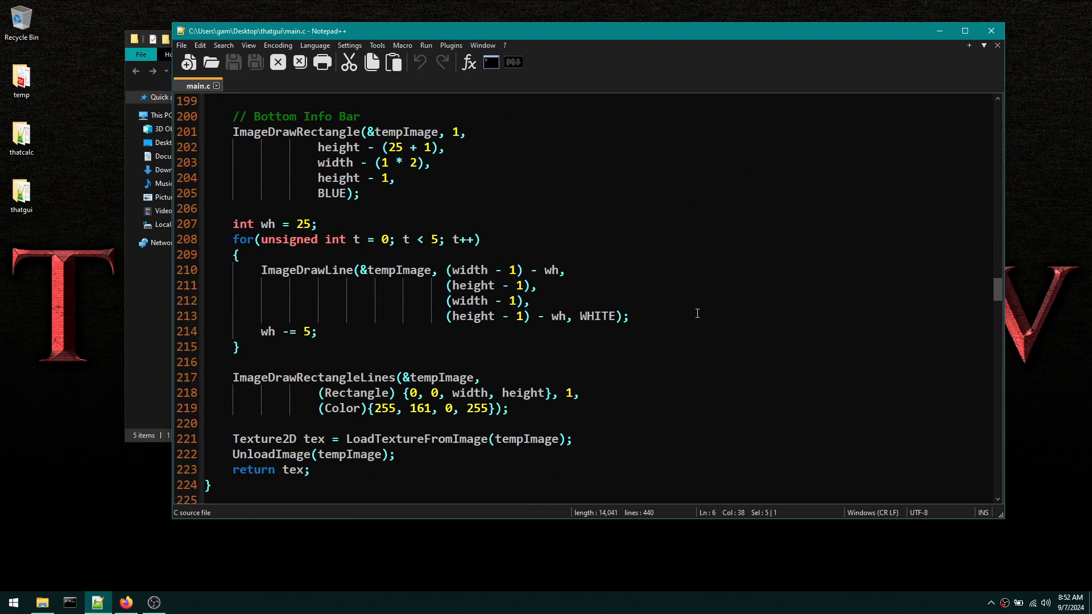
{"action": "scroll", "scroll_direction": "down", "scroll_amount": 3}
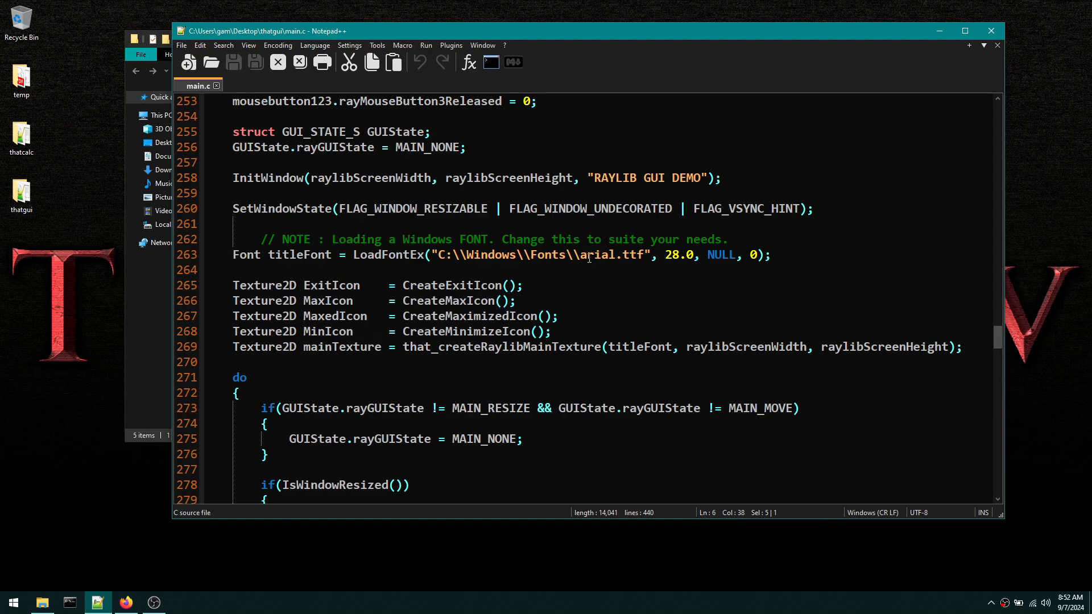
{"action": "double_click", "coordinate": [597, 254]}
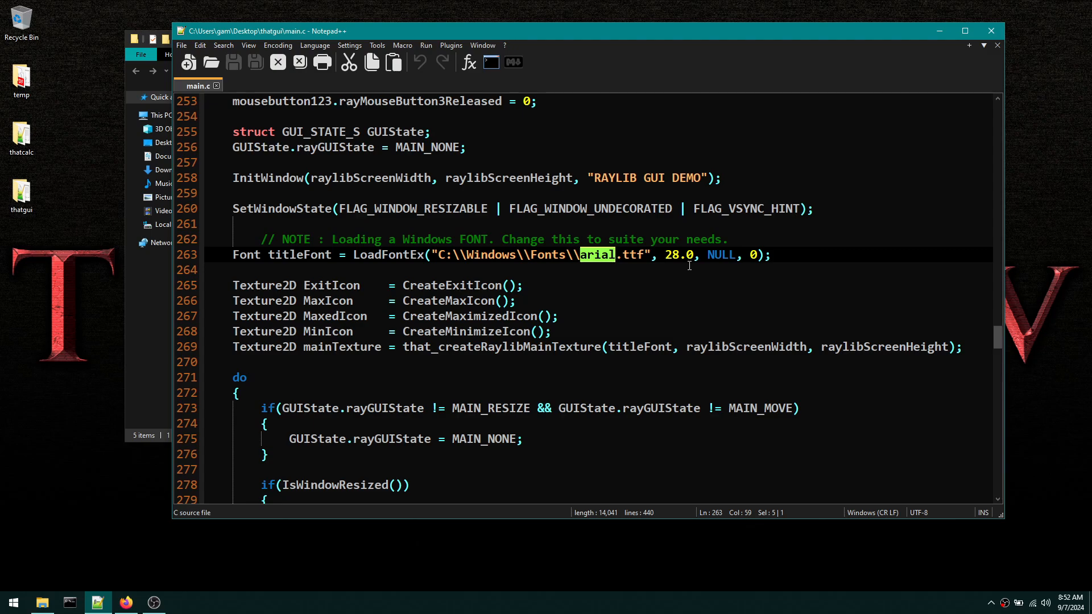
{"action": "mouse_move", "coordinate": [594, 264]}
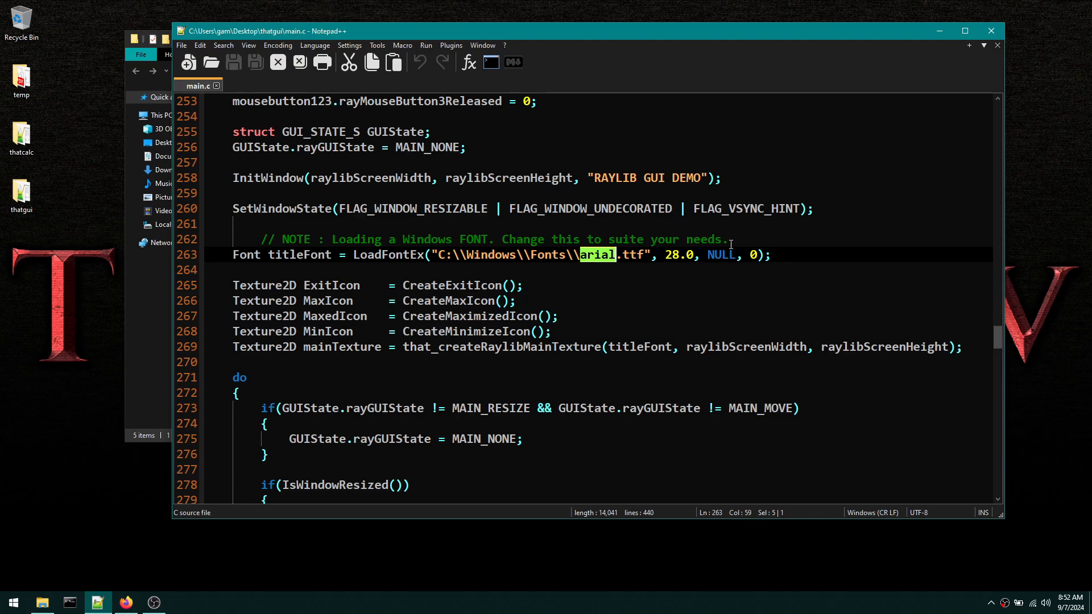
{"action": "double_click", "coordinate": [677, 255]}
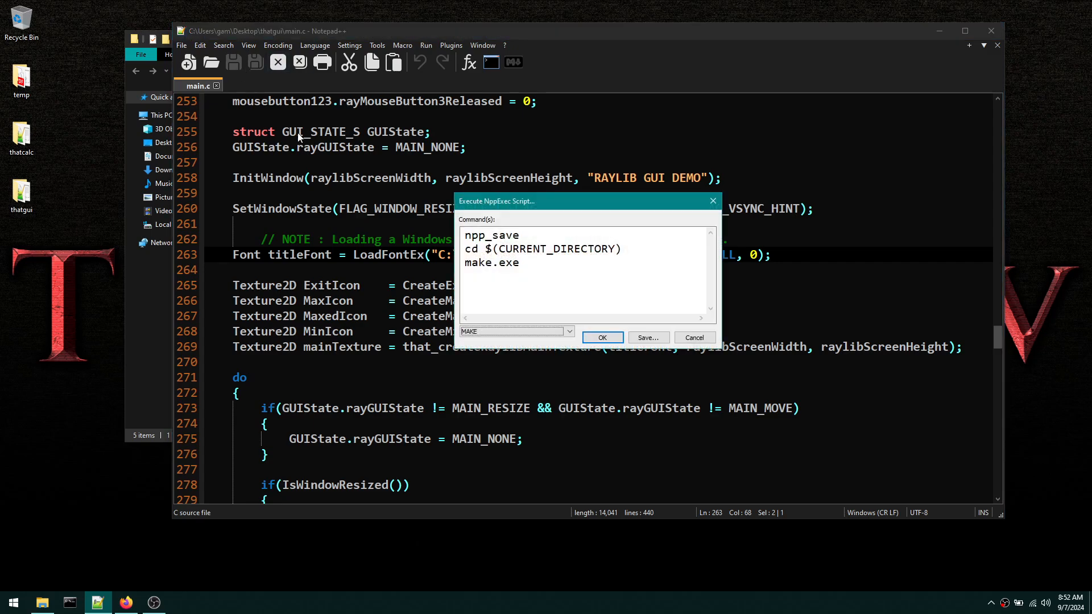
- Run the NppExec save-and-make script and bring the launched RAYLIB GUI DEMO window forward
{"action": "left_click", "coordinate": [600, 336]}
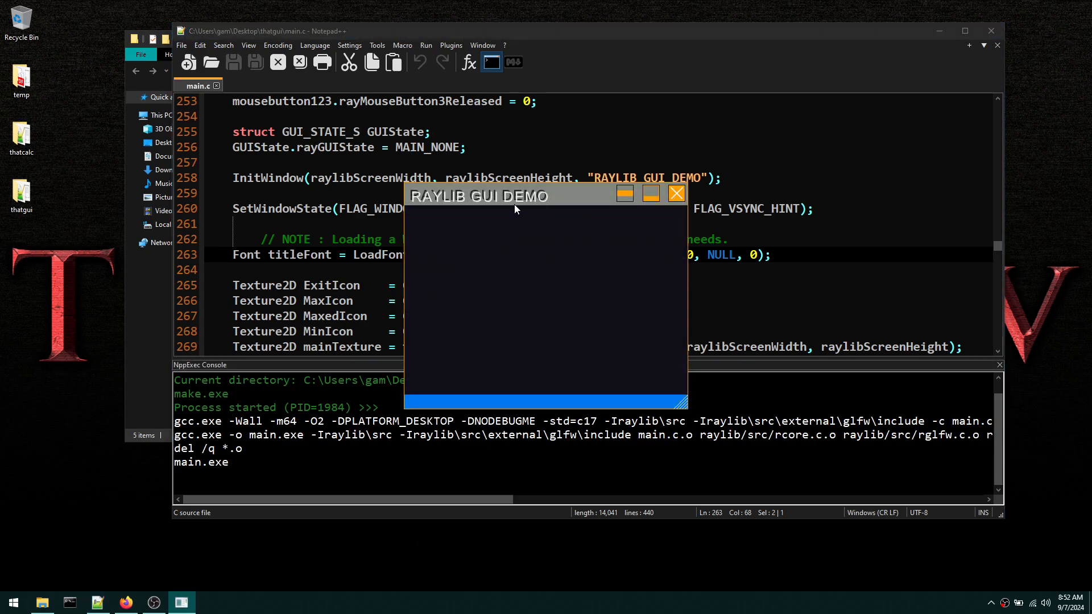
{"action": "mouse_move", "coordinate": [485, 200]}
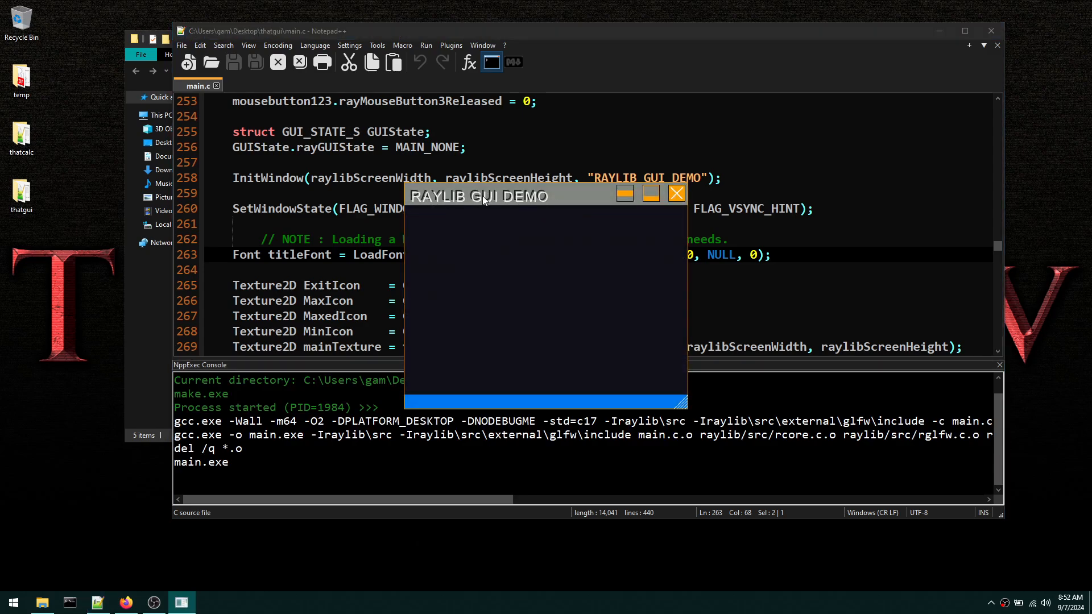
{"action": "mouse_move", "coordinate": [545, 202]}
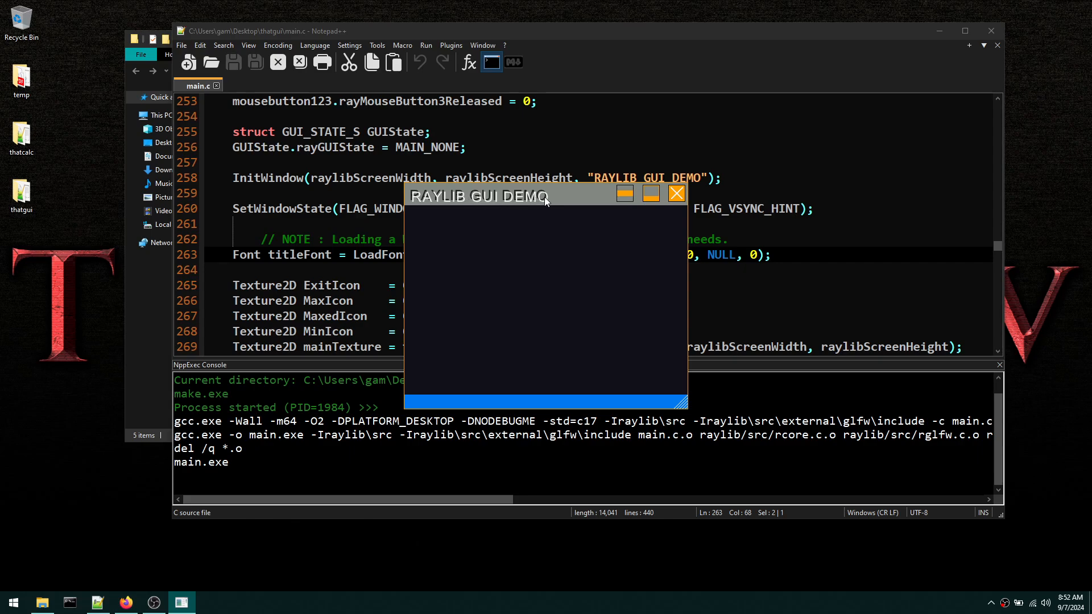
{"action": "mouse_move", "coordinate": [541, 196]}
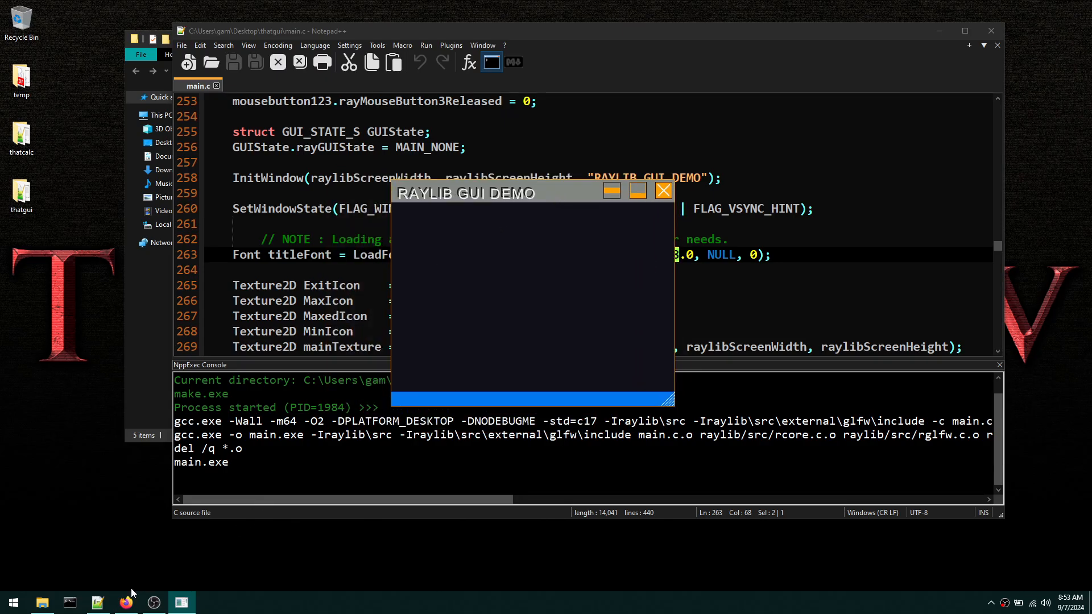
{"action": "left_click", "coordinate": [126, 603]}
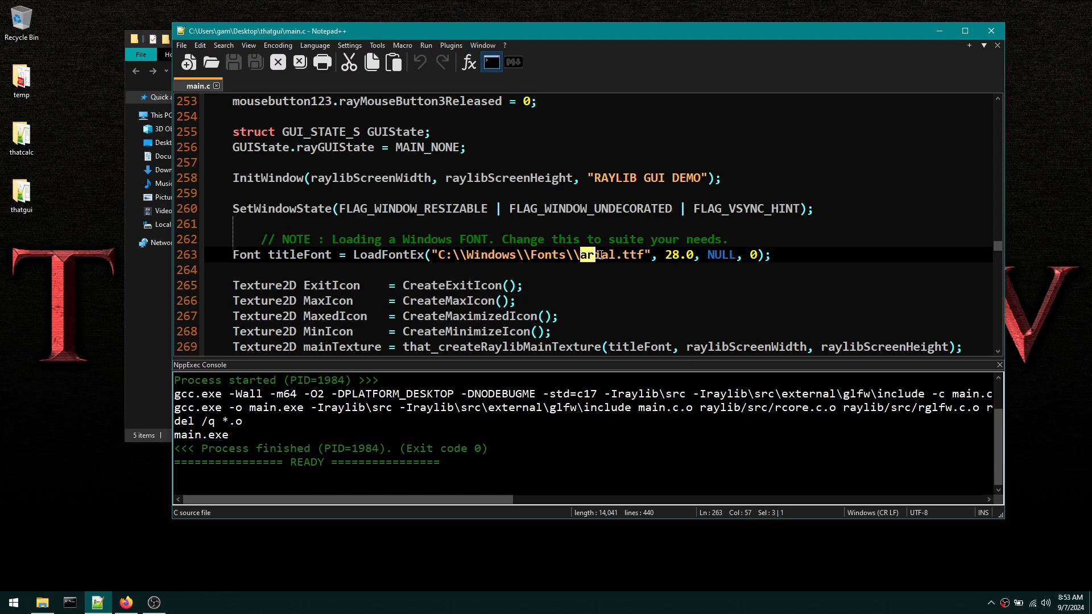
{"action": "double_click", "coordinate": [598, 255]}
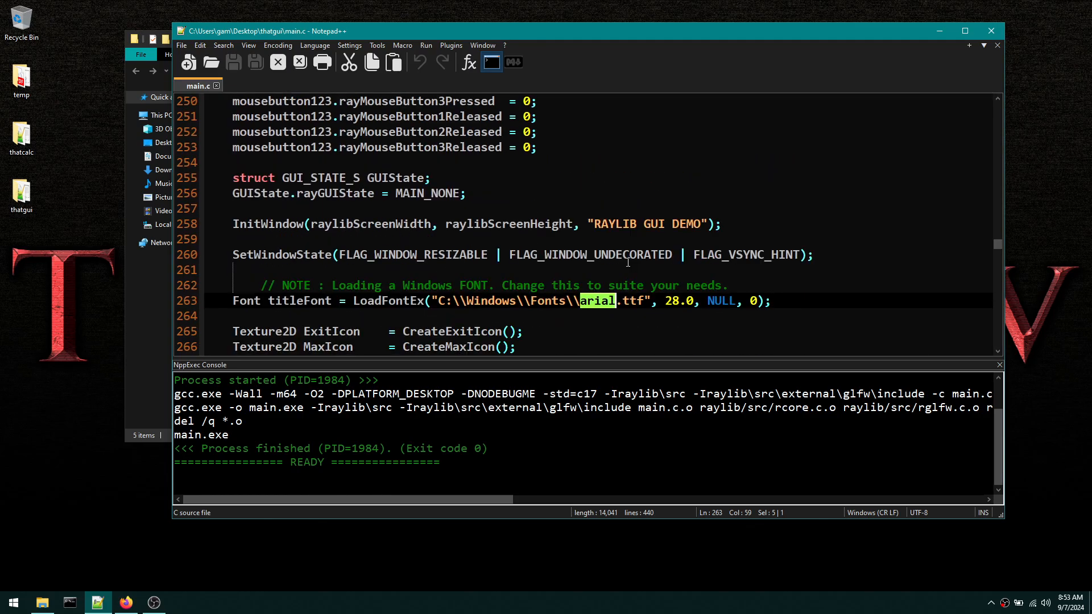
{"action": "left_click", "coordinate": [774, 300]}
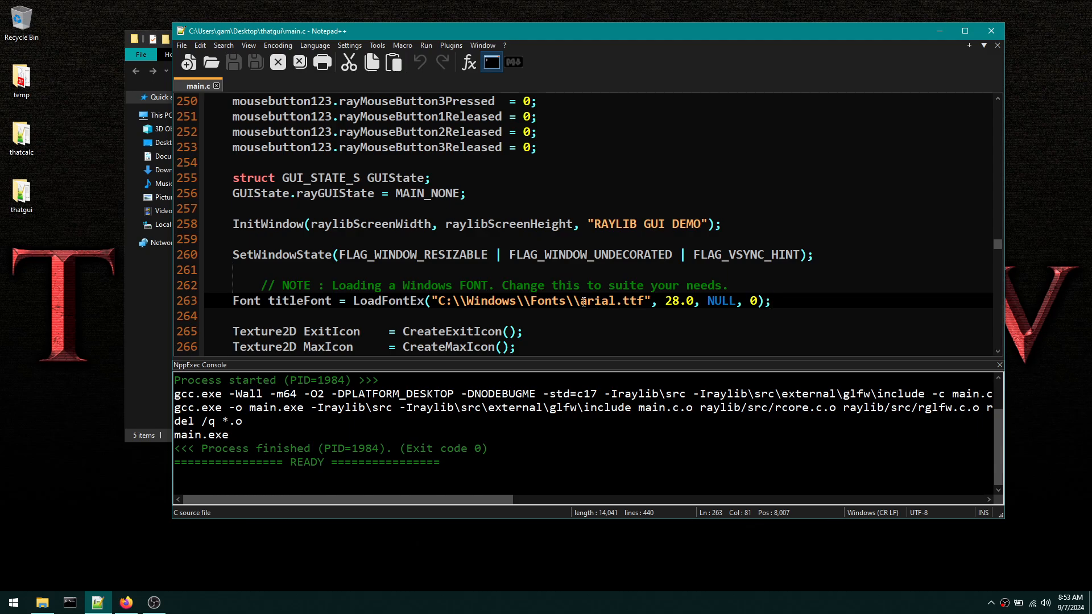
{"action": "double_click", "coordinate": [595, 300]}
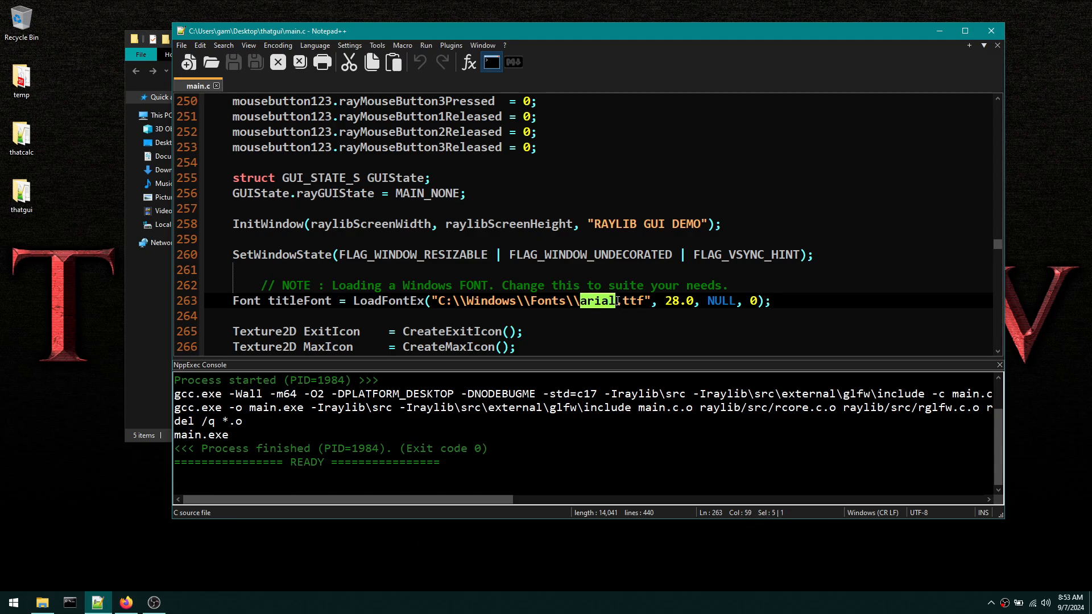
{"action": "double_click", "coordinate": [677, 300]}
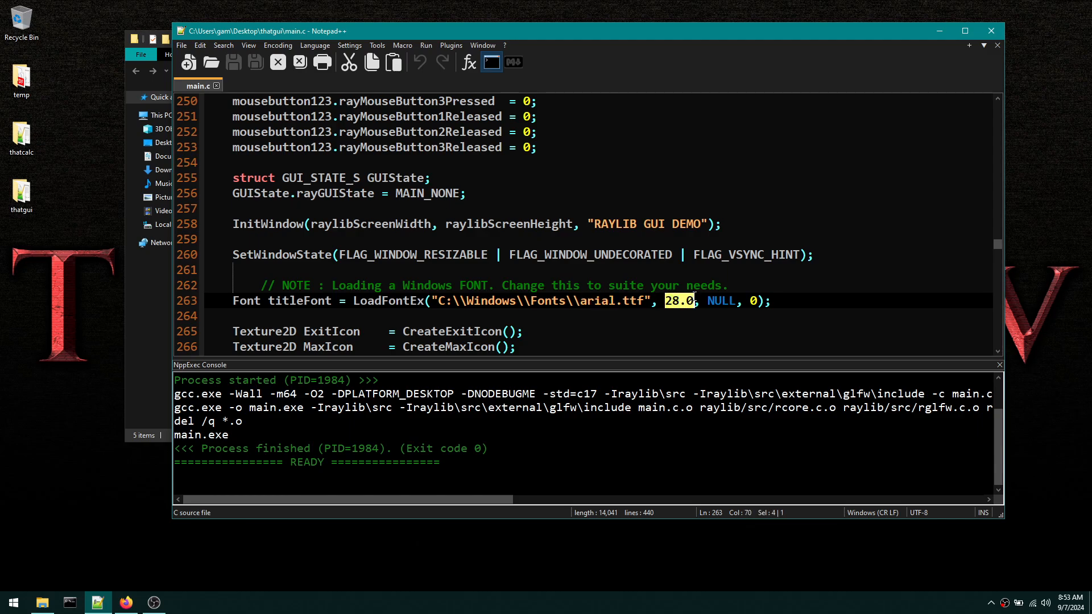
{"action": "double_click", "coordinate": [594, 300]}
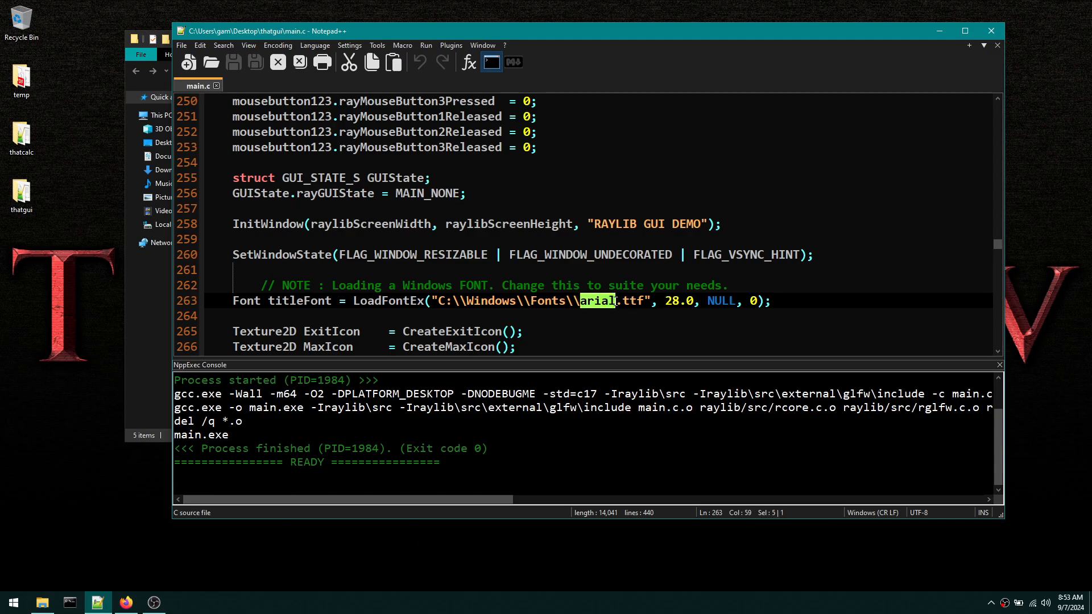
{"action": "left_click", "coordinate": [793, 292]}
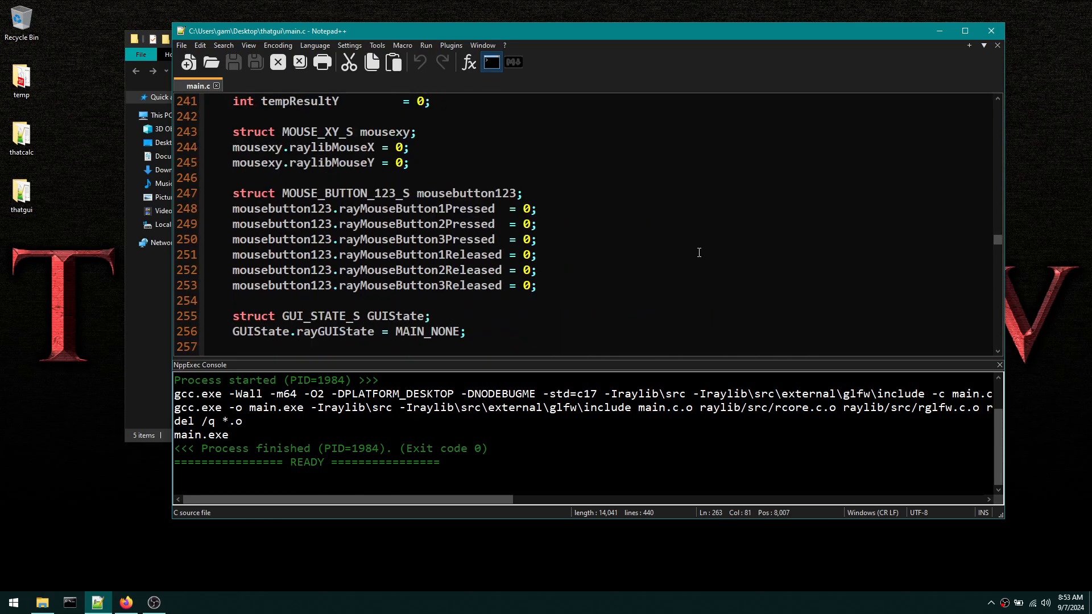
{"action": "scroll", "scroll_direction": "down", "scroll_amount": 3}
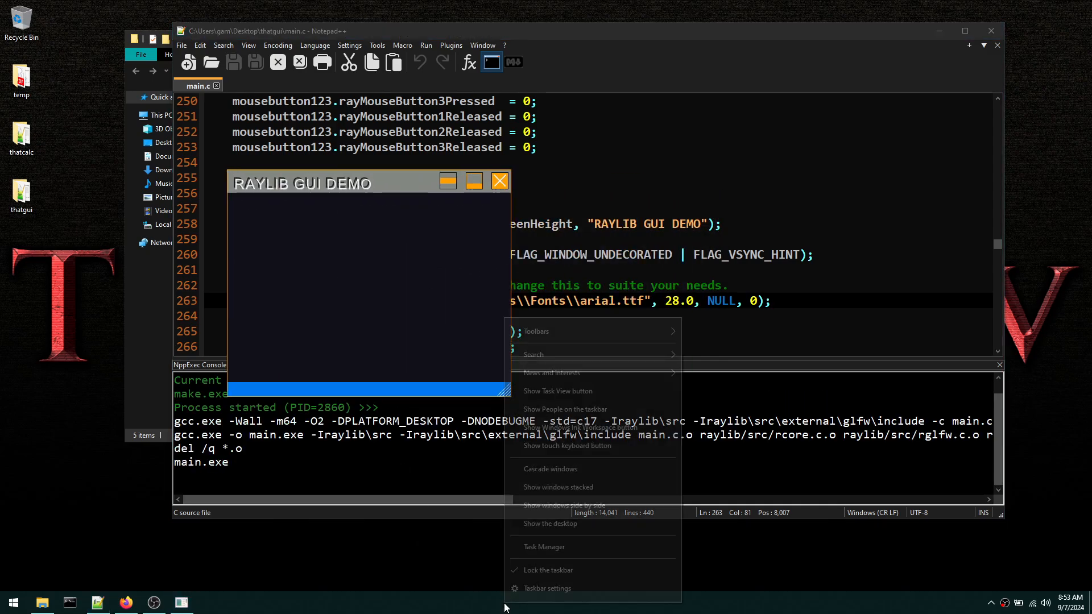
- Monitor main.exe in Task Manager while enlarging, maximising and shrinking the demo window
{"action": "left_click", "coordinate": [544, 547]}
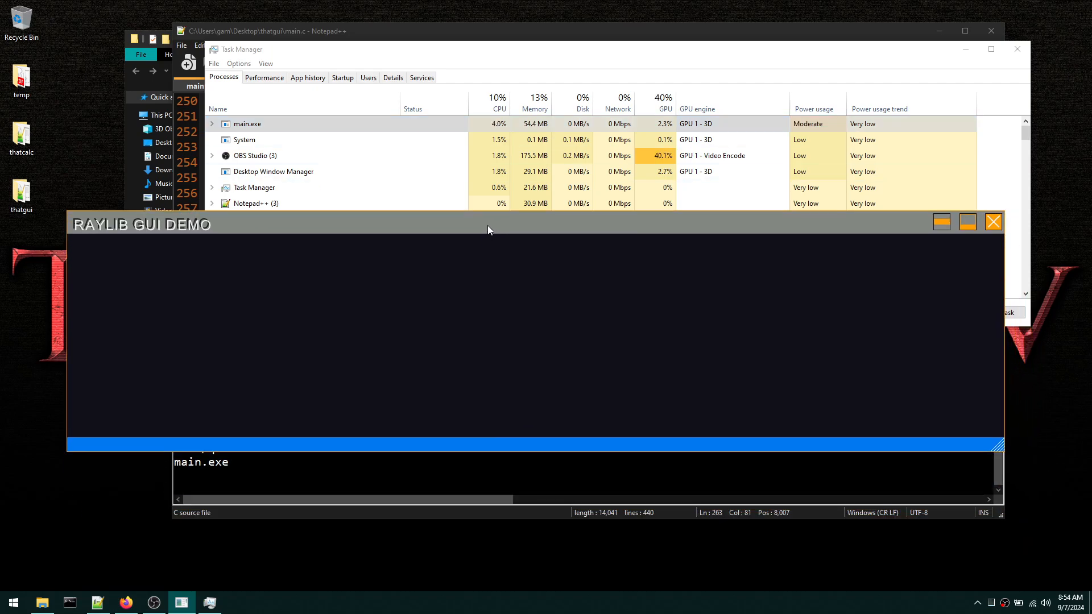
{"action": "left_click_drag", "start_coordinate": [488, 224], "coordinate": [488, 118]}
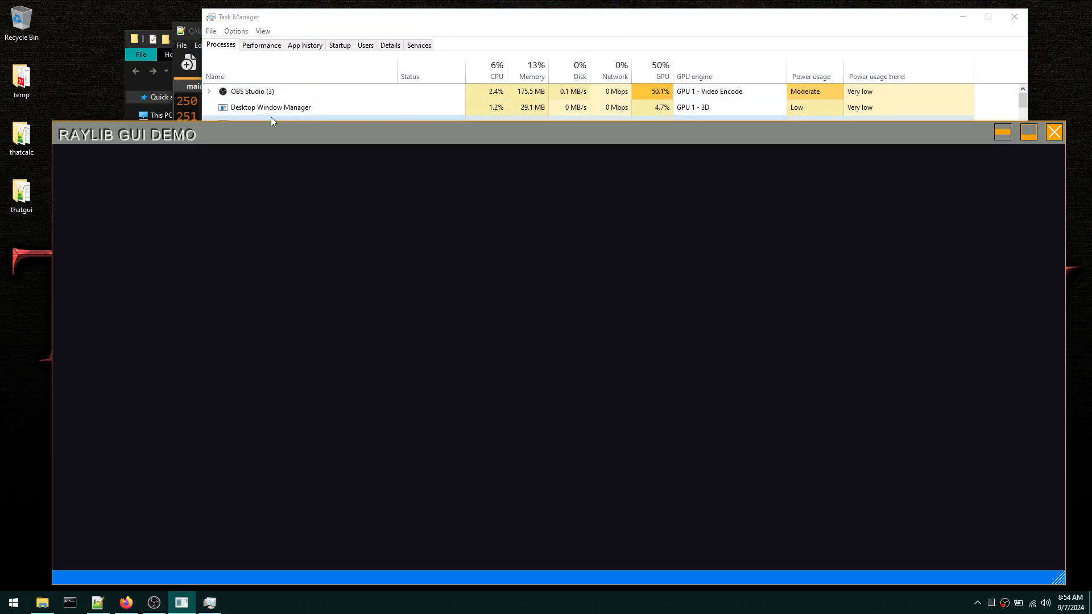
{"action": "mouse_move", "coordinate": [53, 271]}
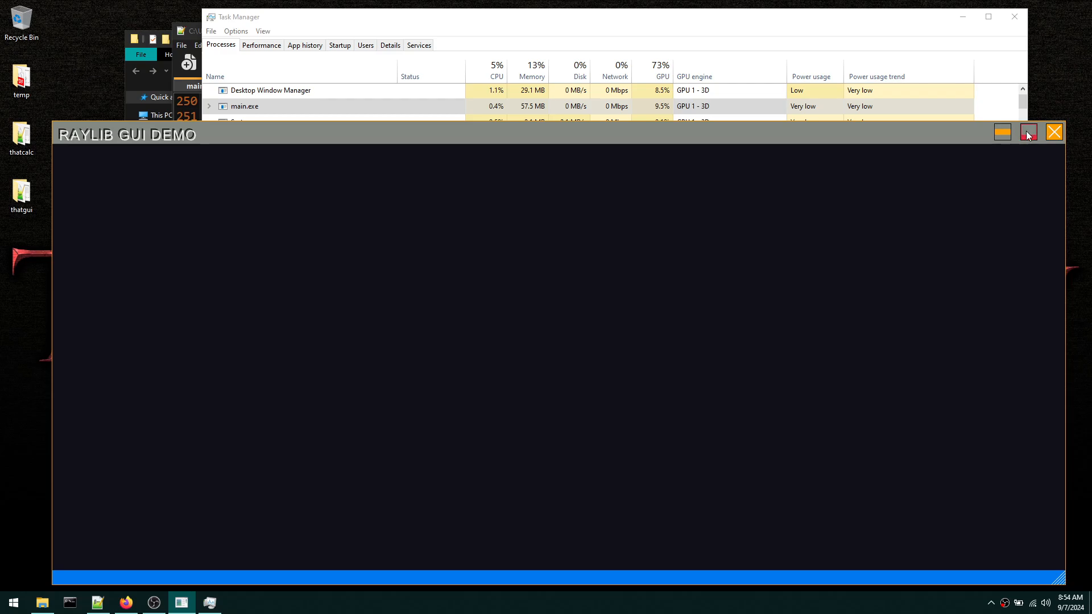
{"action": "left_click", "coordinate": [1026, 132]}
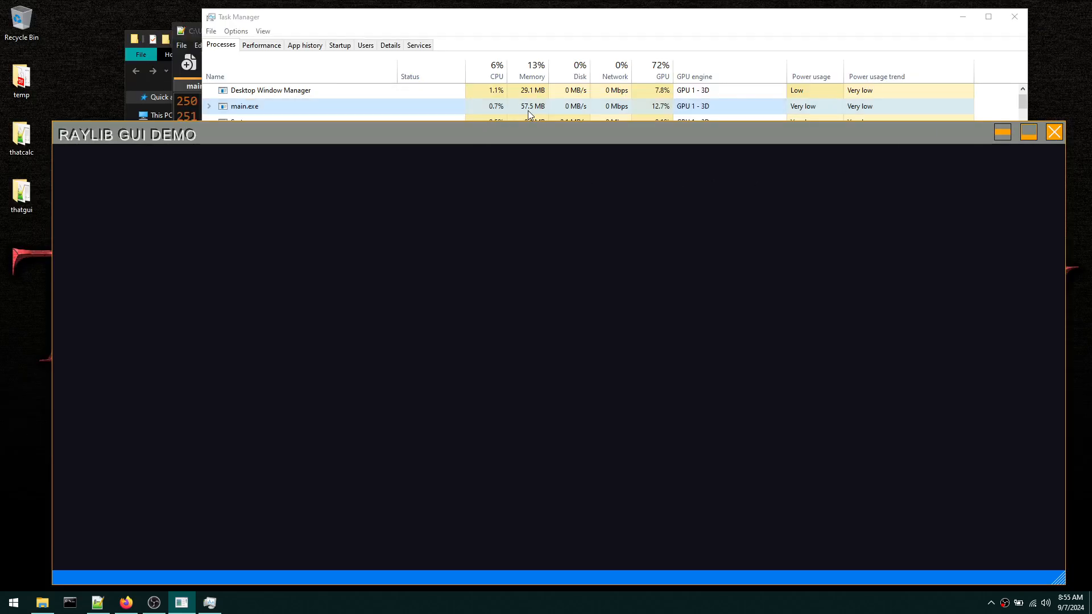
{"action": "mouse_move", "coordinate": [769, 166]}
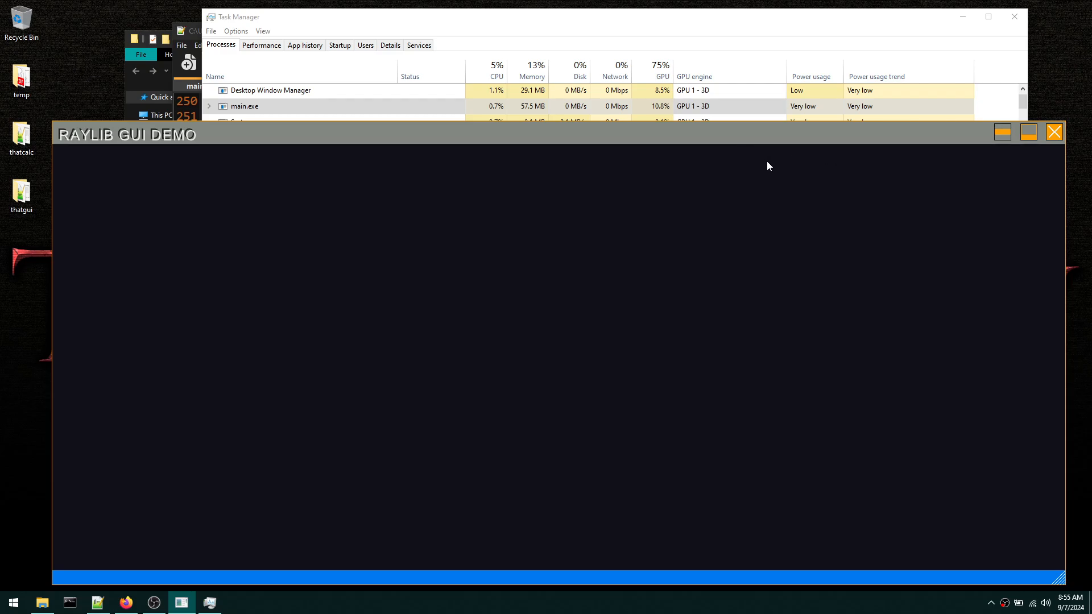
{"action": "mouse_move", "coordinate": [531, 138]}
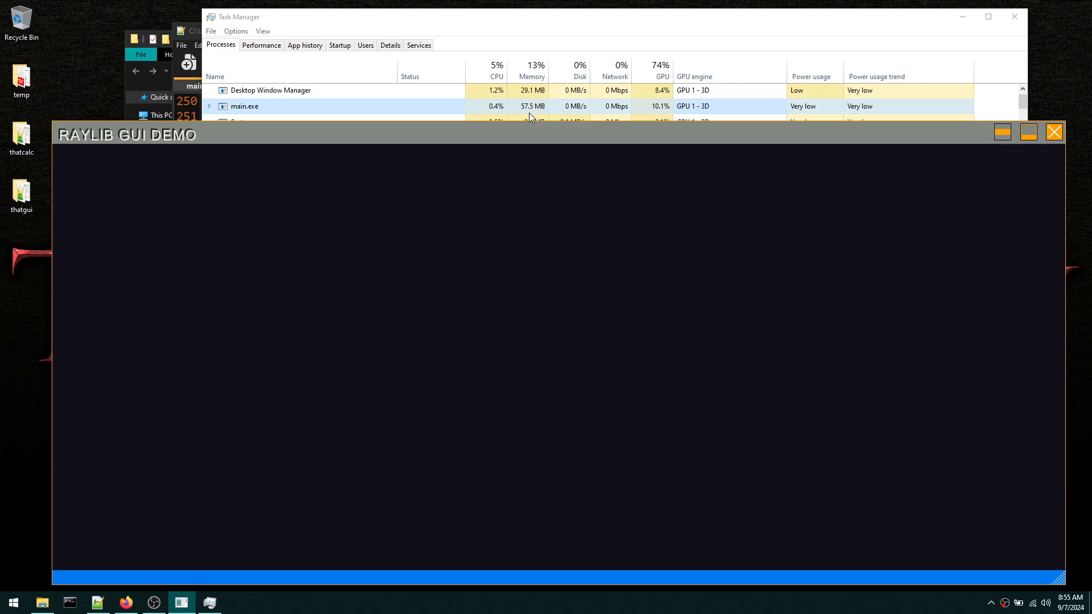
{"action": "mouse_move", "coordinate": [993, 548]}
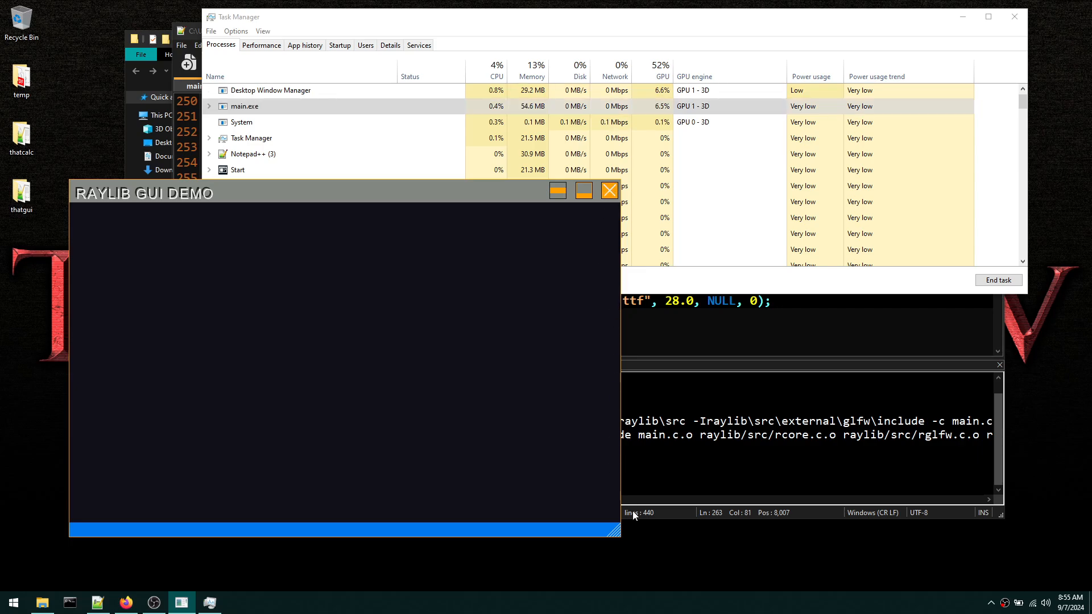
{"action": "left_click_drag", "start_coordinate": [618, 531], "coordinate": [751, 557]}
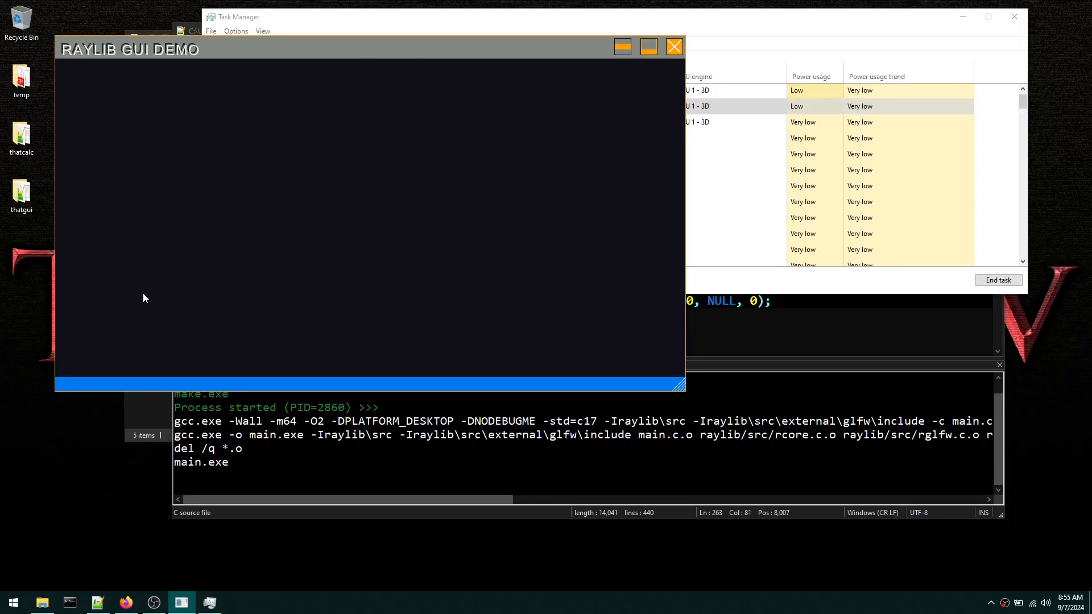
{"action": "mouse_move", "coordinate": [493, 112]}
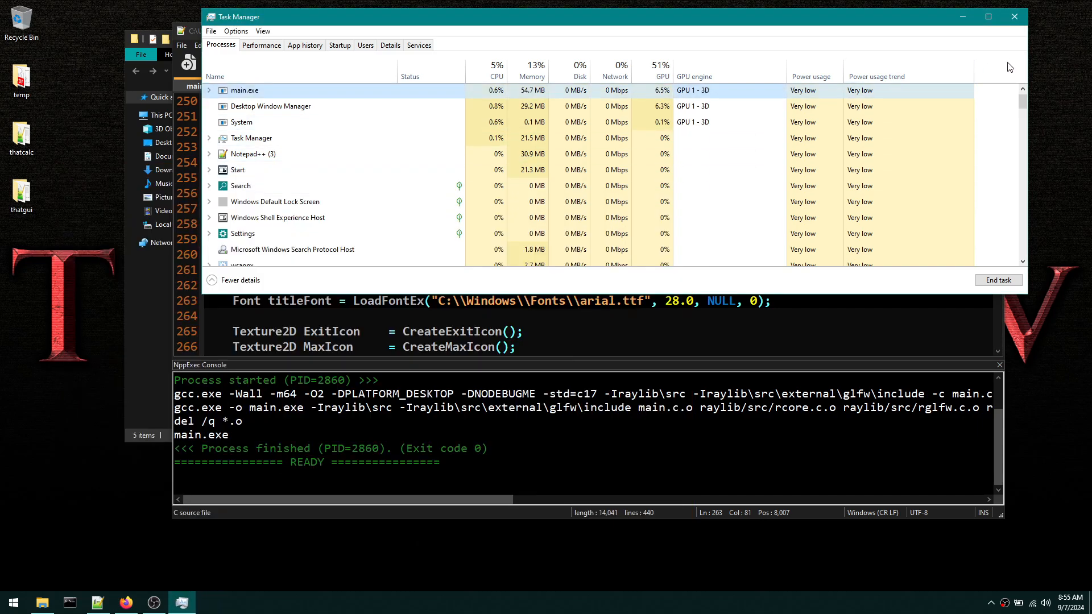
- Close Task Manager, relaunch main.exe from the thatgui folder and close the demo
{"action": "left_click", "coordinate": [1014, 16]}
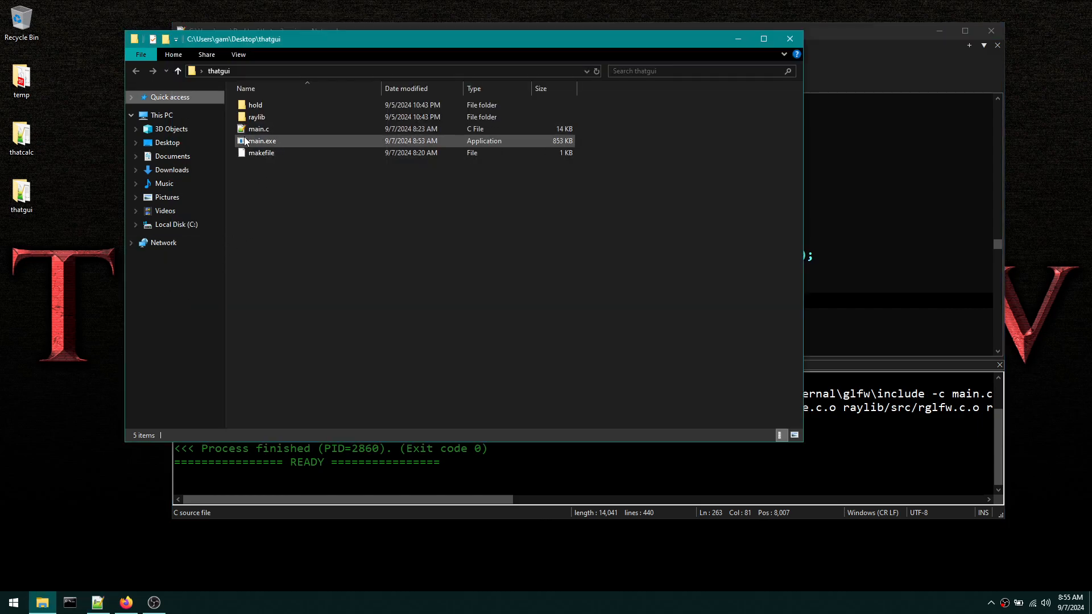
{"action": "double_click", "coordinate": [262, 141]}
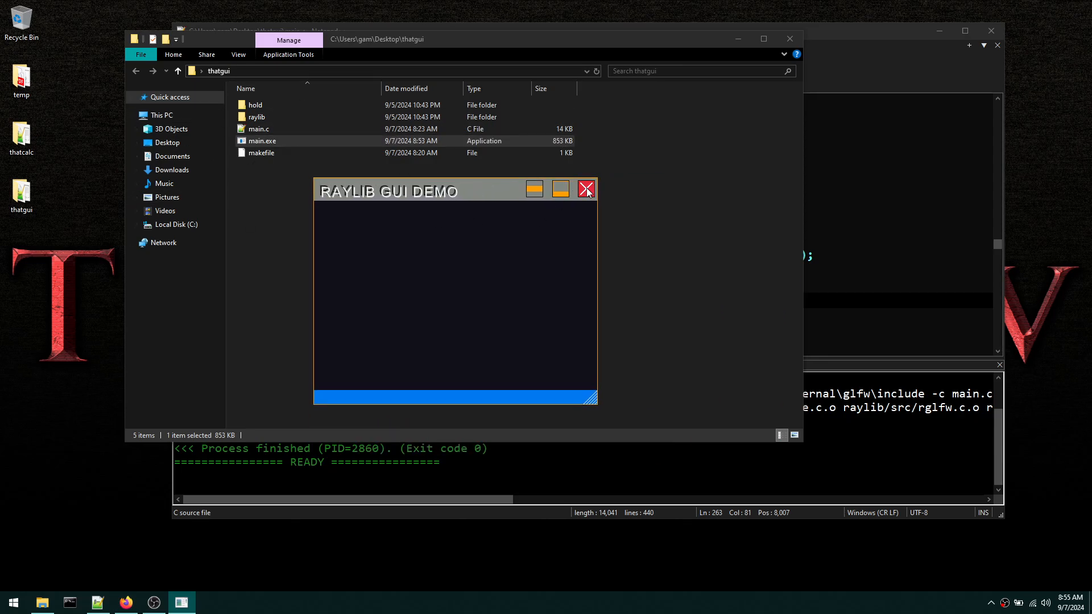
{"action": "left_click", "coordinate": [587, 189]}
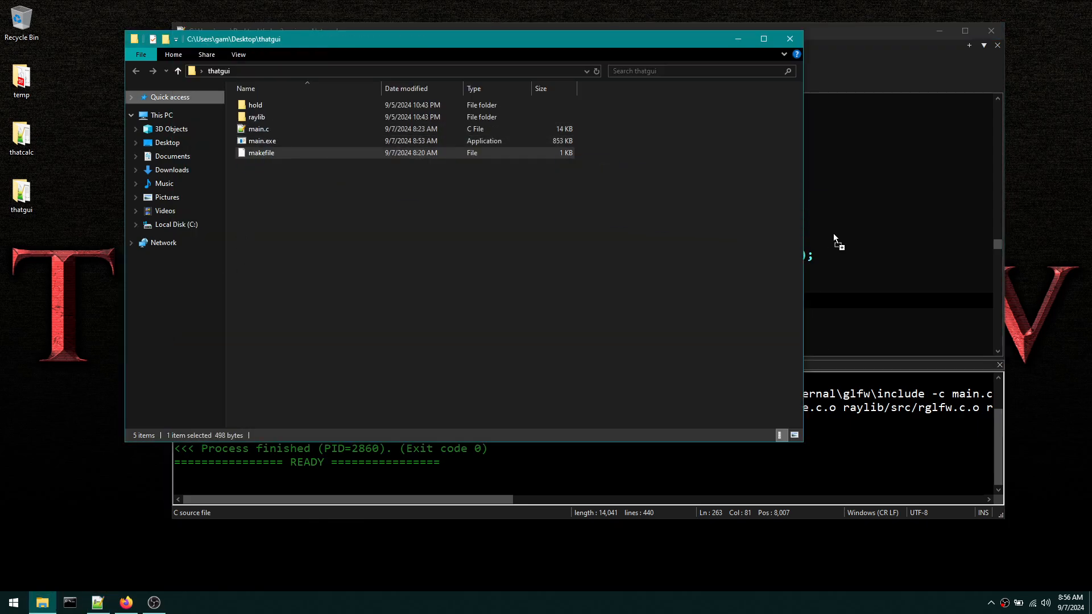
- Bring Notepad++ forward and highlight the -mwindows Windows-only note in main.c
{"action": "left_click", "coordinate": [97, 602]}
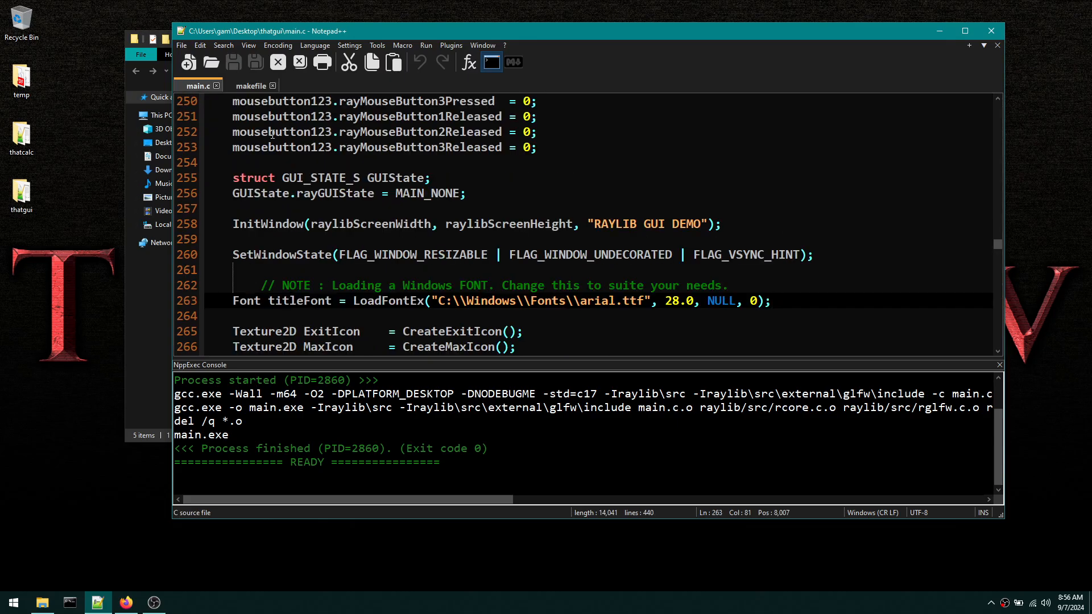
{"action": "scroll", "scroll_direction": "down", "scroll_amount": 3}
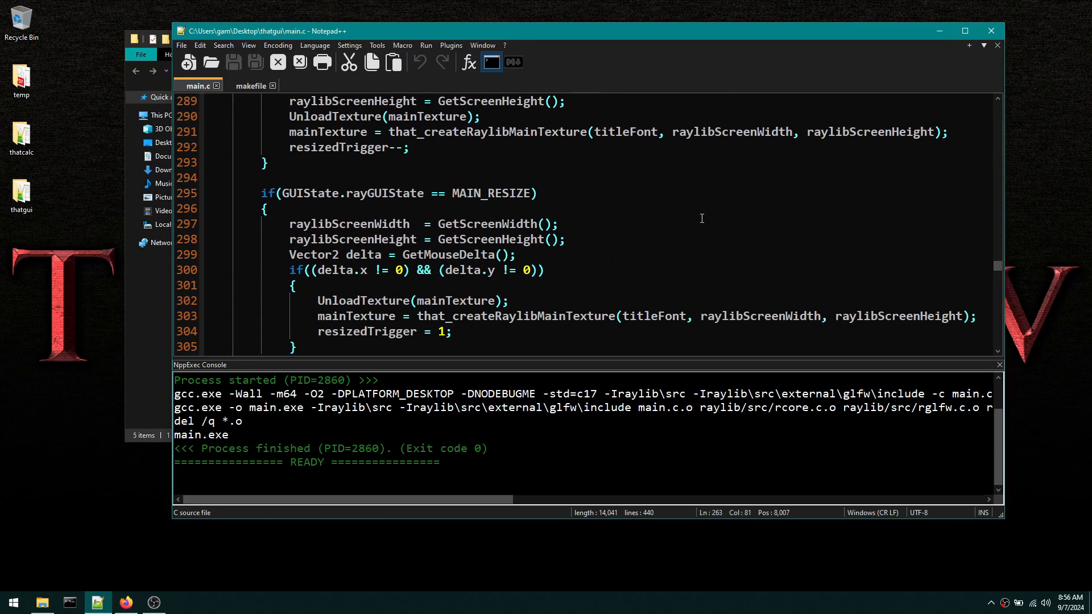
{"action": "scroll", "scroll_direction": "down", "scroll_amount": 3}
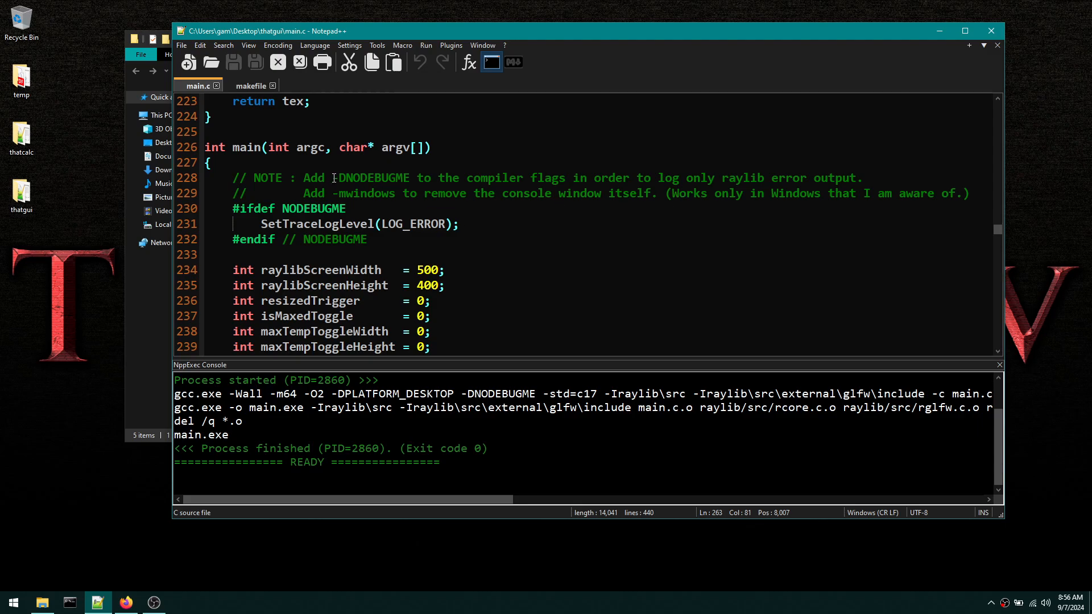
{"action": "double_click", "coordinate": [363, 193]}
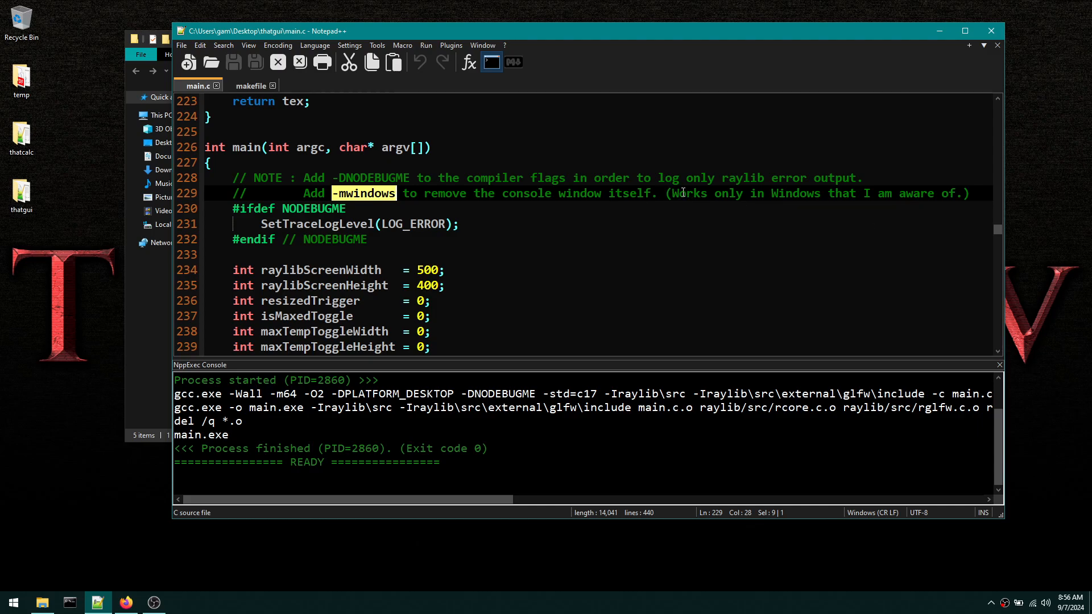
{"action": "left_click_drag", "start_coordinate": [671, 193], "coordinate": [967, 194]}
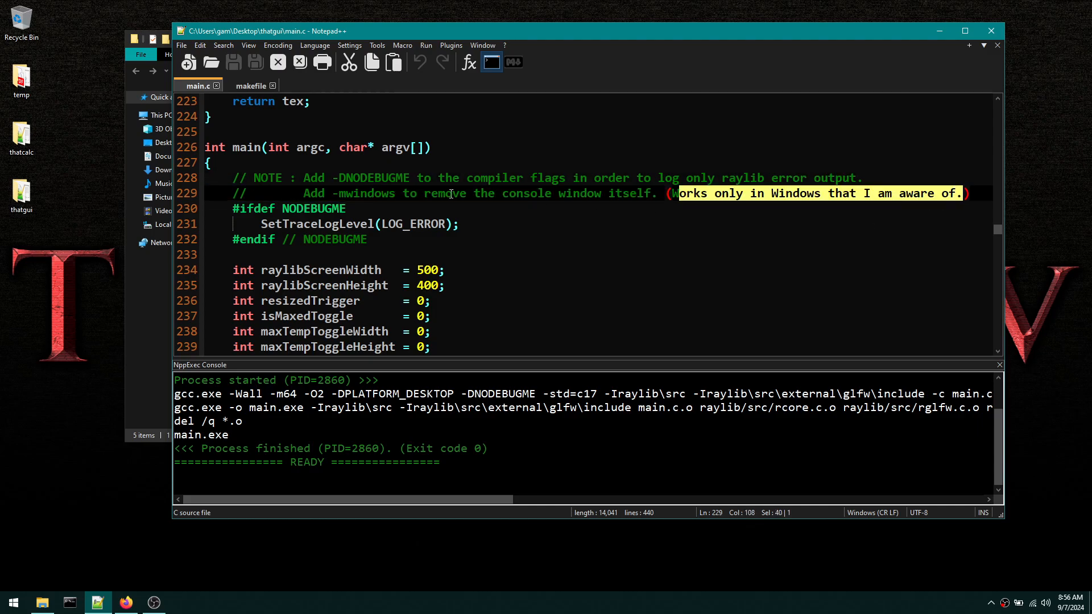
{"action": "double_click", "coordinate": [366, 194]}
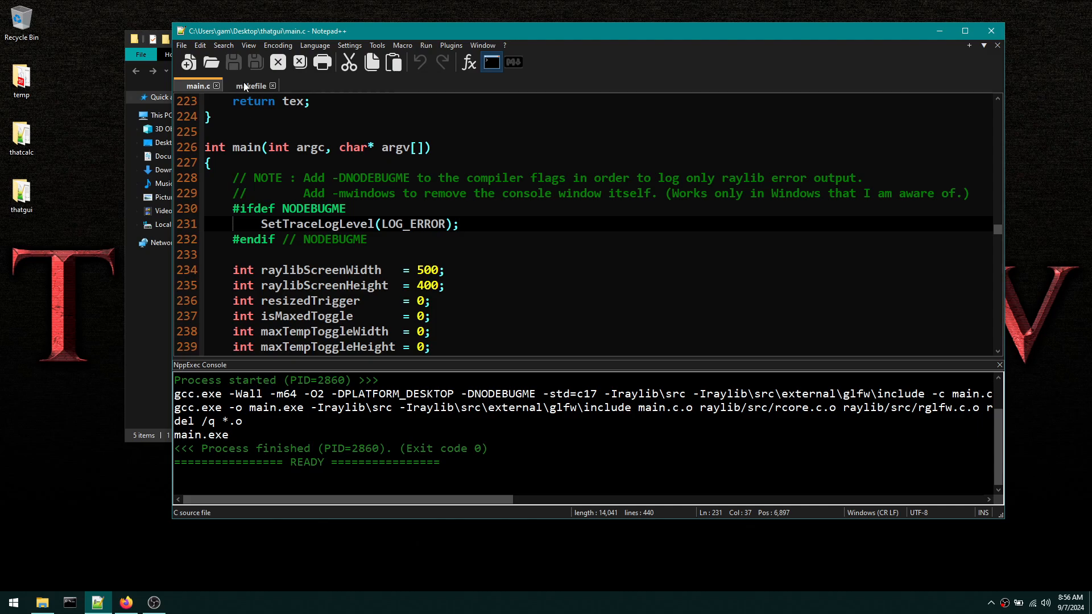
- Comment out -mwindows on the makefile link line with # and rebuild
{"action": "left_click", "coordinate": [252, 85]}
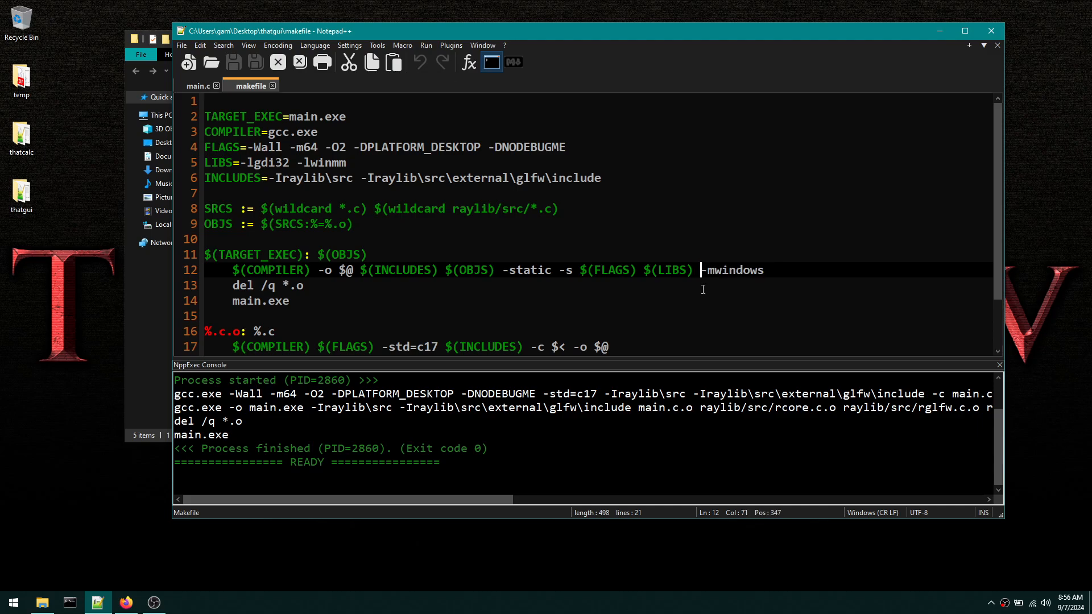
{"action": "mouse_move", "coordinate": [708, 288]}
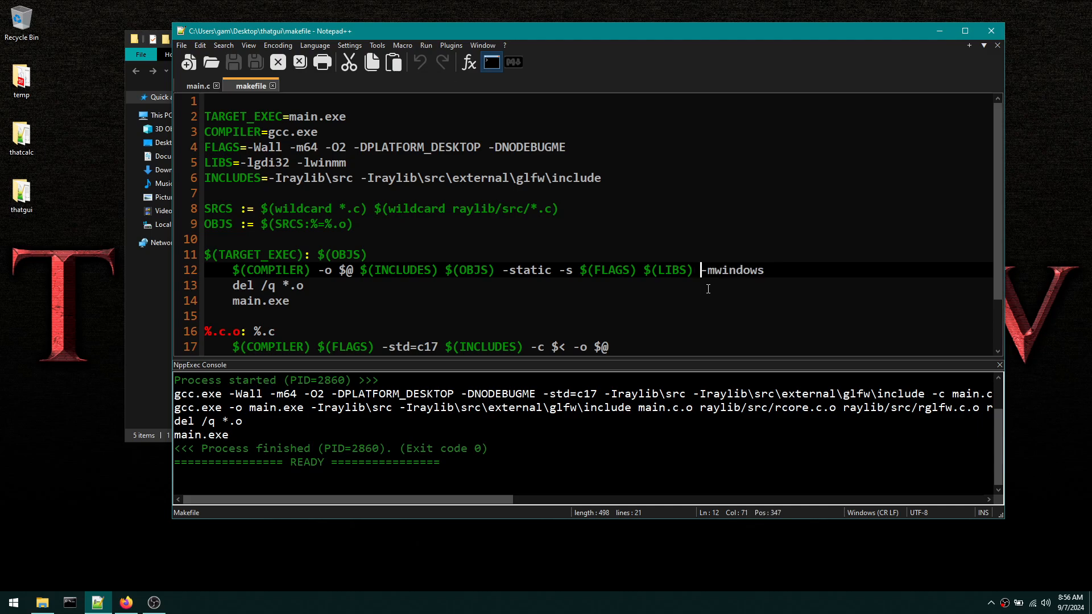
{"action": "type", "text": "#"}
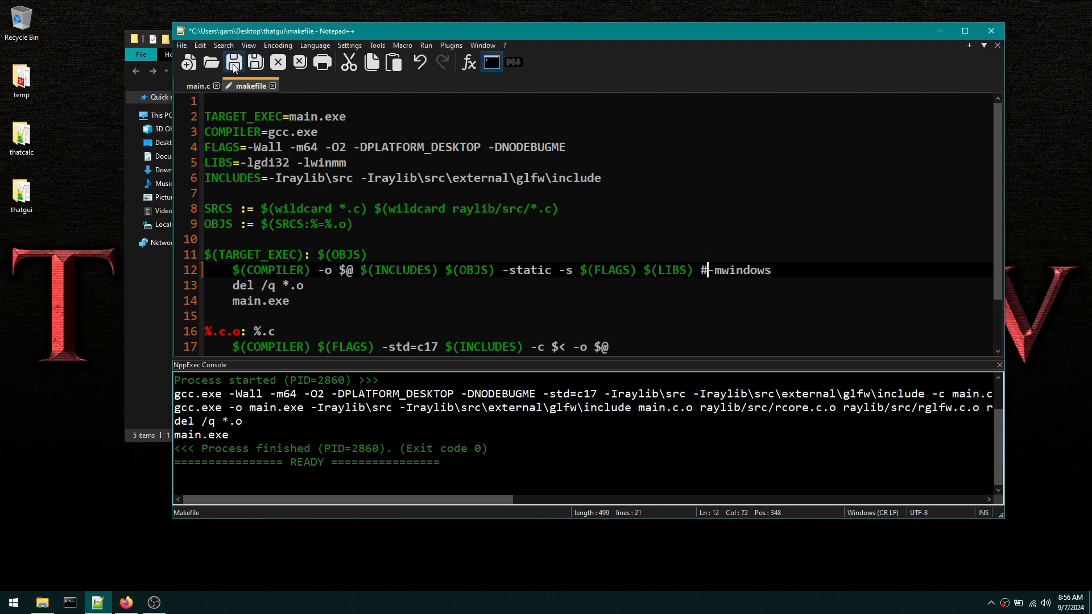
{"action": "left_click", "coordinate": [197, 86]}
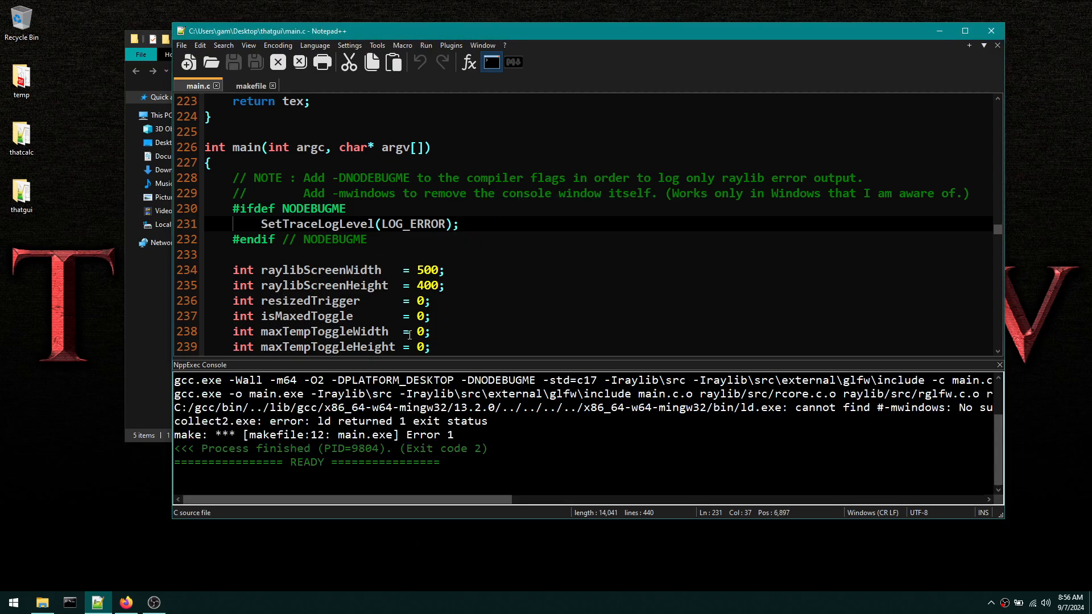
- Delete -mwindows from the link line, keep '#-mwindows' on line 1, and rebuild
{"action": "left_click", "coordinate": [250, 85]}
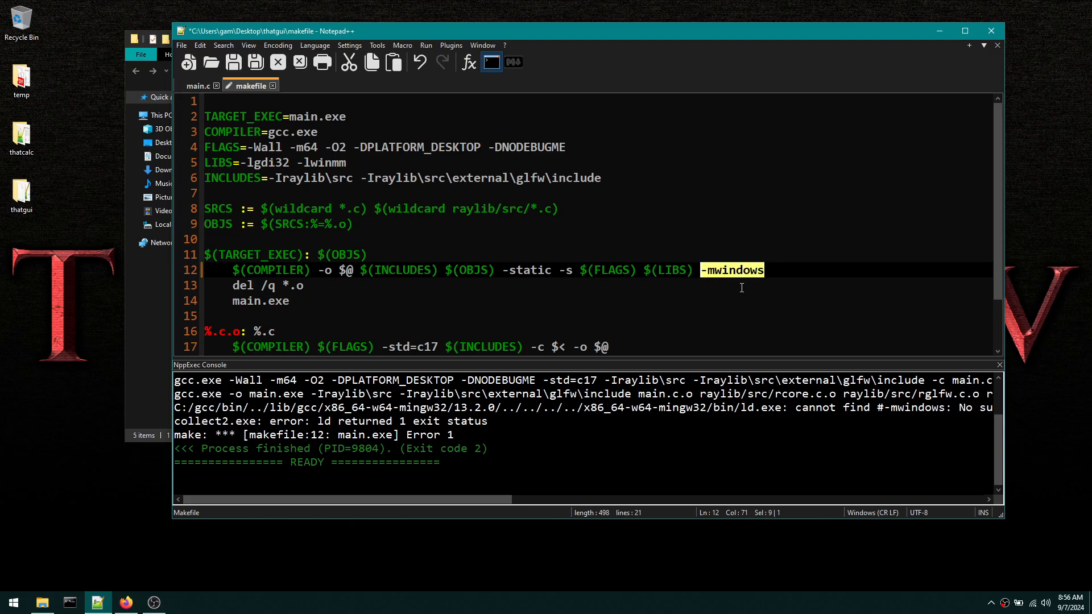
{"action": "key", "text": "Delete"}
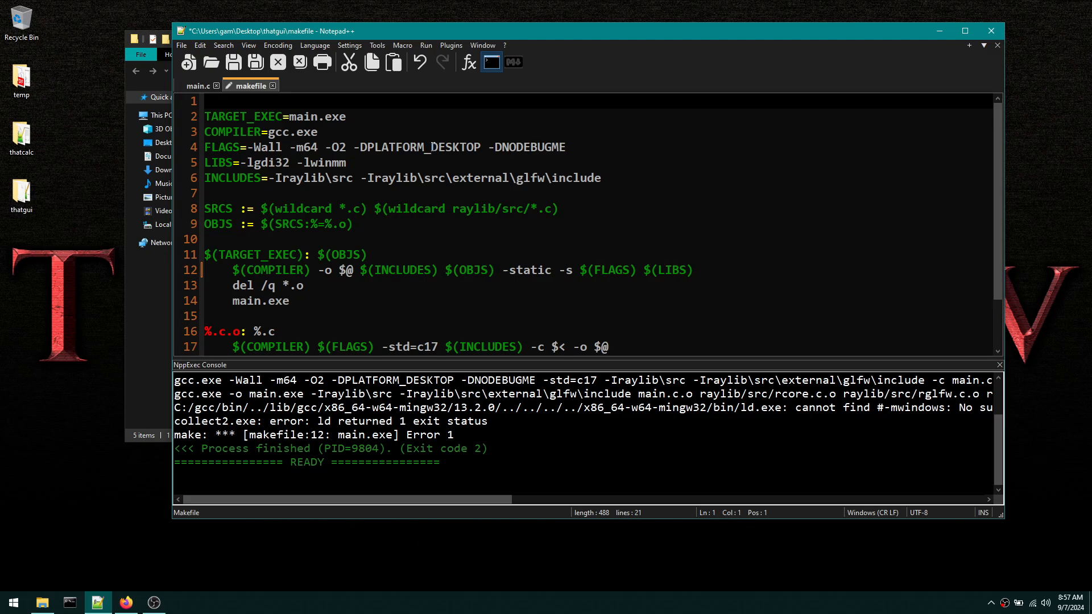
{"action": "type", "text": "#"}
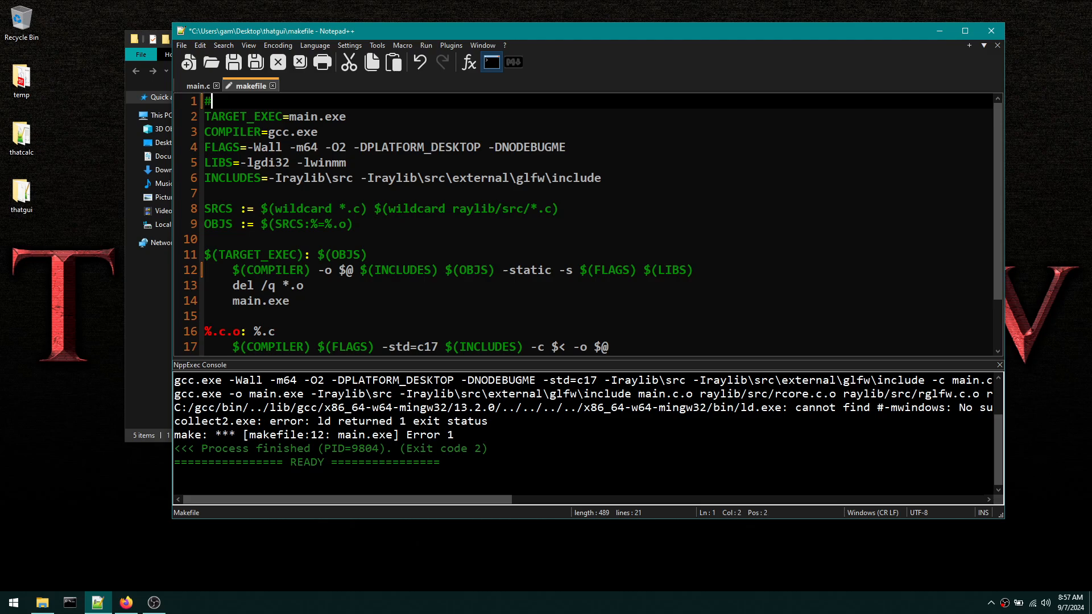
{"action": "type", "text": "-mwindows"}
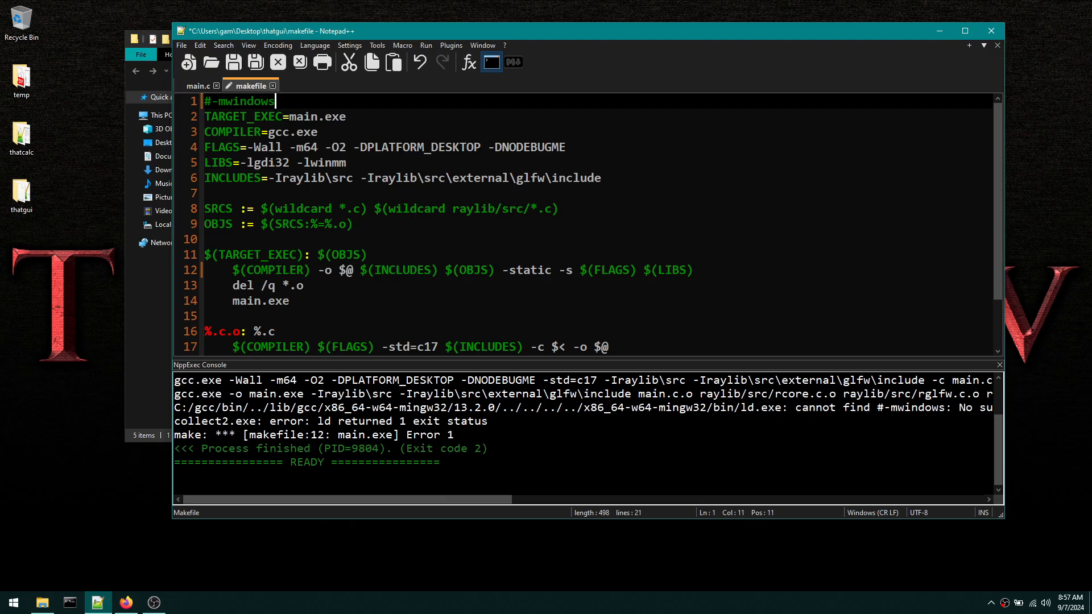
{"action": "left_click", "coordinate": [198, 86]}
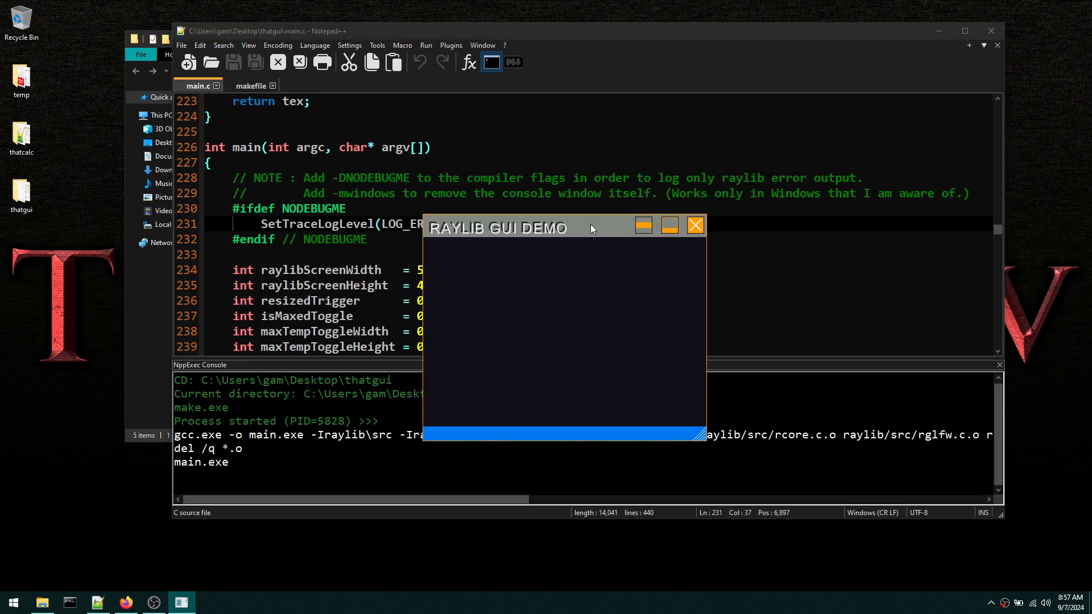
- Run the rebuilt main.exe, check its empty console, close the demo and reopen the makefile
{"action": "left_click_drag", "start_coordinate": [543, 228], "coordinate": [463, 154]}
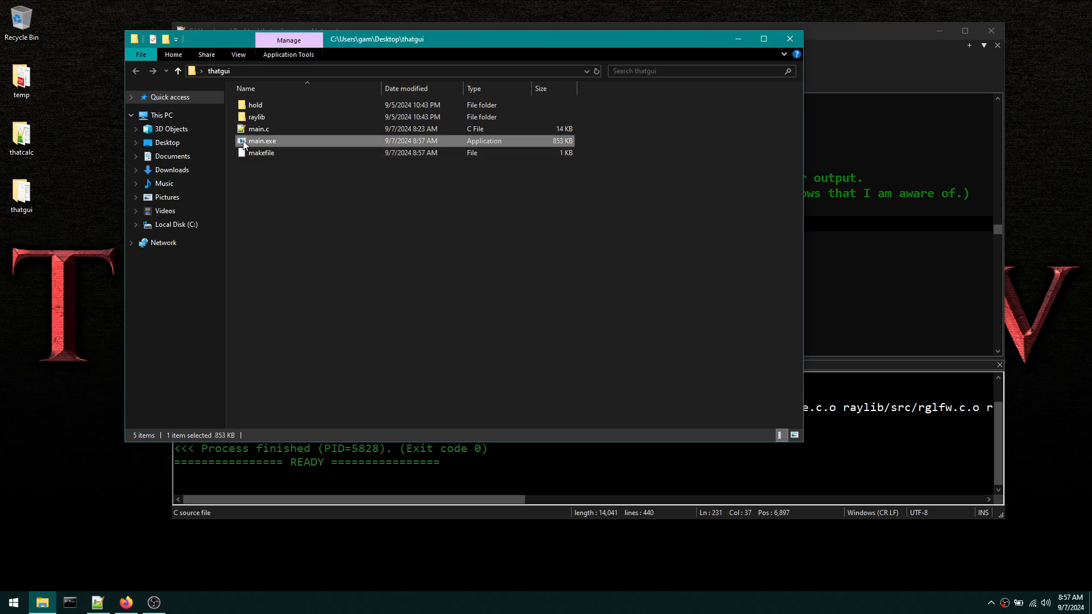
{"action": "double_click", "coordinate": [262, 141]}
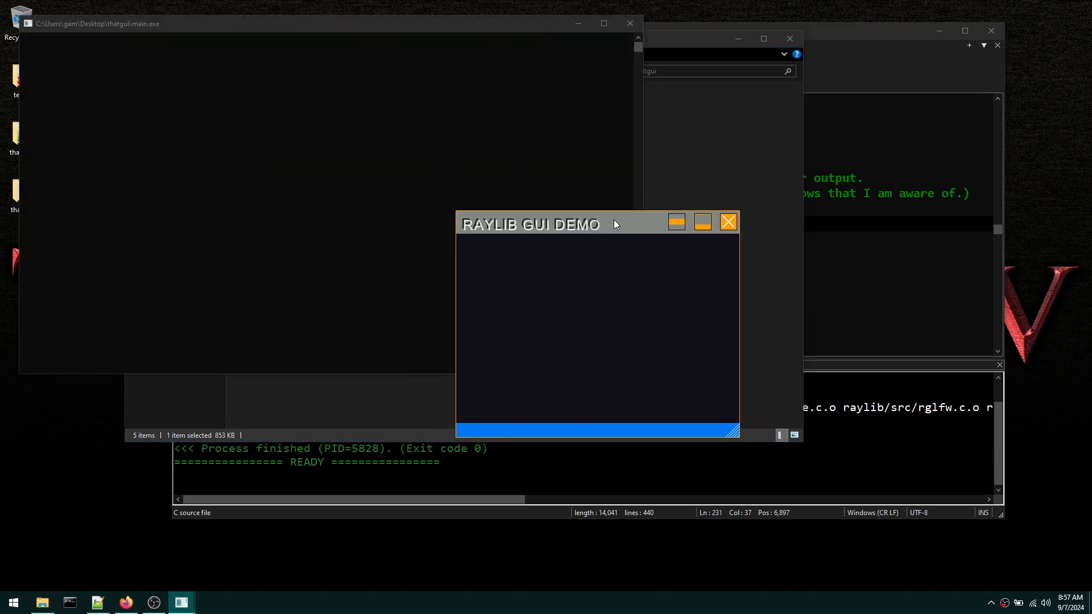
{"action": "left_click", "coordinate": [728, 221]}
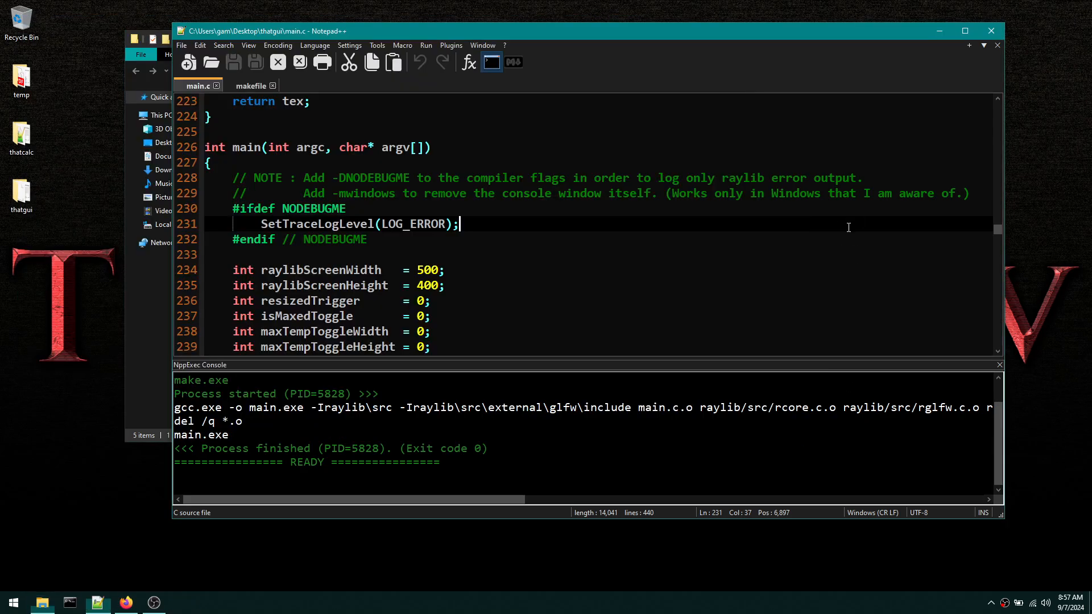
{"action": "double_click", "coordinate": [313, 208]}
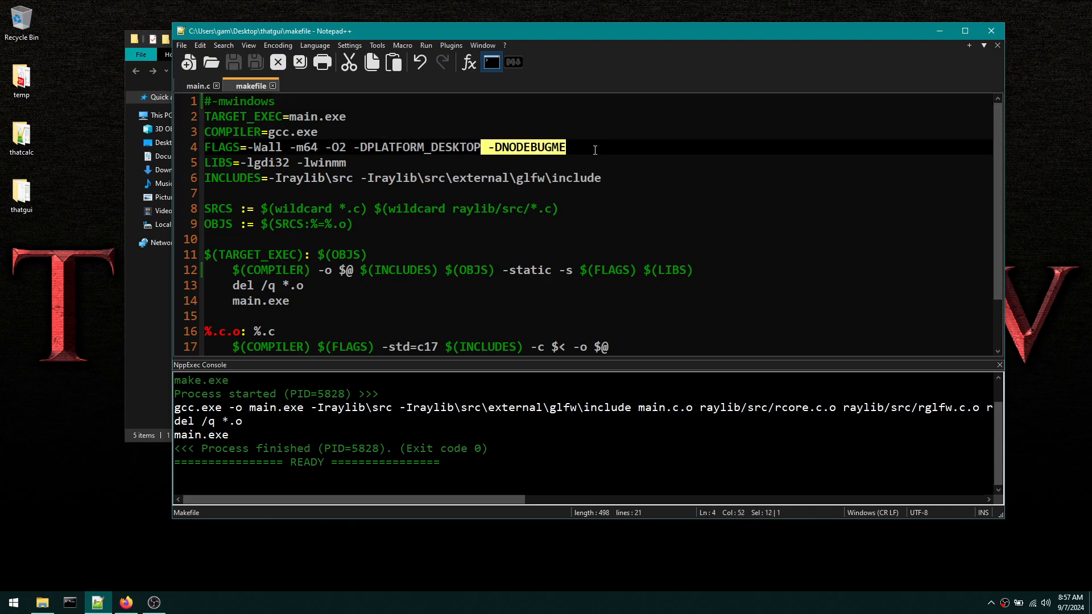
- Move -DNODEBUGME from FLAGS into the makefile's commented first line and rebuild with MAKE
{"action": "key", "text": "Delete"}
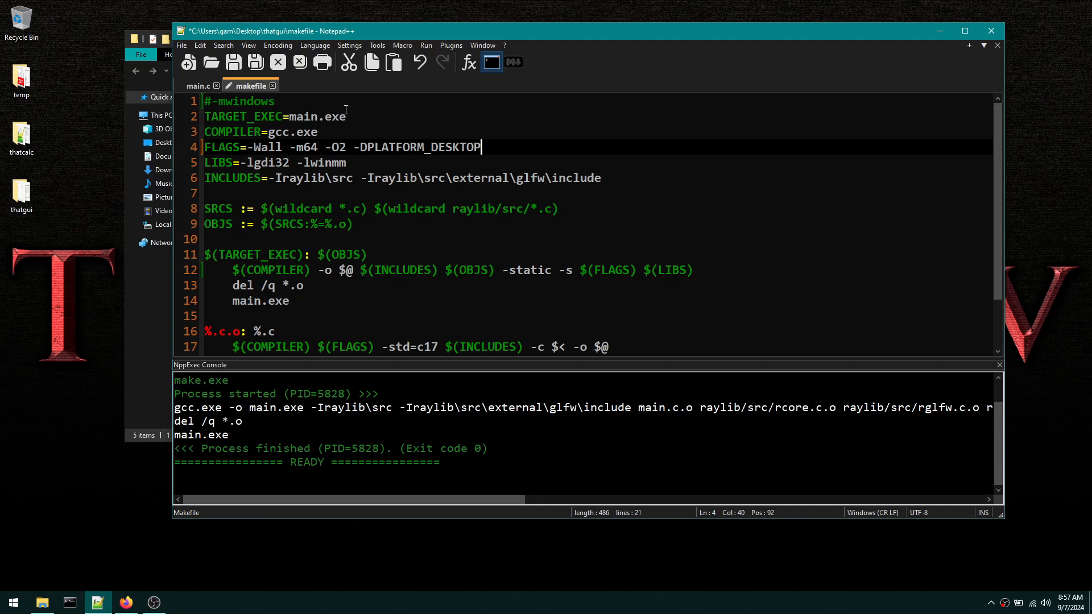
{"action": "type", "text": "-DNODEBUGME"}
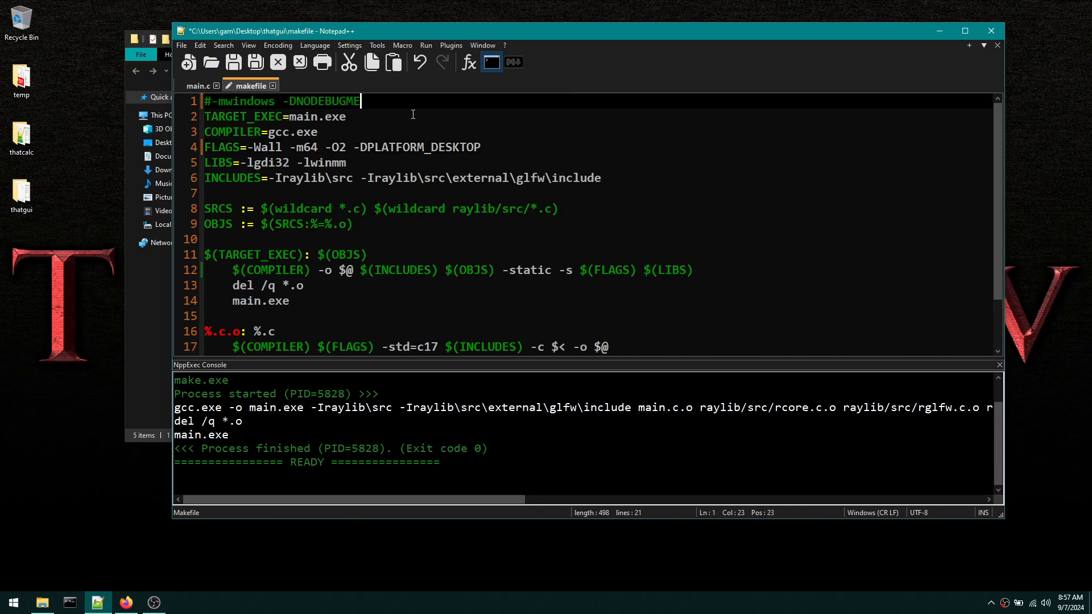
{"action": "left_click", "coordinate": [198, 85]}
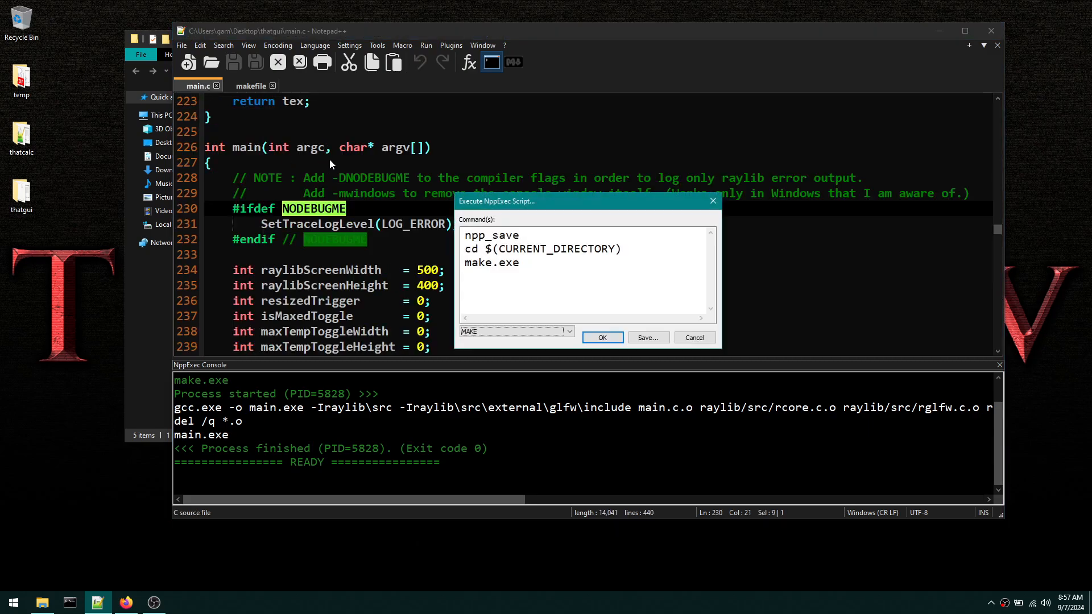
{"action": "left_click", "coordinate": [600, 337]}
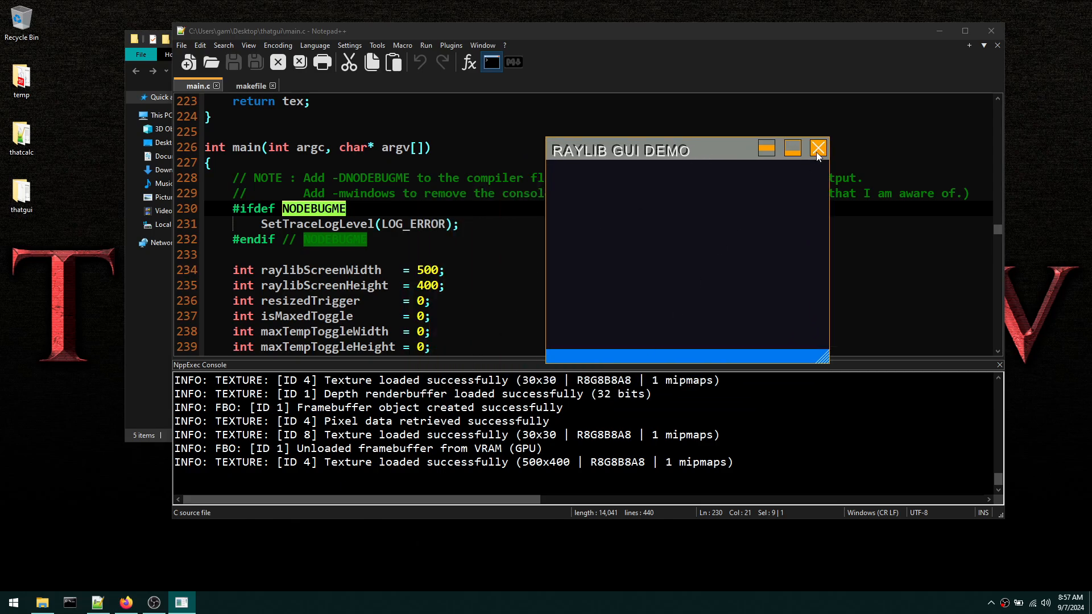
- Relaunch main.exe and move the demo aside to see the console full of raylib INFO logs
{"action": "left_click", "coordinate": [817, 148]}
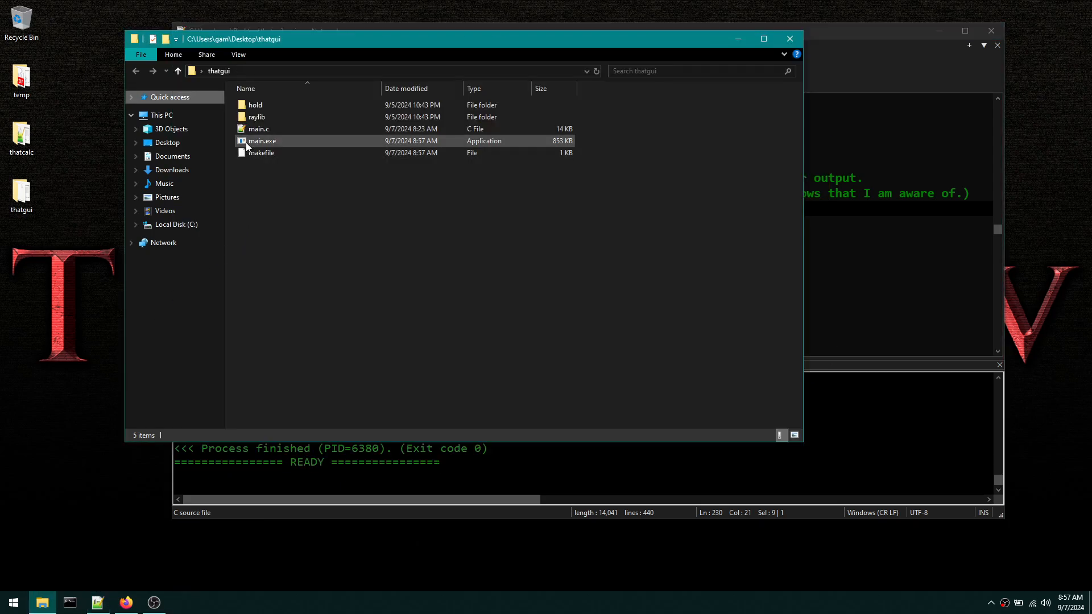
{"action": "double_click", "coordinate": [262, 141]}
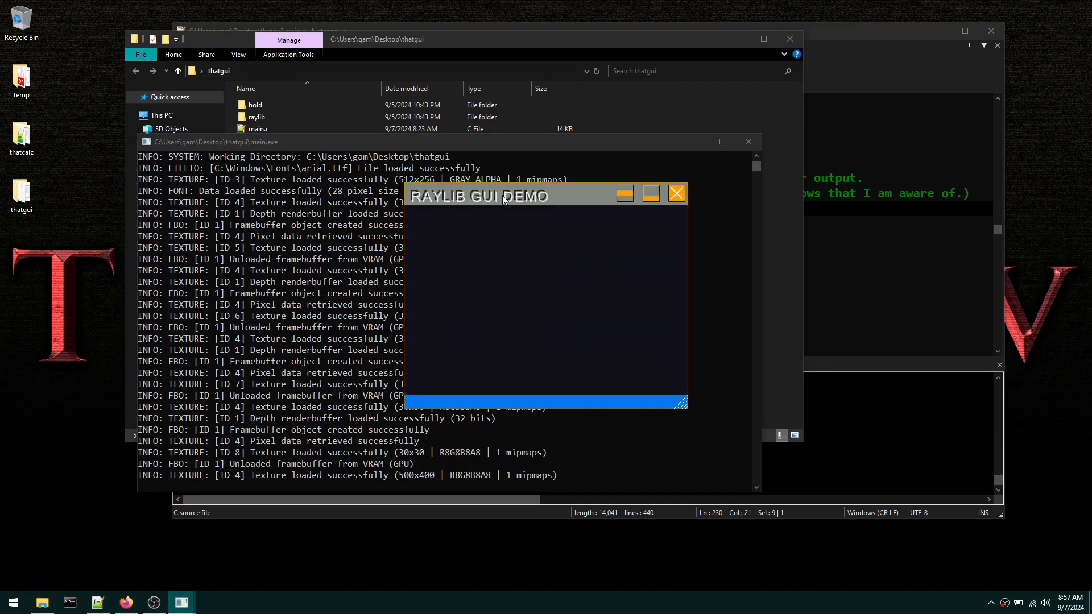
{"action": "left_click_drag", "start_coordinate": [478, 195], "coordinate": [725, 242]}
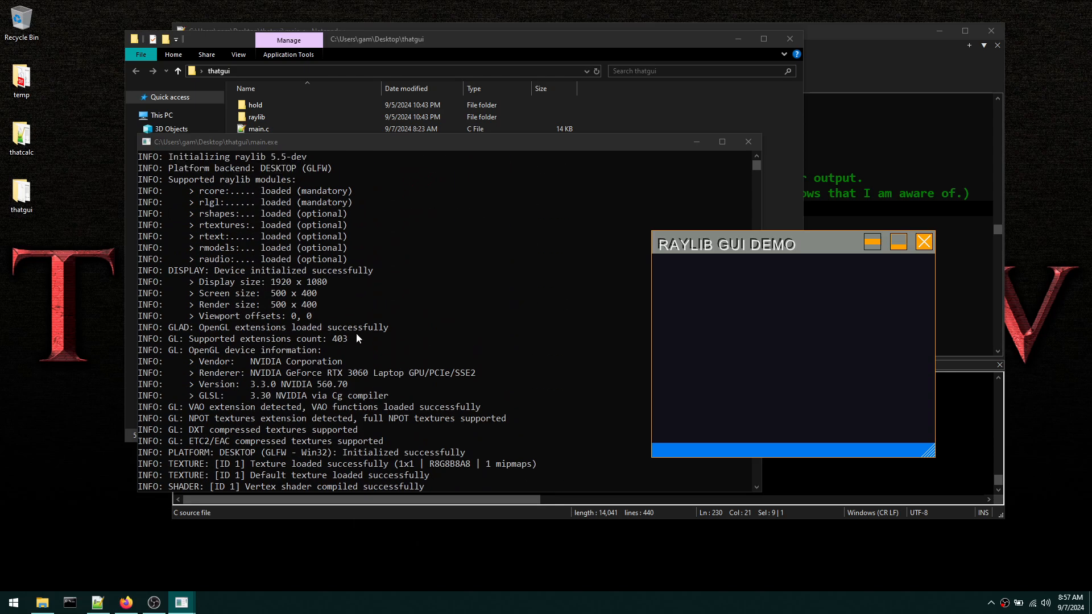
{"action": "mouse_move", "coordinate": [250, 341]}
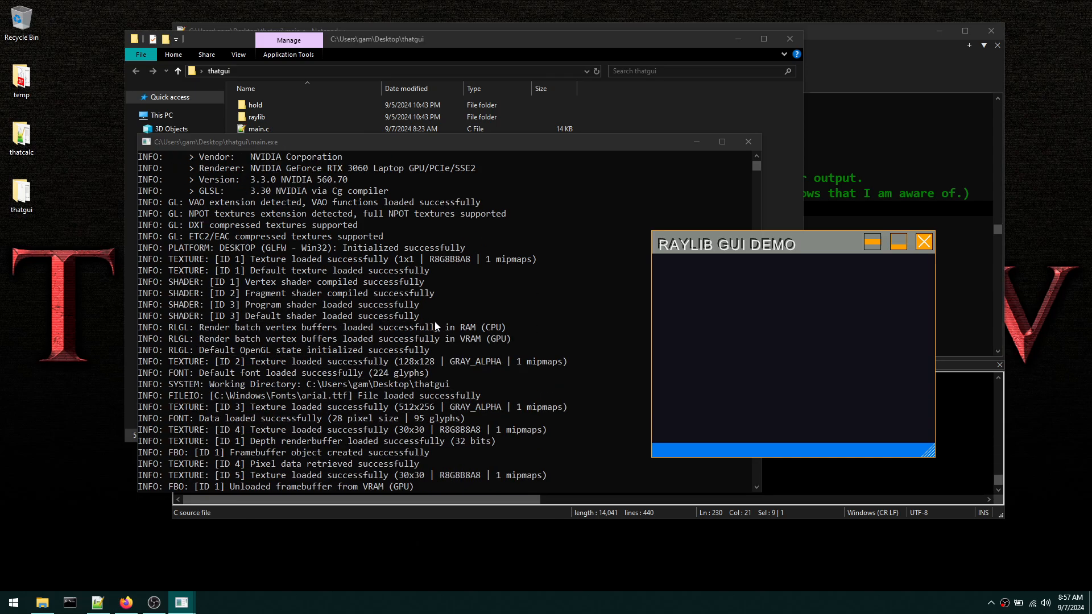
{"action": "mouse_move", "coordinate": [166, 383]}
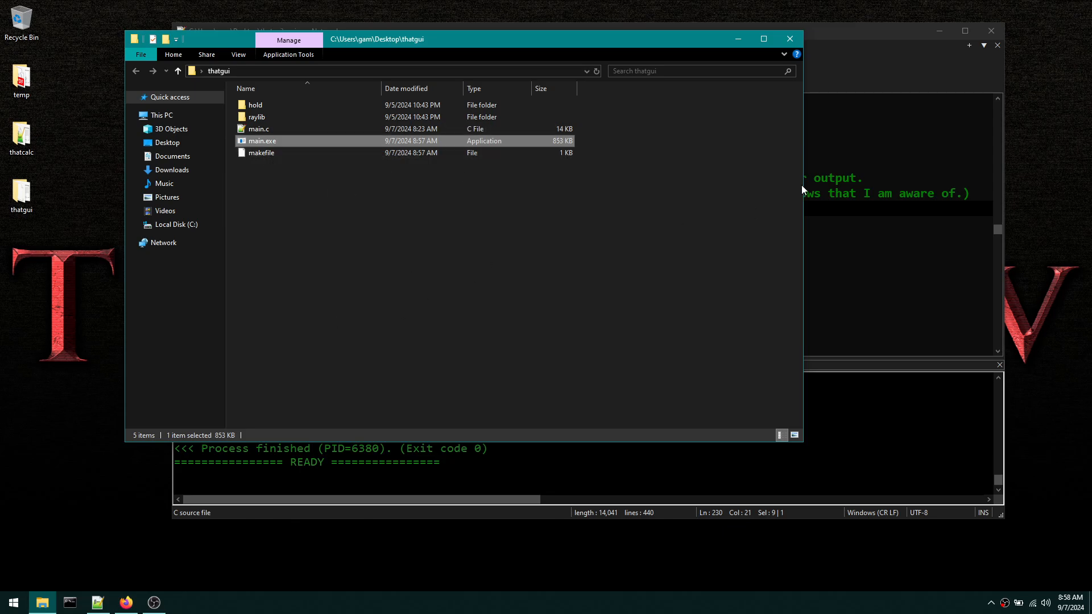
- Bring the editor forward and look over the makefile's commented mwindows flag on line 1
{"action": "left_click", "coordinate": [98, 603]}
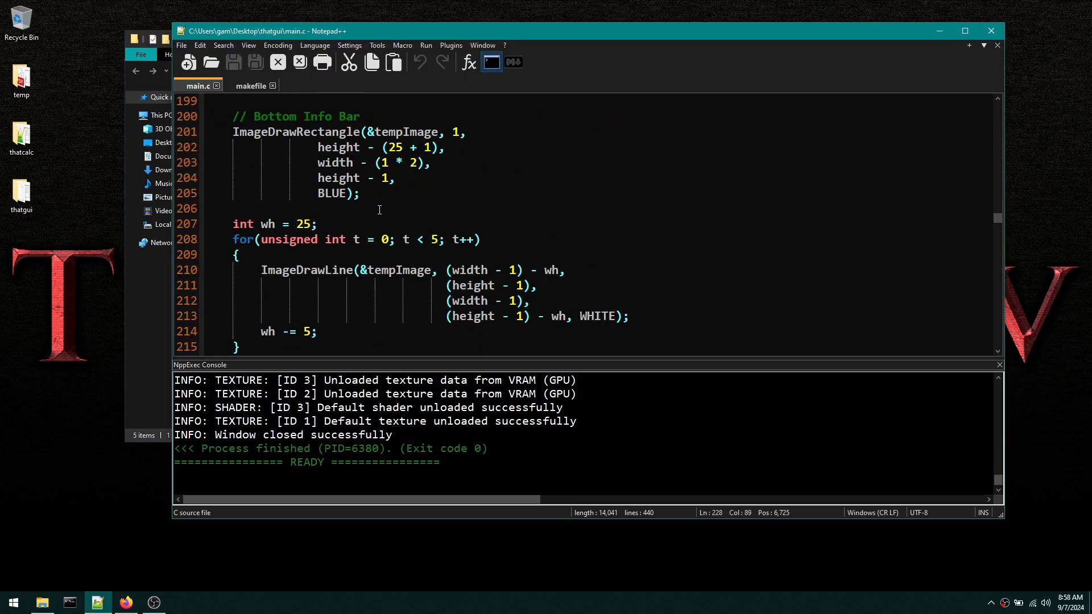
{"action": "scroll", "scroll_direction": "down", "scroll_amount": 3}
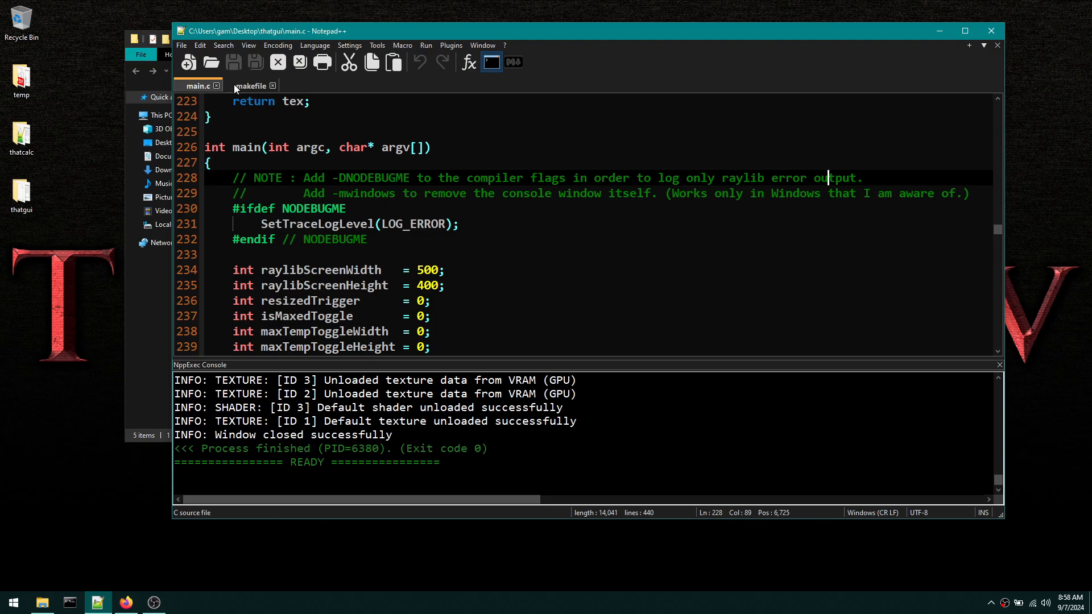
{"action": "left_click", "coordinate": [249, 85]}
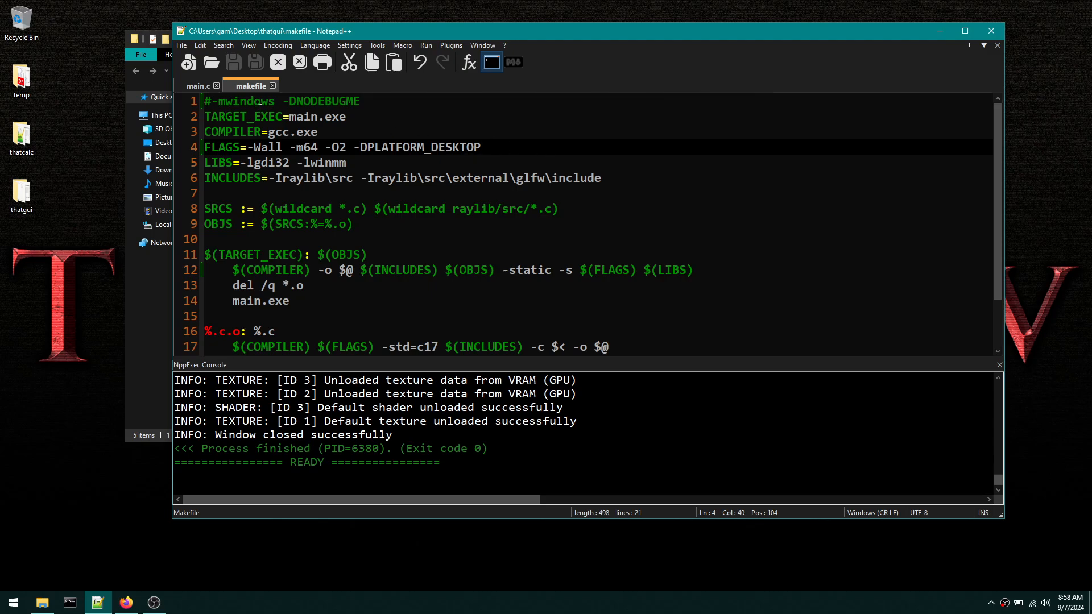
{"action": "double_click", "coordinate": [245, 101]}
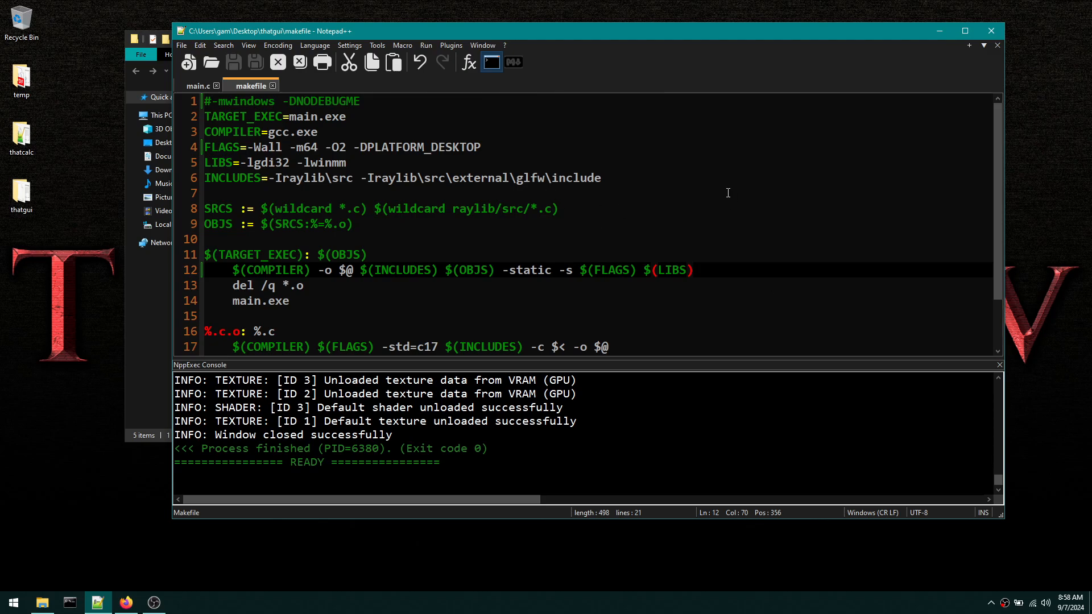
- Close the makefile and main.c, leaving the thatgui folder showing in File Explorer
{"action": "left_click", "coordinate": [692, 271]}
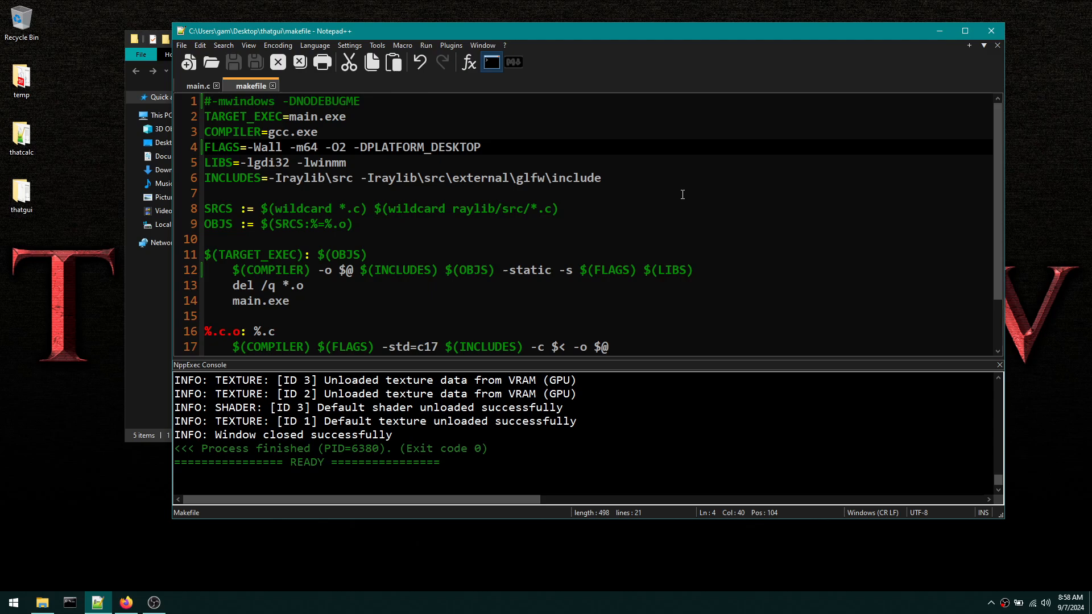
{"action": "left_click", "coordinate": [207, 101]}
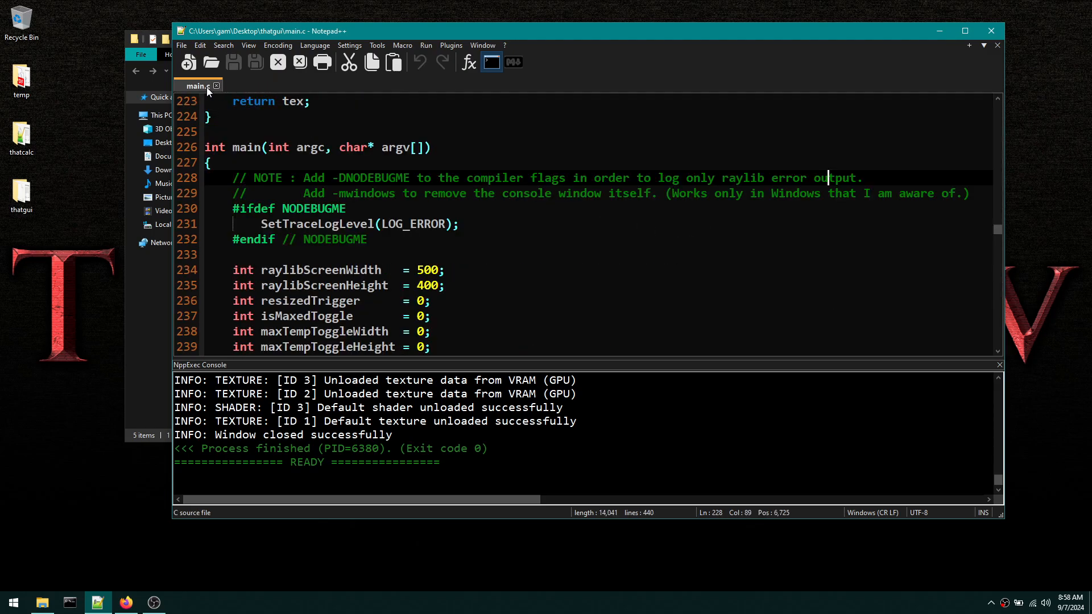
{"action": "left_click", "coordinate": [41, 603]}
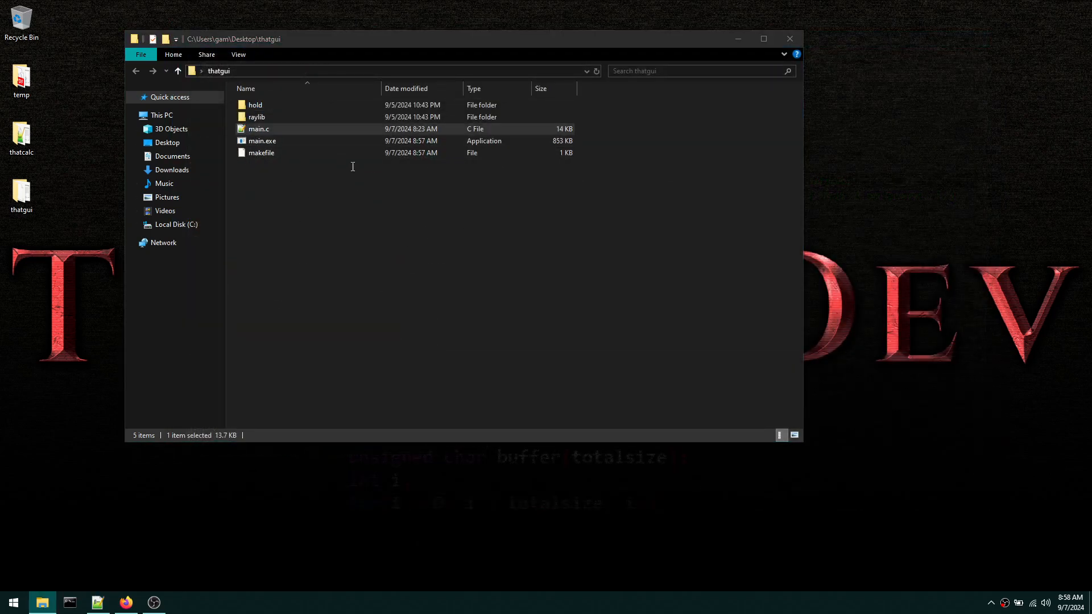
{"action": "double_click", "coordinate": [258, 129]}
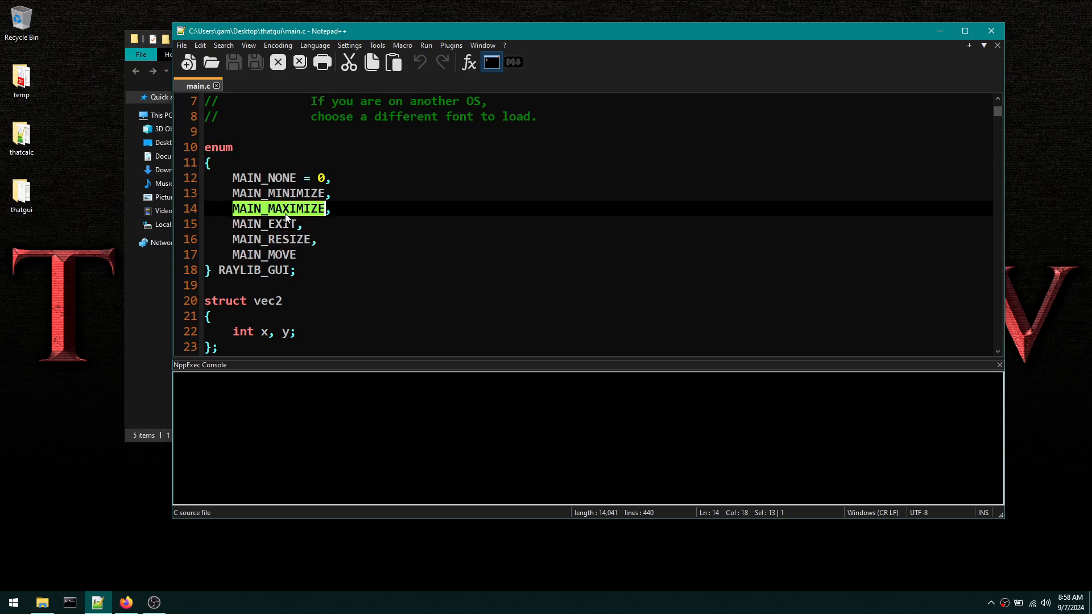
{"action": "scroll", "scroll_direction": "down", "scroll_amount": 3}
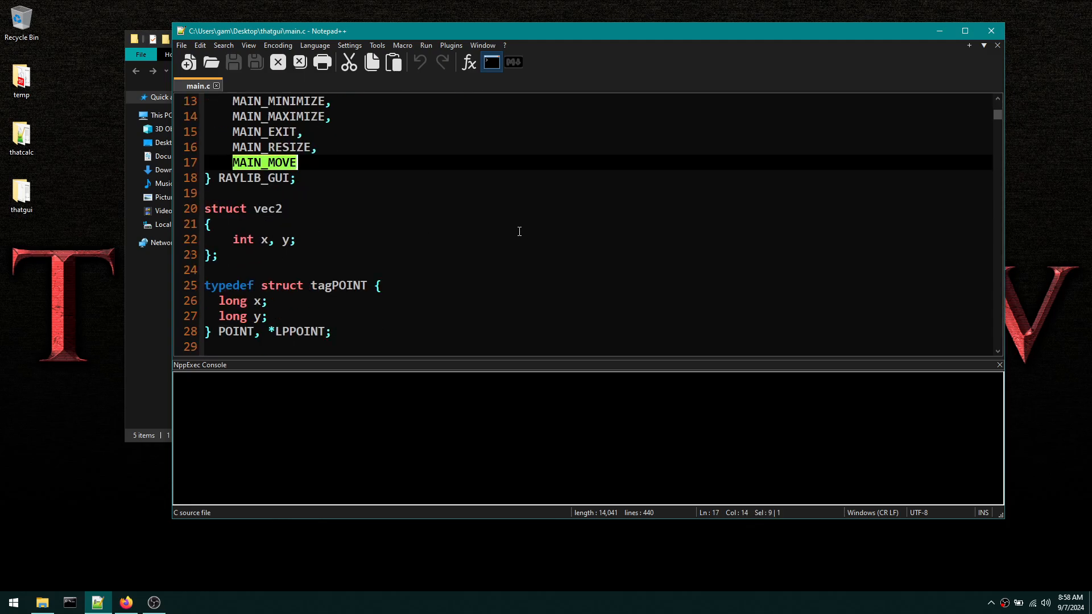
{"action": "scroll", "scroll_direction": "down", "scroll_amount": 3}
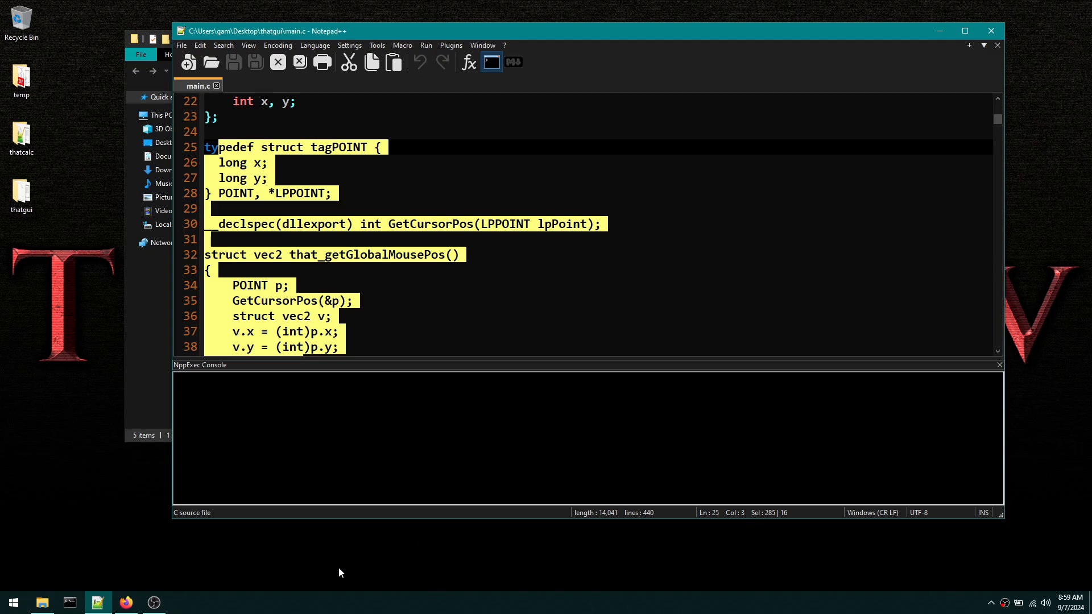
{"action": "scroll", "scroll_direction": "down", "scroll_amount": 3}
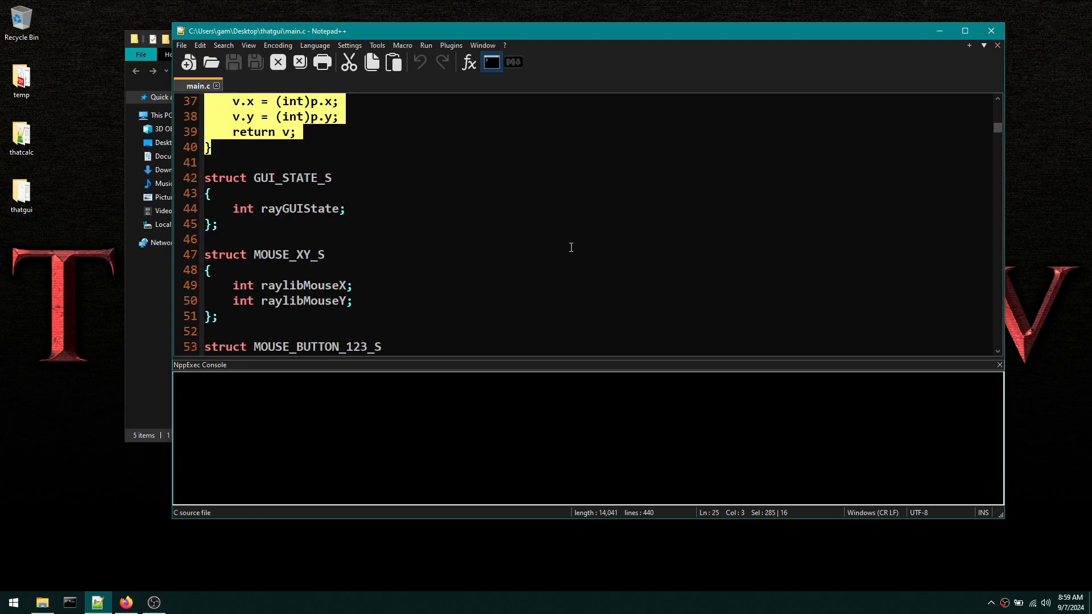
{"action": "scroll", "scroll_direction": "down", "scroll_amount": 3}
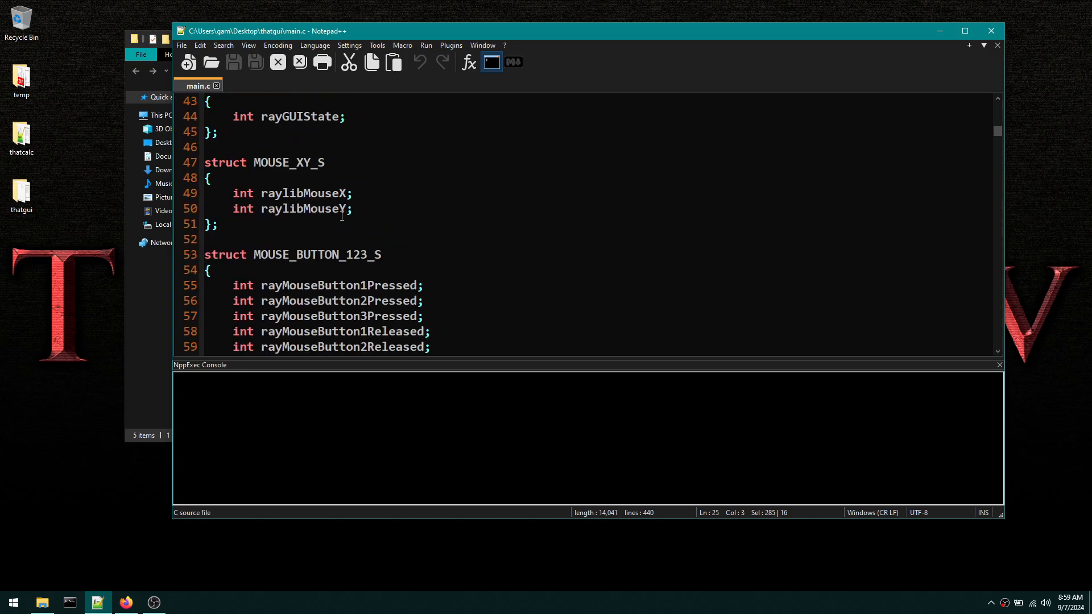
{"action": "scroll", "scroll_direction": "down", "scroll_amount": 3}
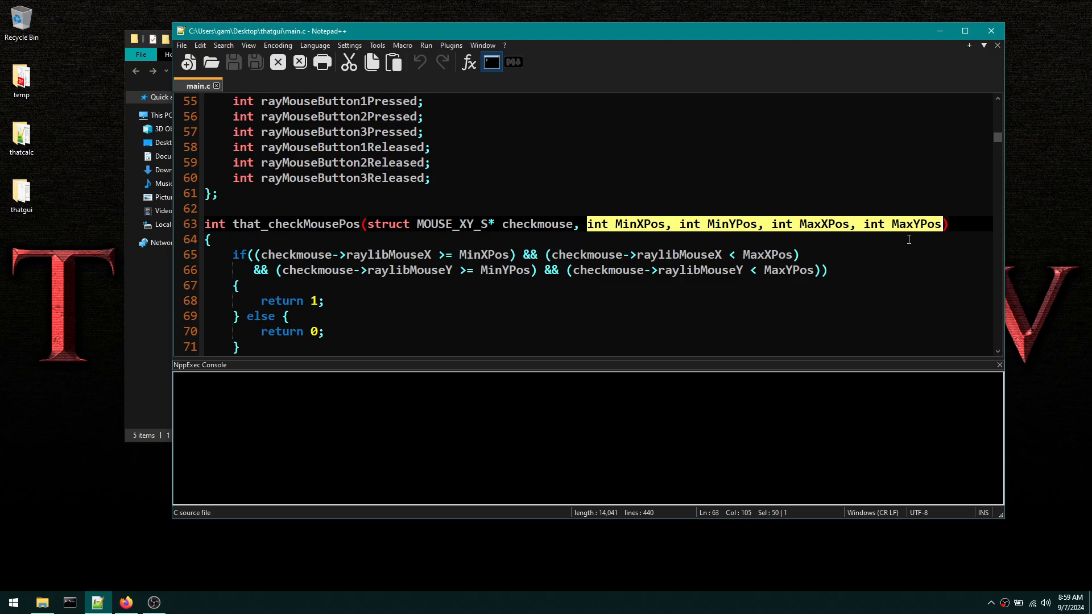
{"action": "mouse_move", "coordinate": [910, 236]}
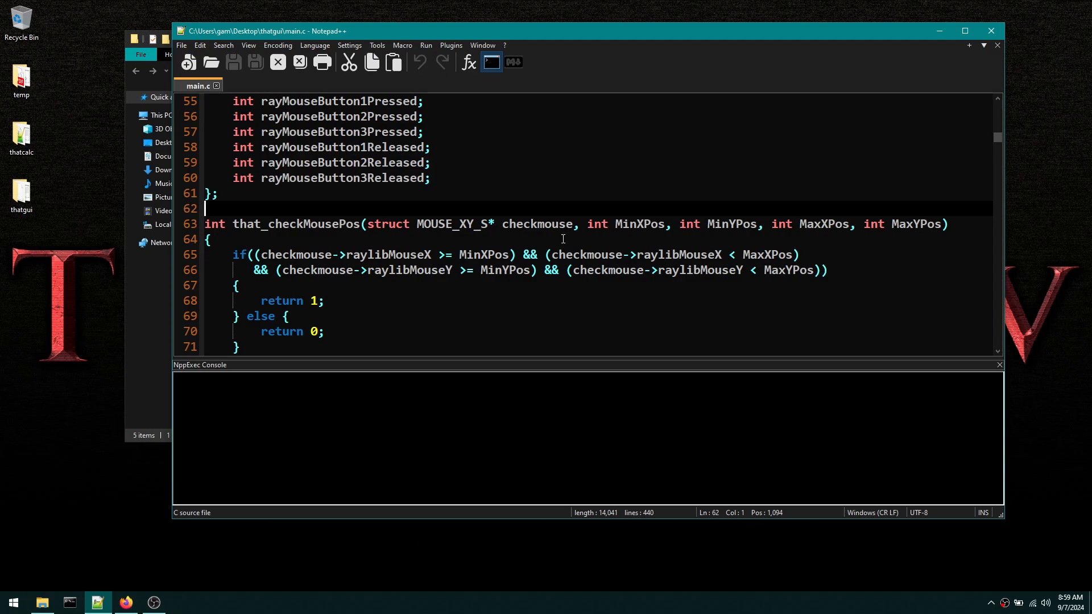
{"action": "scroll", "scroll_direction": "down", "scroll_amount": 3}
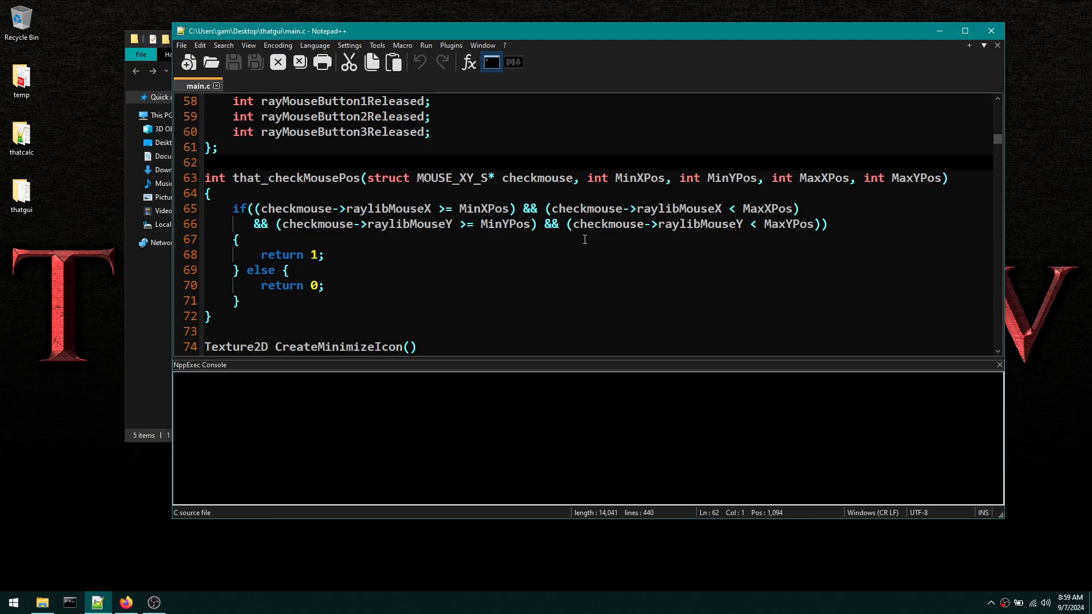
{"action": "left_click", "coordinate": [209, 162]}
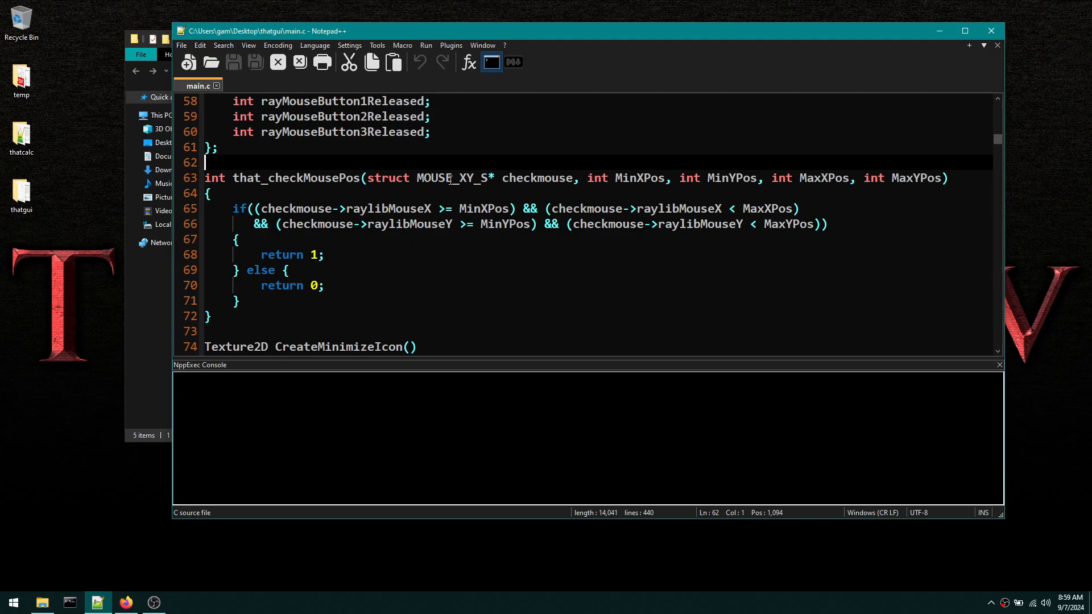
{"action": "scroll", "scroll_direction": "up", "scroll_amount": 3}
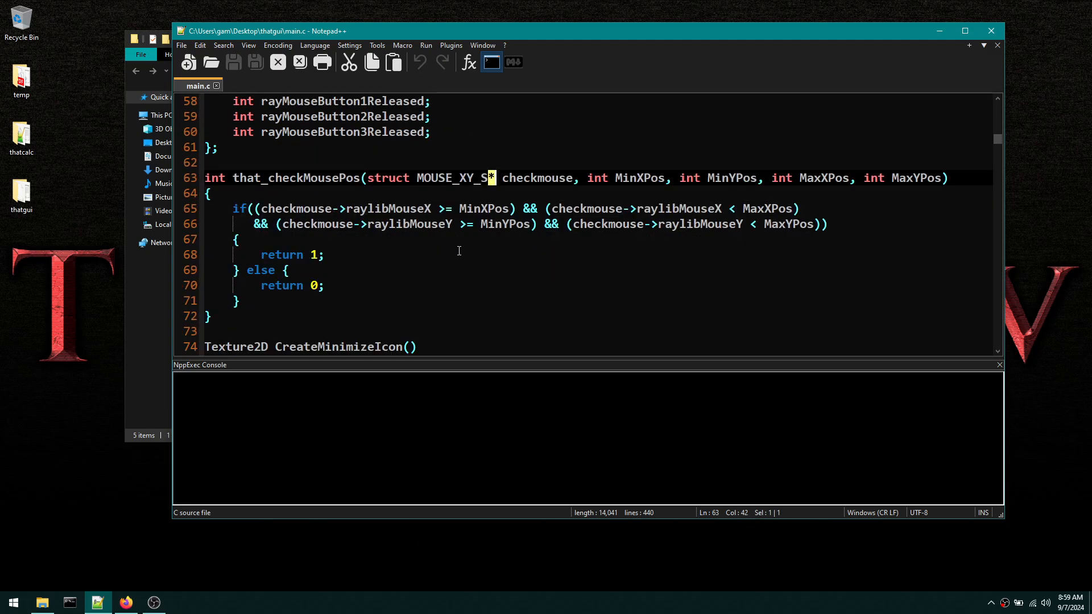
{"action": "mouse_move", "coordinate": [541, 260]}
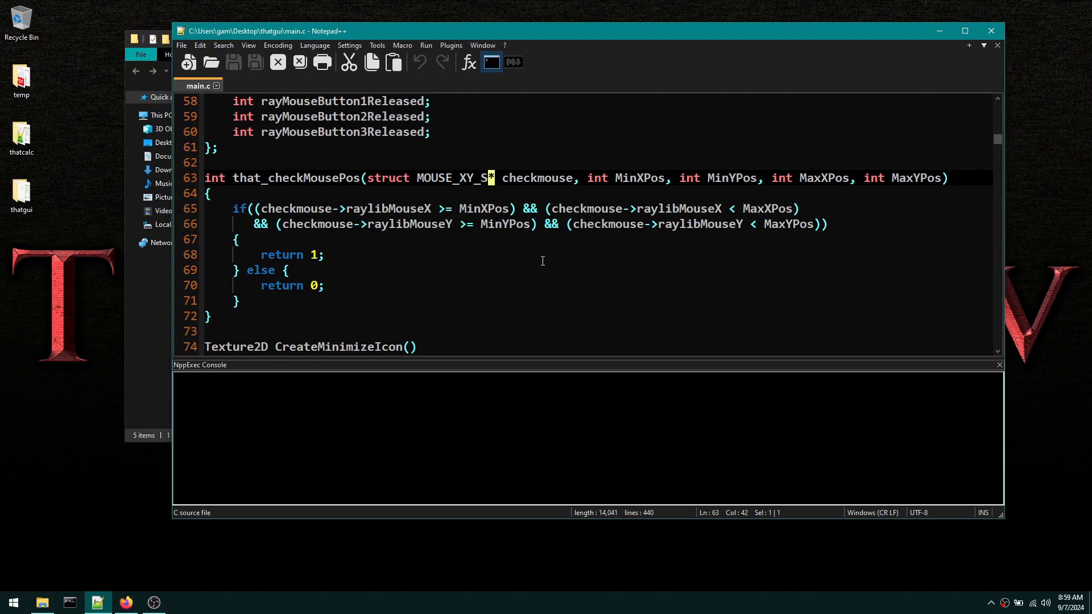
{"action": "left_click", "coordinate": [262, 208]}
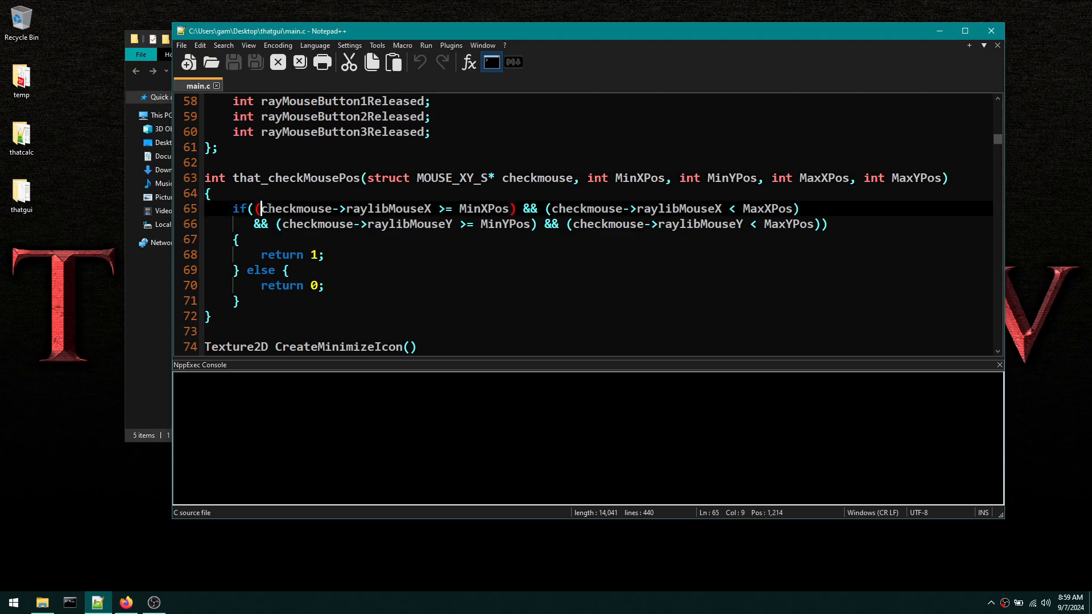
{"action": "scroll", "scroll_direction": "down", "scroll_amount": 3}
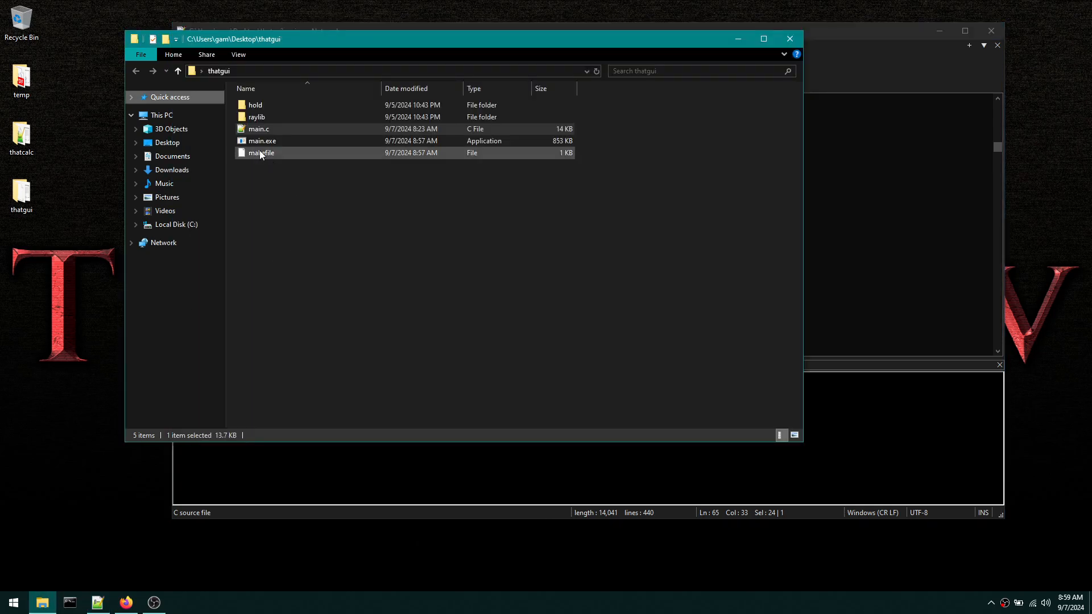
- Launch the built main.exe and place the RAYLIB GUI DEMO window beside the code
{"action": "double_click", "coordinate": [262, 141]}
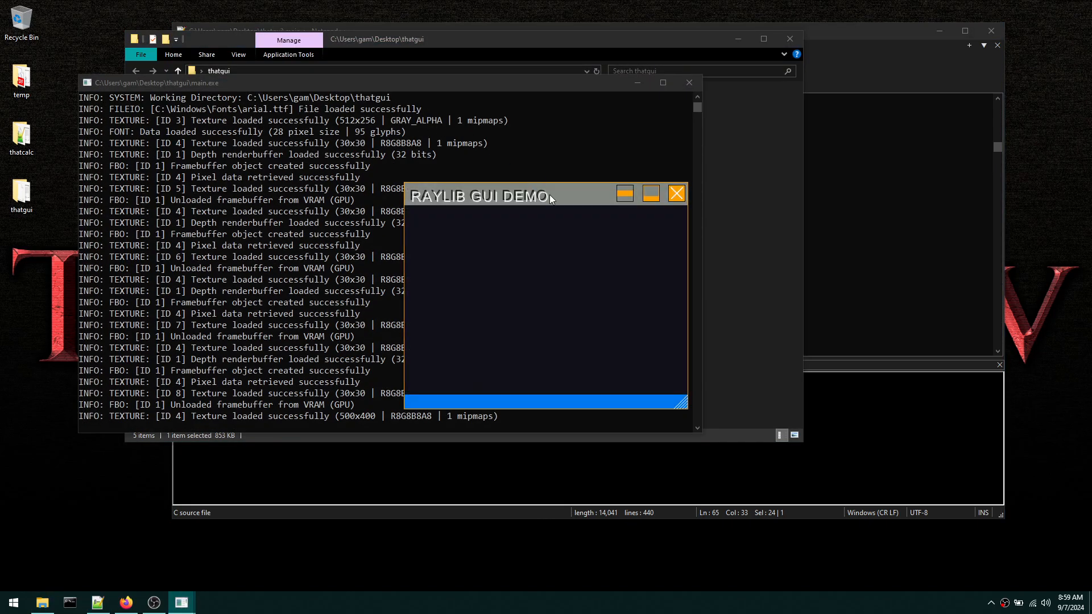
{"action": "left_click_drag", "start_coordinate": [480, 194], "coordinate": [145, 374]}
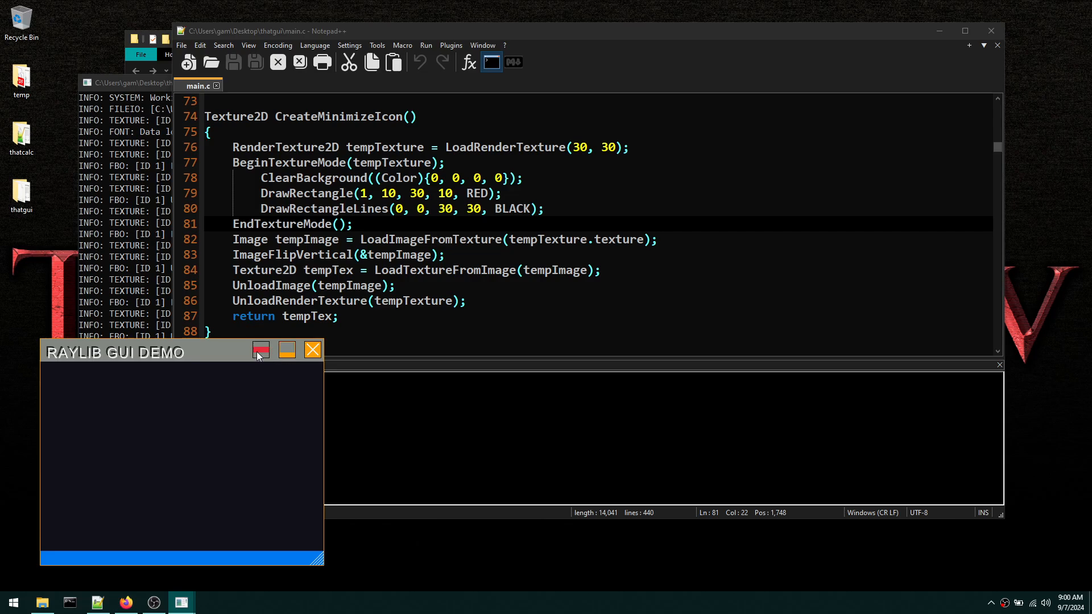
{"action": "mouse_move", "coordinate": [312, 350]}
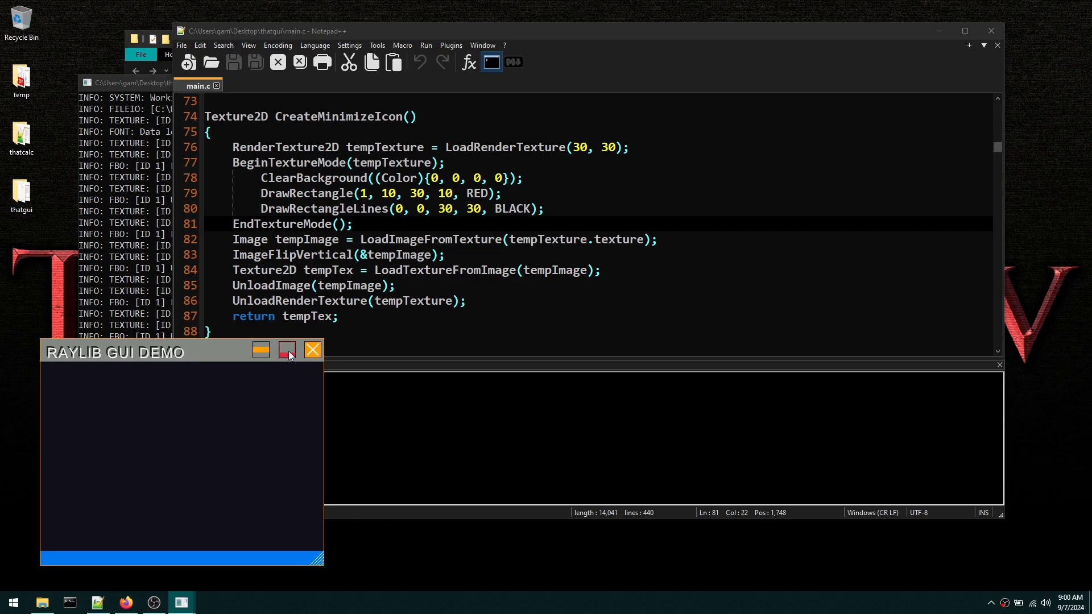
{"action": "mouse_move", "coordinate": [285, 349]}
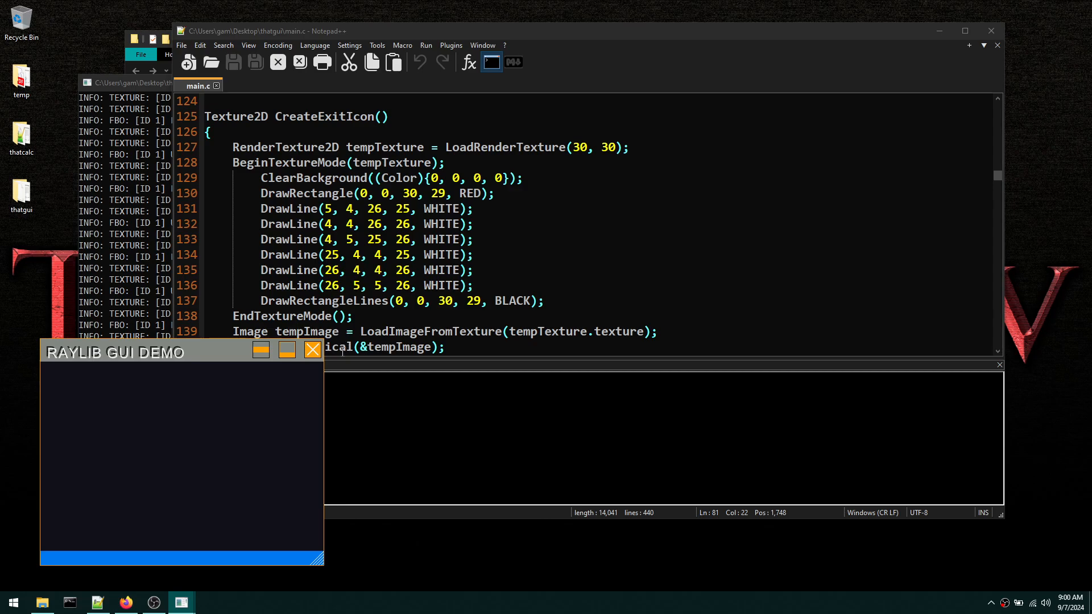
{"action": "mouse_move", "coordinate": [312, 349]}
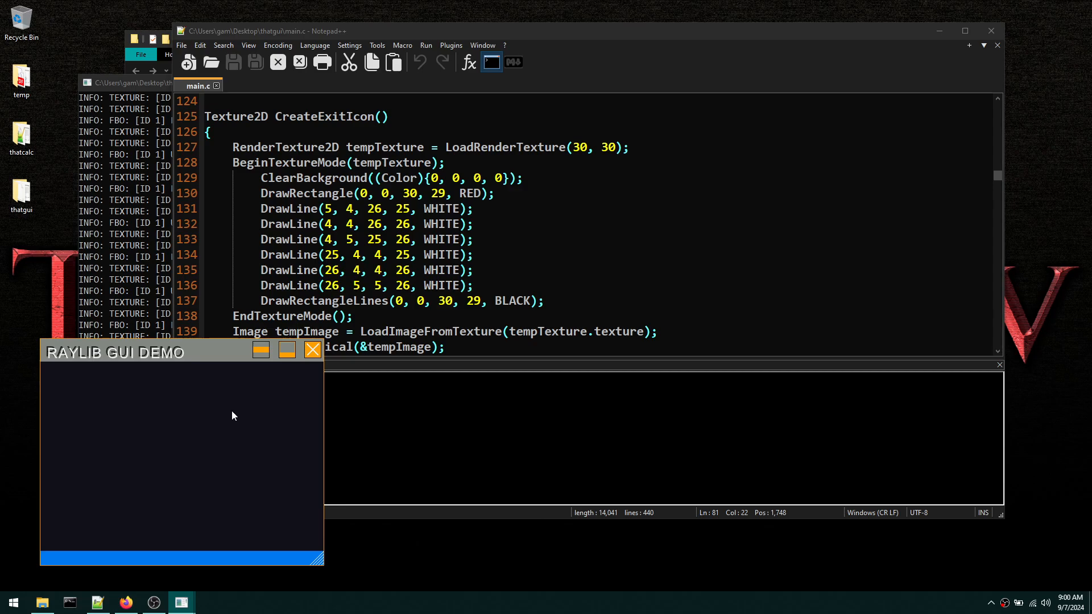
{"action": "mouse_move", "coordinate": [257, 393]}
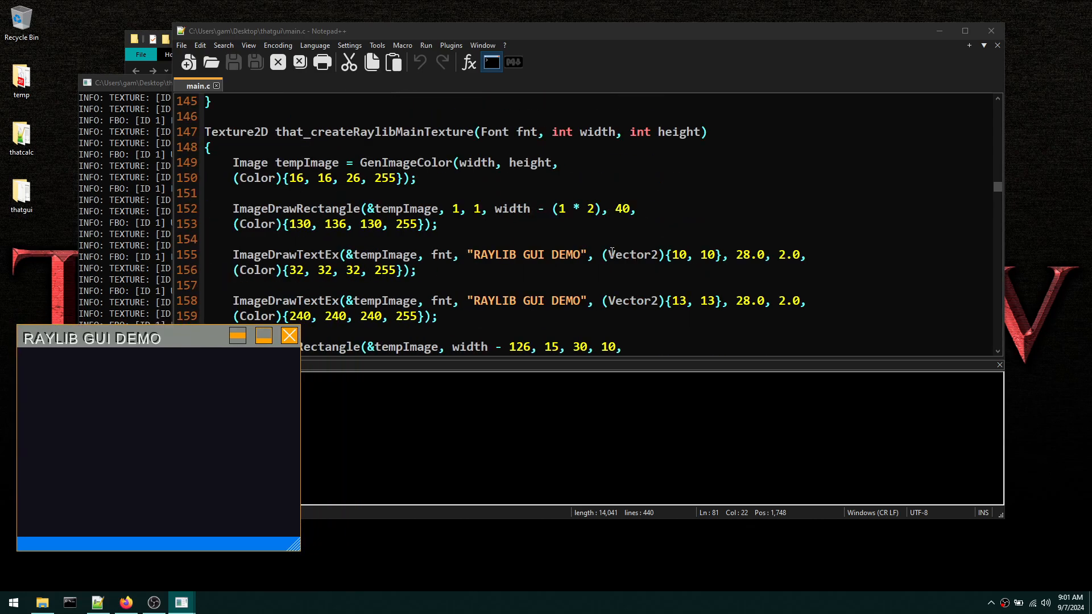
{"action": "scroll", "scroll_direction": "down", "scroll_amount": 3}
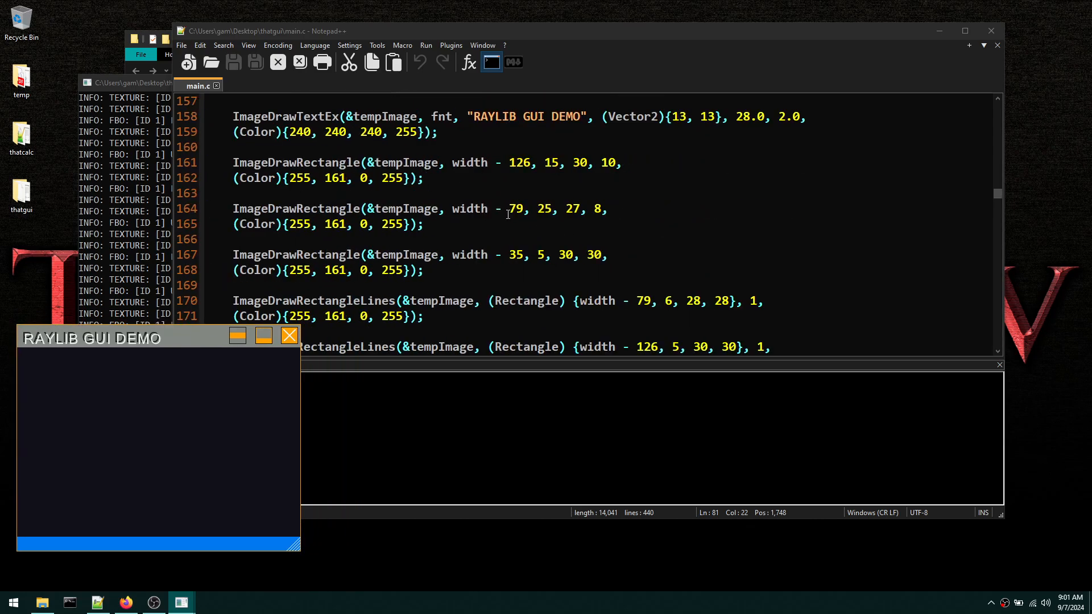
{"action": "scroll", "scroll_direction": "down", "scroll_amount": 3}
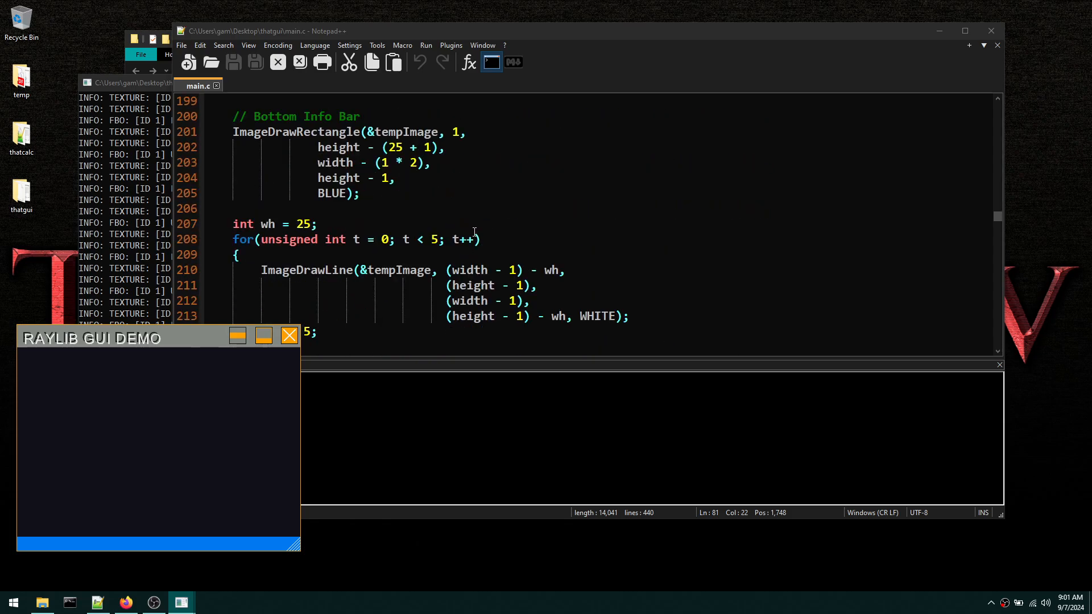
{"action": "scroll", "scroll_direction": "down", "scroll_amount": 3}
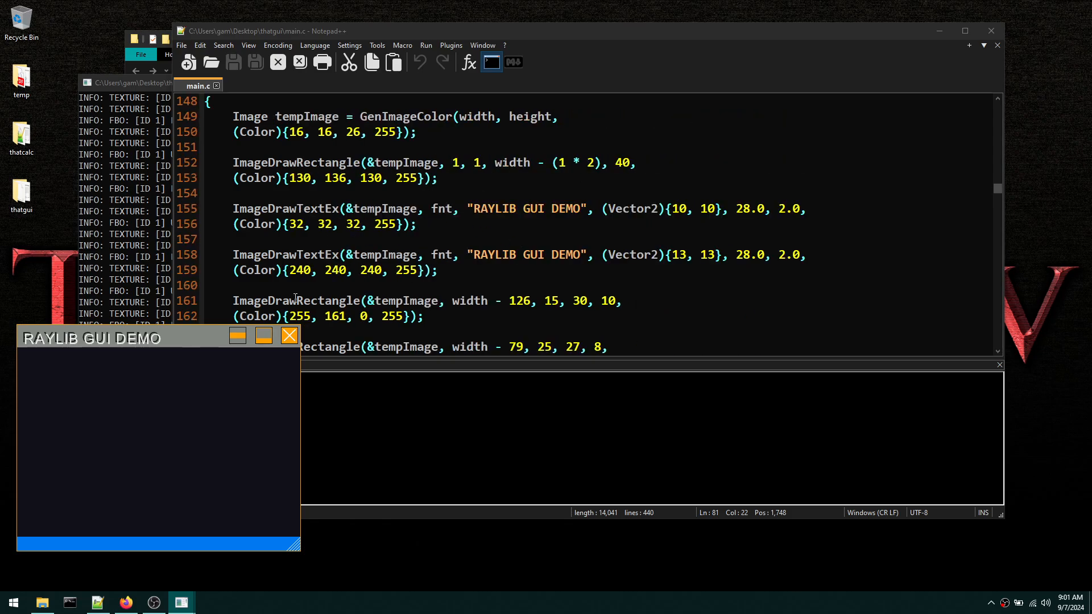
{"action": "mouse_move", "coordinate": [484, 234]}
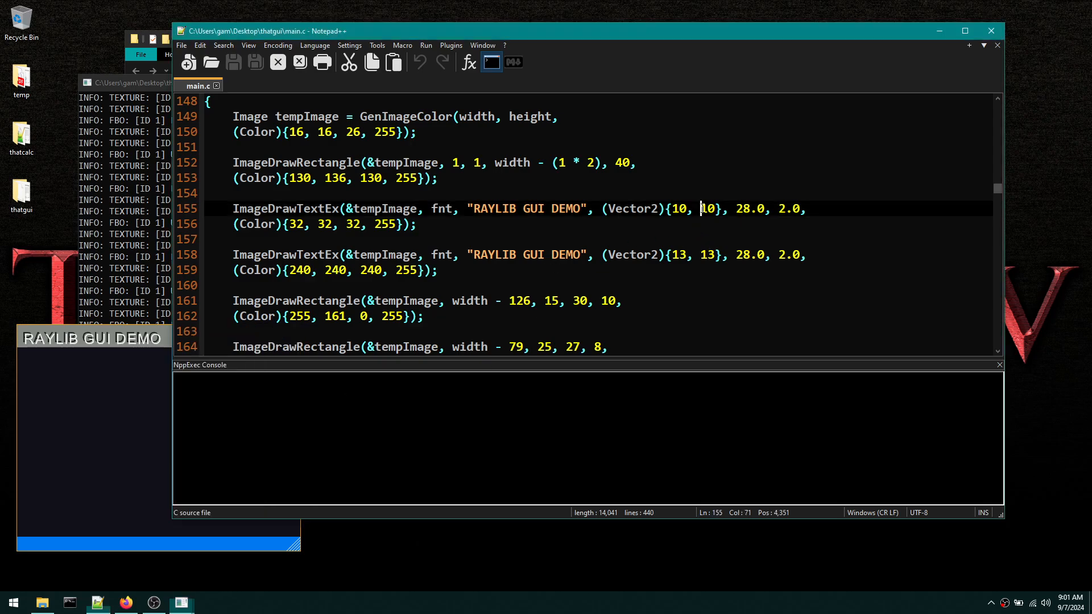
- Set the shadow title text's vertical offset to 8, rebuild, inspect and close the demo
{"action": "double_click", "coordinate": [706, 208]}
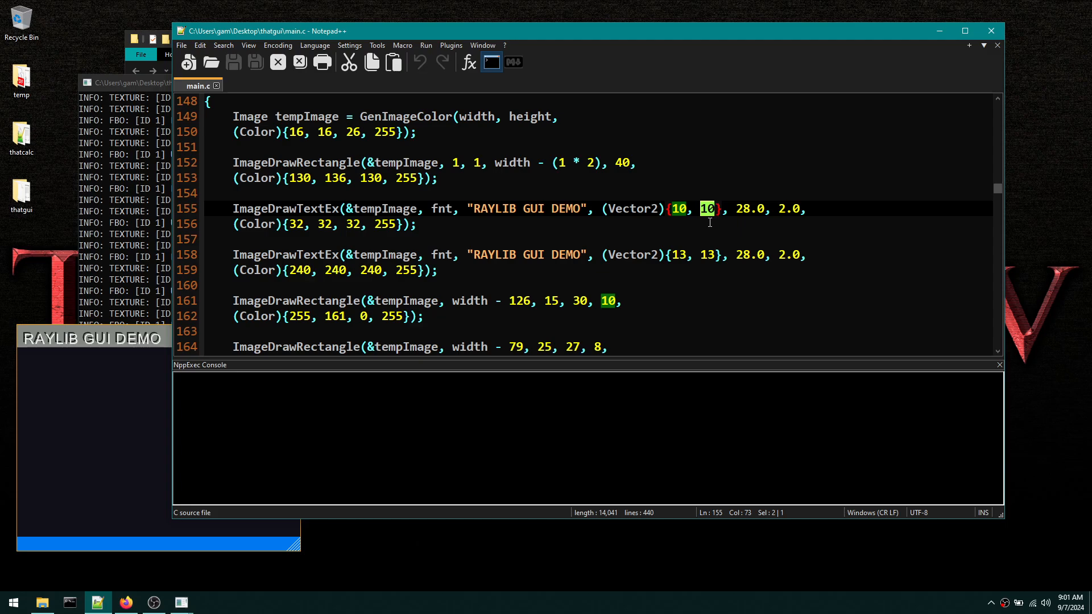
{"action": "type", "text": "8"}
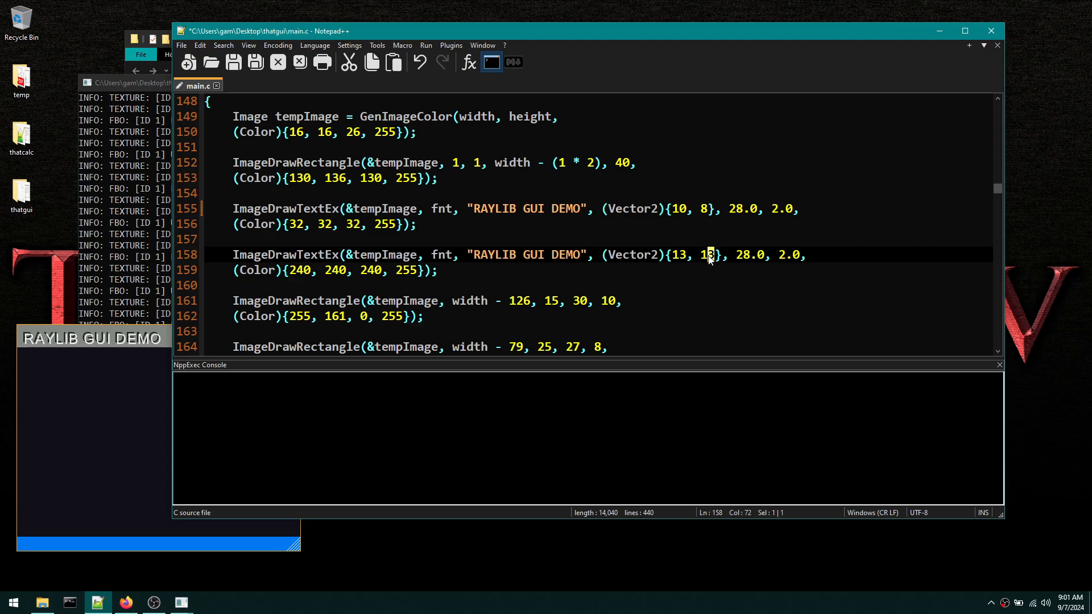
{"action": "type", "text": "1"}
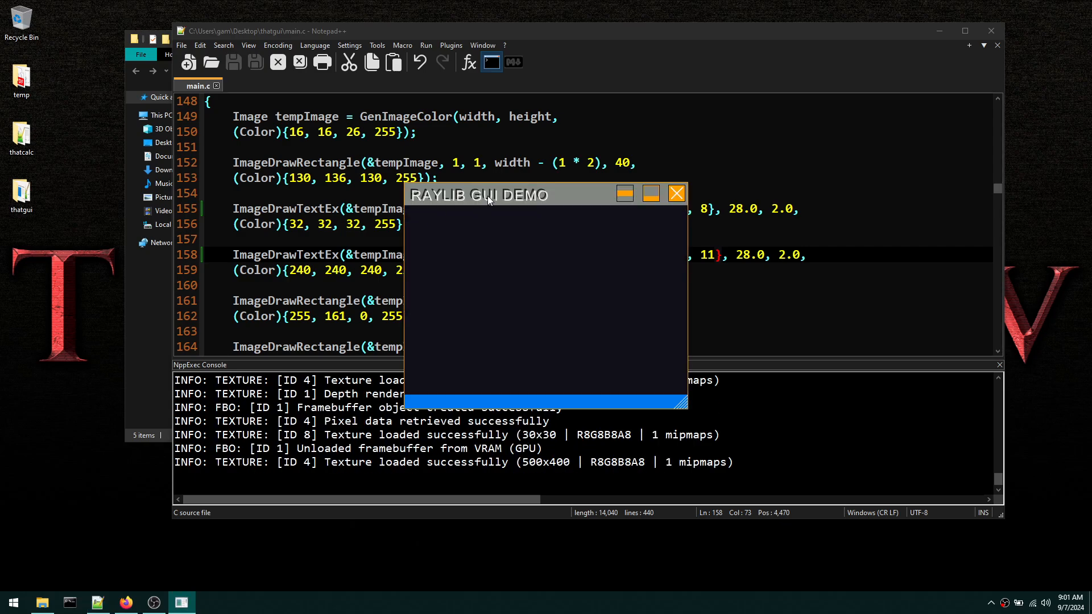
{"action": "left_click_drag", "start_coordinate": [478, 195], "coordinate": [150, 233]}
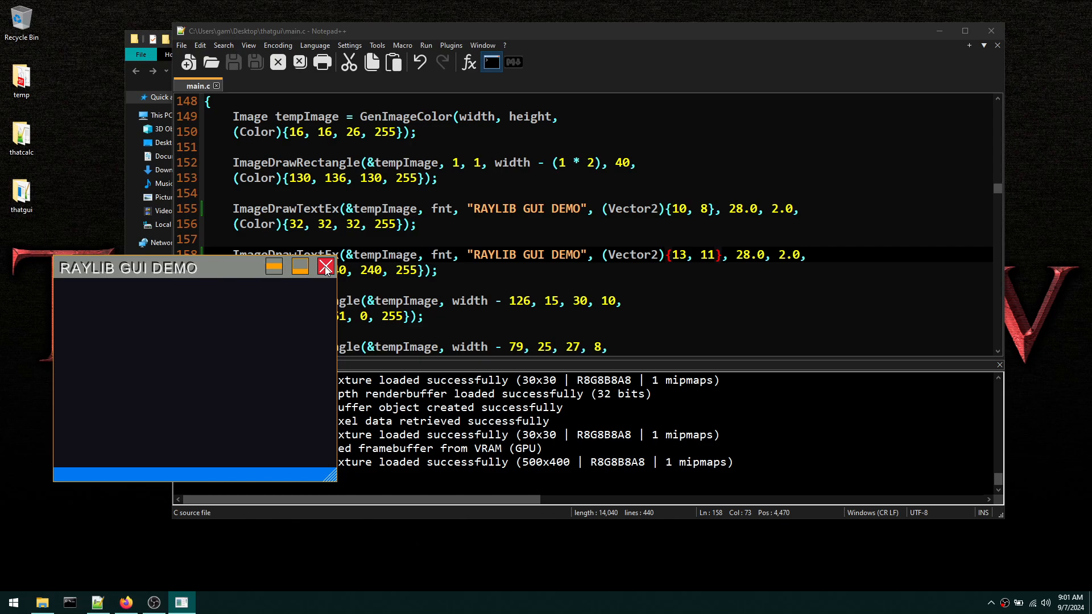
{"action": "left_click", "coordinate": [324, 266]}
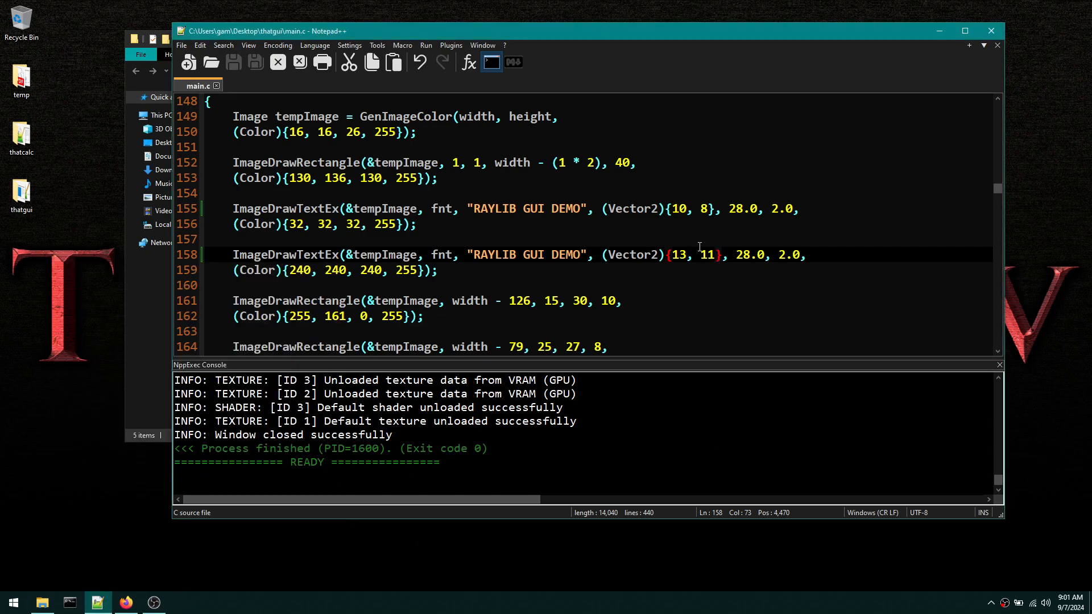
- Set the highlight title text's vertical offset to 10, rebuild and close the demo
{"action": "double_click", "coordinate": [704, 254]}
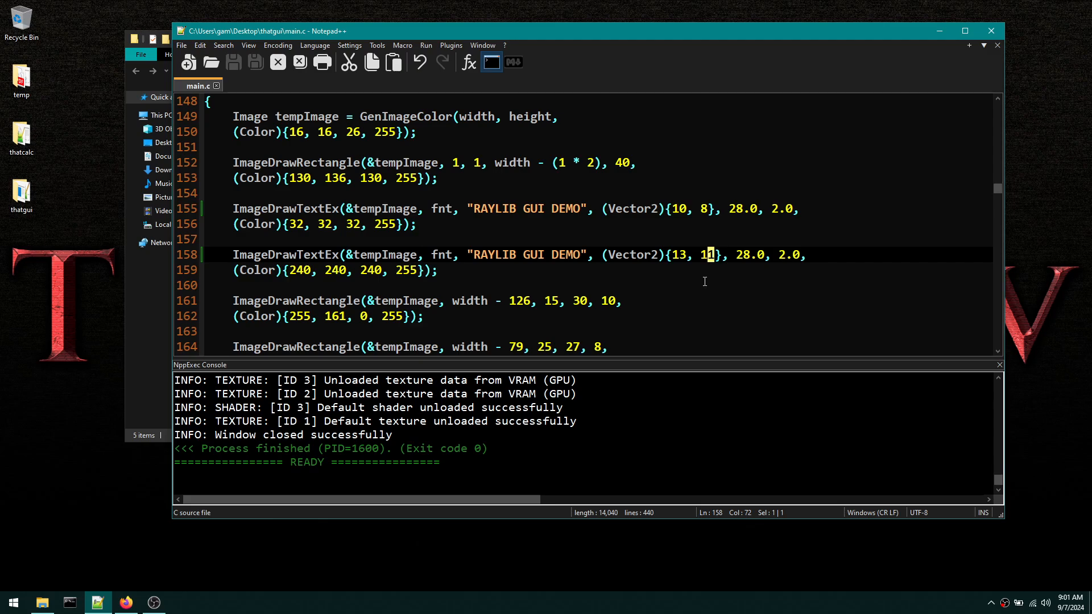
{"action": "type", "text": "0"}
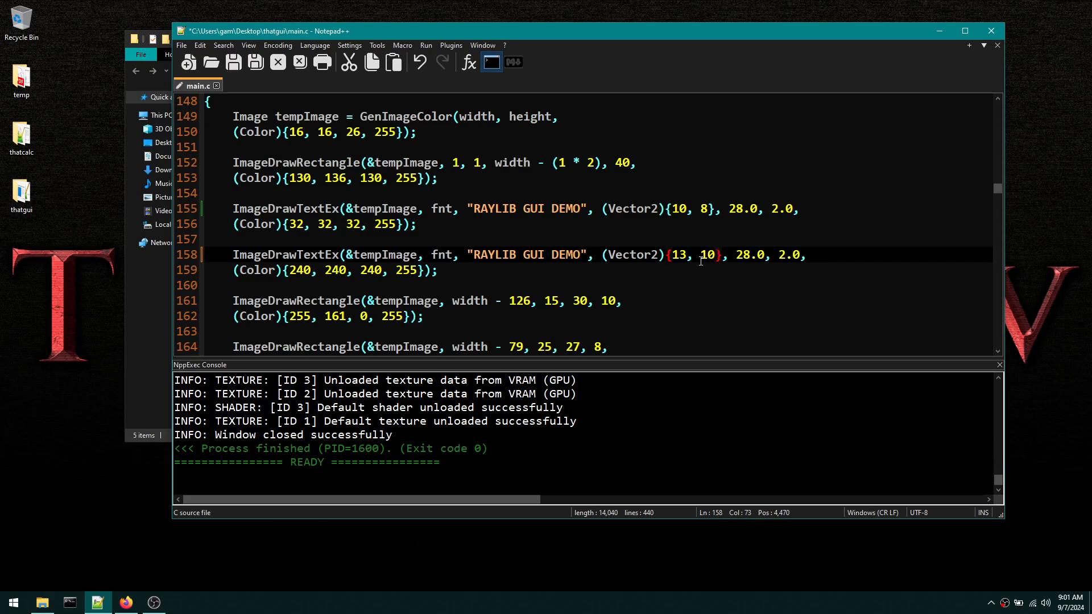
{"action": "mouse_move", "coordinate": [452, 189]}
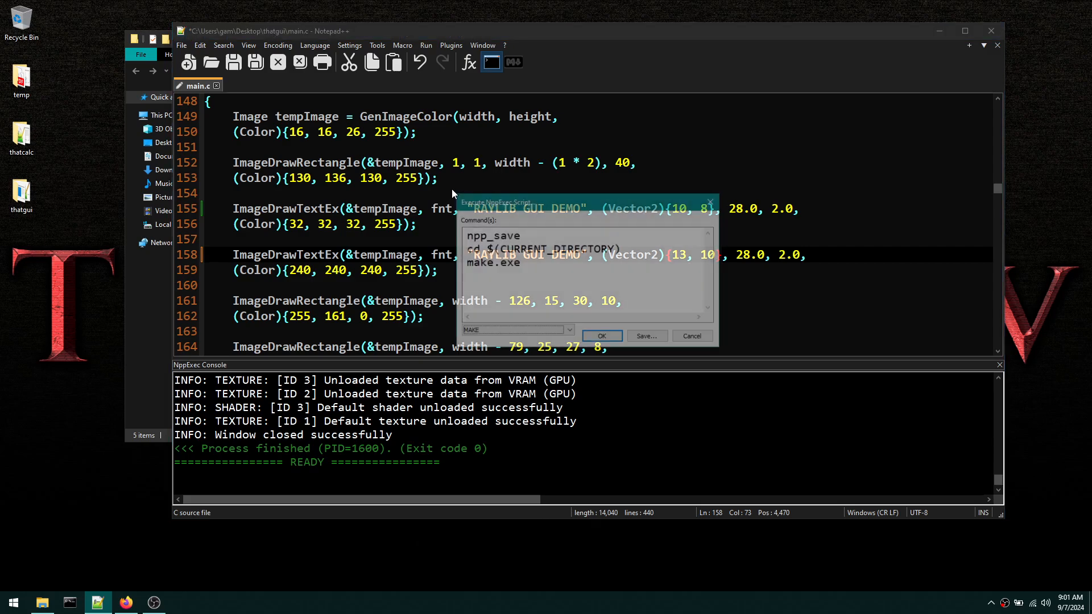
{"action": "left_click", "coordinate": [600, 335]}
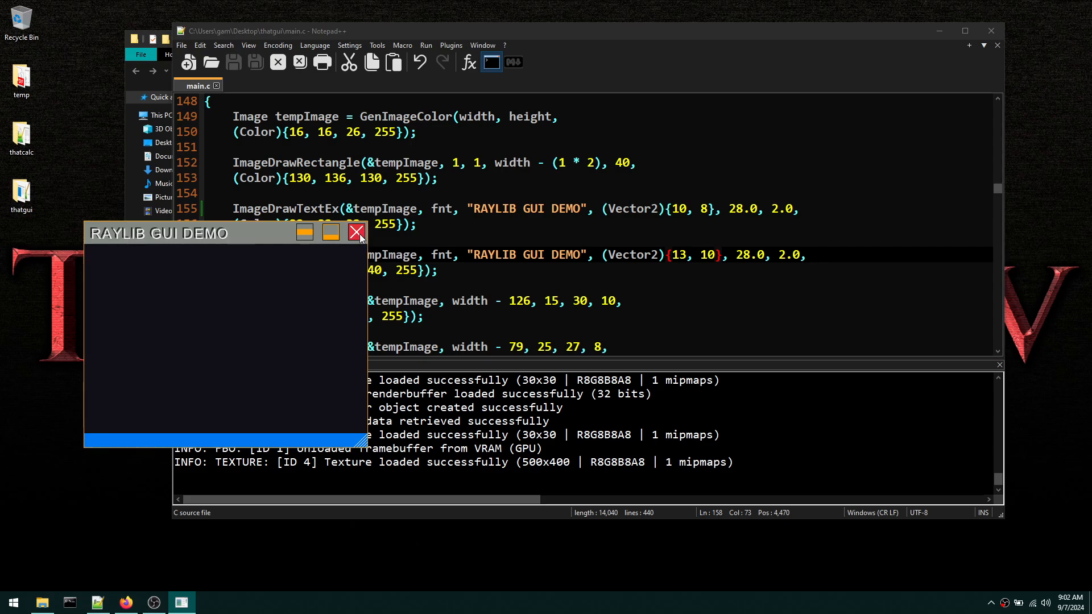
{"action": "left_click", "coordinate": [356, 232]}
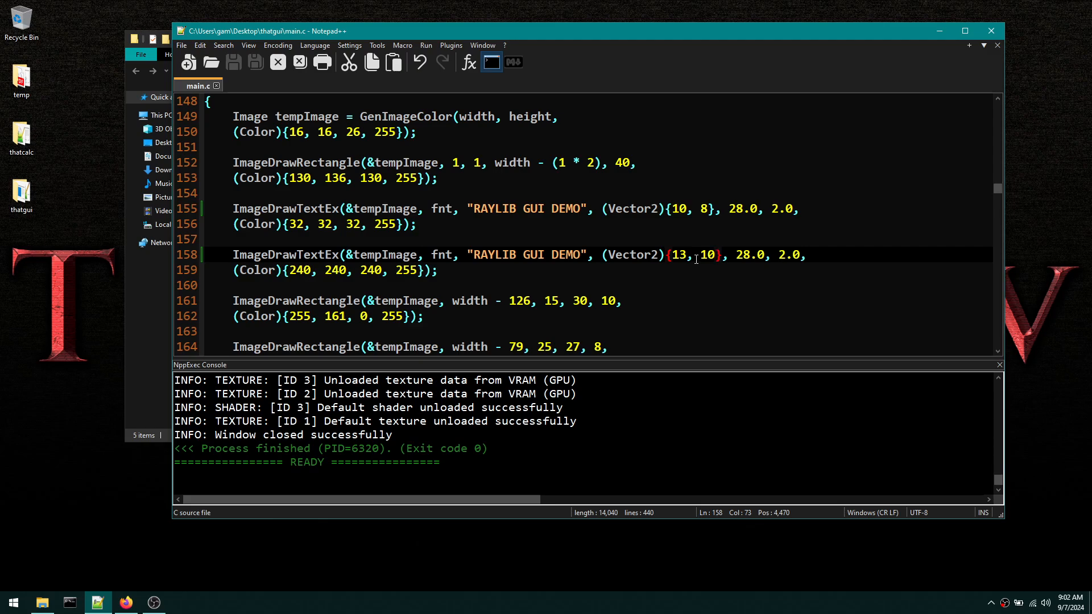
- Change the title letter spacing to 3.0 in both text calls, rebuild and close the demo
{"action": "double_click", "coordinate": [736, 254]}
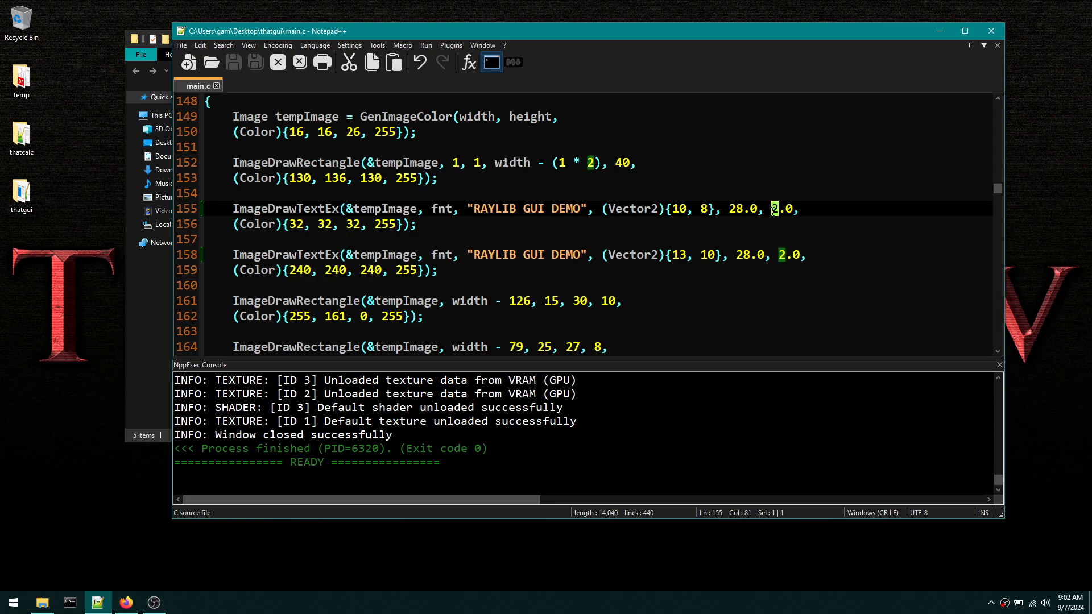
{"action": "mouse_move", "coordinate": [674, 227]}
{"action": "type", "text": "3"}
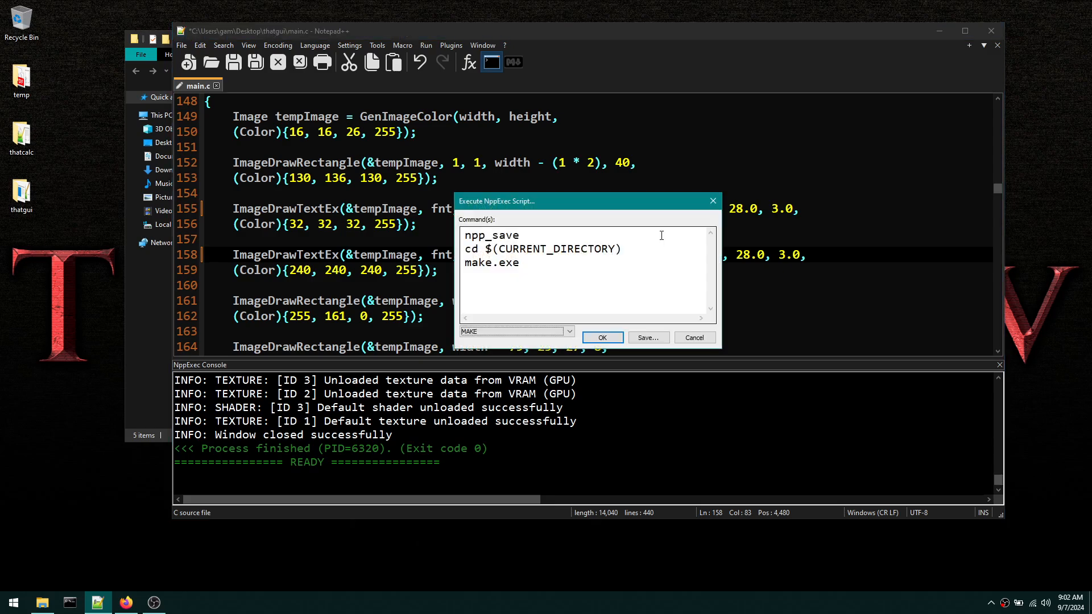
{"action": "left_click", "coordinate": [600, 337]}
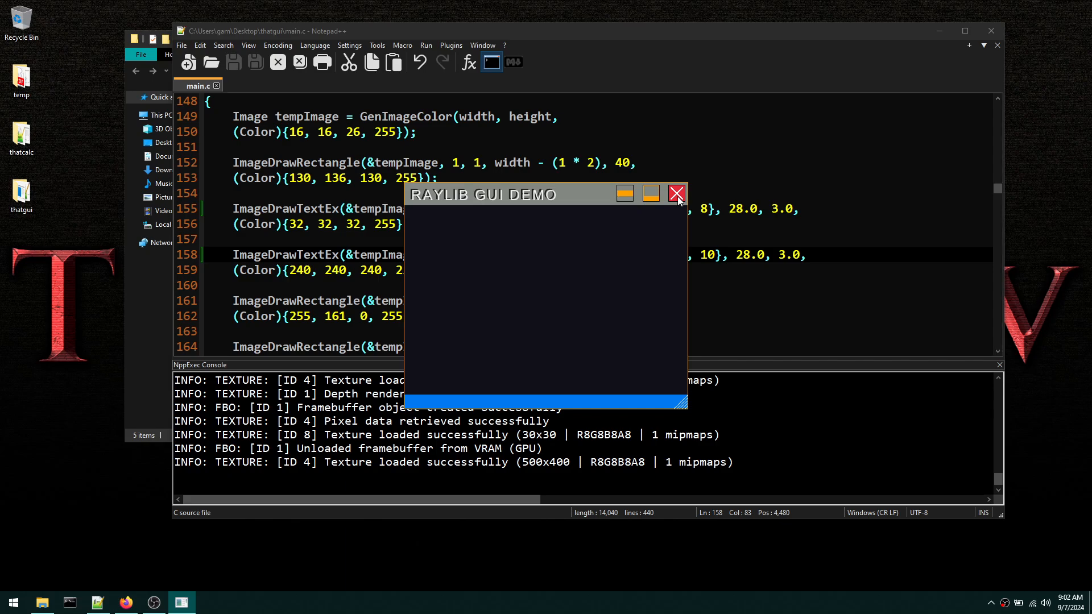
{"action": "left_click", "coordinate": [674, 193]}
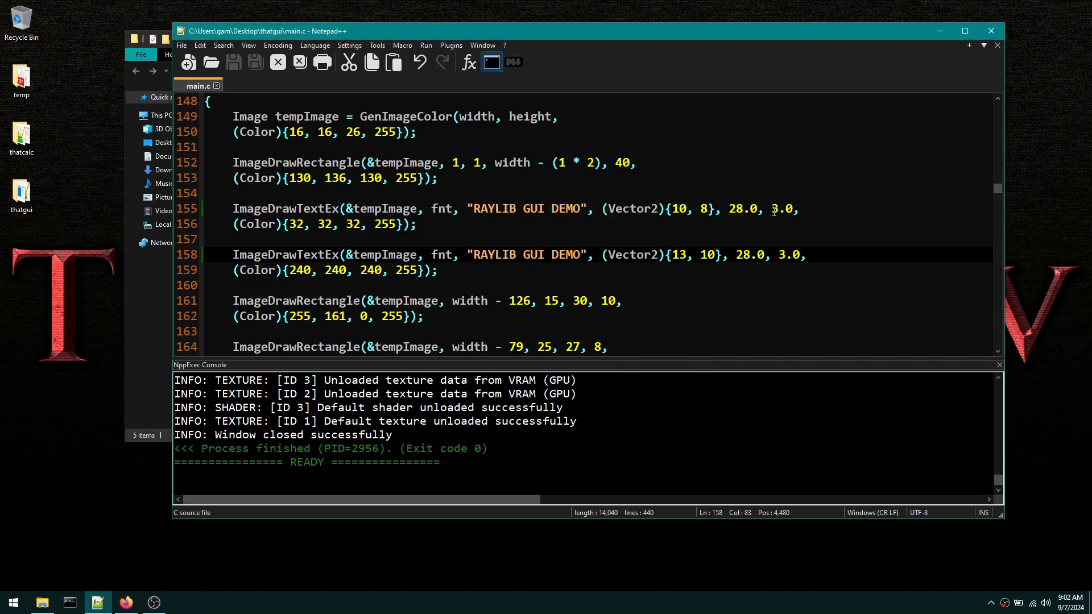
{"action": "left_click", "coordinate": [774, 208]}
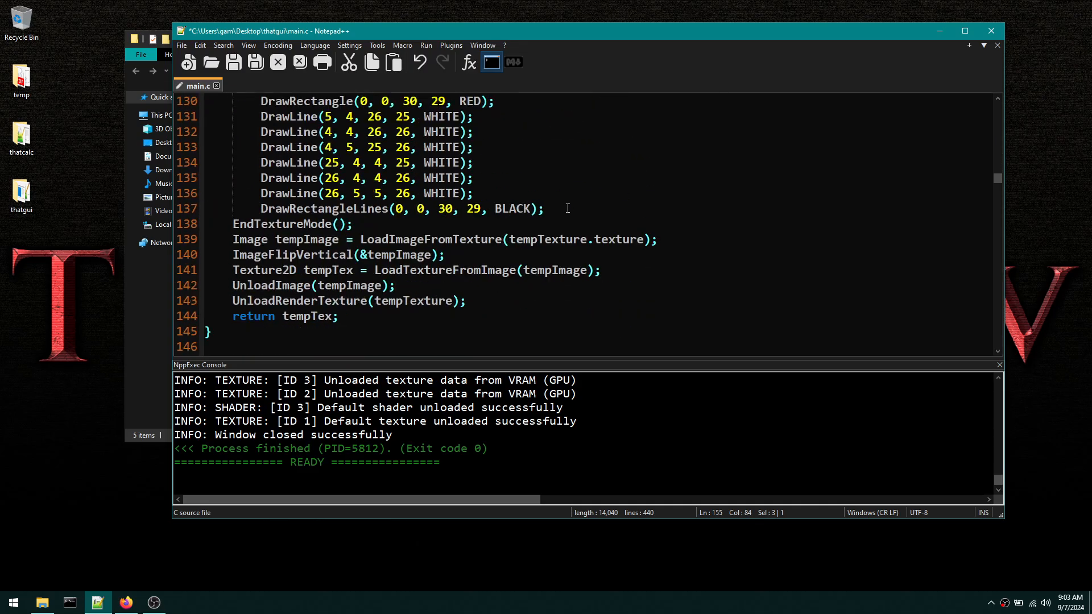
- Scroll main.c down to the main function's LoadFontEx and CreateIcon setup lines
{"action": "scroll", "scroll_direction": "down", "scroll_amount": 3}
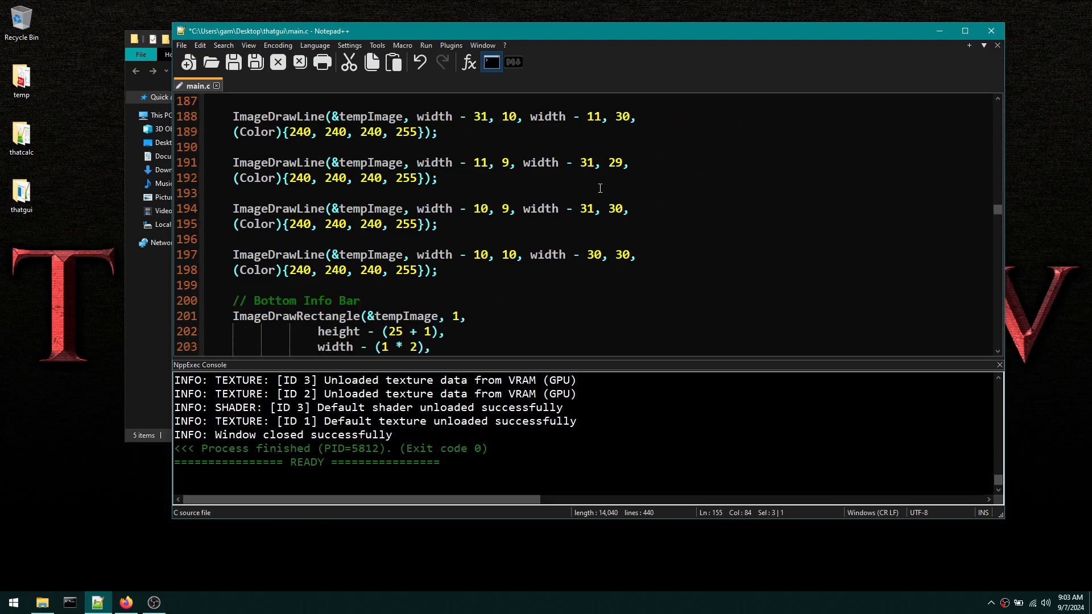
{"action": "scroll", "scroll_direction": "down", "scroll_amount": 3}
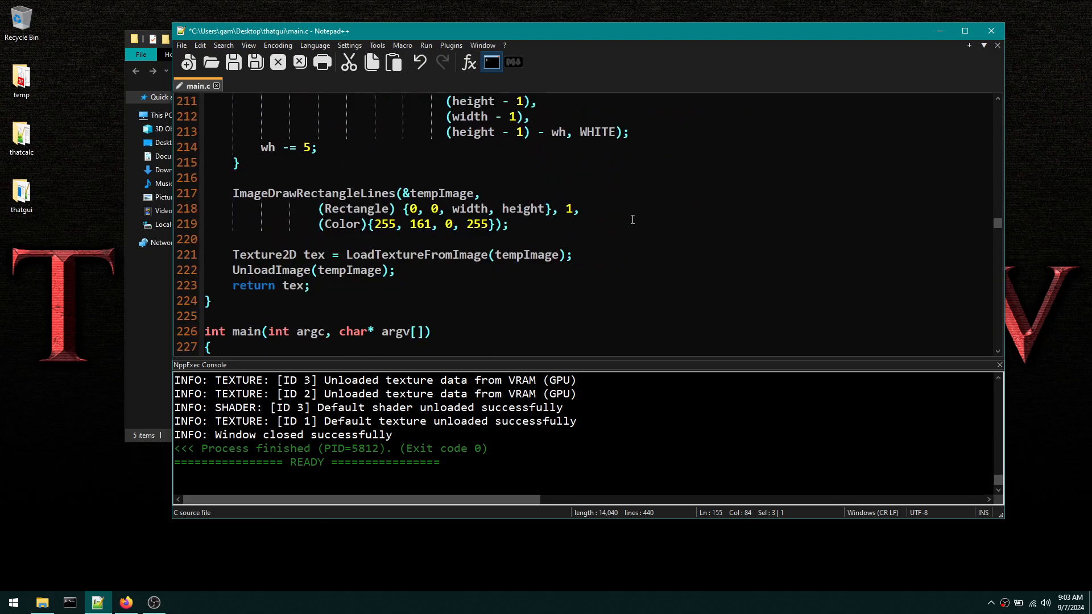
{"action": "scroll", "scroll_direction": "down", "scroll_amount": 3}
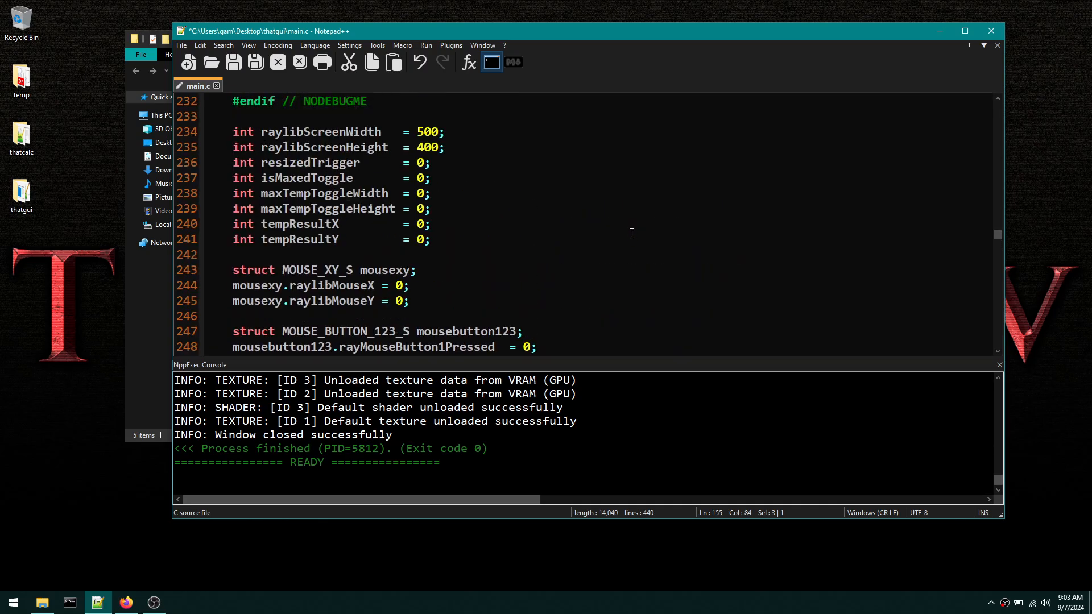
{"action": "scroll", "scroll_direction": "up", "scroll_amount": 3}
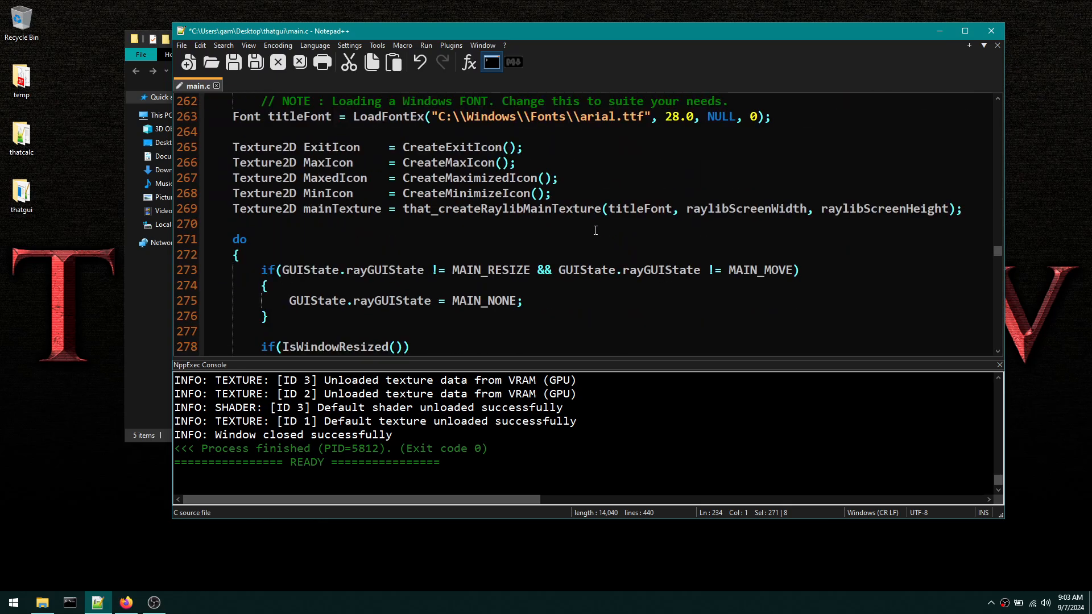
{"action": "mouse_move", "coordinate": [463, 212]}
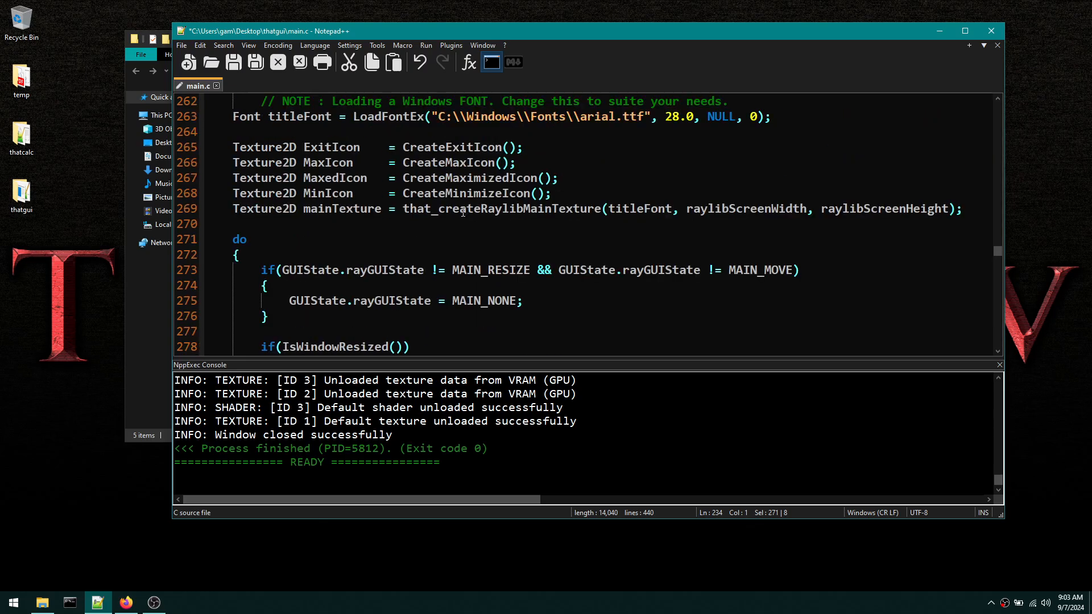
- Mark the main do loop and its BeginDrawing line while scrolling through the drawing code
{"action": "double_click", "coordinate": [240, 239]}
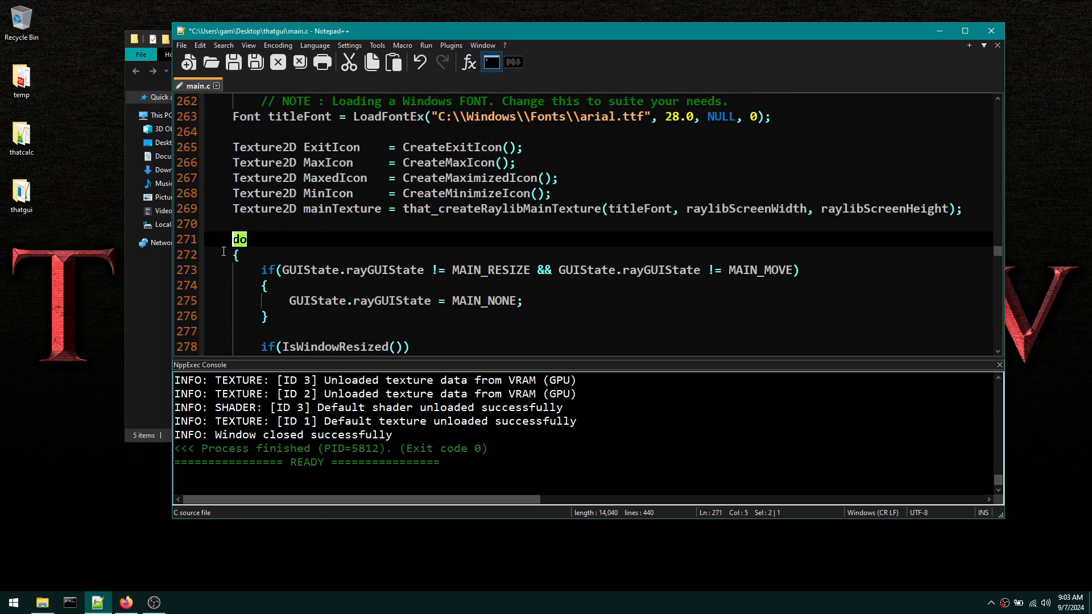
{"action": "scroll", "scroll_direction": "down", "scroll_amount": 3}
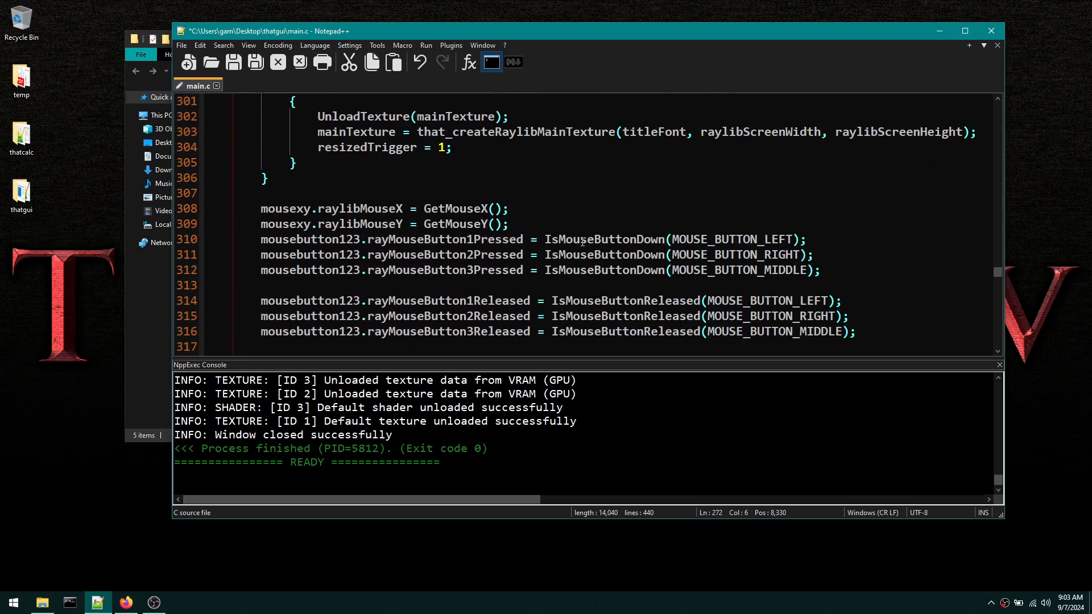
{"action": "scroll", "scroll_direction": "down", "scroll_amount": 3}
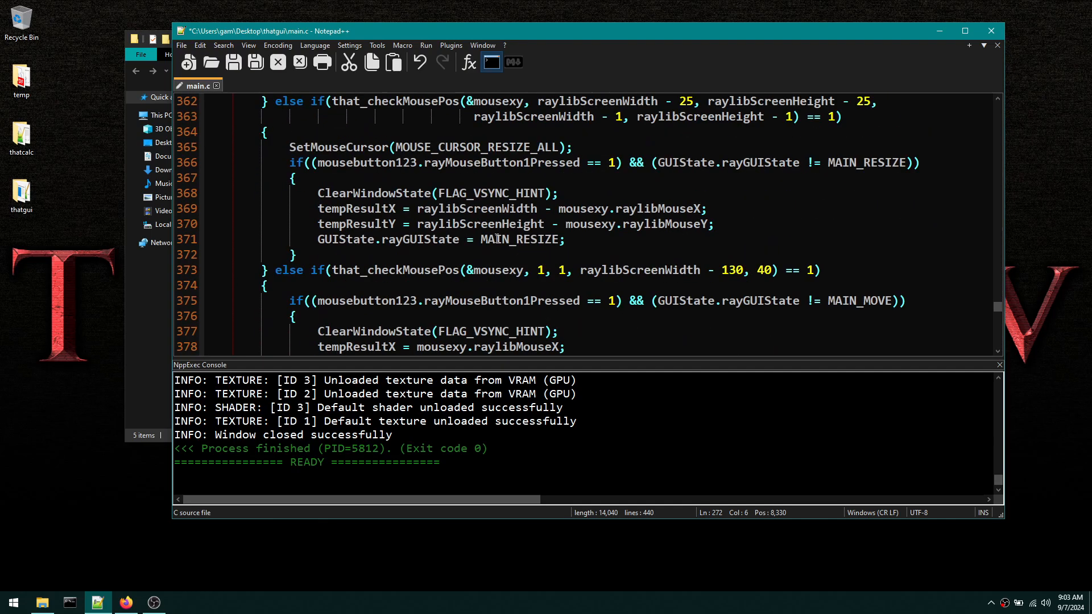
{"action": "scroll", "scroll_direction": "down", "scroll_amount": 3}
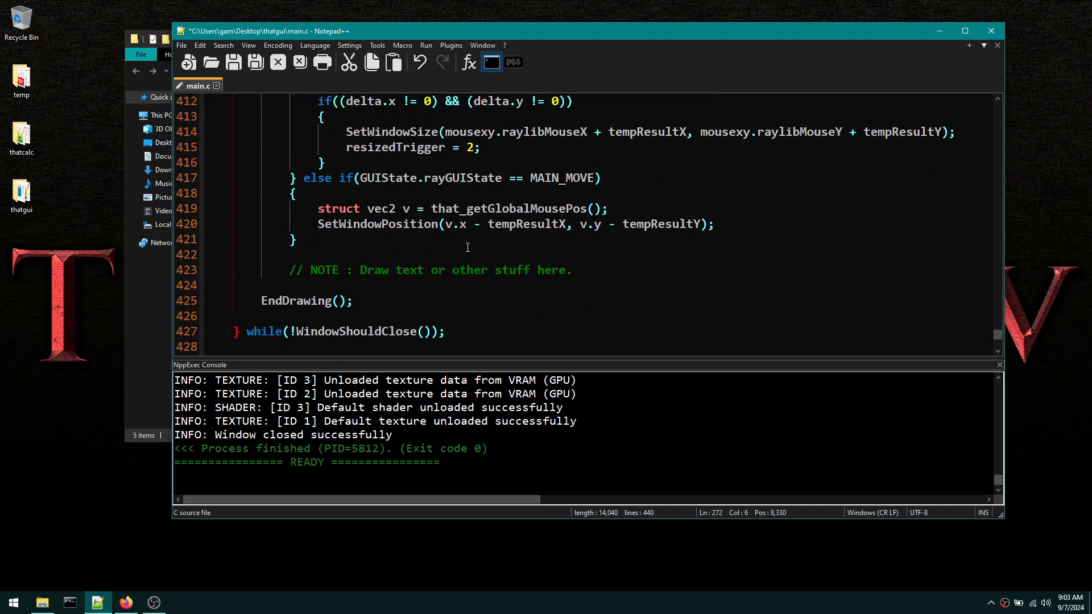
{"action": "triple_click", "coordinate": [306, 300]}
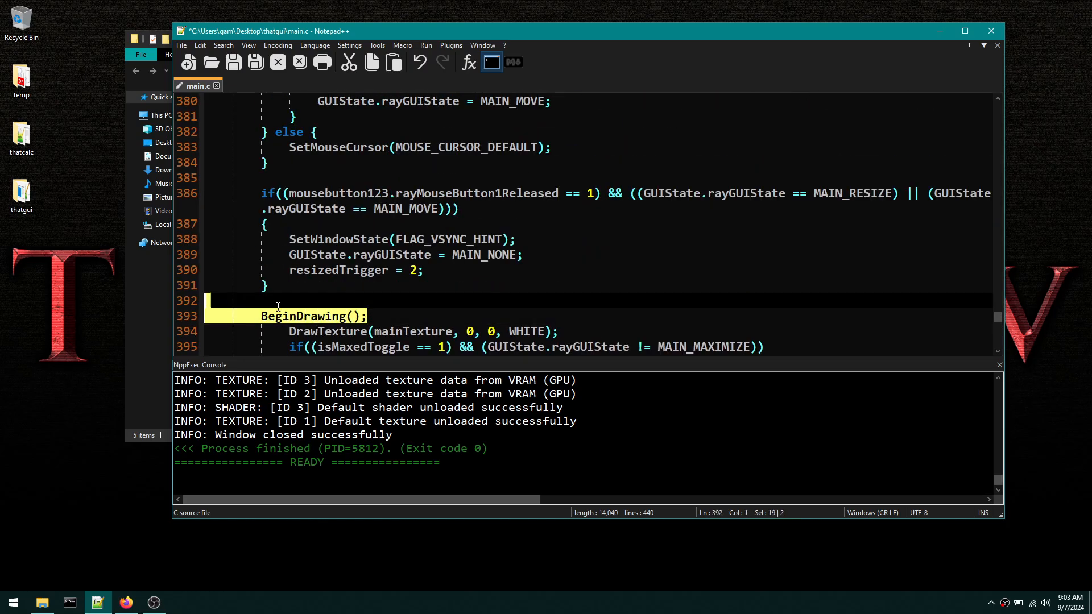
{"action": "scroll", "scroll_direction": "down", "scroll_amount": 3}
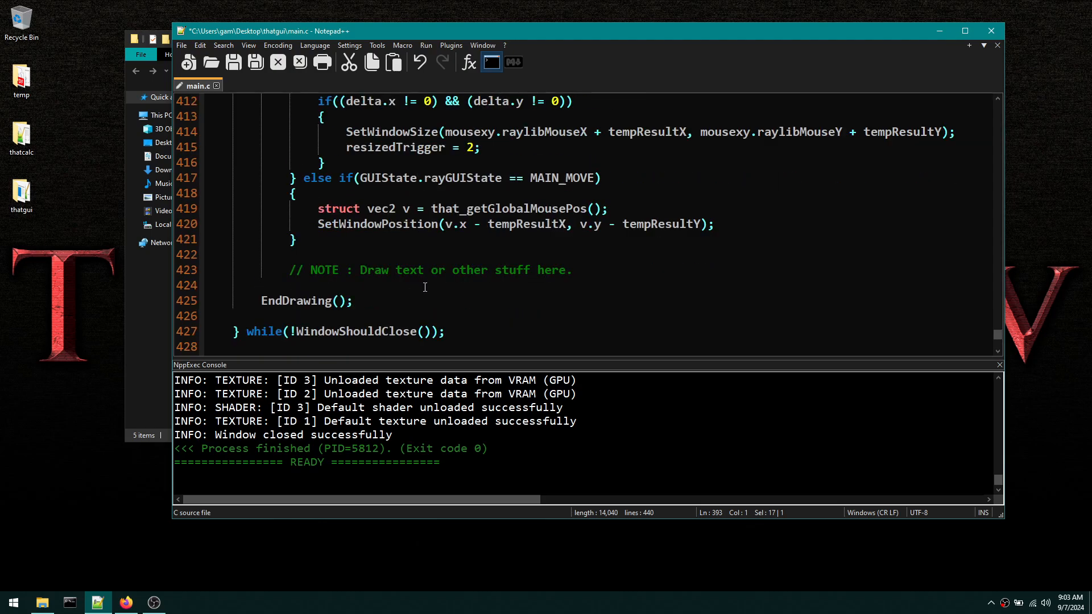
{"action": "scroll", "scroll_direction": "down", "scroll_amount": 3}
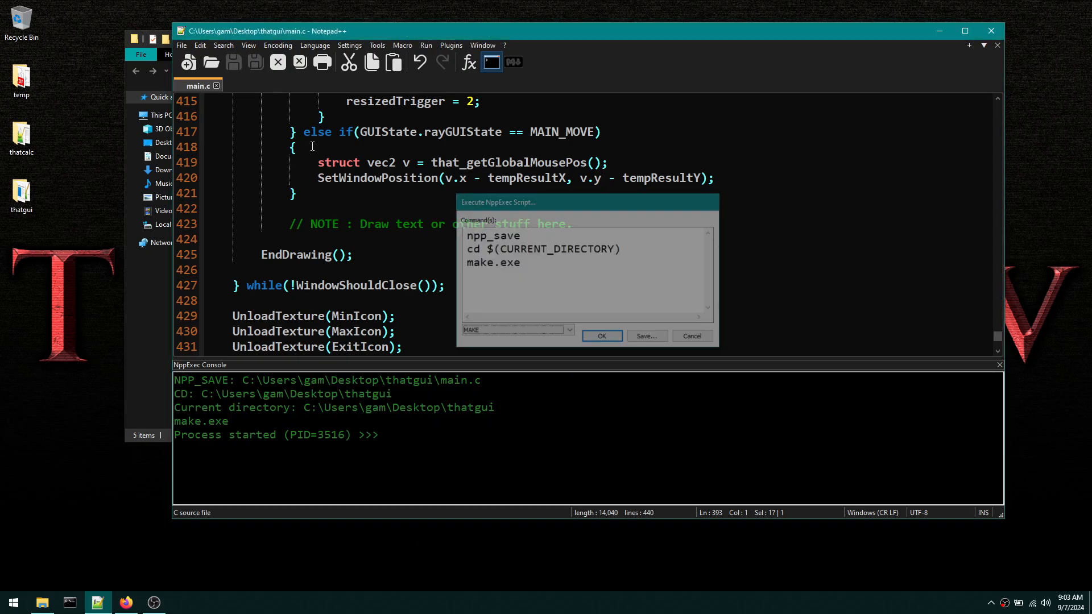
- Run the save-and-make script, watch the RAYLIB GUI DEMO window appear, then close it
{"action": "left_click", "coordinate": [600, 335]}
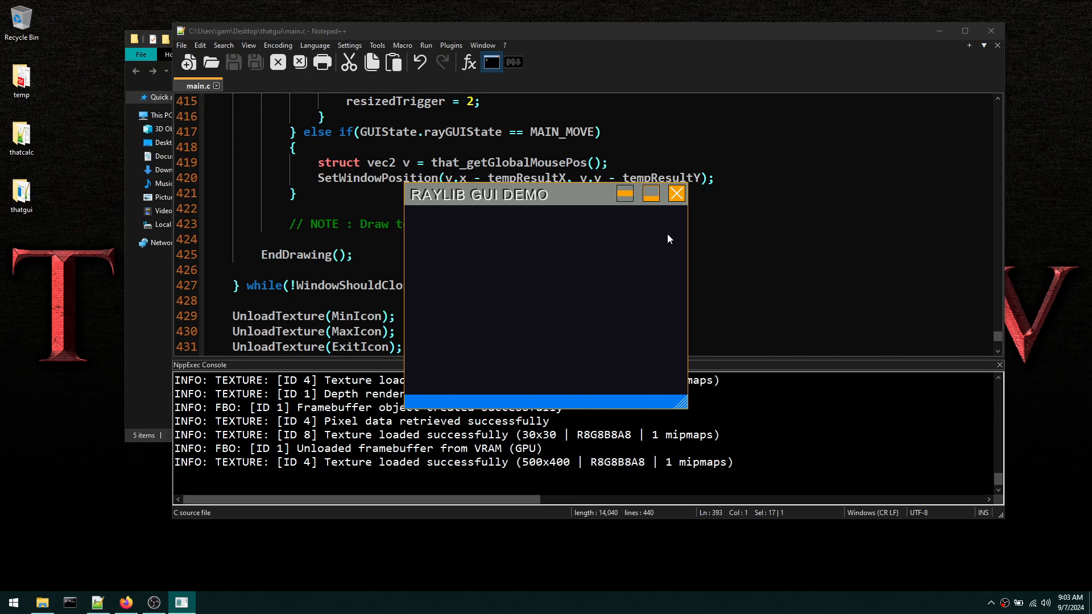
{"action": "left_click", "coordinate": [676, 193]}
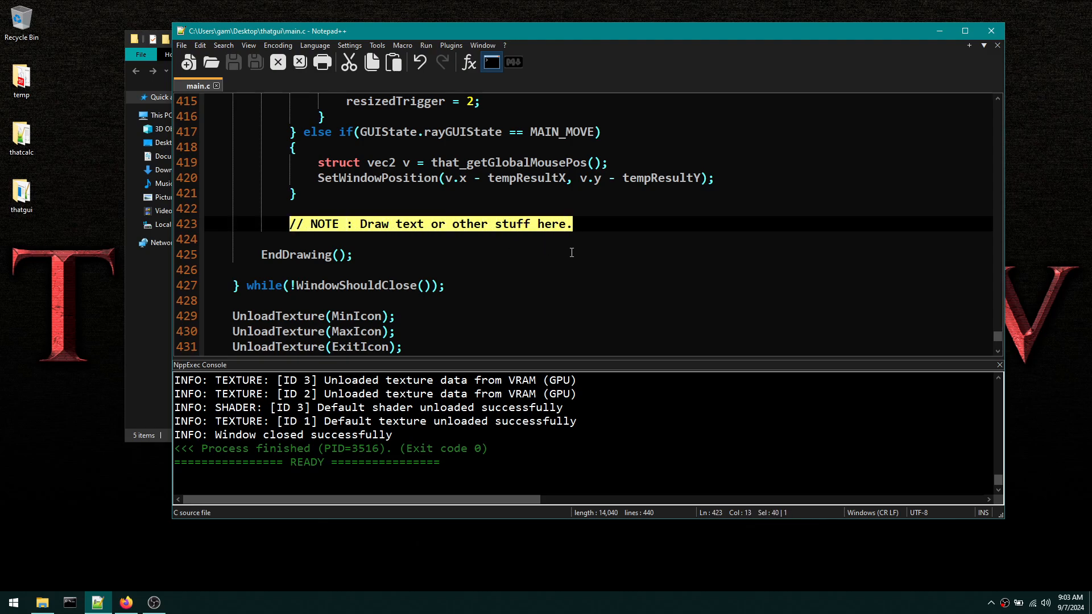
- Select the UnloadTexture and font cleanup lines, then scroll back up the main loop
{"action": "scroll", "scroll_direction": "down", "scroll_amount": 3}
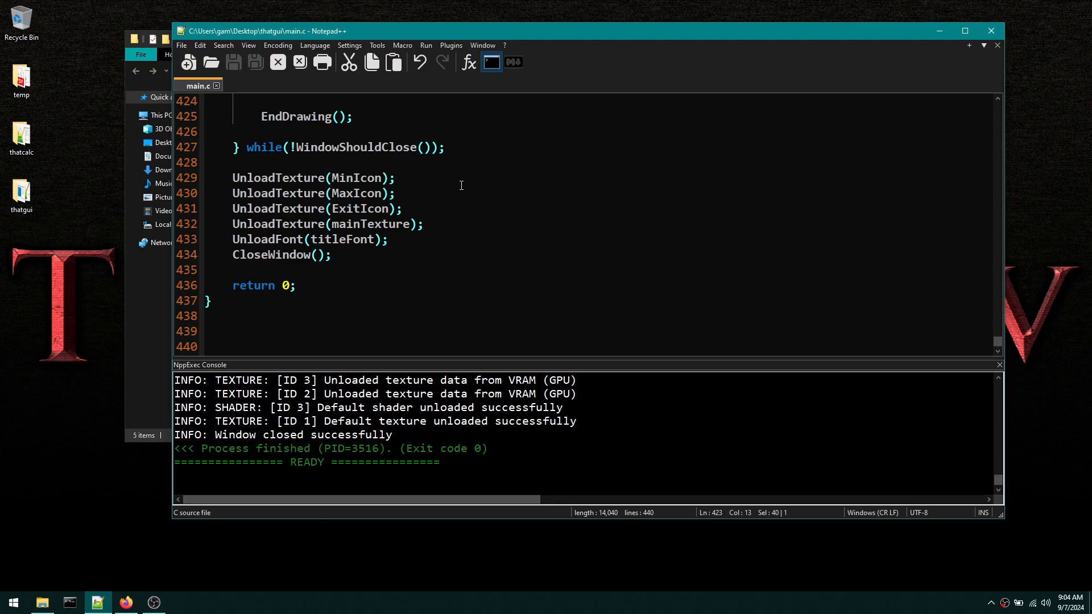
{"action": "left_click_drag", "start_coordinate": [232, 177], "coordinate": [331, 254]}
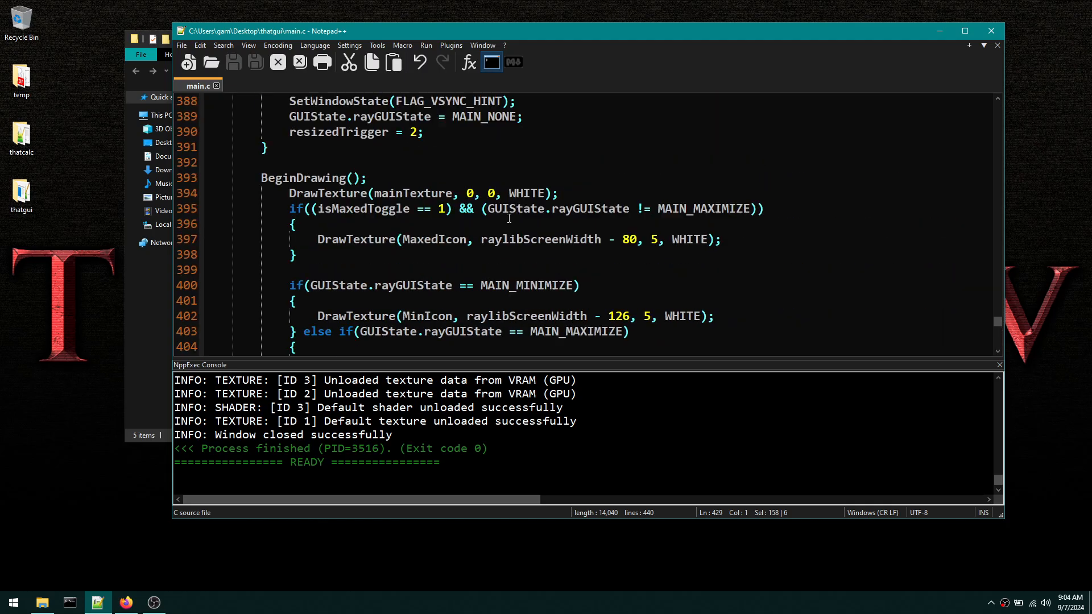
{"action": "scroll", "scroll_direction": "up", "scroll_amount": 3}
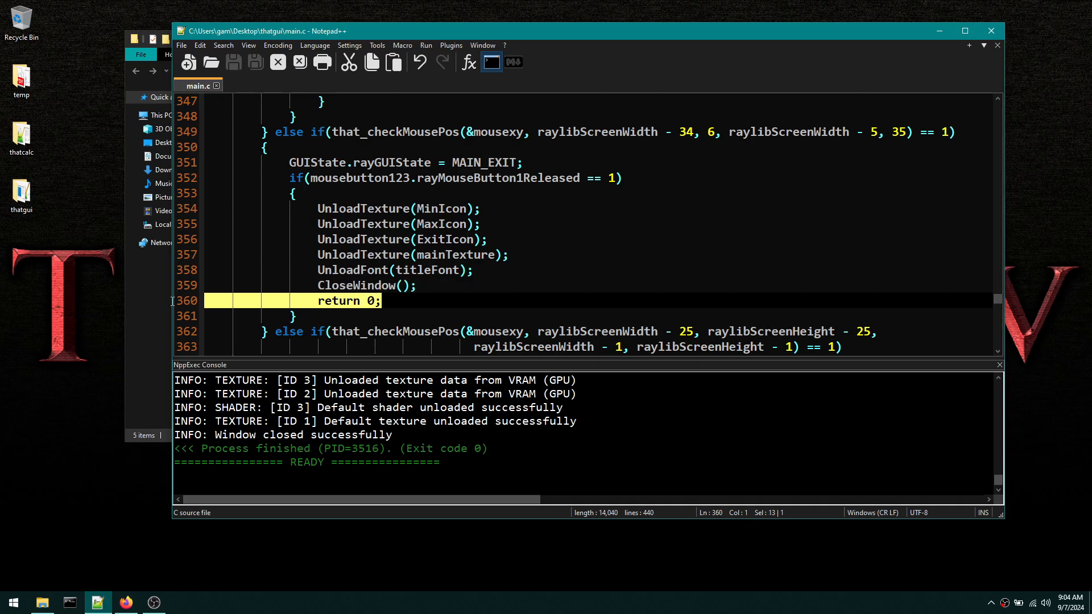
{"action": "scroll", "scroll_direction": "up", "scroll_amount": 3}
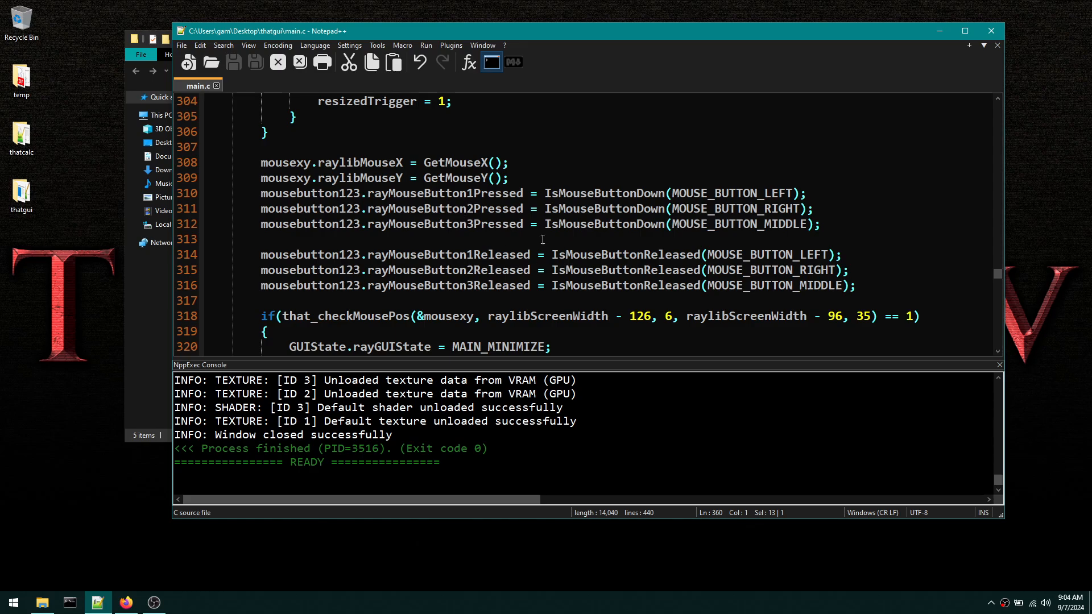
{"action": "mouse_move", "coordinate": [644, 296]}
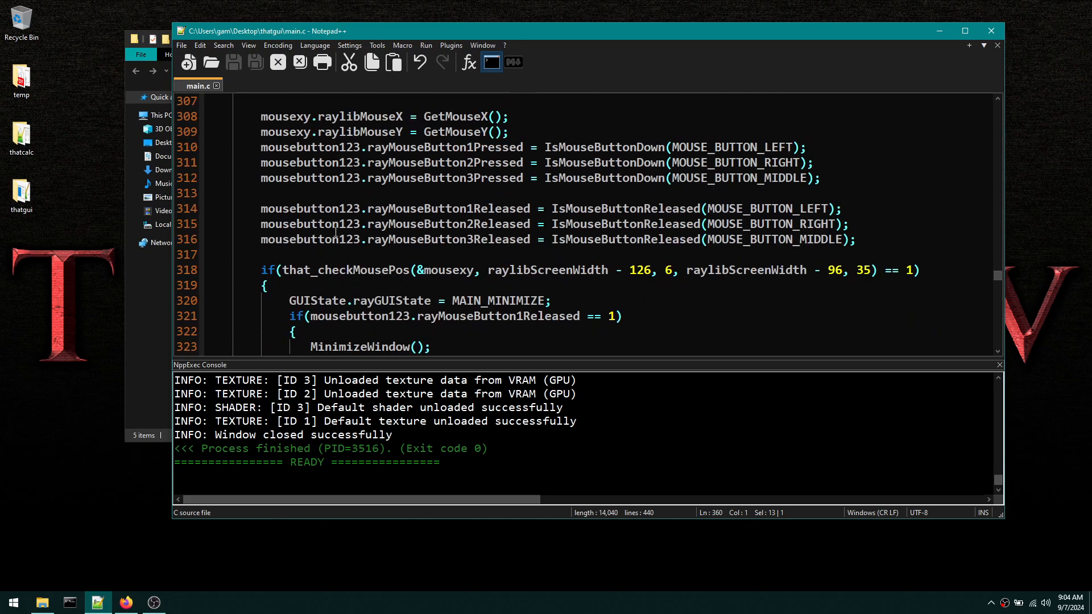
- Highlight every use of mousebutton123 and follow them through the minimize, maximize, exit and resize checks
{"action": "double_click", "coordinate": [309, 208]}
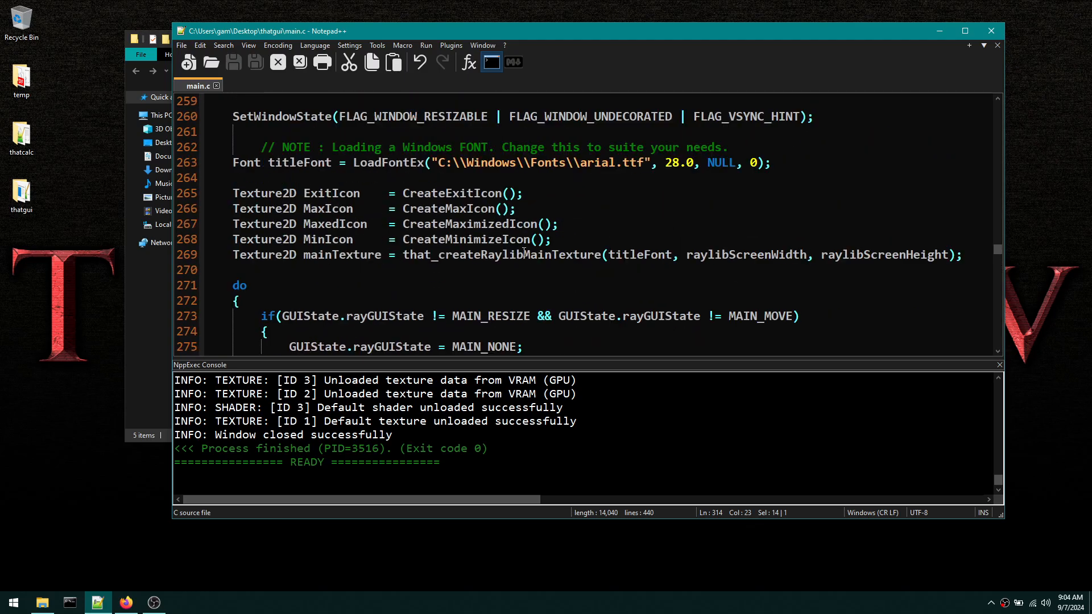
{"action": "scroll", "scroll_direction": "down", "scroll_amount": 3}
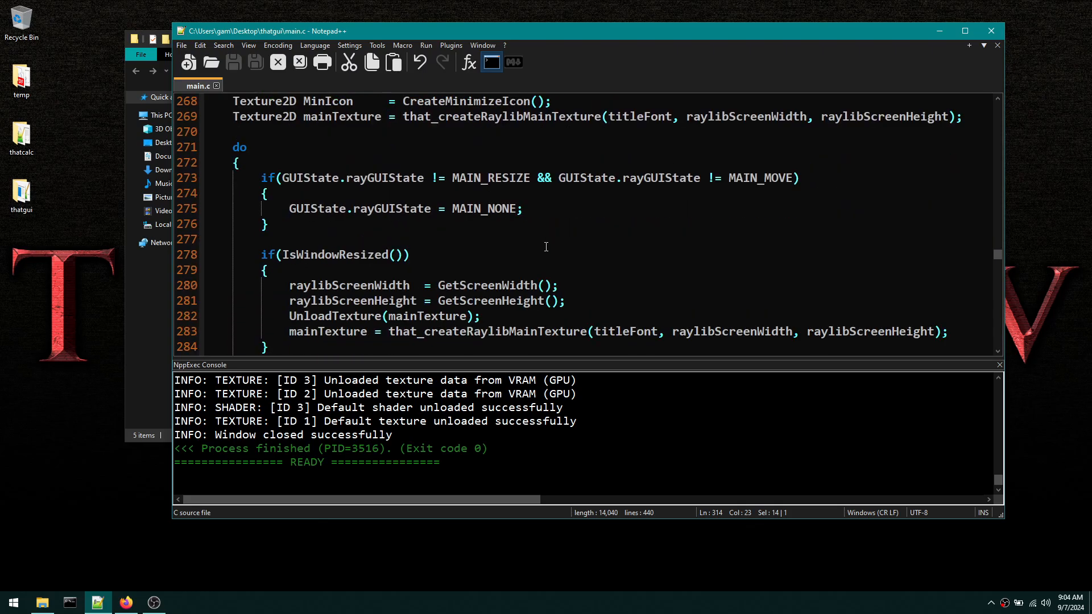
{"action": "scroll", "scroll_direction": "down", "scroll_amount": 3}
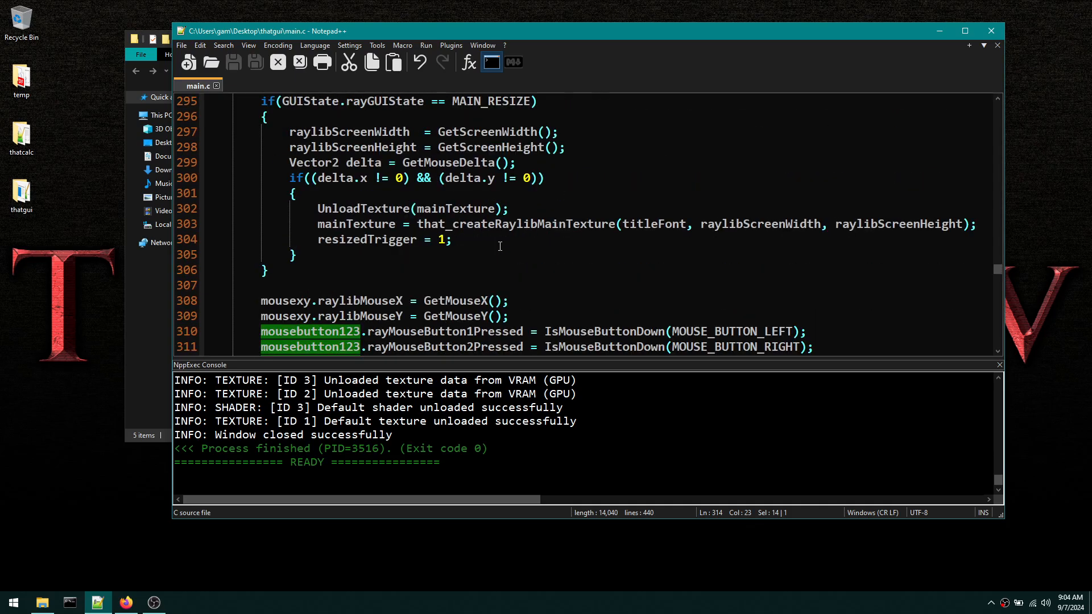
{"action": "scroll", "scroll_direction": "down", "scroll_amount": 3}
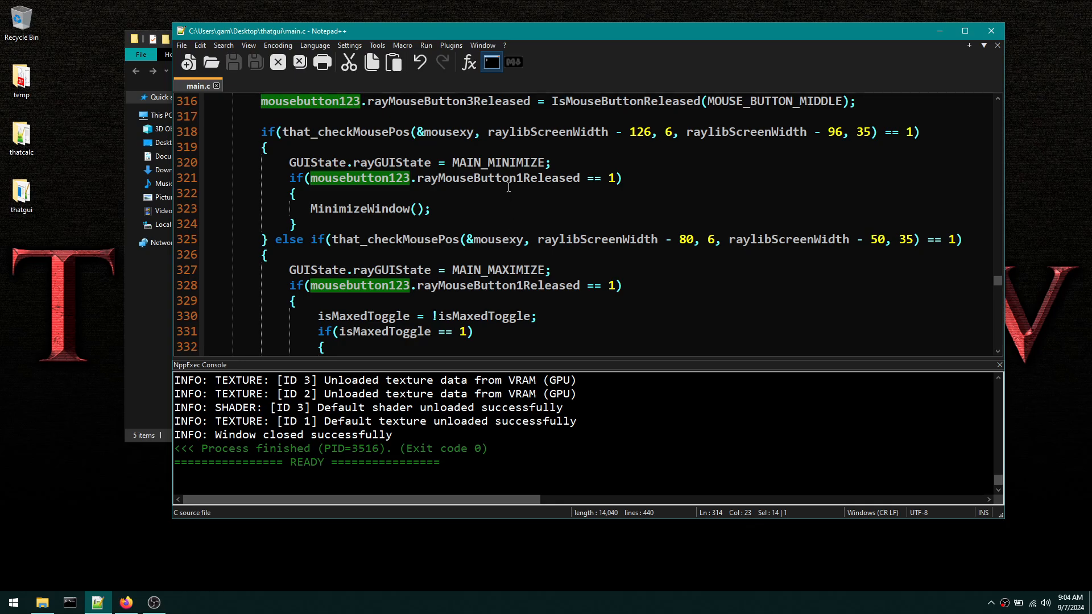
{"action": "scroll", "scroll_direction": "down", "scroll_amount": 3}
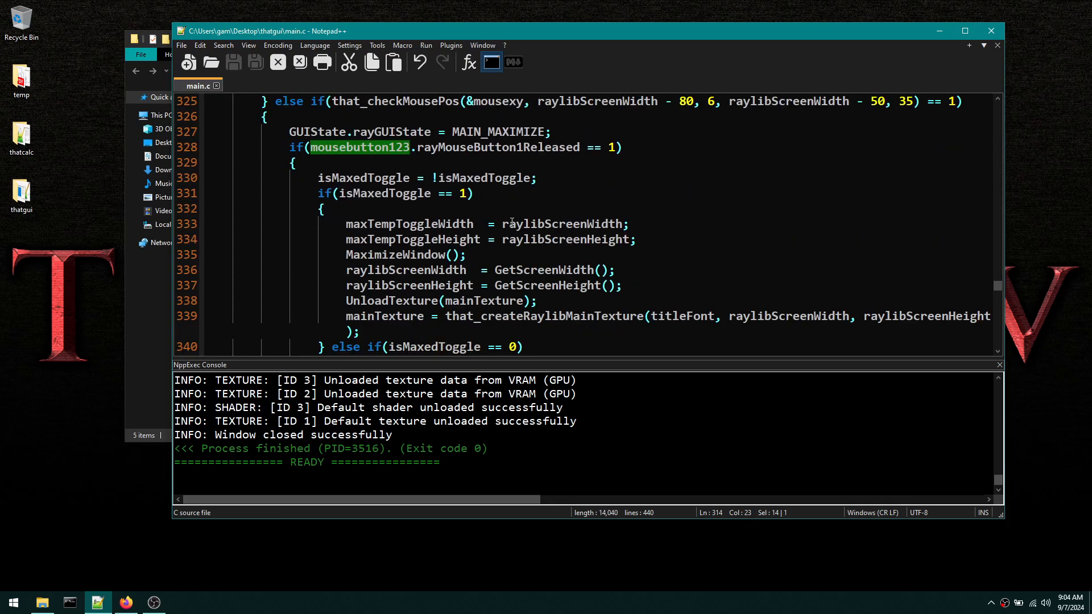
{"action": "scroll", "scroll_direction": "down", "scroll_amount": 3}
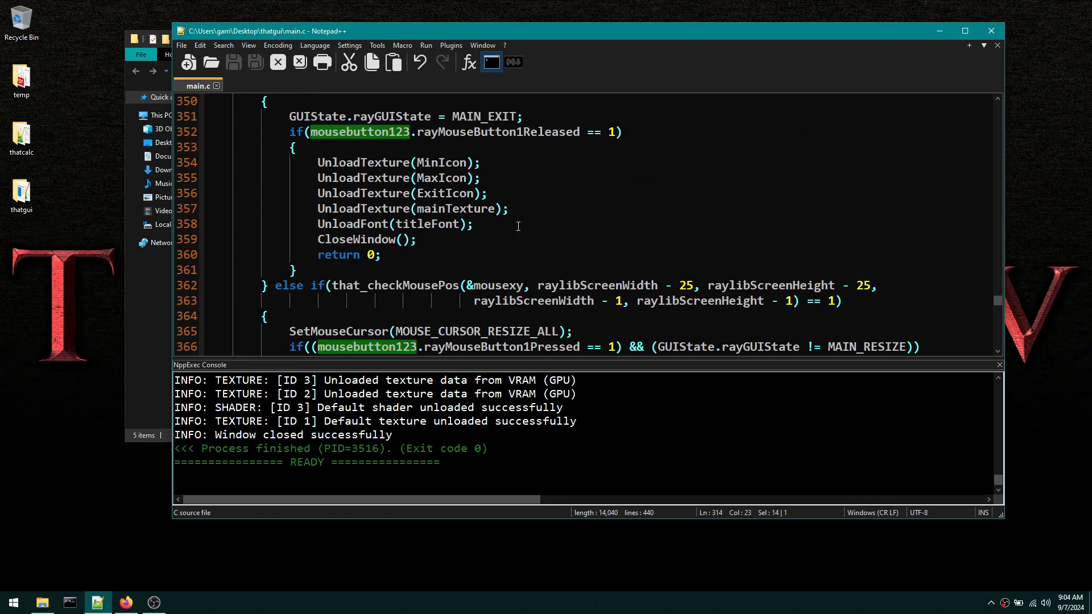
{"action": "scroll", "scroll_direction": "down", "scroll_amount": 3}
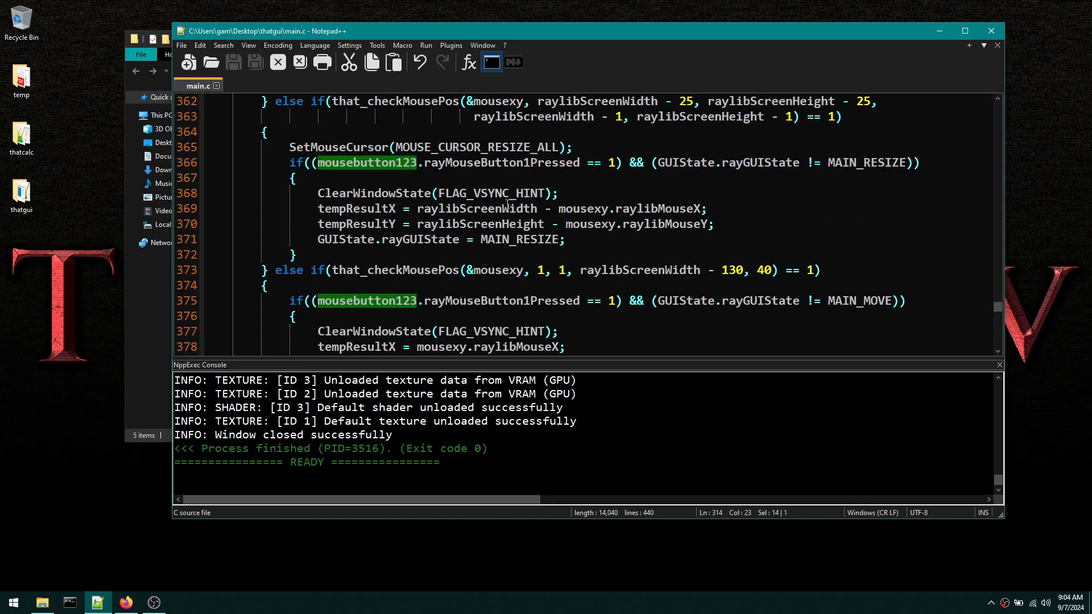
{"action": "double_click", "coordinate": [373, 193]}
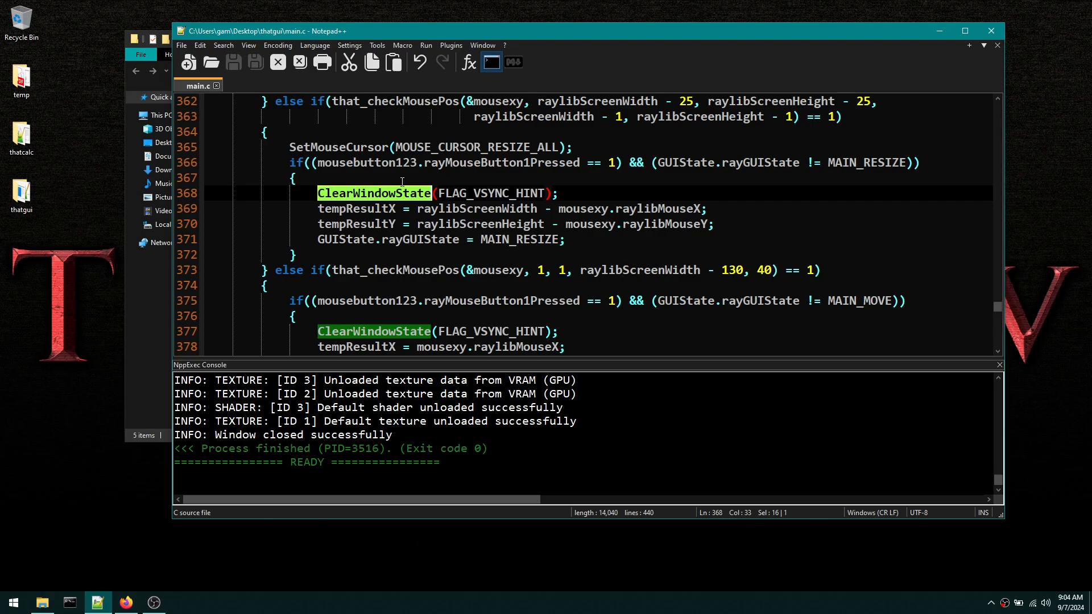
{"action": "mouse_move", "coordinate": [20, 328]}
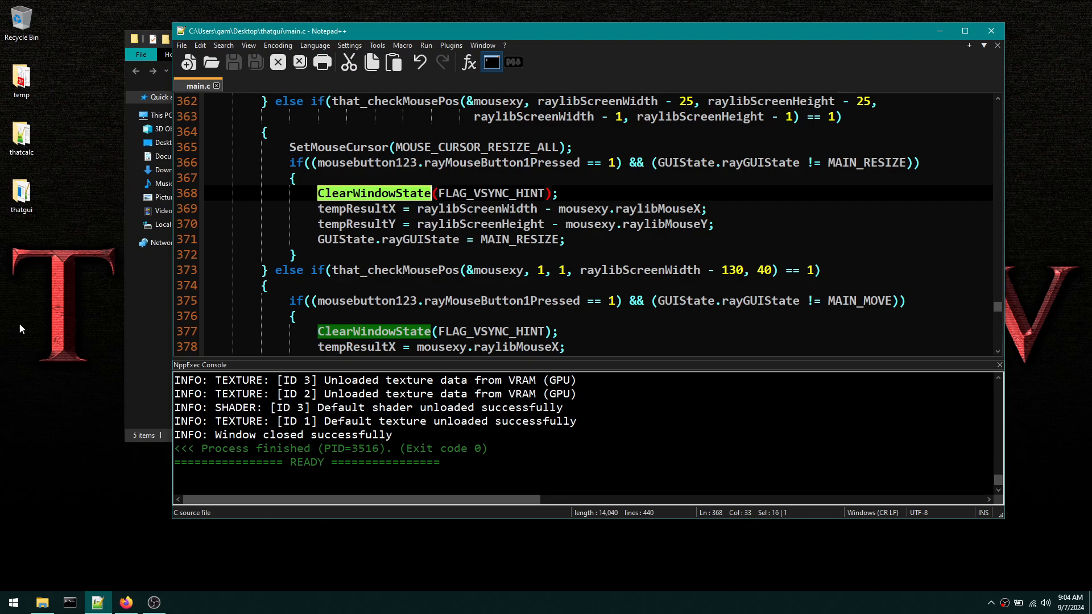
{"action": "mouse_move", "coordinate": [77, 344]}
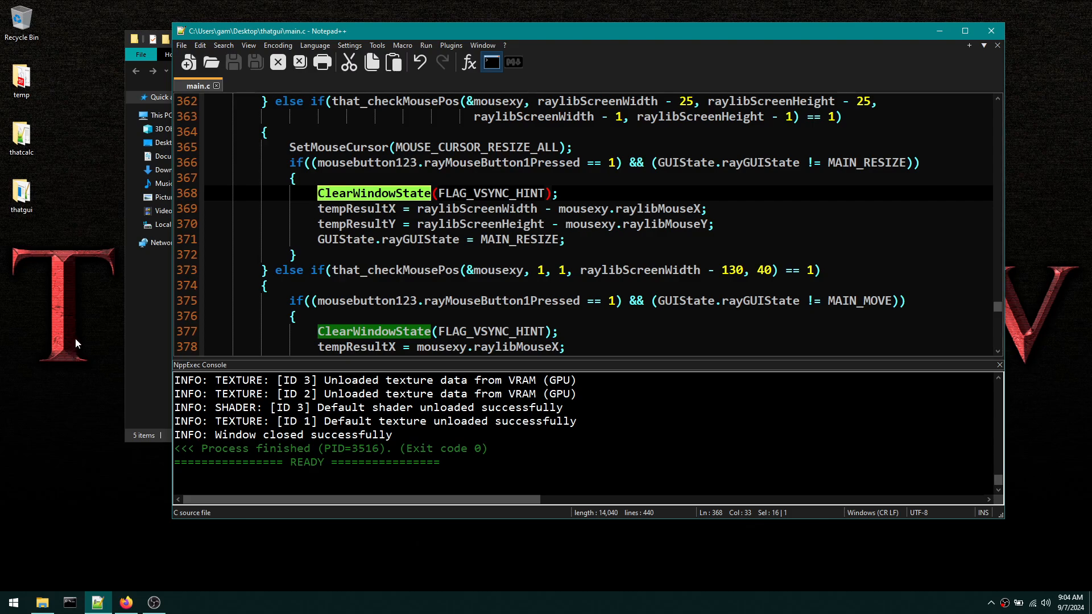
{"action": "mouse_move", "coordinate": [76, 203]}
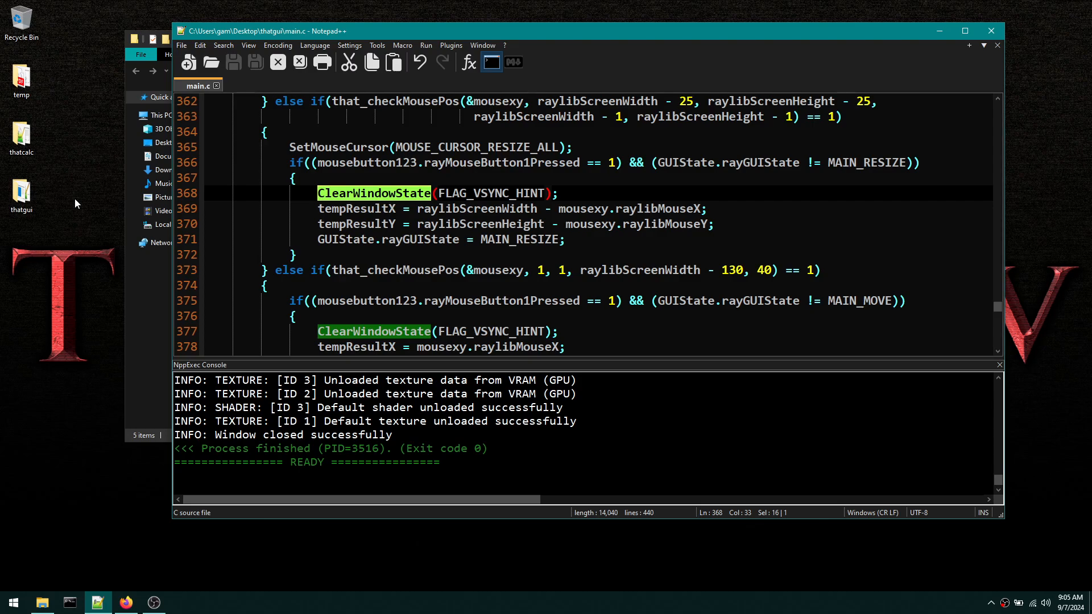
{"action": "mouse_move", "coordinate": [80, 258]}
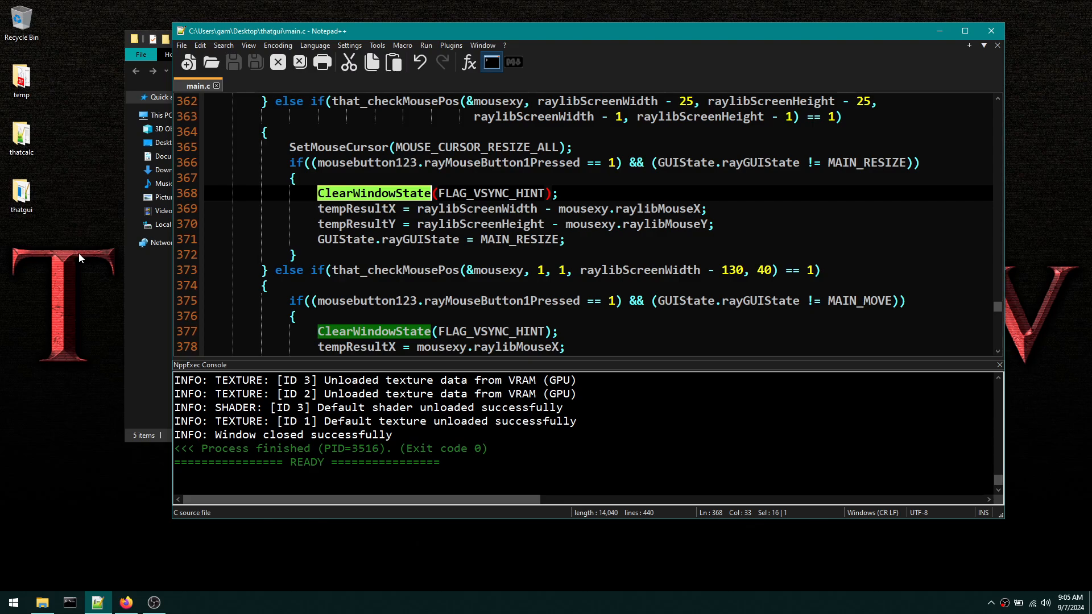
{"action": "mouse_move", "coordinate": [76, 215]}
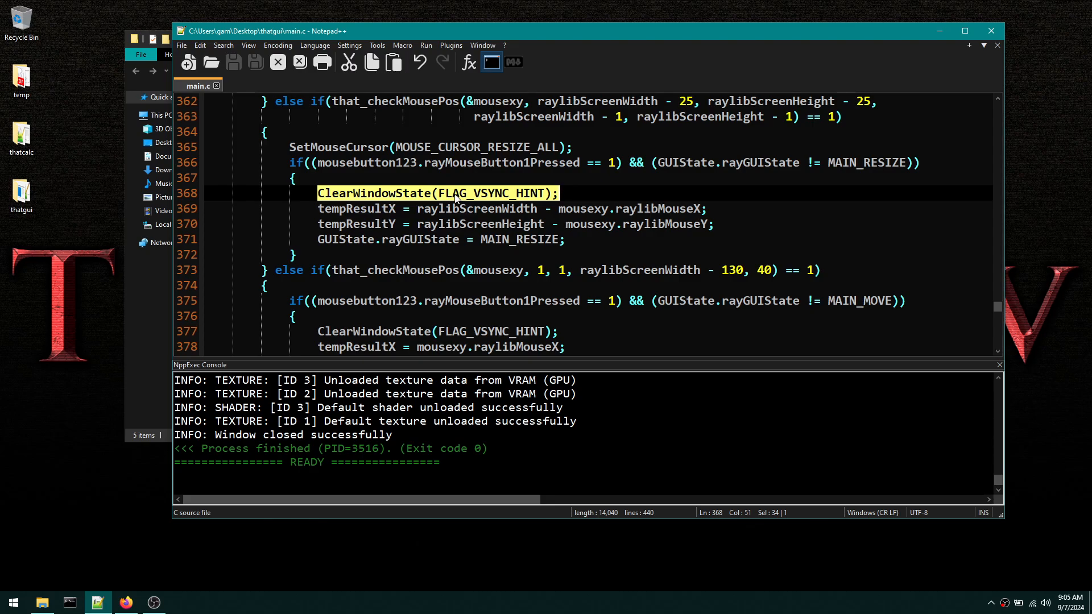
{"action": "double_click", "coordinate": [489, 193]}
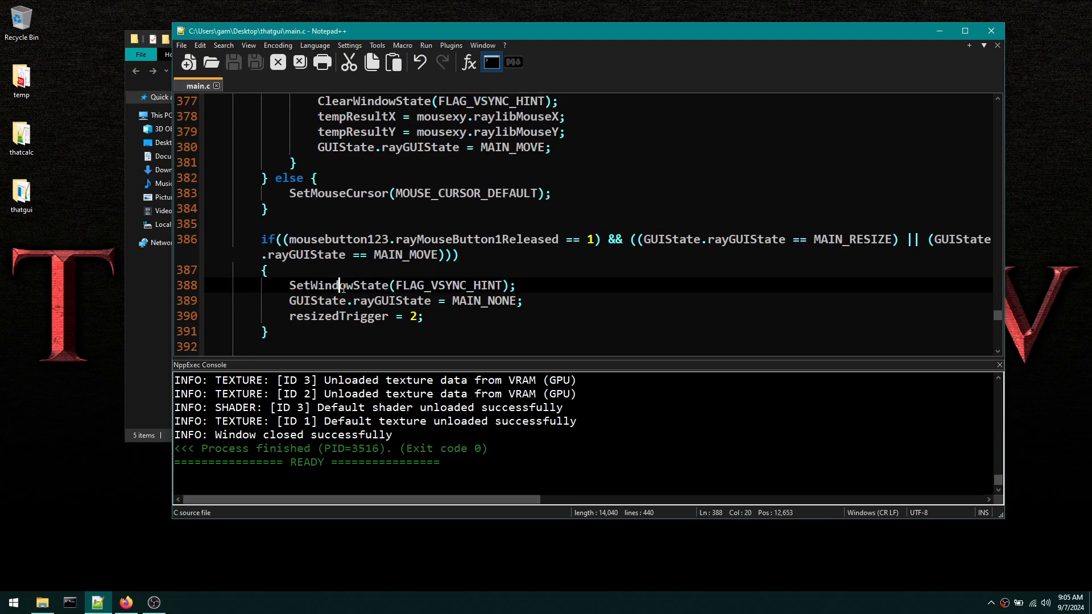
{"action": "double_click", "coordinate": [339, 284]}
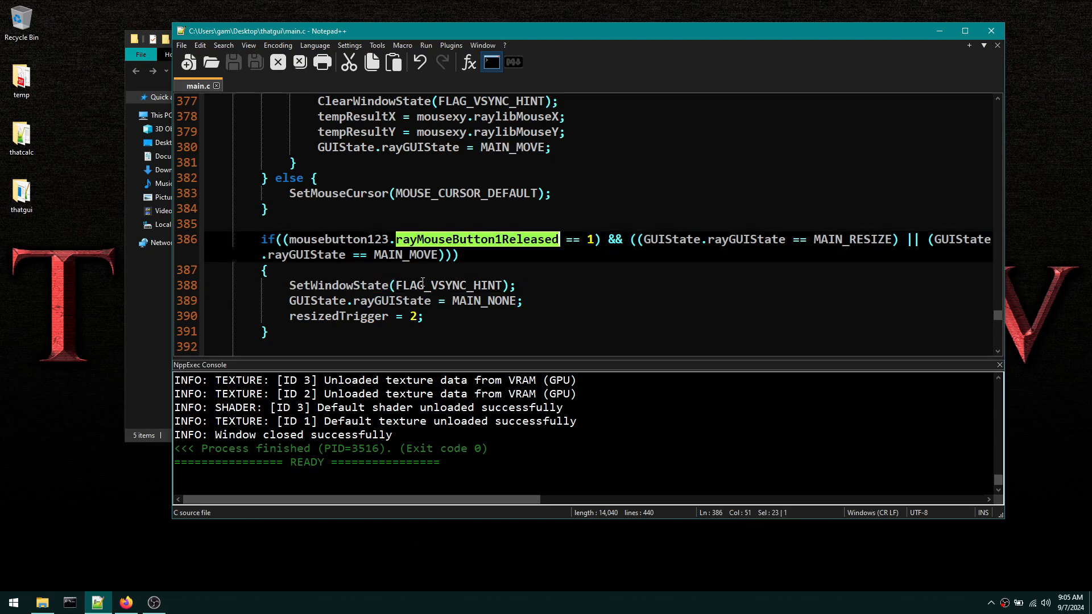
{"action": "double_click", "coordinate": [447, 285]}
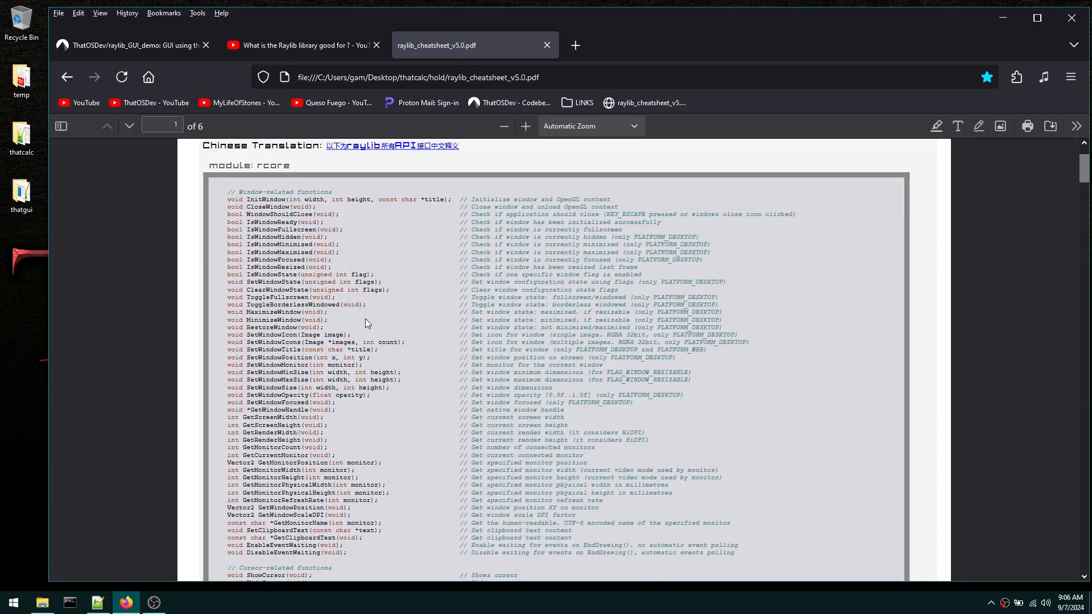
{"action": "mouse_move", "coordinate": [259, 299]}
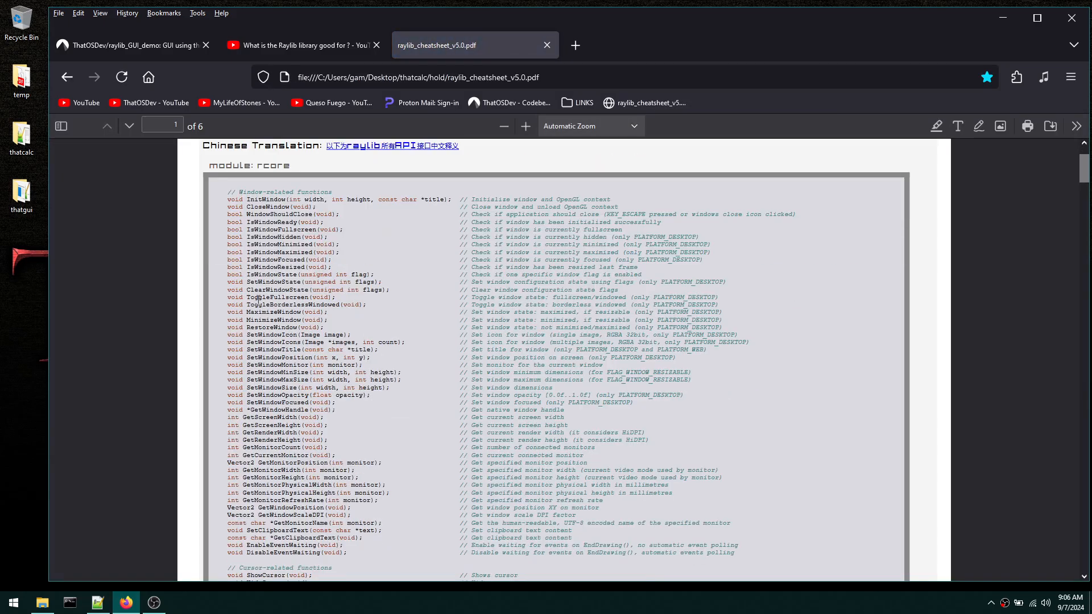
- Locate and select the SetTargetFPS declaration under the cheatsheet's timing-related functions
{"action": "scroll", "scroll_direction": "down", "scroll_amount": 3}
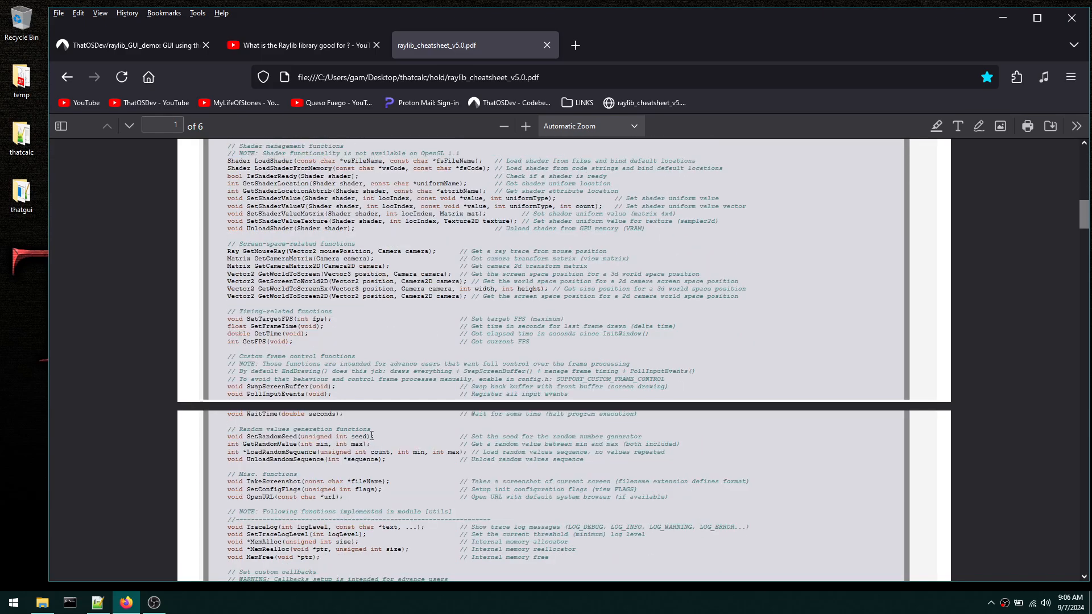
{"action": "mouse_move", "coordinate": [249, 318]}
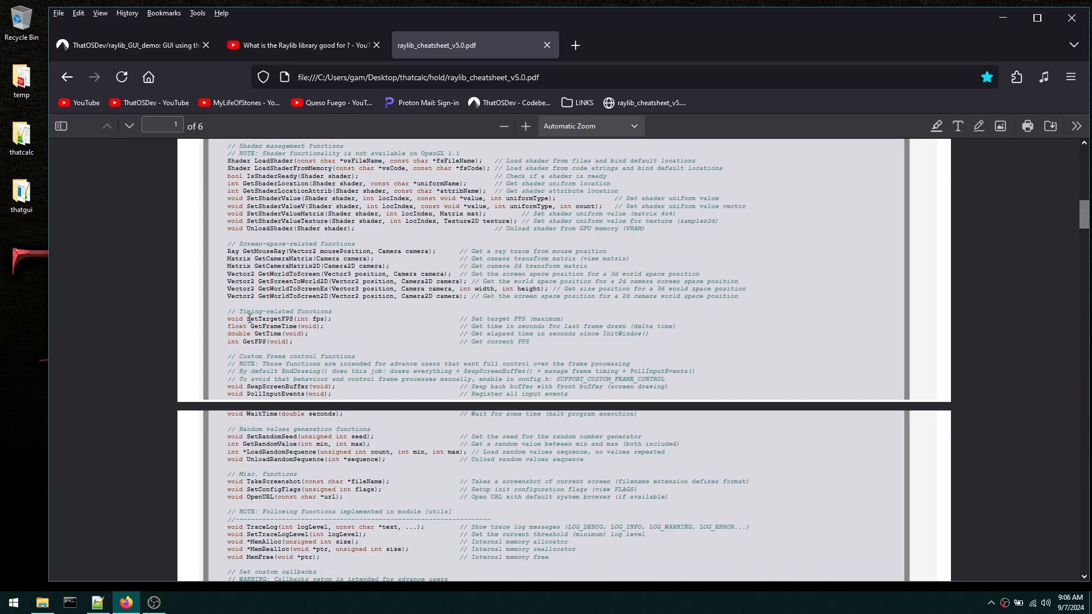
{"action": "left_click_drag", "start_coordinate": [228, 145], "coordinate": [334, 319]}
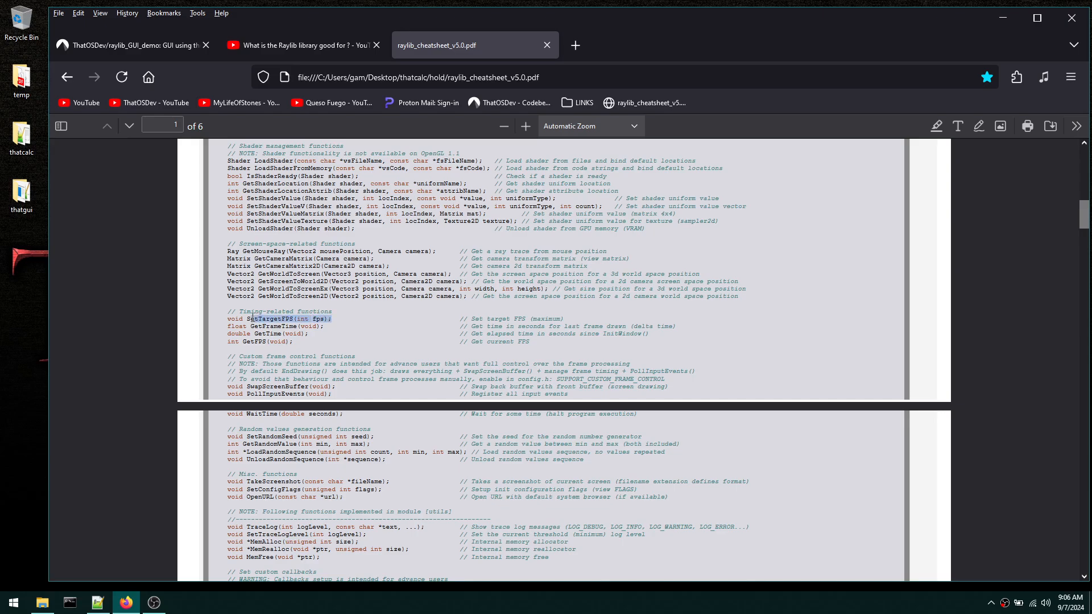
{"action": "double_click", "coordinate": [278, 319]}
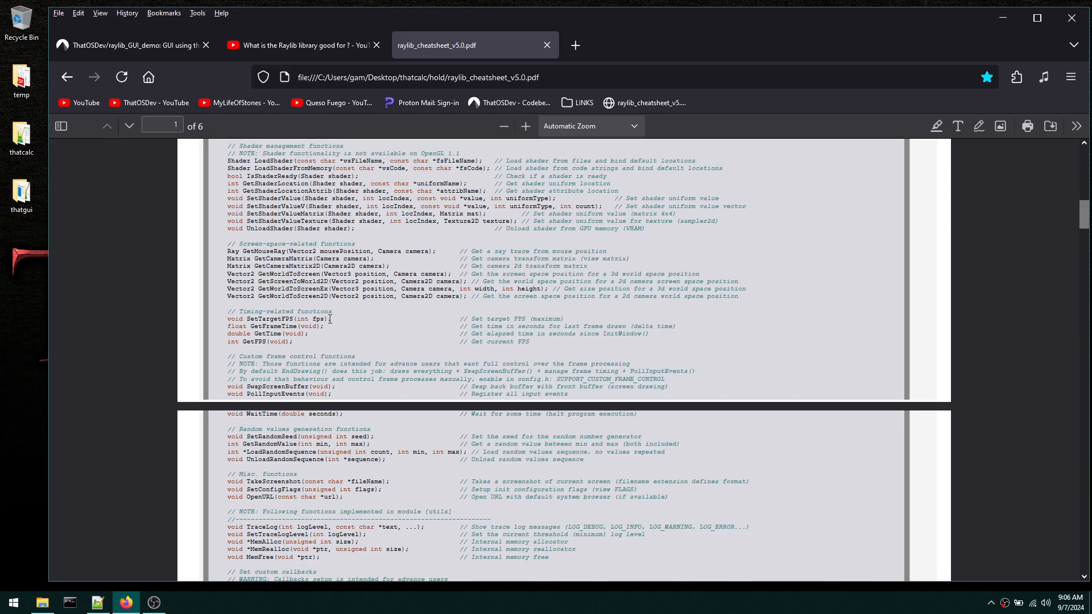
{"action": "double_click", "coordinate": [282, 318]}
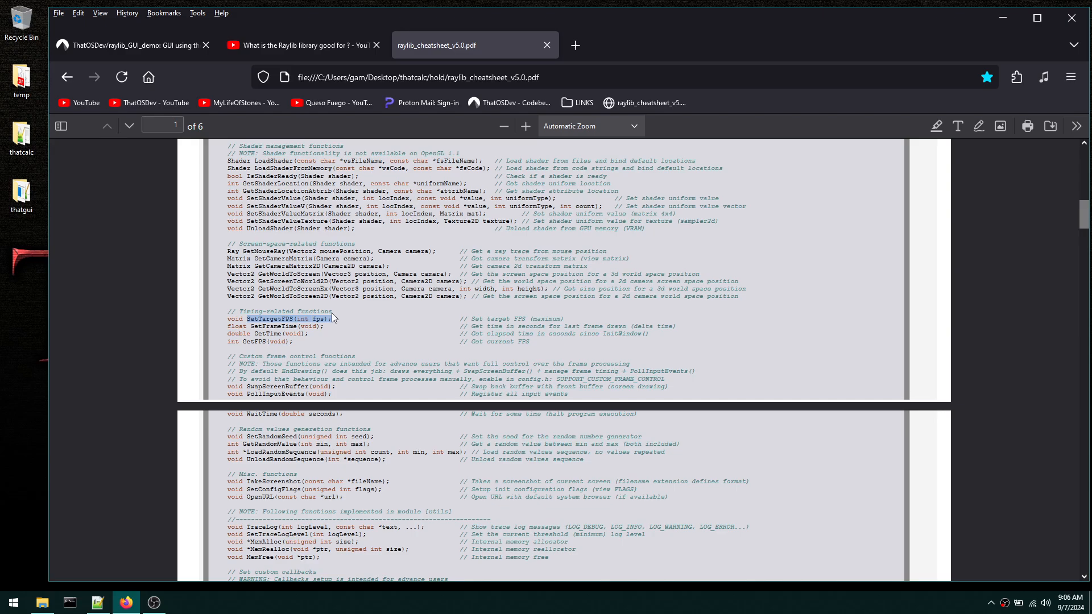
{"action": "mouse_move", "coordinate": [478, 145]}
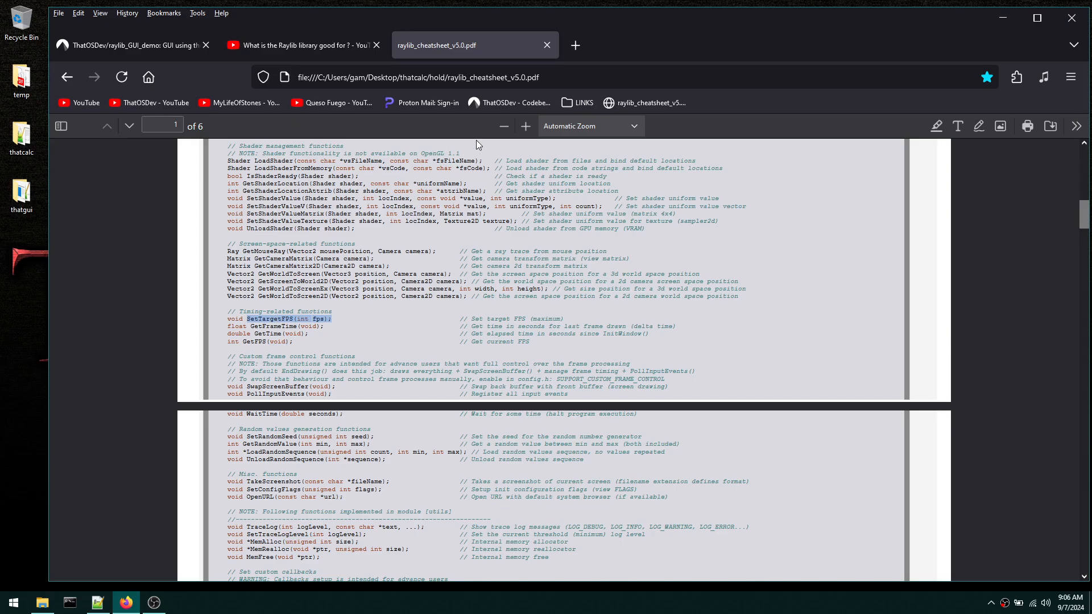
- Enlarge the cheatsheet page to 180% zoom for easier reading
{"action": "left_click", "coordinate": [525, 126]}
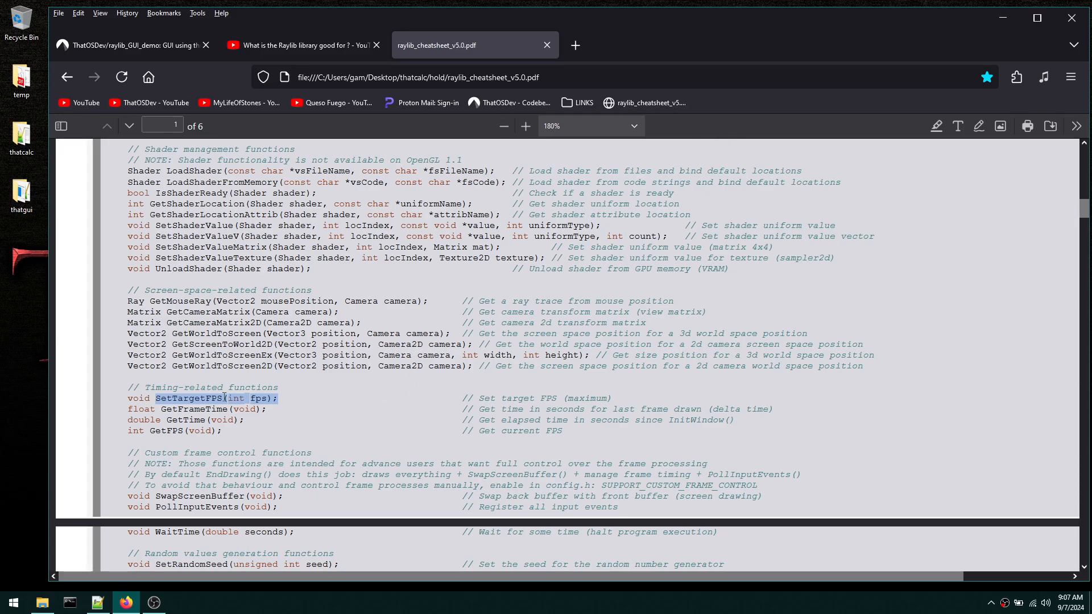
{"action": "left_click", "coordinate": [299, 45]}
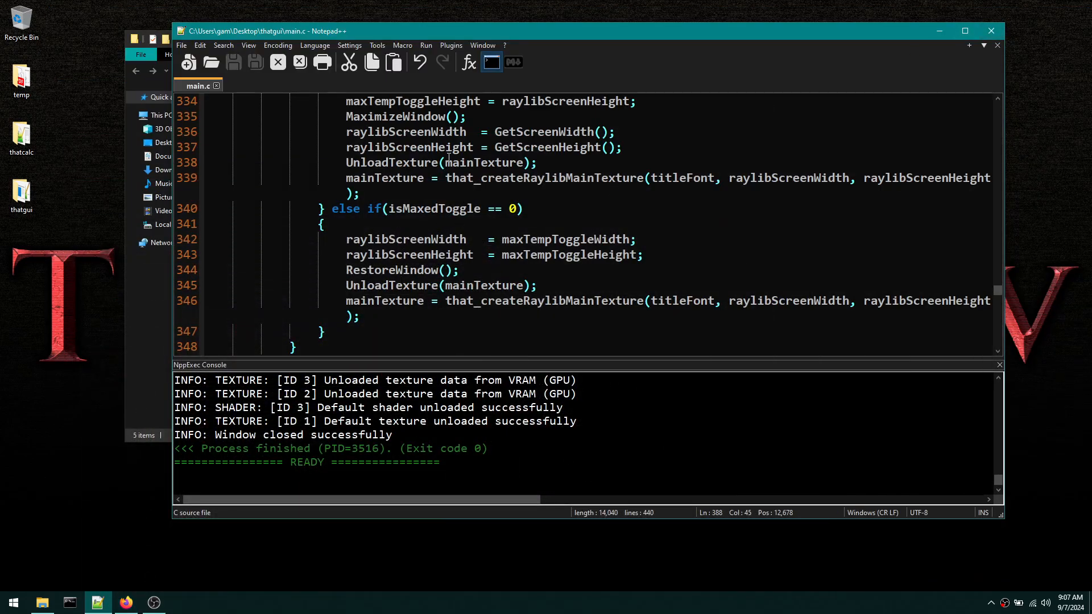
- Scroll down through main.c's resize and move vsync code toward the build step
{"action": "scroll", "scroll_direction": "down", "scroll_amount": 3}
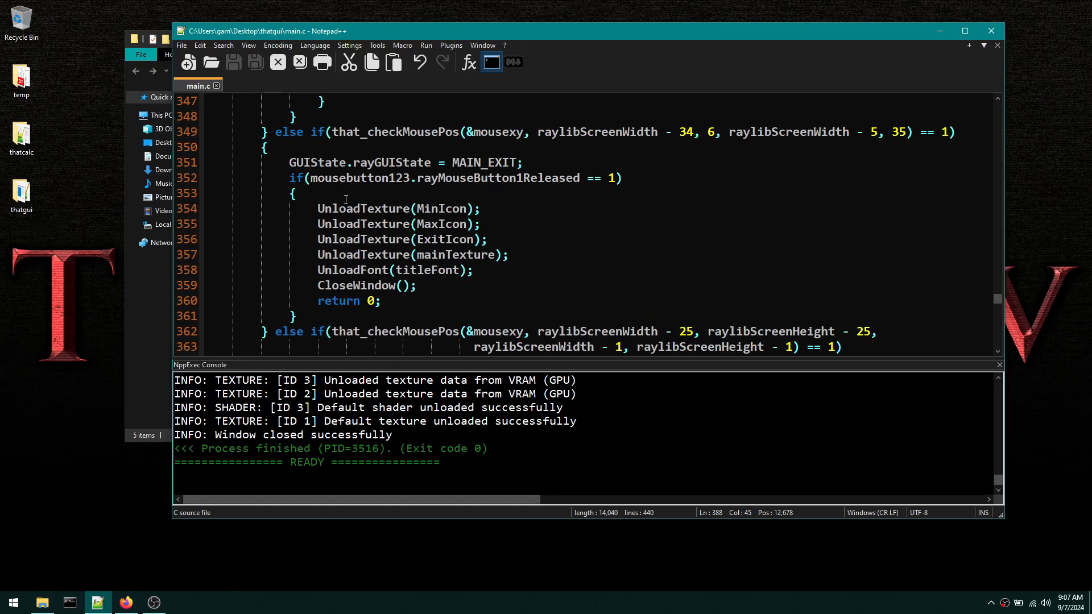
{"action": "scroll", "scroll_direction": "down", "scroll_amount": 3}
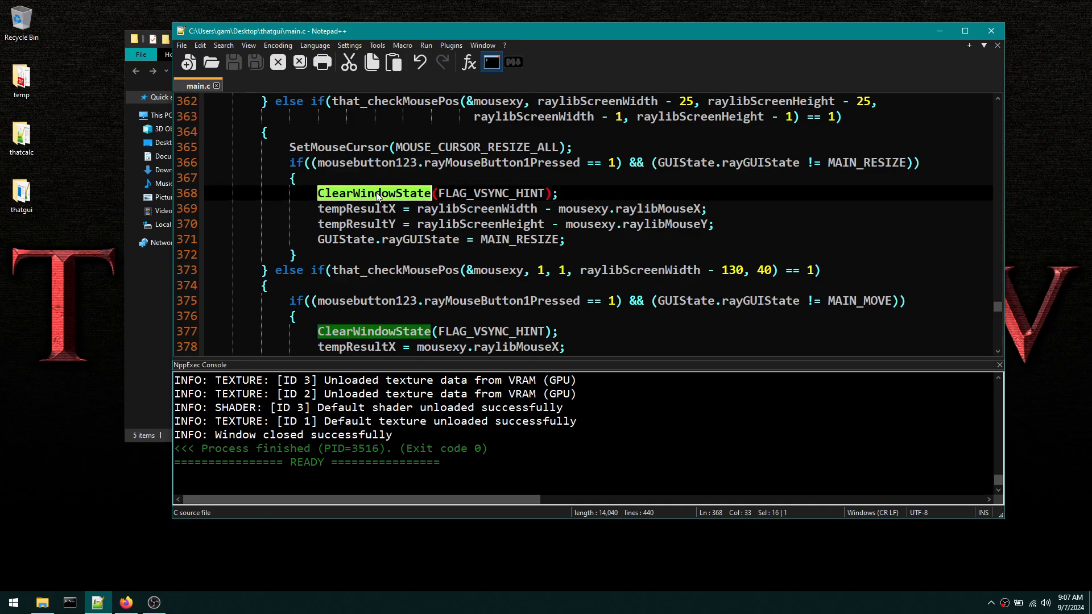
{"action": "scroll", "scroll_direction": "down", "scroll_amount": 3}
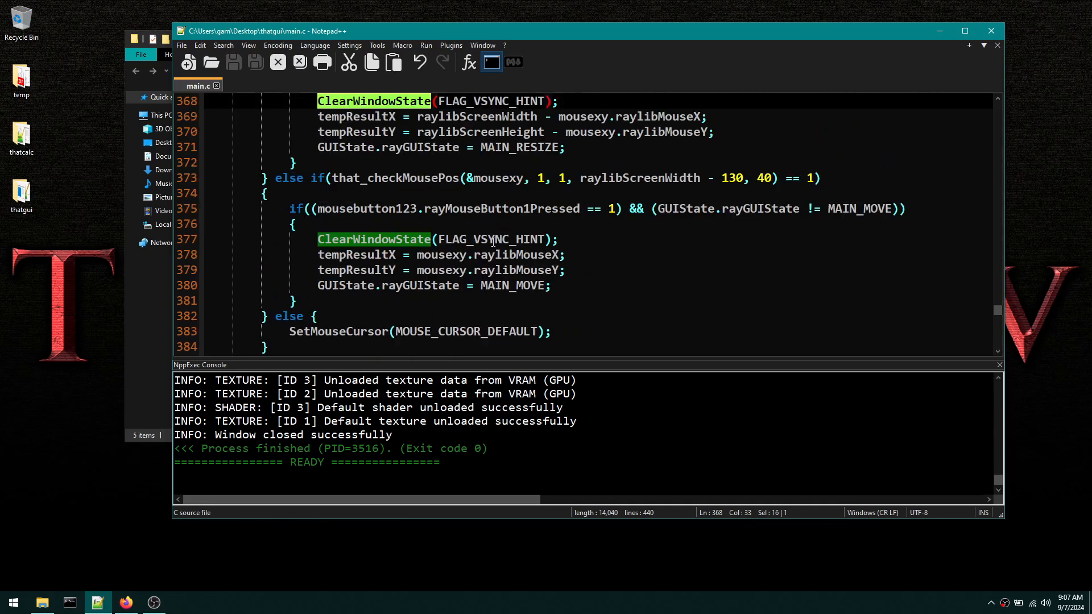
{"action": "scroll", "scroll_direction": "down", "scroll_amount": 3}
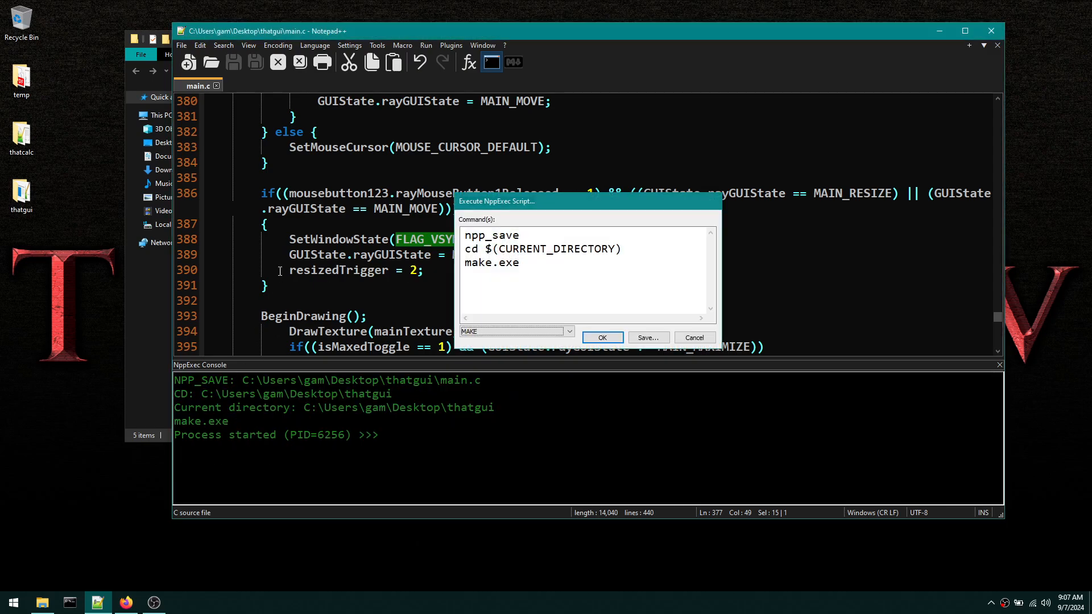
- Run the MAKE script to rebuild main.c and enlarge the launched RAYLIB GUI DEMO window
{"action": "left_click", "coordinate": [601, 336]}
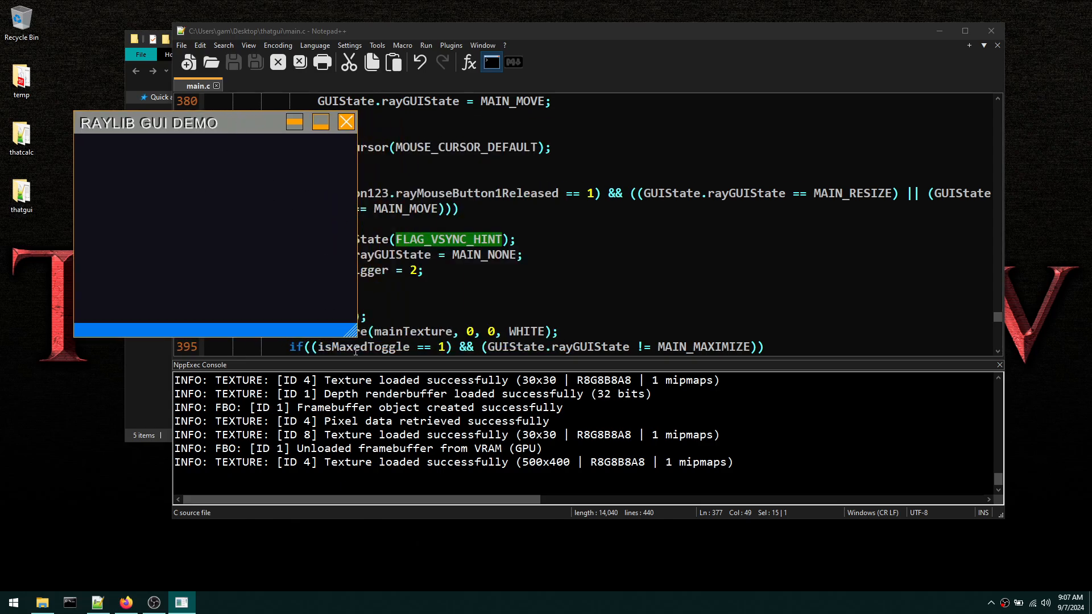
{"action": "left_click_drag", "start_coordinate": [355, 332], "coordinate": [667, 446]}
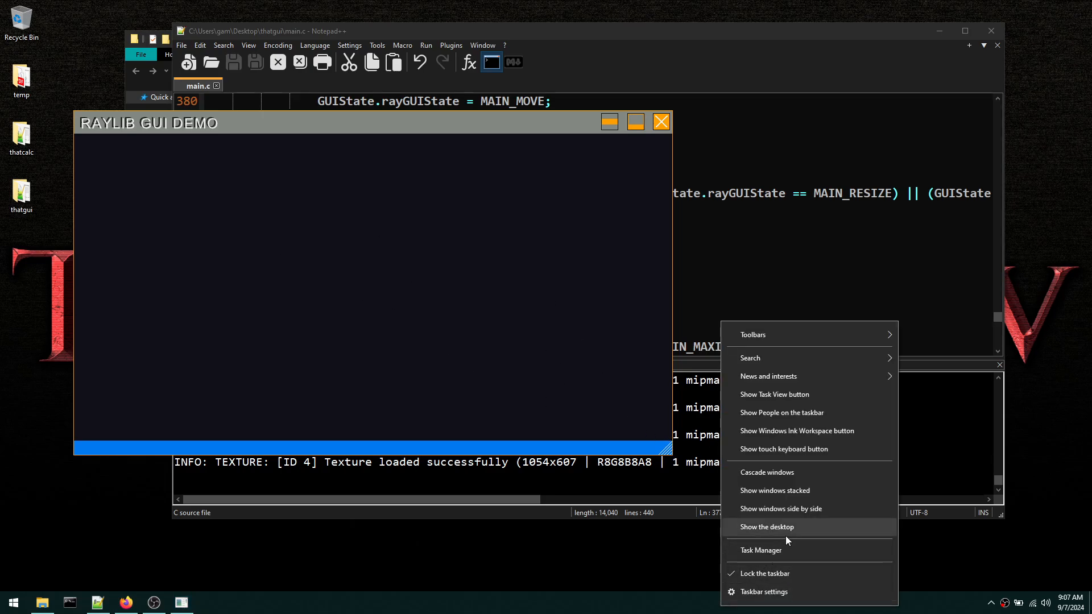
- Watch main.exe in Task Manager while maximizing and restoring the demo window
{"action": "left_click", "coordinate": [761, 550]}
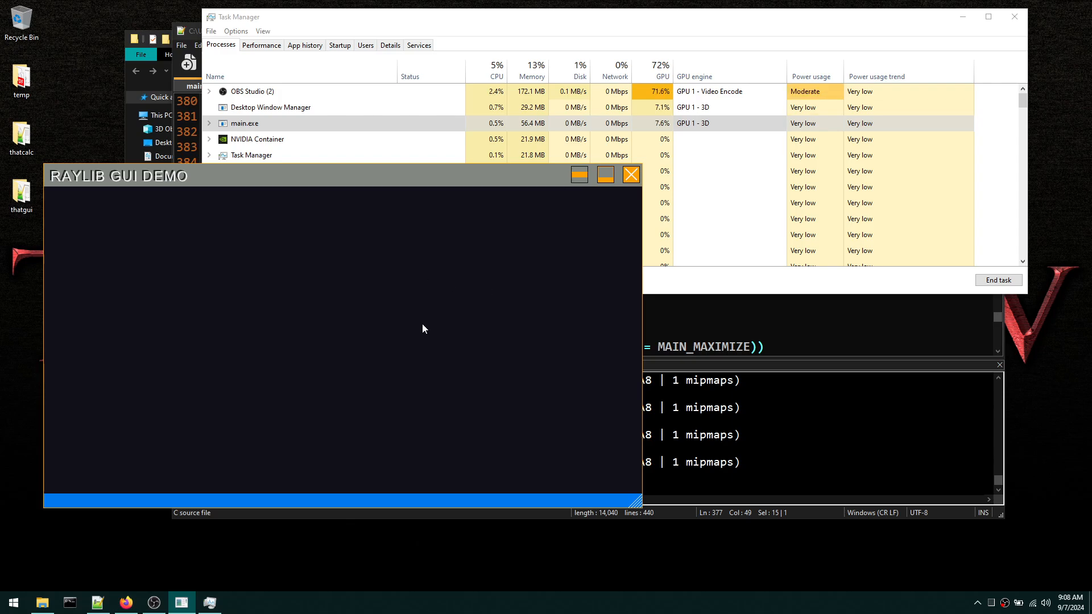
{"action": "mouse_move", "coordinate": [539, 290]}
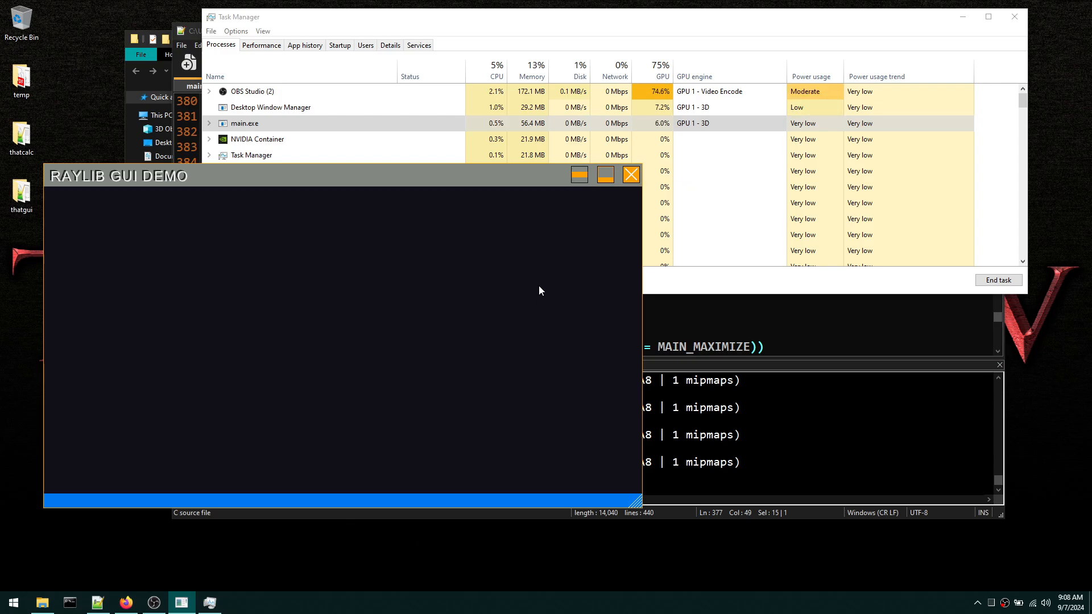
{"action": "mouse_move", "coordinate": [402, 292]}
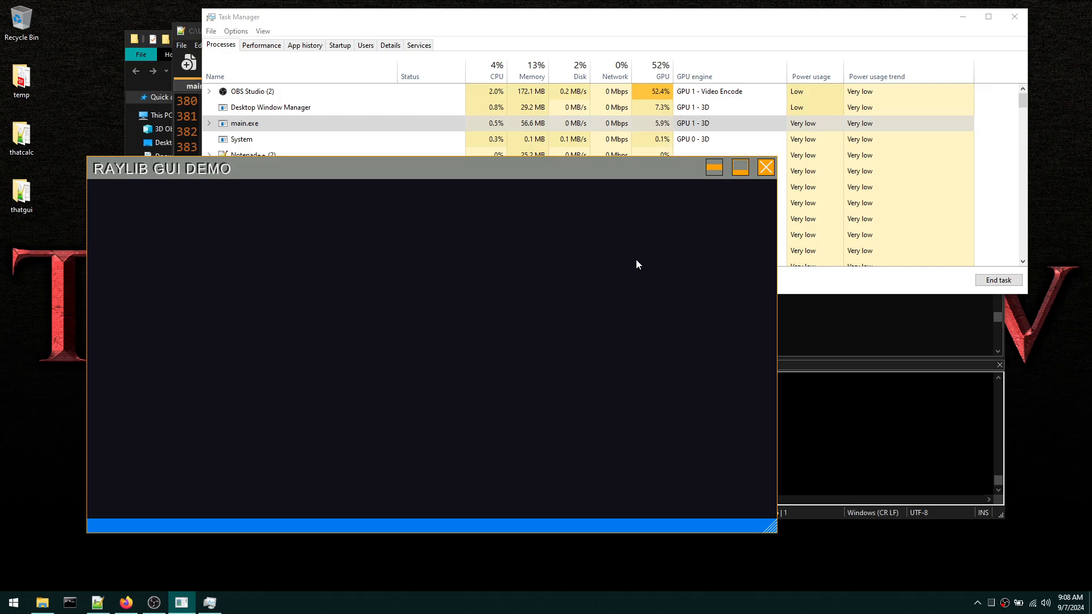
{"action": "mouse_move", "coordinate": [741, 167]}
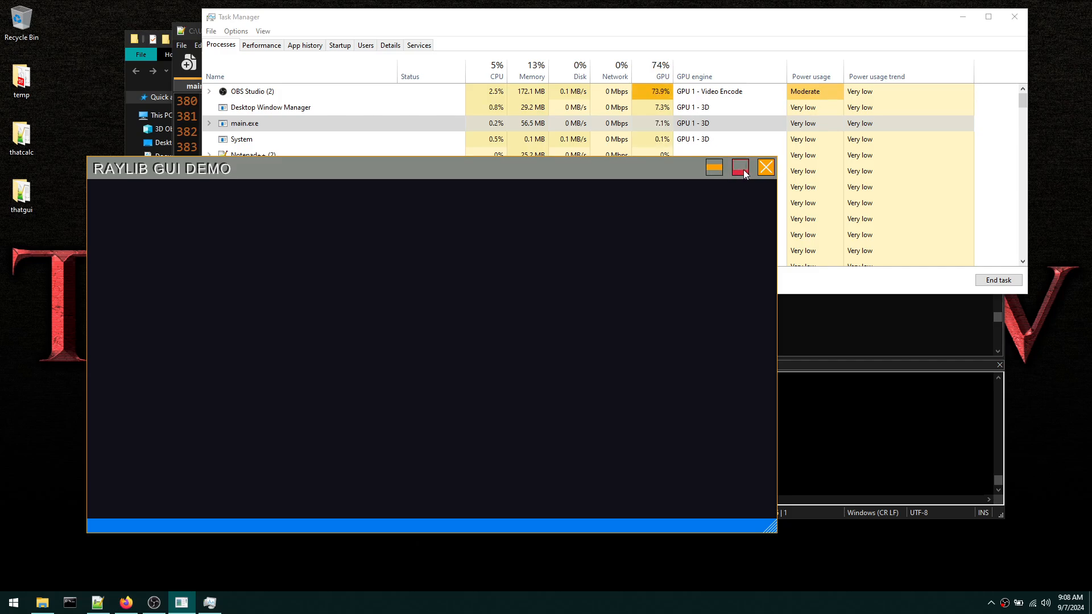
{"action": "left_click", "coordinate": [739, 167]}
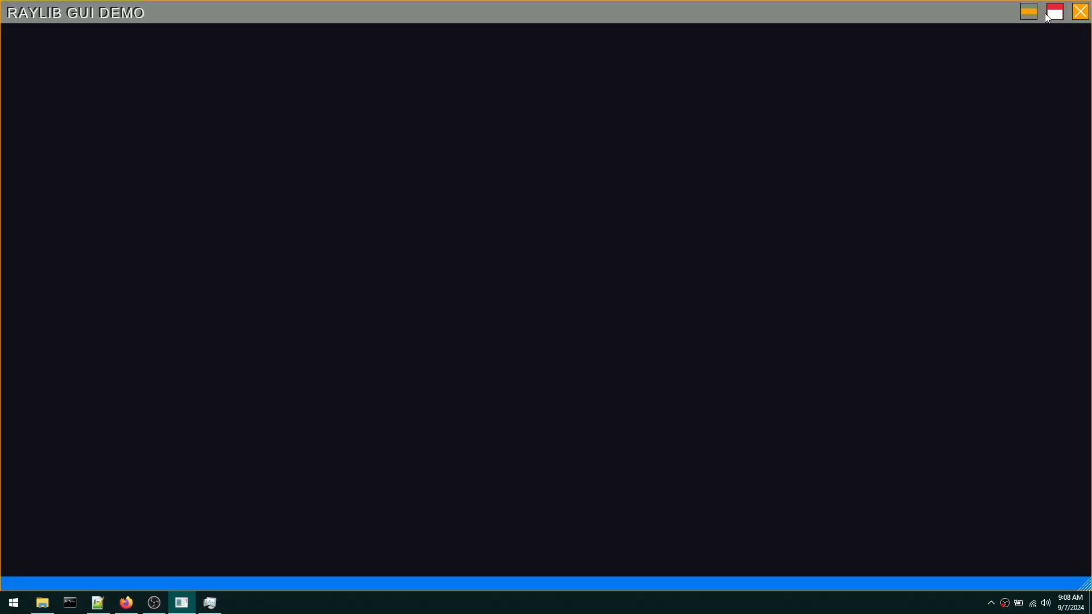
{"action": "left_click", "coordinate": [1080, 11]}
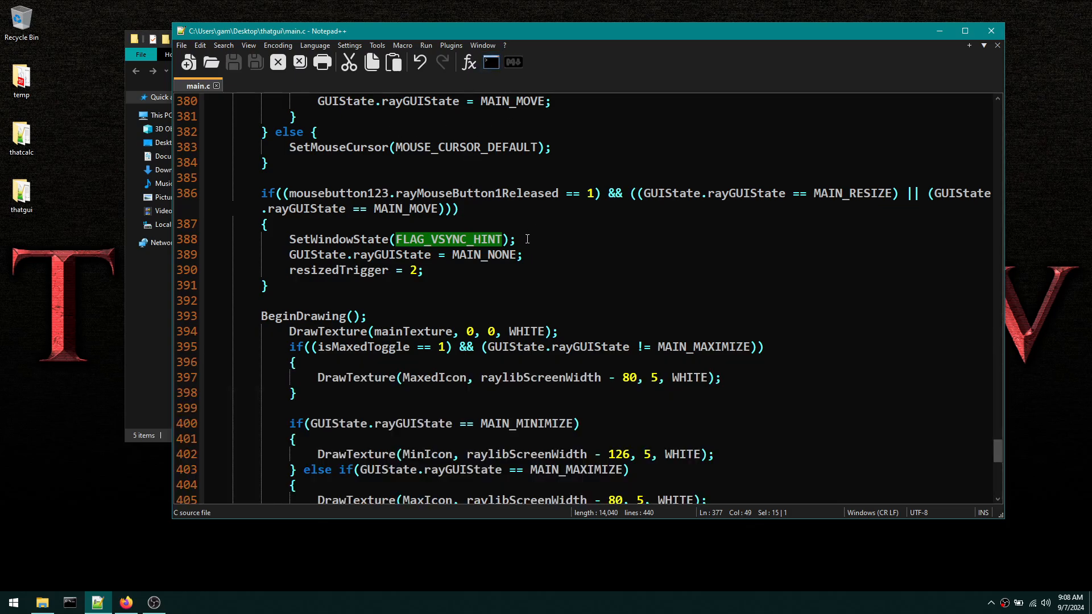
- Toggle the MarkdownViewer++ preview, close main.c and exit Notepad++ to the desktop
{"action": "left_click", "coordinate": [513, 62]}
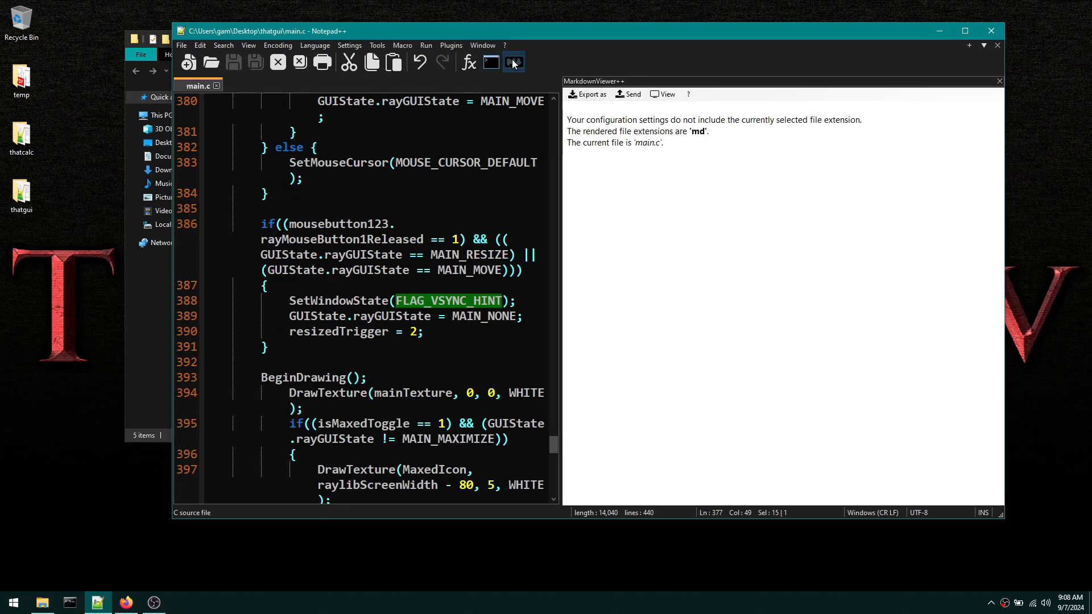
{"action": "left_click", "coordinate": [490, 63]}
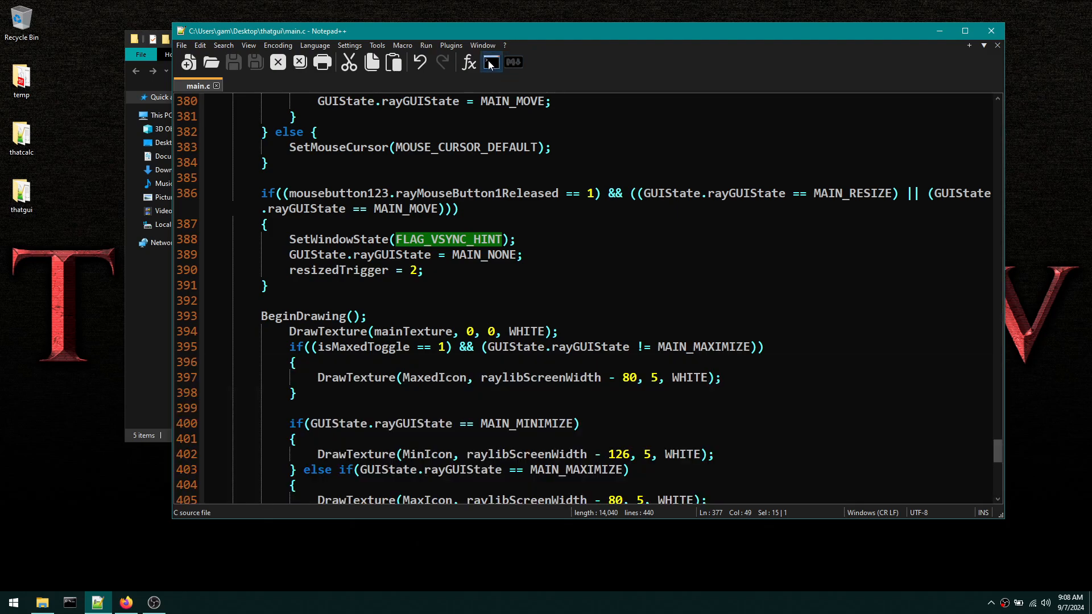
{"action": "left_click", "coordinate": [468, 62]}
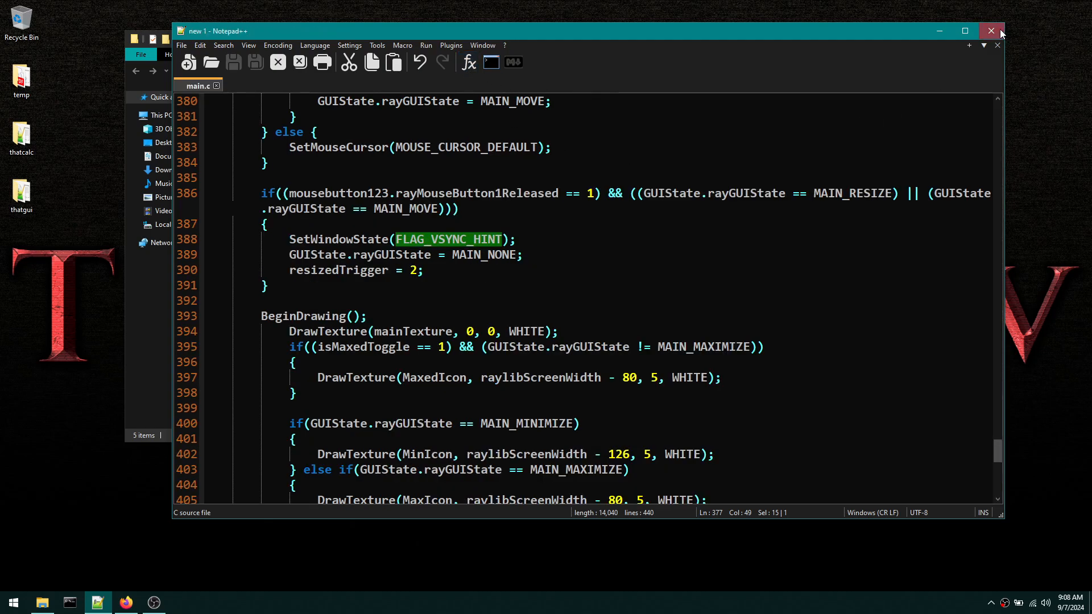
{"action": "left_click", "coordinate": [989, 30]}
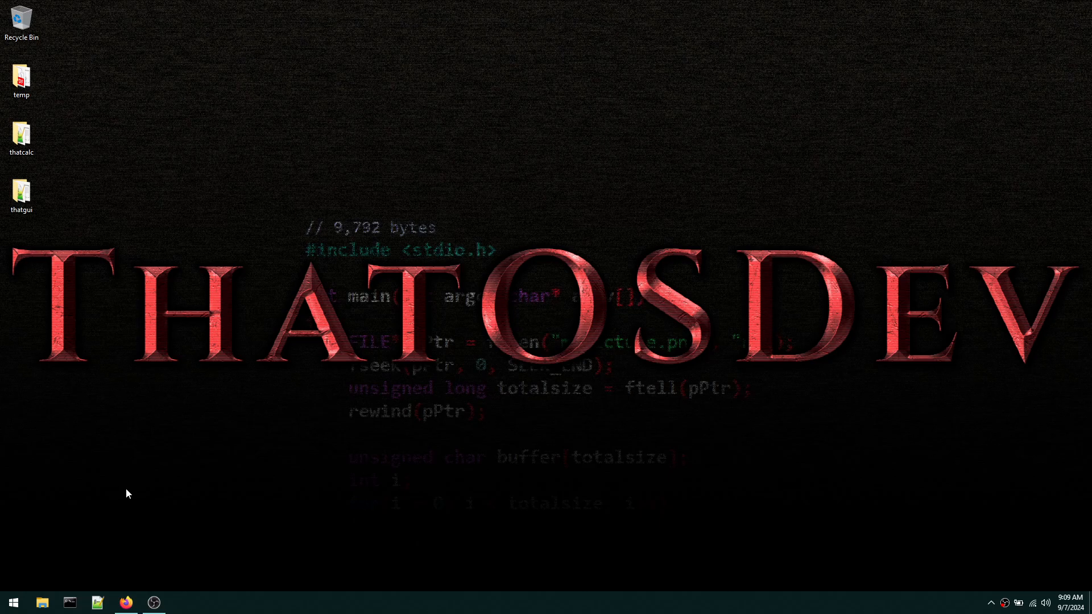
{"action": "mouse_move", "coordinate": [177, 480]}
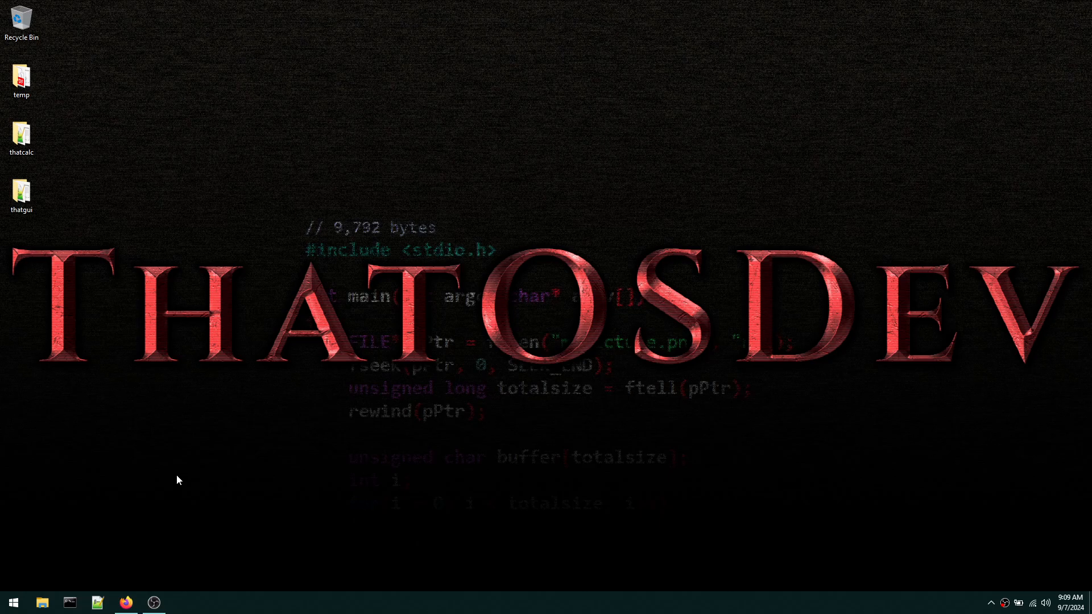